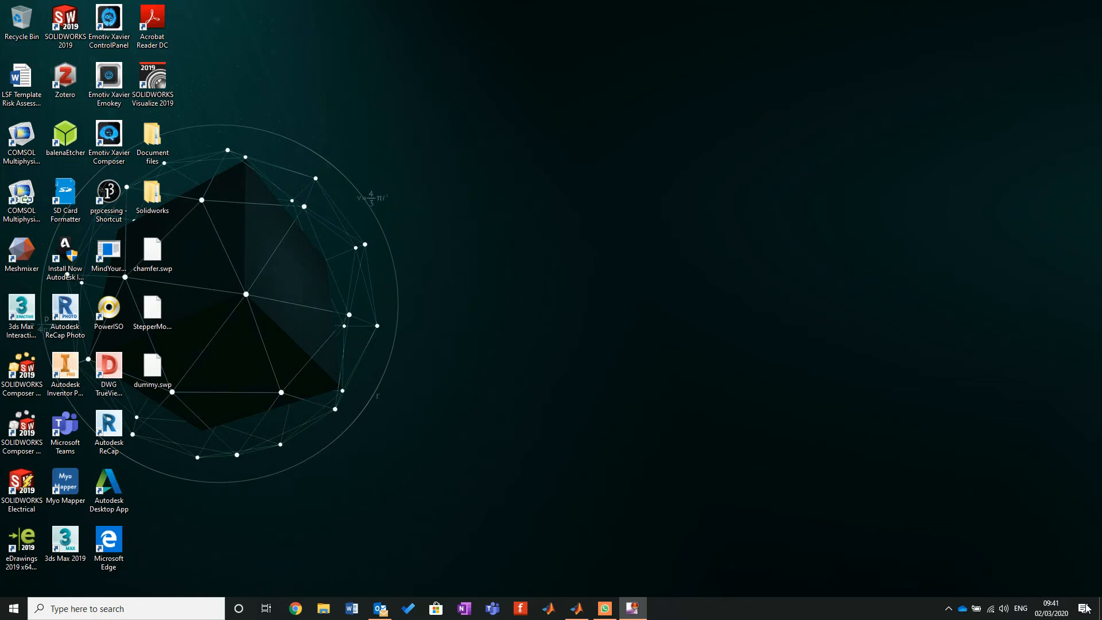
mouse_move(955, 599)
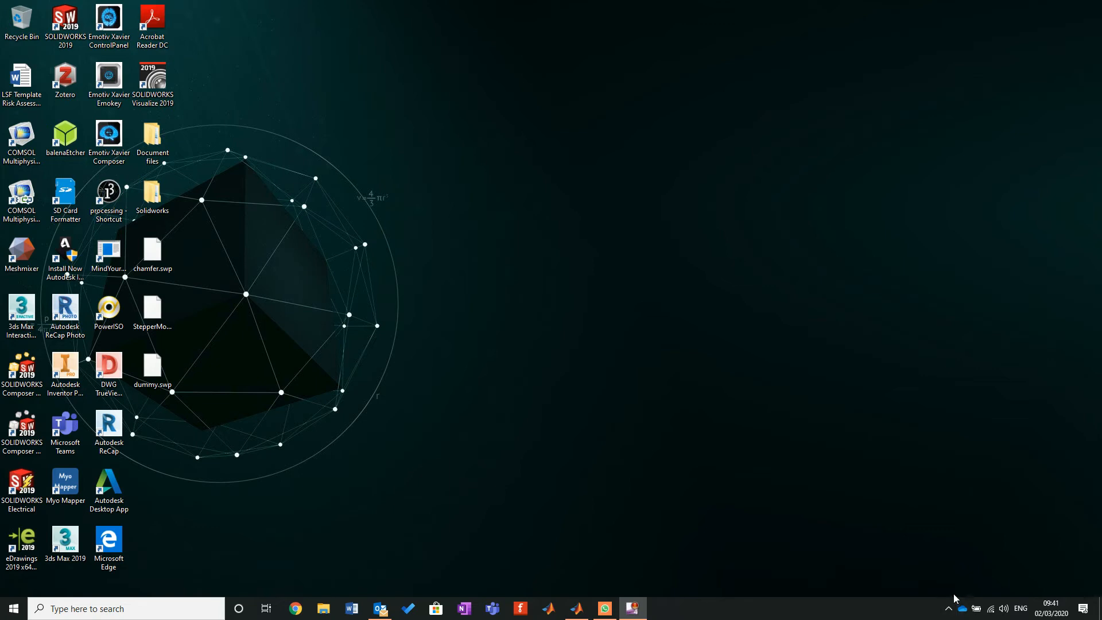
Delete the old 'out' variable from the MATLAB workspace and confirm the deletion.
click(578, 608)
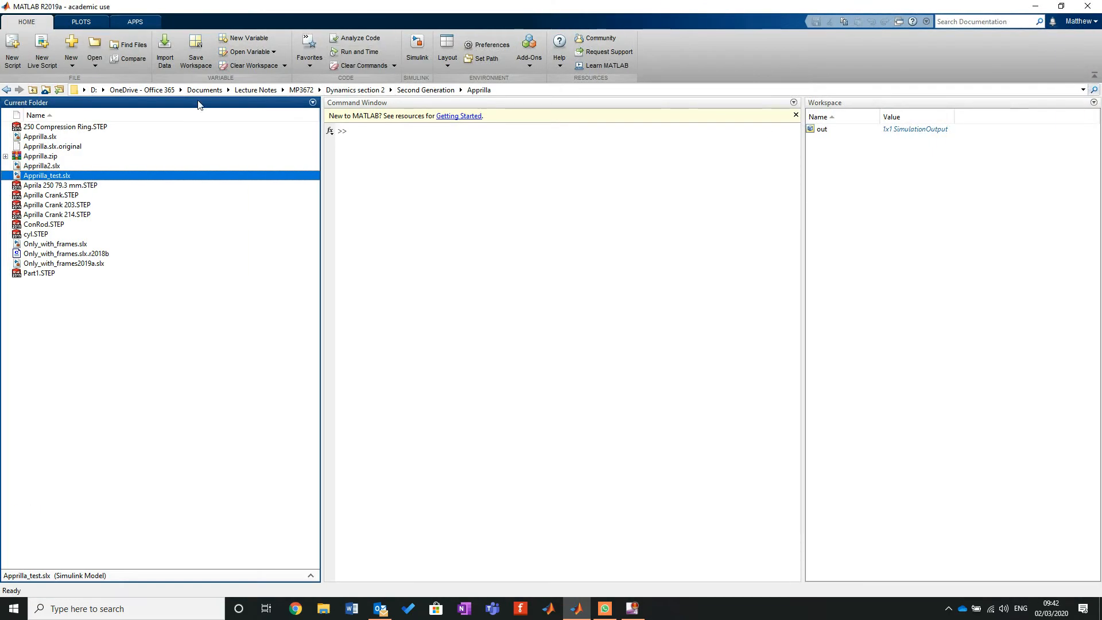
click(605, 181)
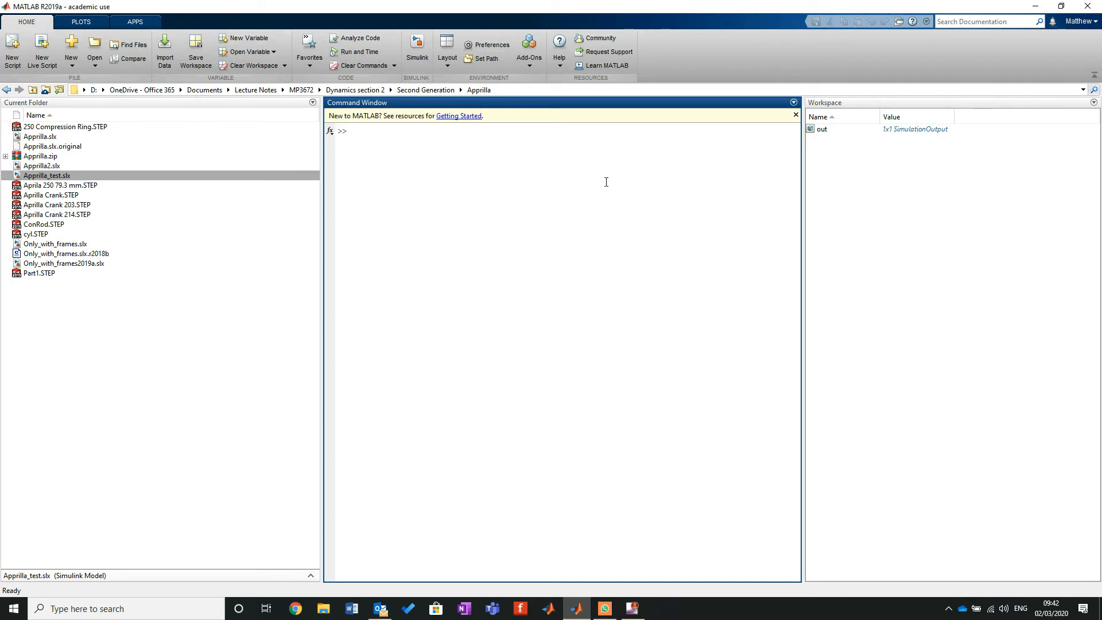
mouse_move(823, 132)
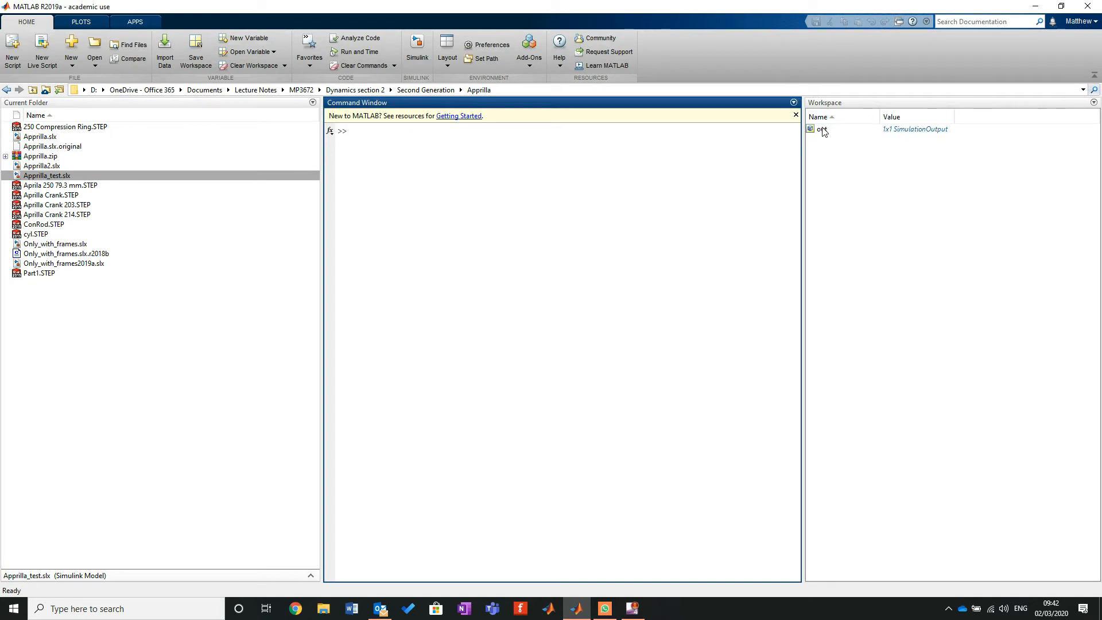
right_click(823, 130)
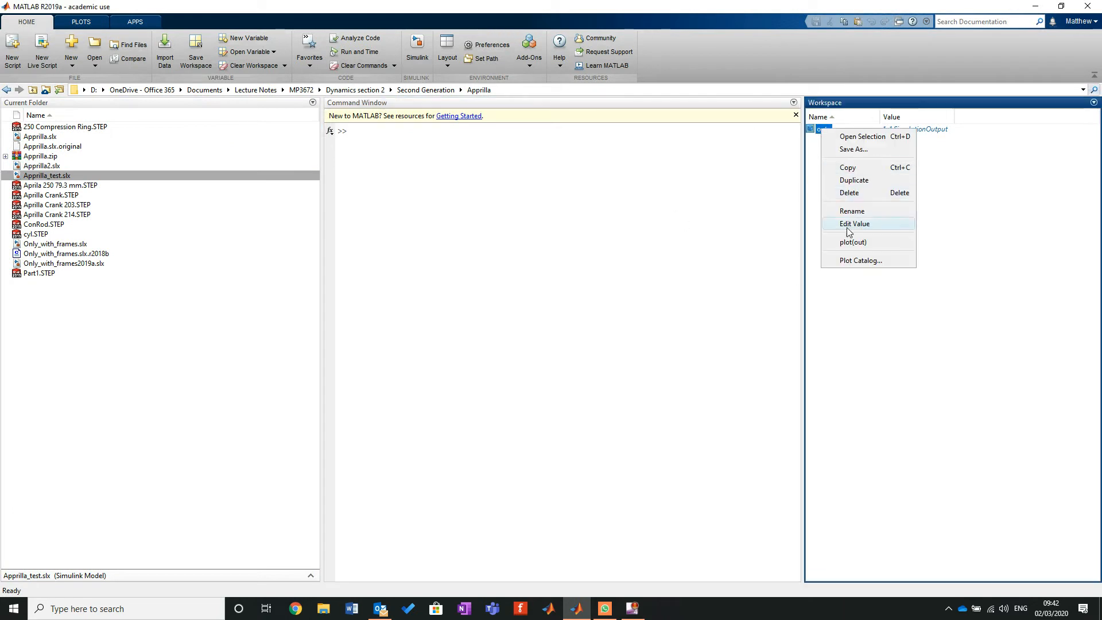
click(848, 193)
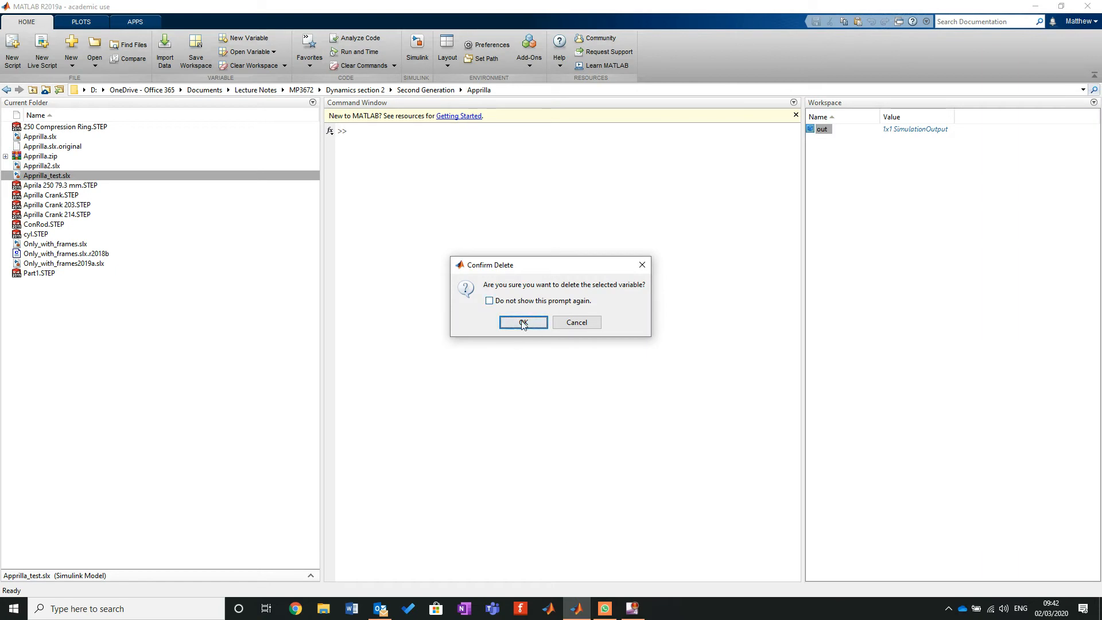
click(523, 322)
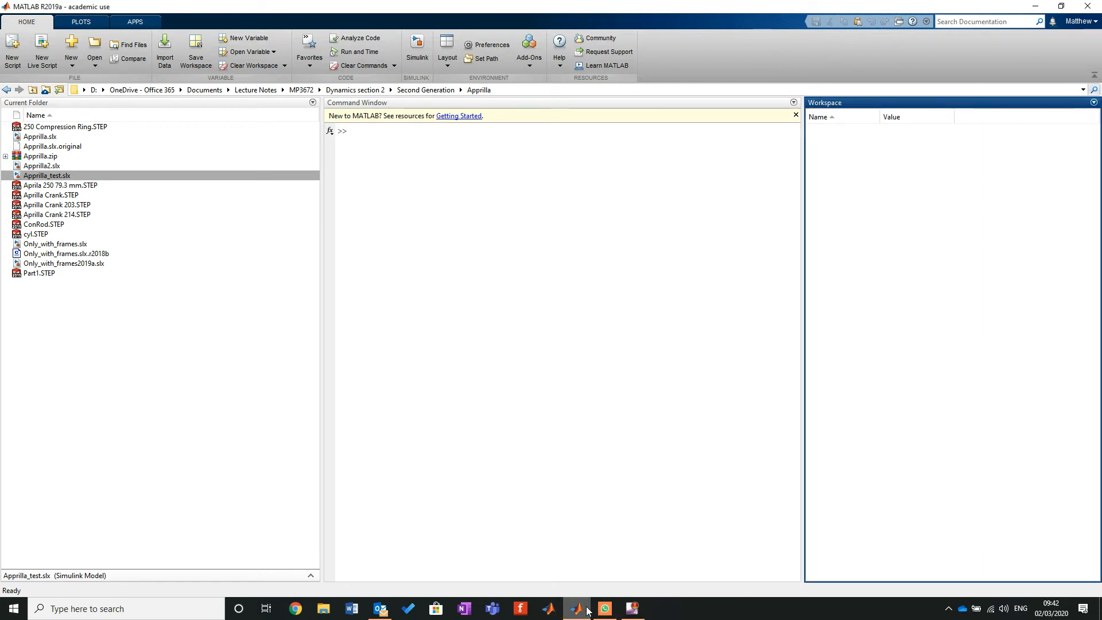
mouse_move(576, 608)
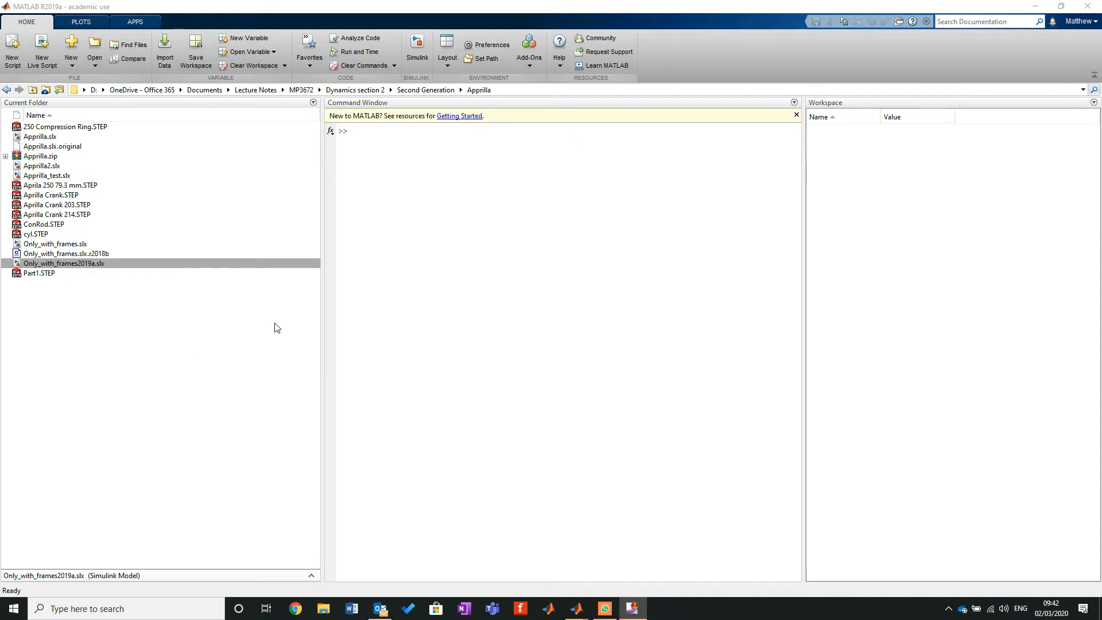
mouse_move(414, 148)
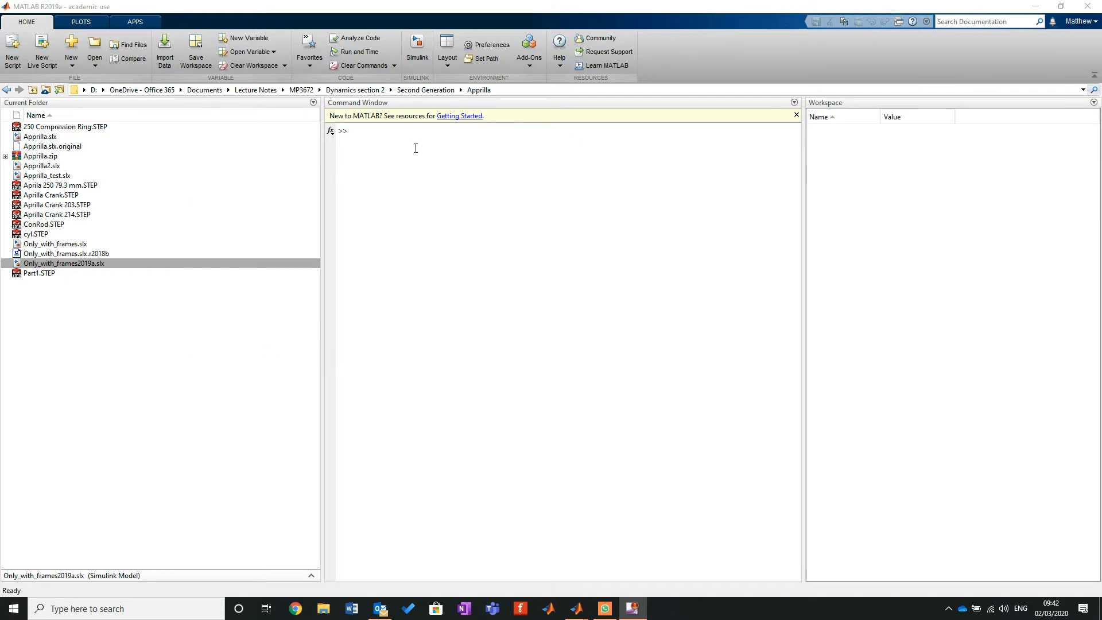
mouse_move(69, 78)
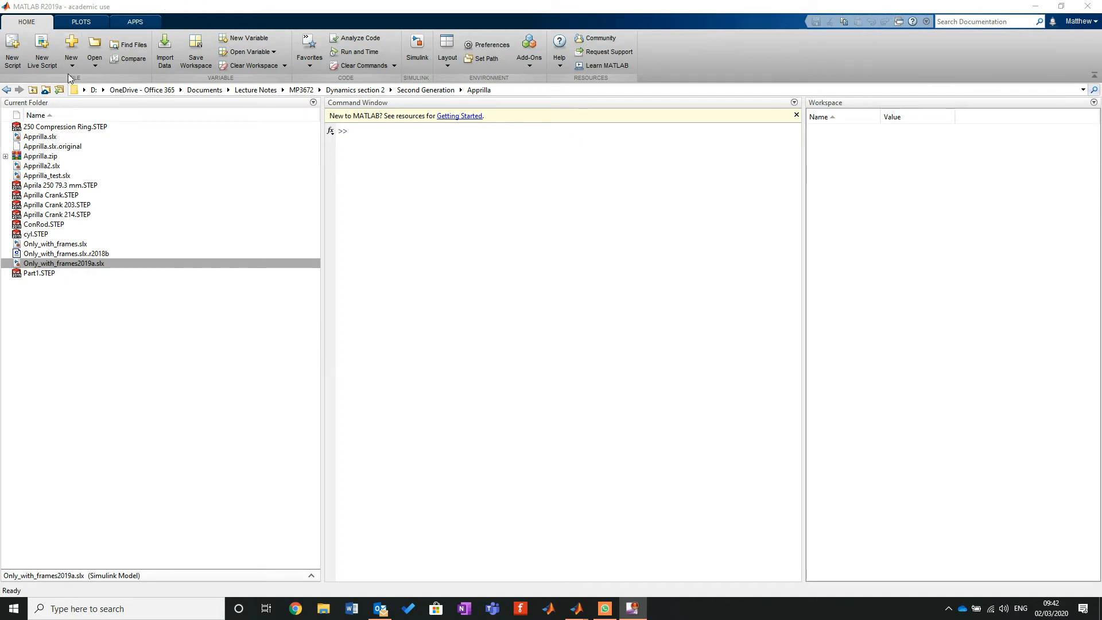
Create a new blank Simulink model and maximize its window.
click(70, 49)
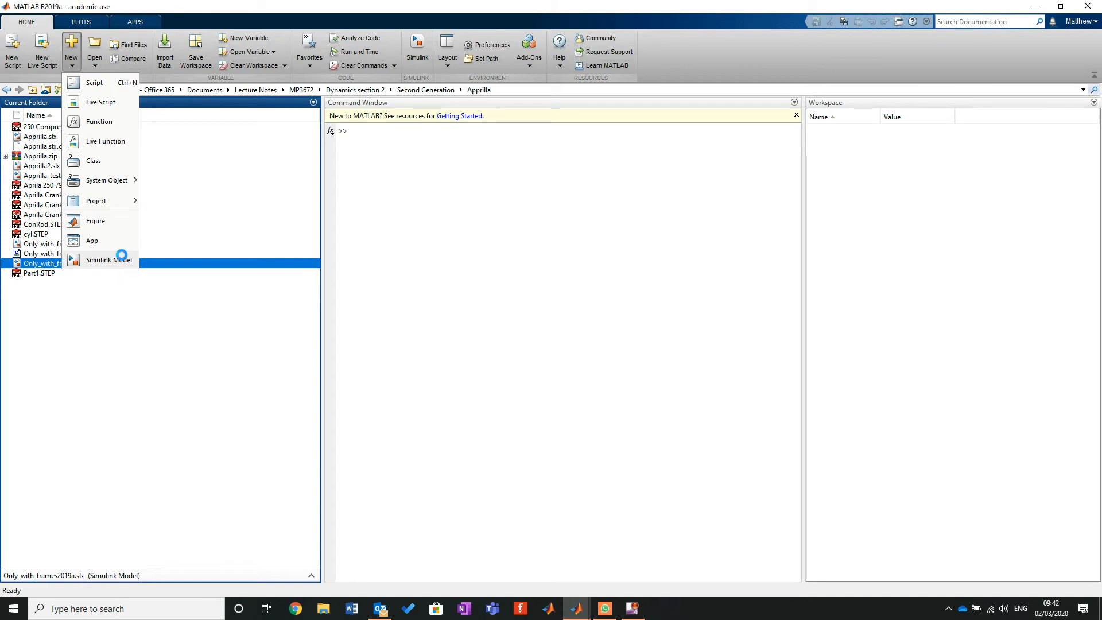
click(108, 260)
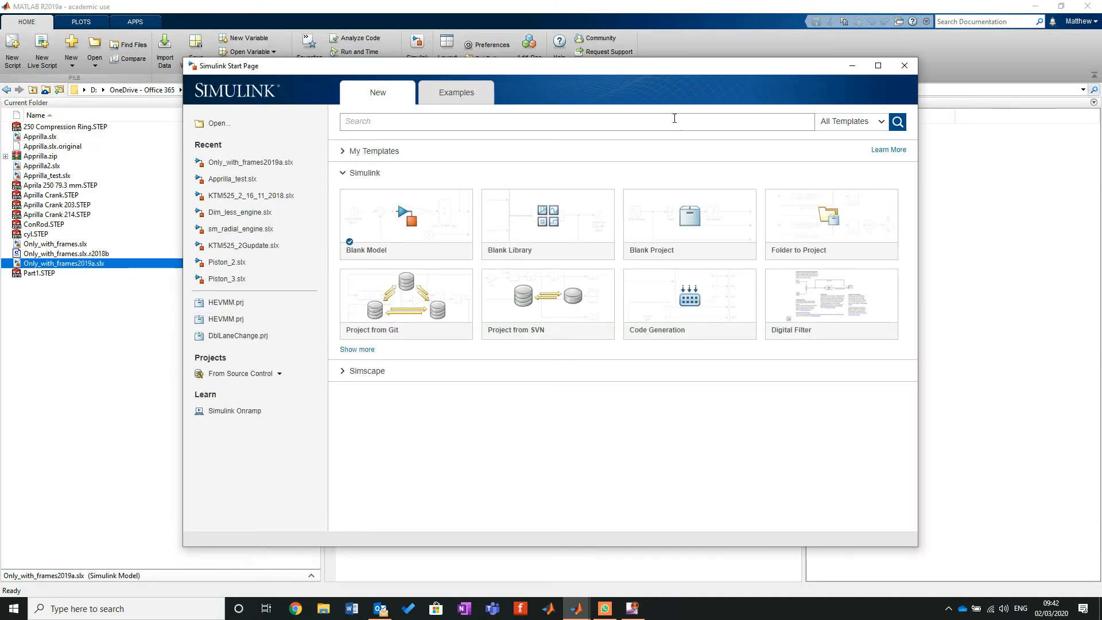
click(406, 218)
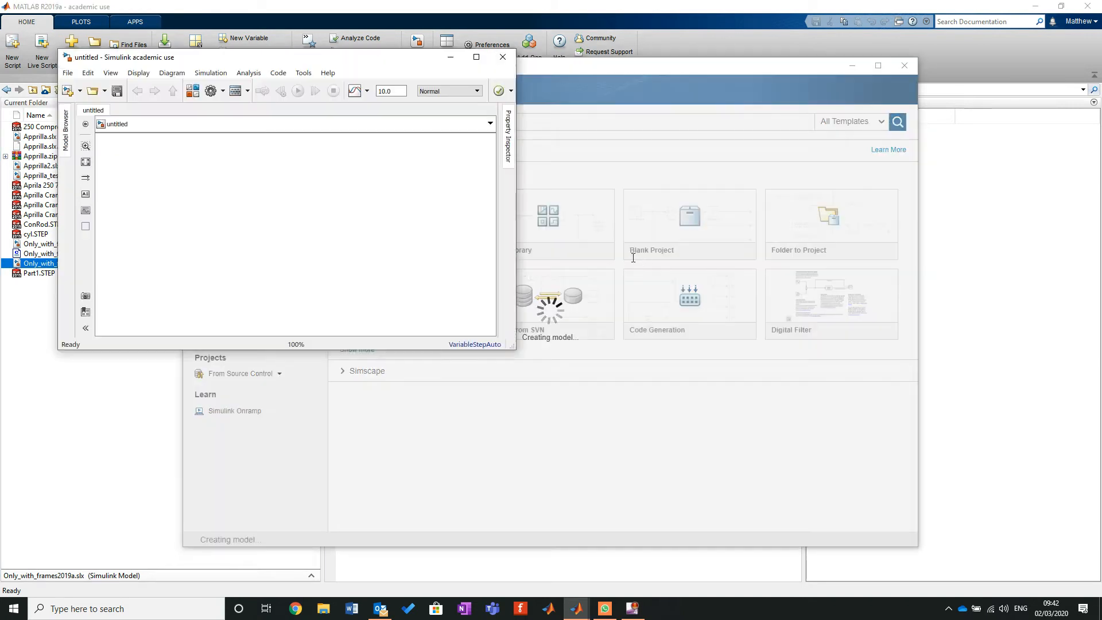
click(476, 57)
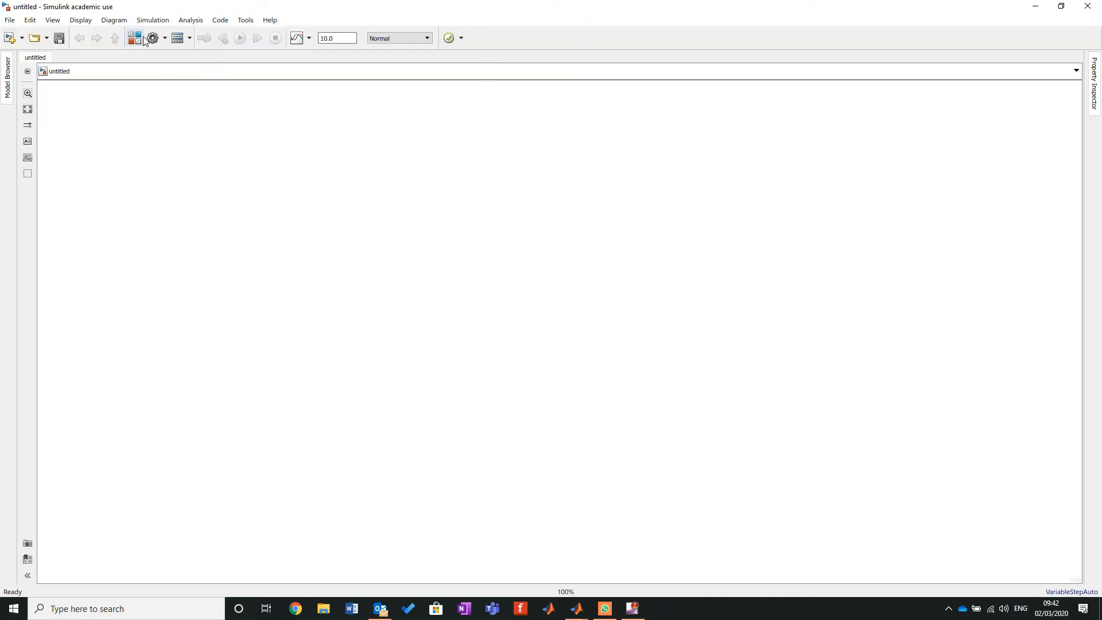
Add Solver Configuration and Mechanism Configuration blocks from the Simscape libraries, browsing to Multibody joints.
click(135, 38)
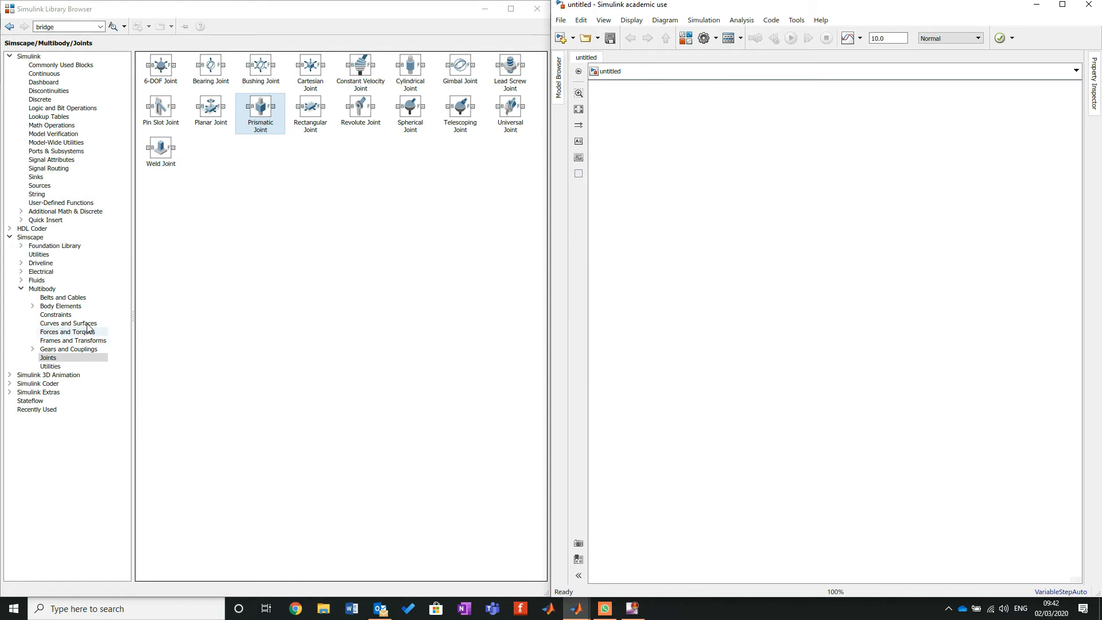
click(54, 245)
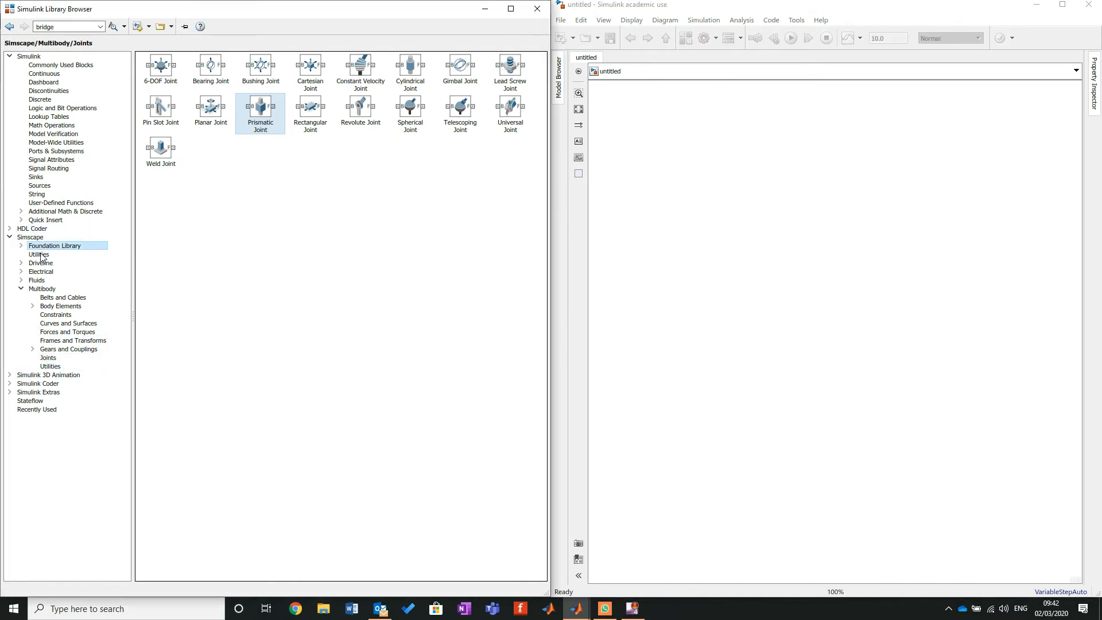
mouse_move(108, 264)
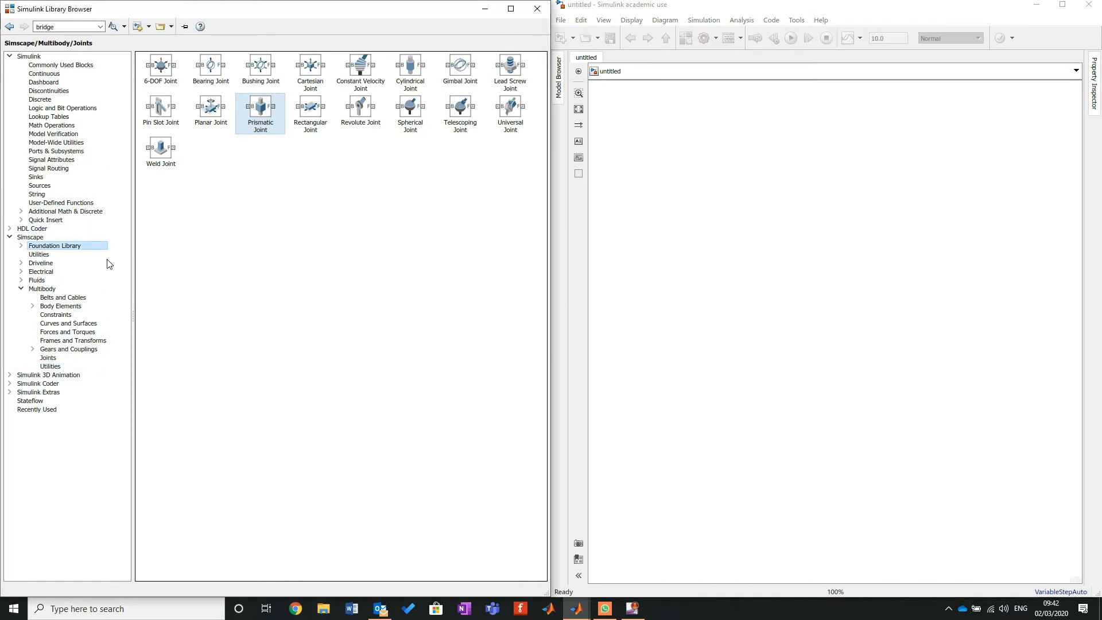
click(39, 254)
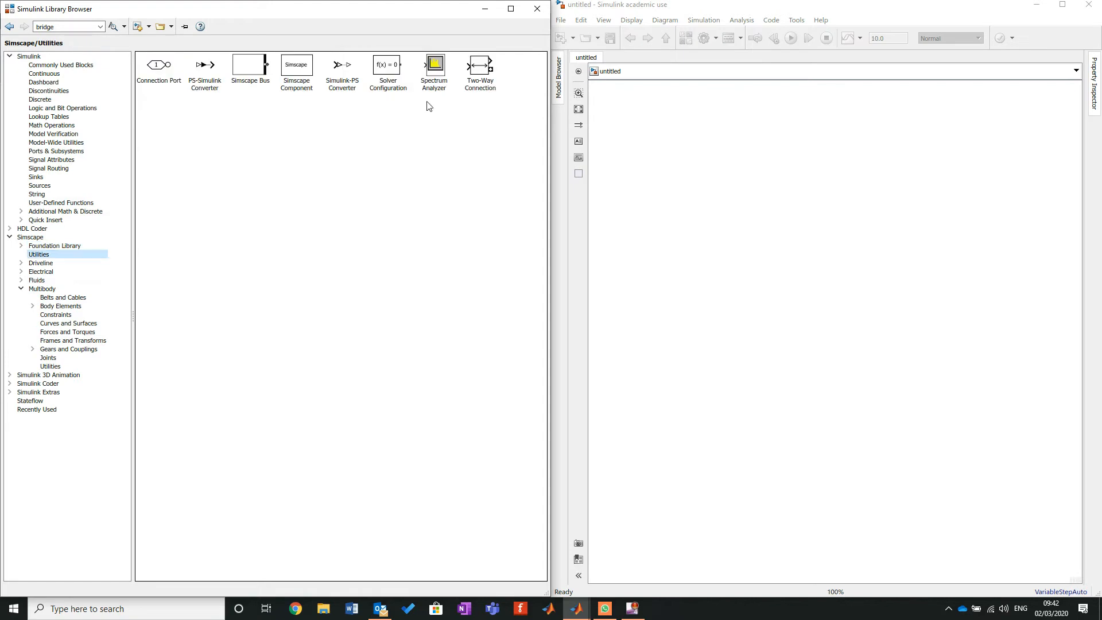
mouse_move(386, 66)
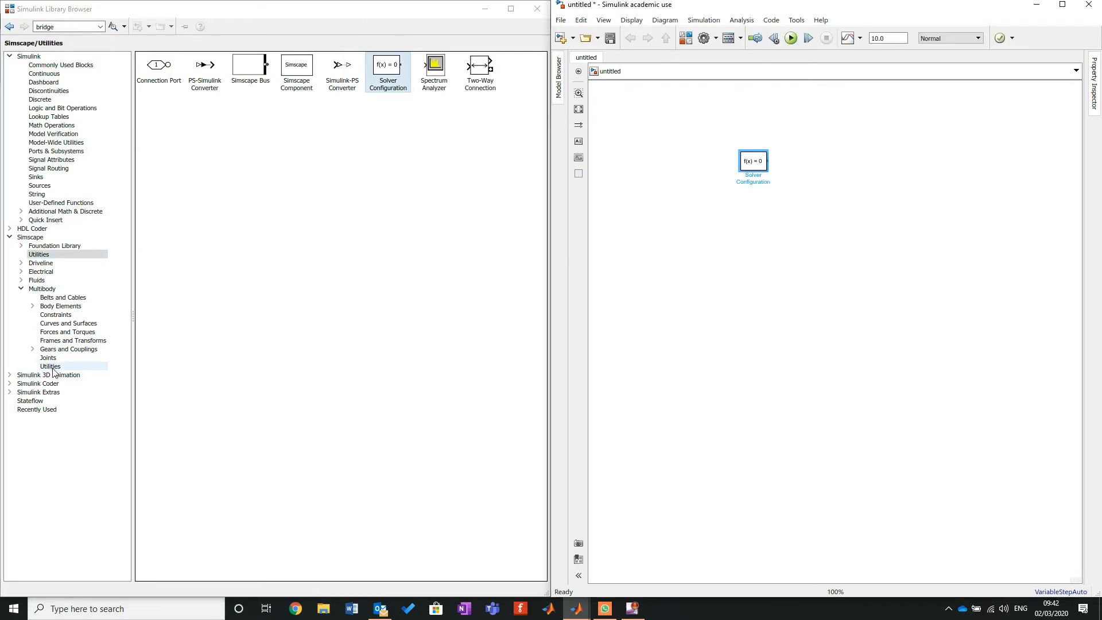
click(50, 366)
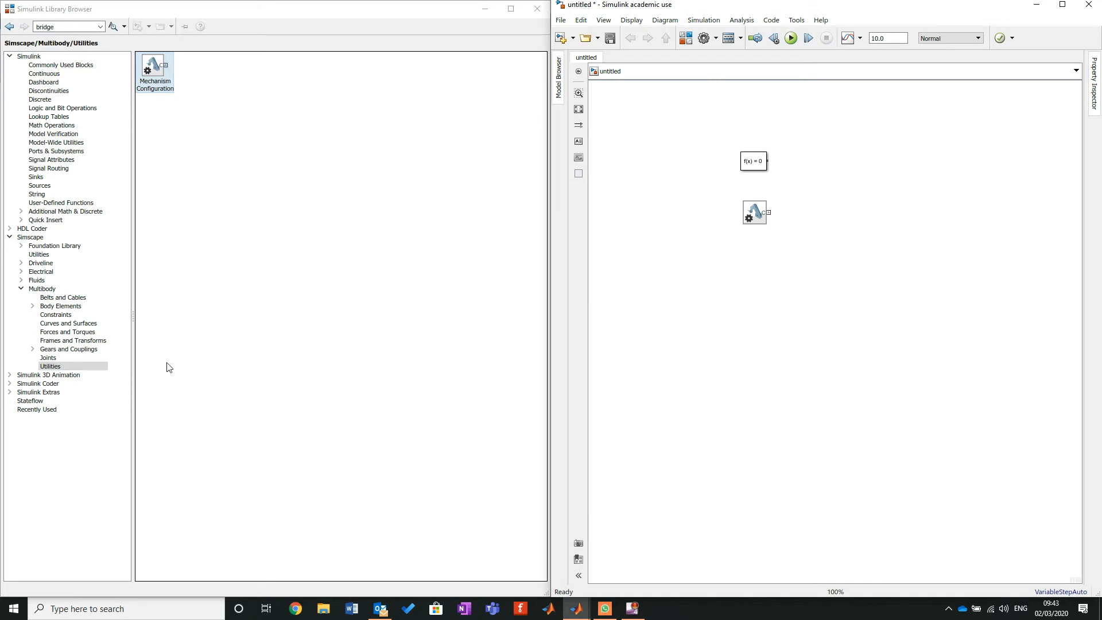
mouse_move(563, 282)
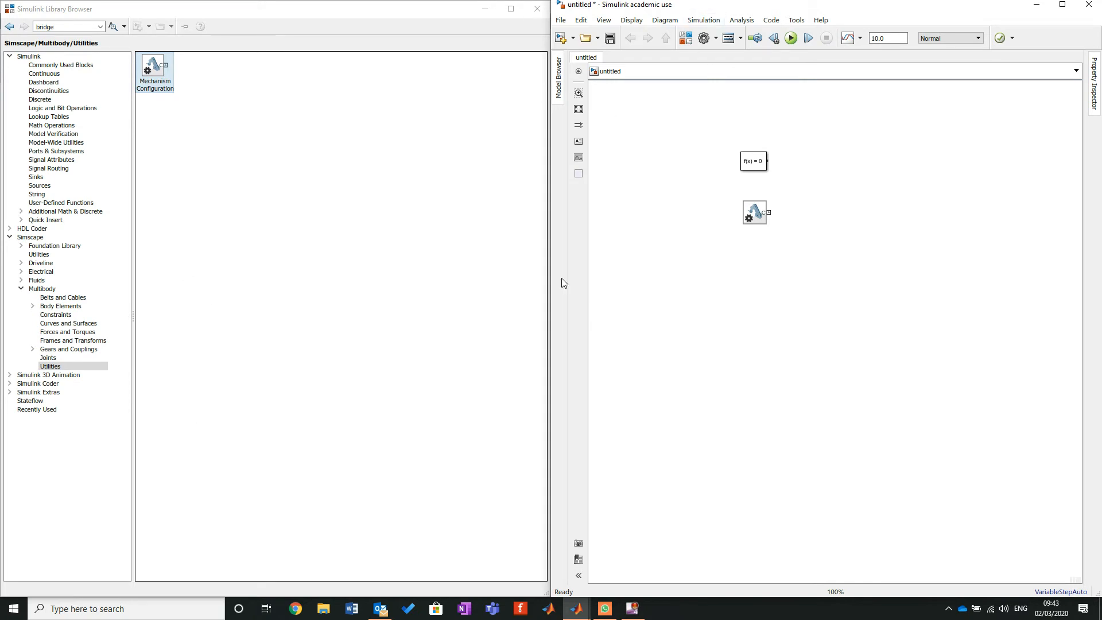
mouse_move(102, 285)
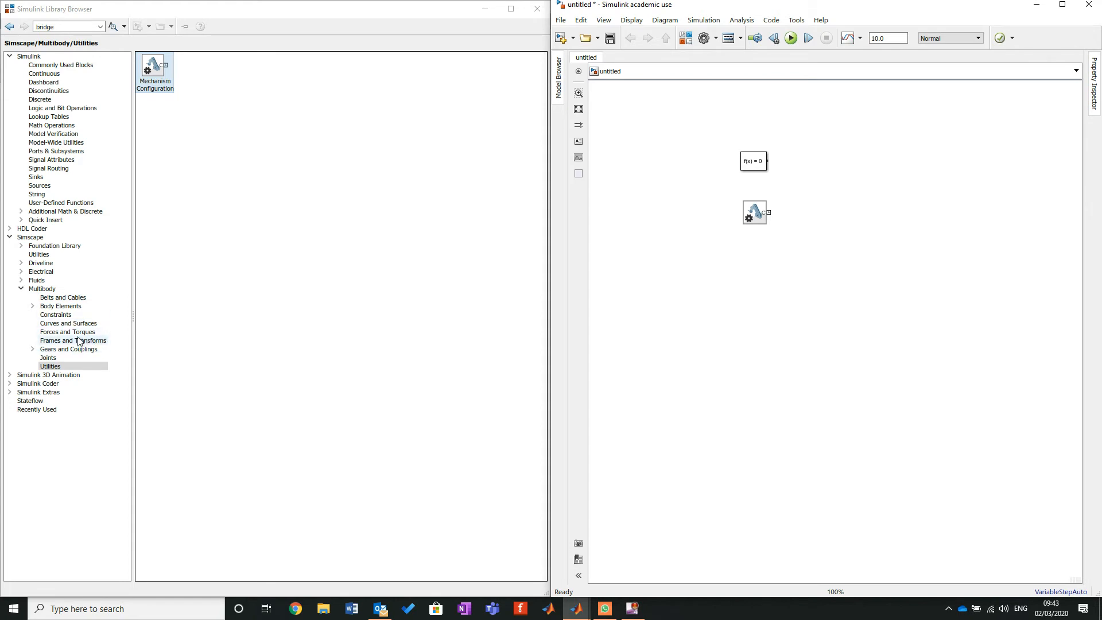
mouse_move(68, 322)
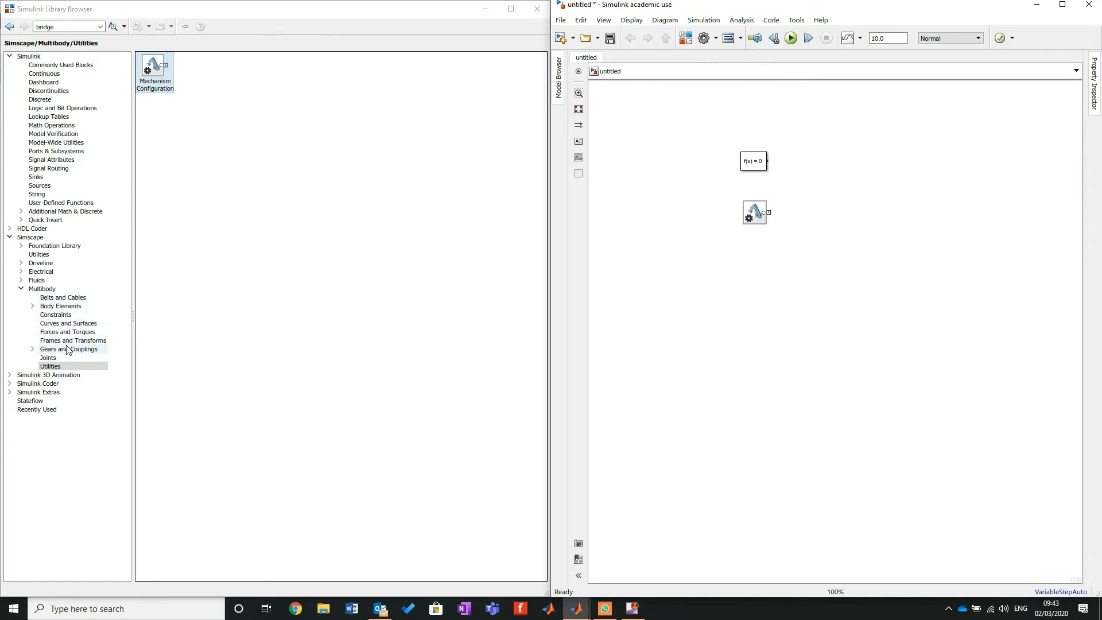
click(48, 358)
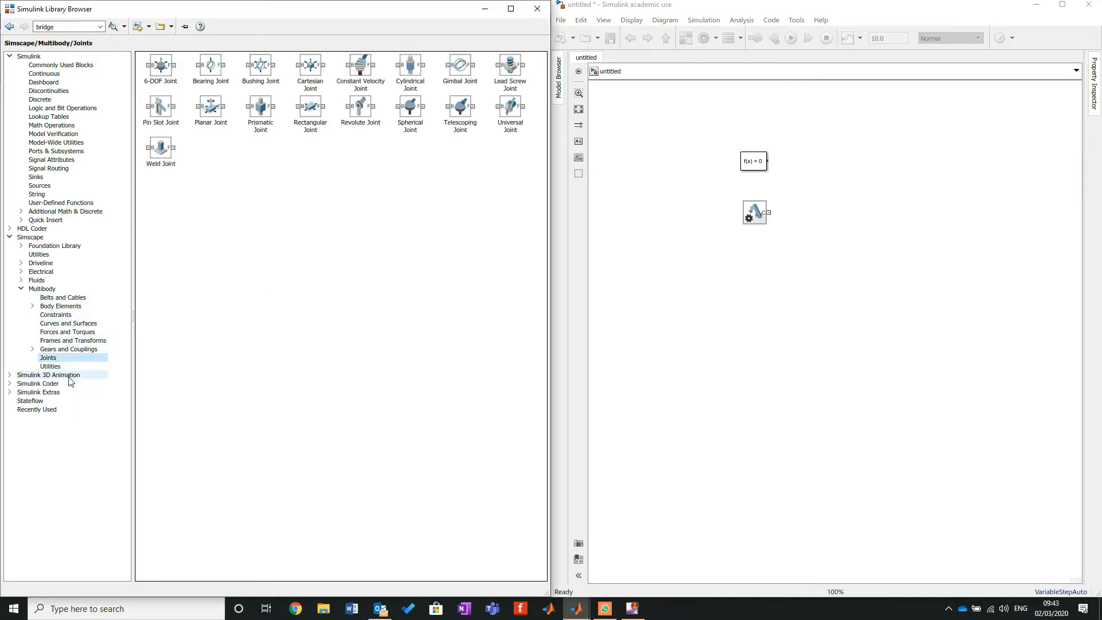
Add a World Frame from Frames and Transforms, wired to both configuration blocks, and return to Joints.
click(72, 341)
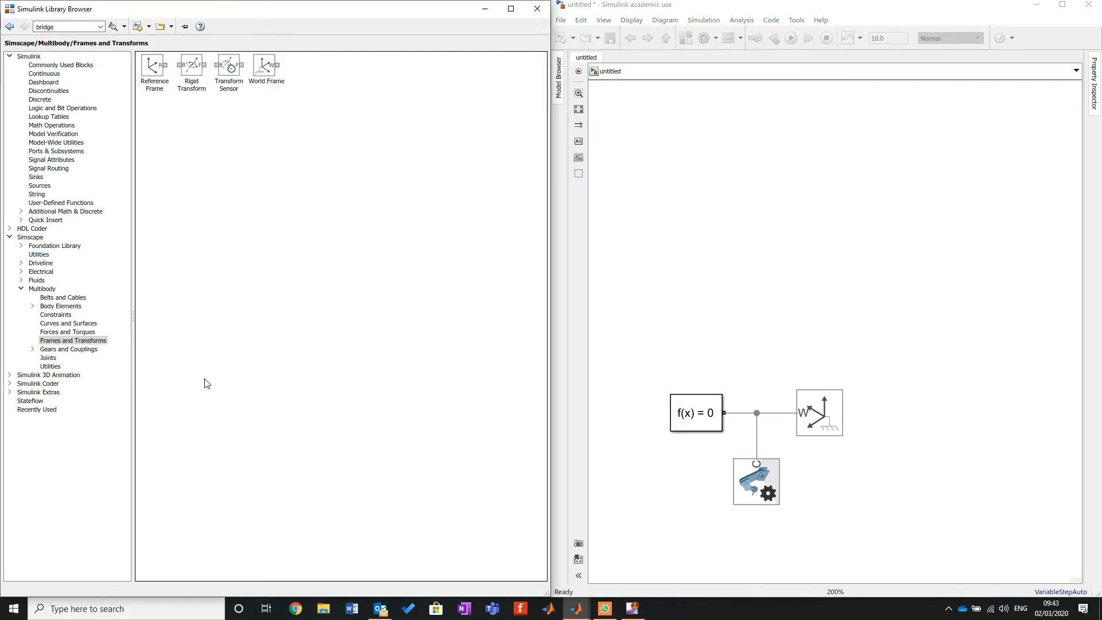
click(48, 357)
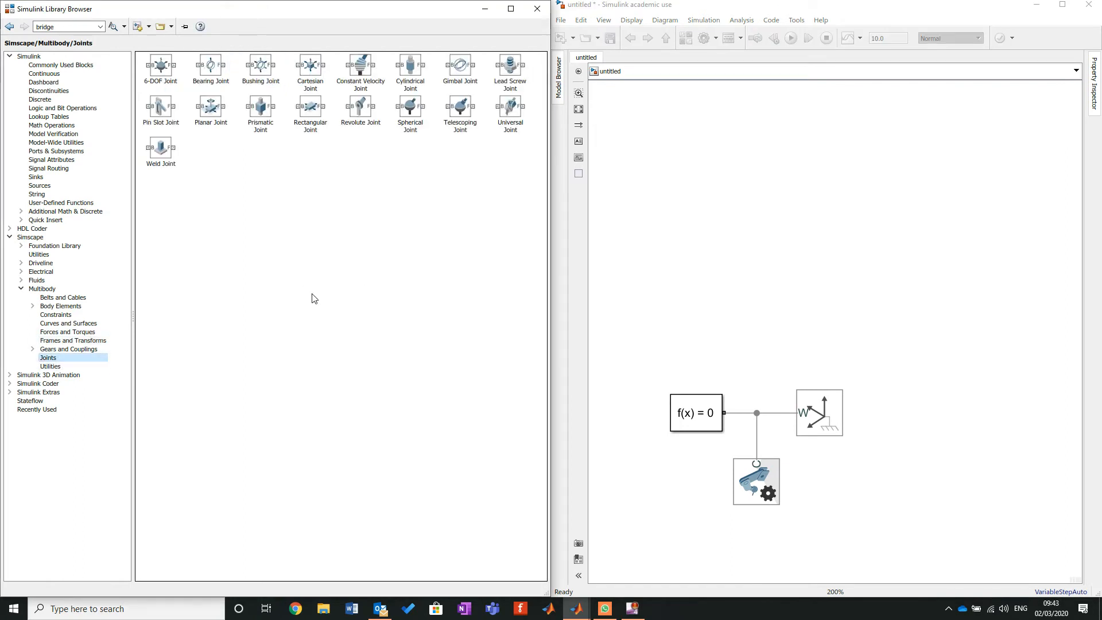
mouse_move(336, 292)
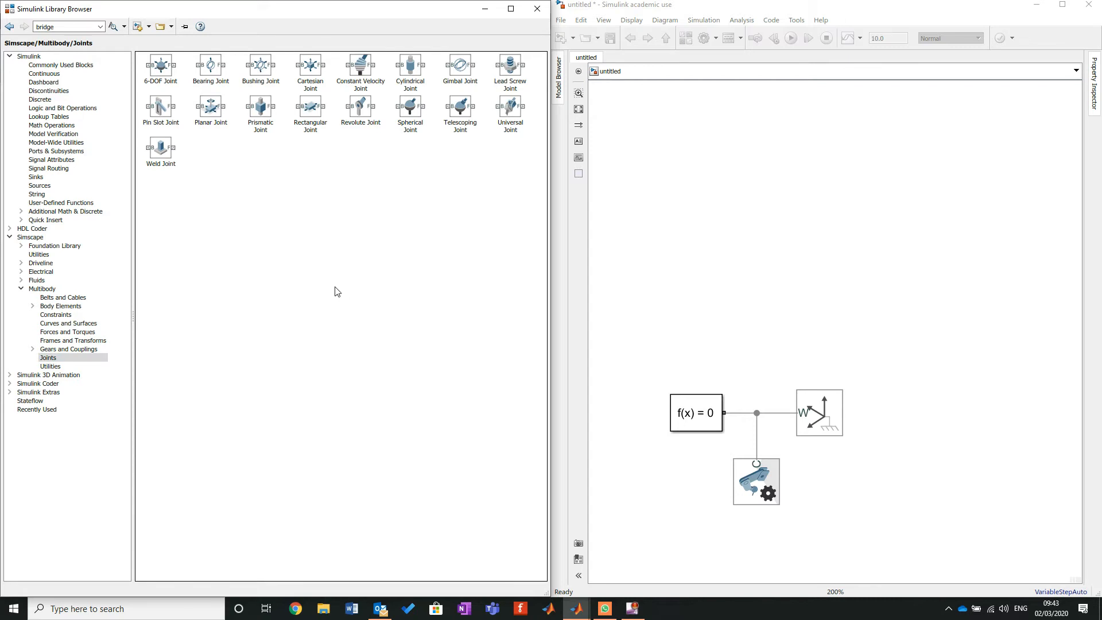
mouse_move(406, 138)
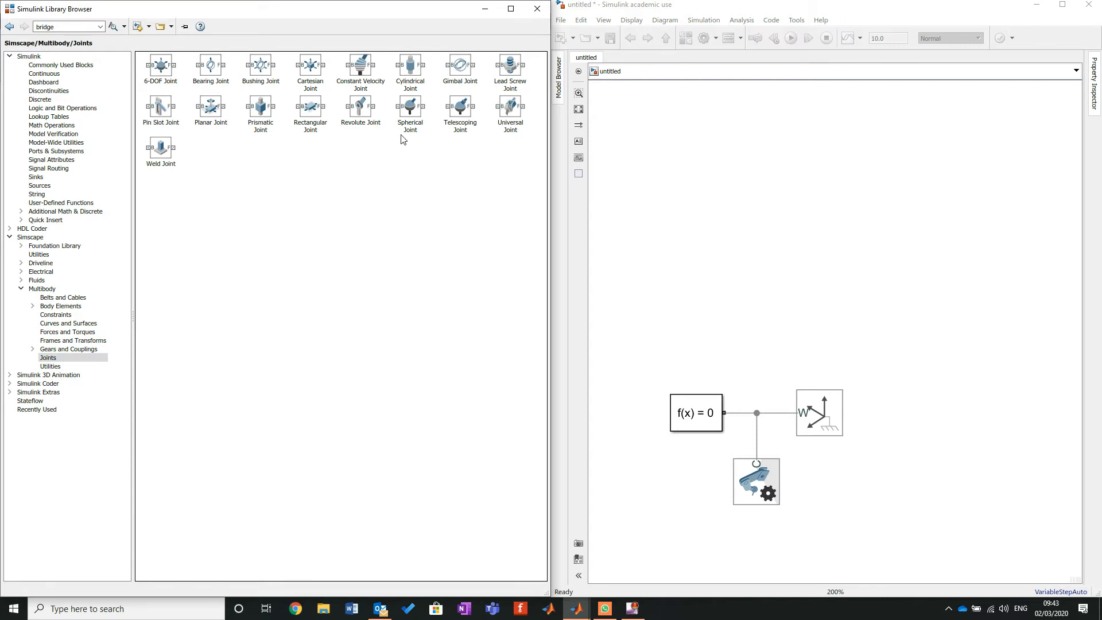
mouse_move(440, 237)
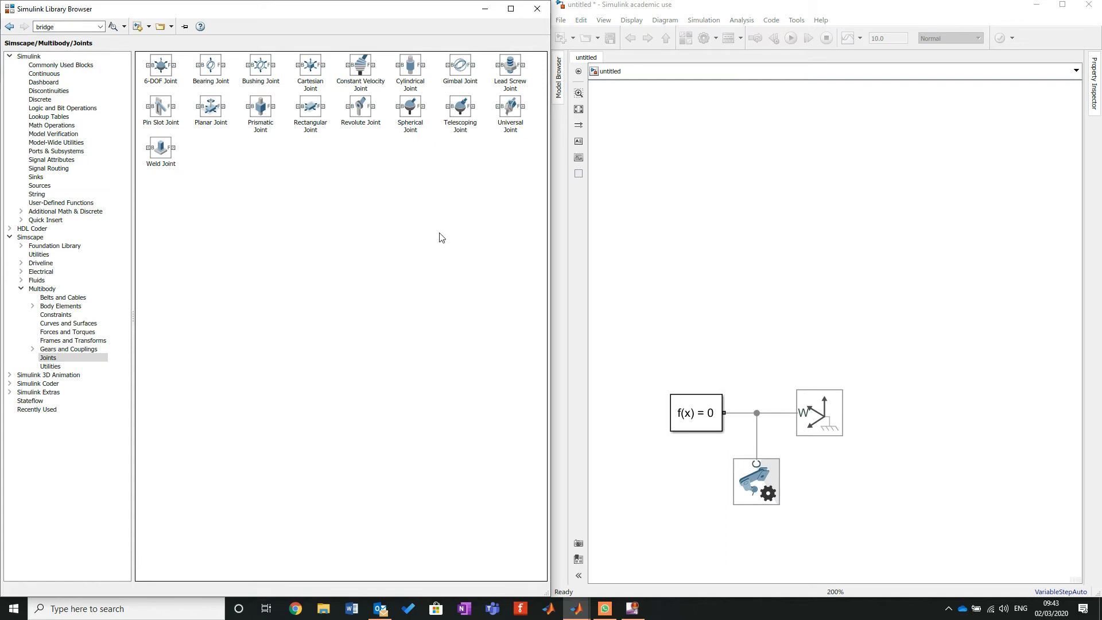
mouse_move(391, 156)
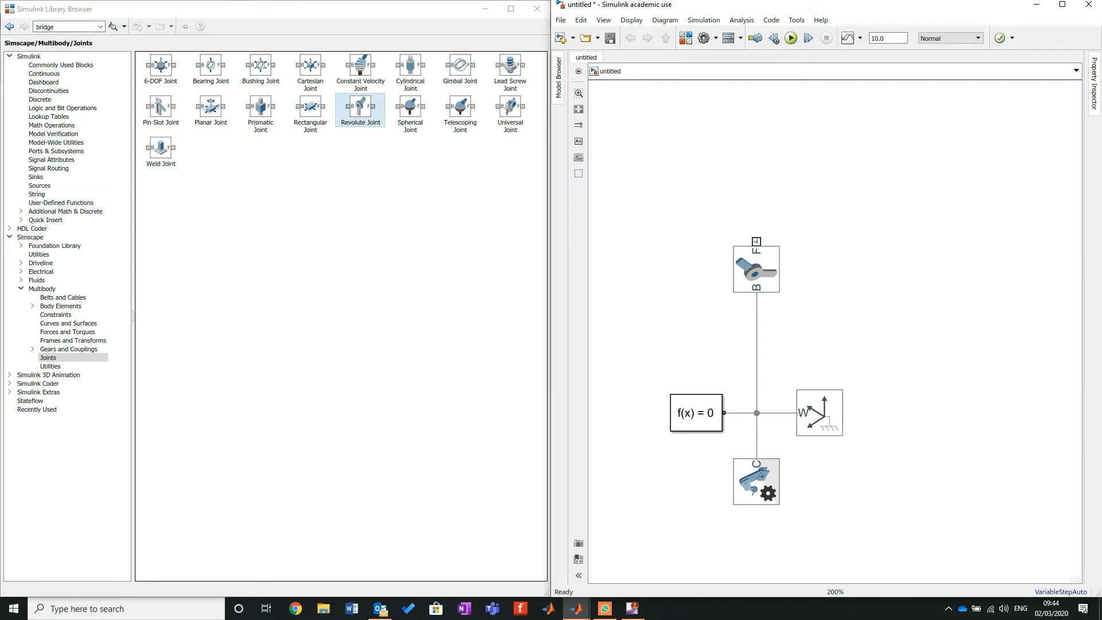
In MATLAB, go up to Second Generation and change the path setting for Apprilla and its subfolders.
click(548, 609)
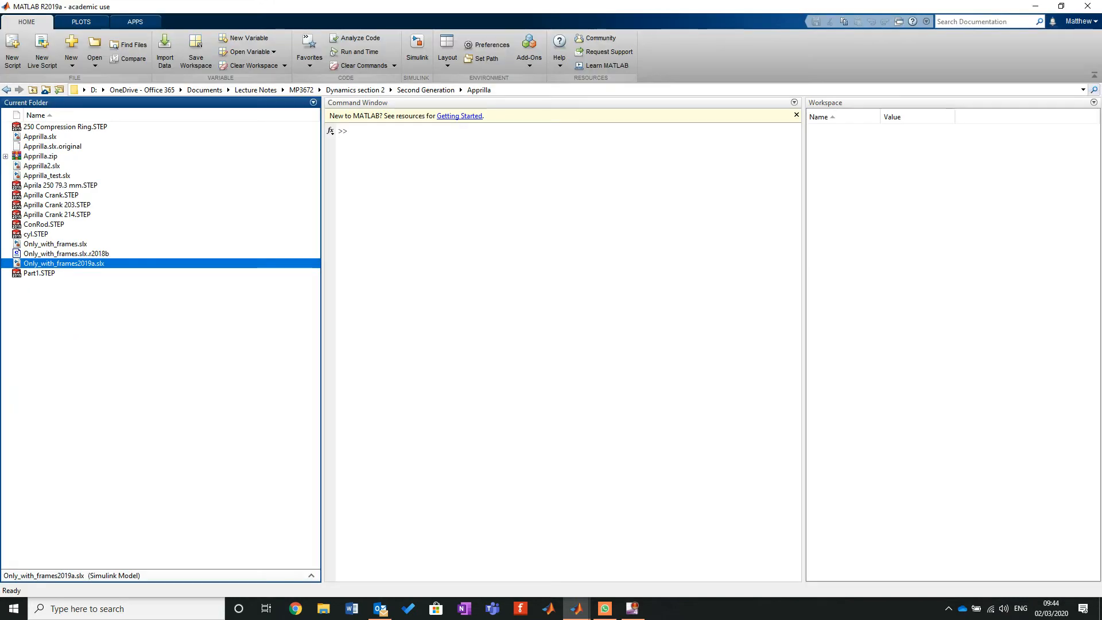
mouse_move(431, 90)
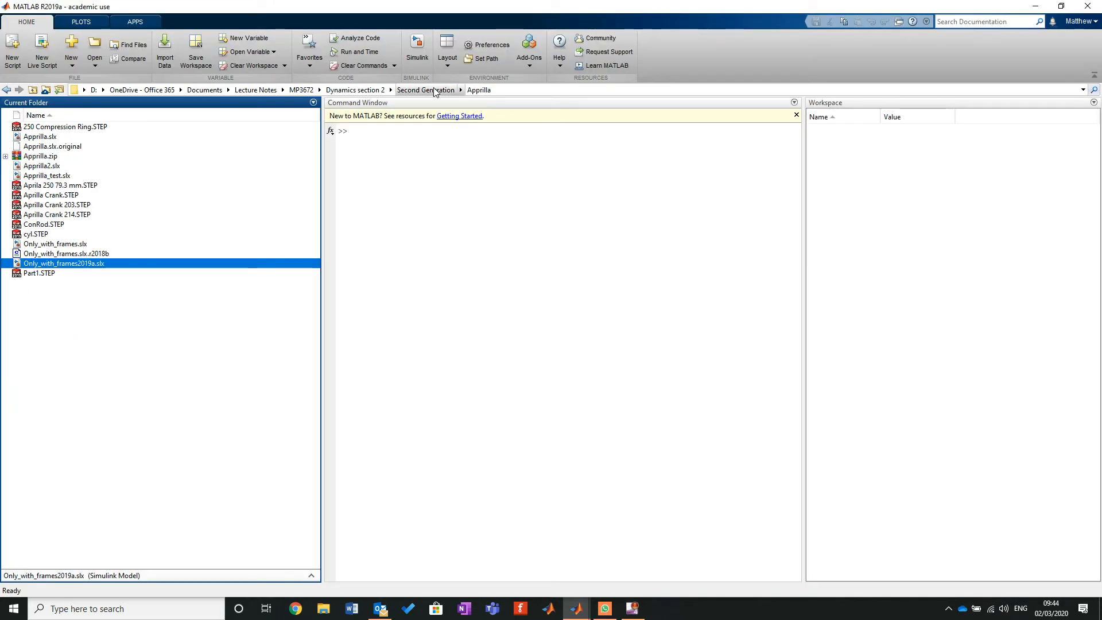
click(424, 89)
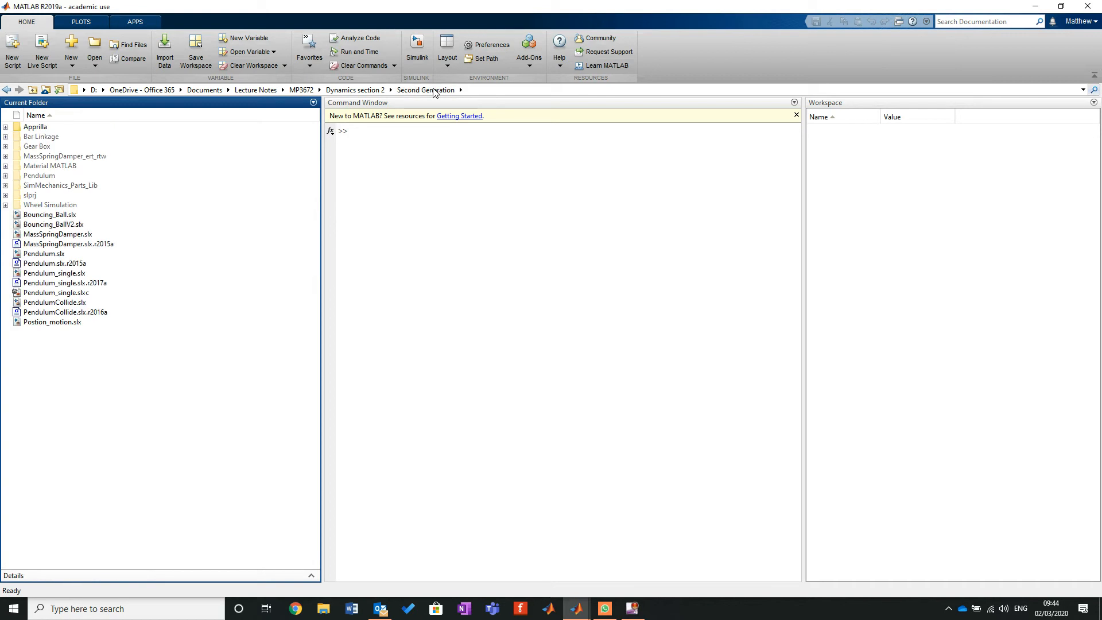
right_click(35, 127)
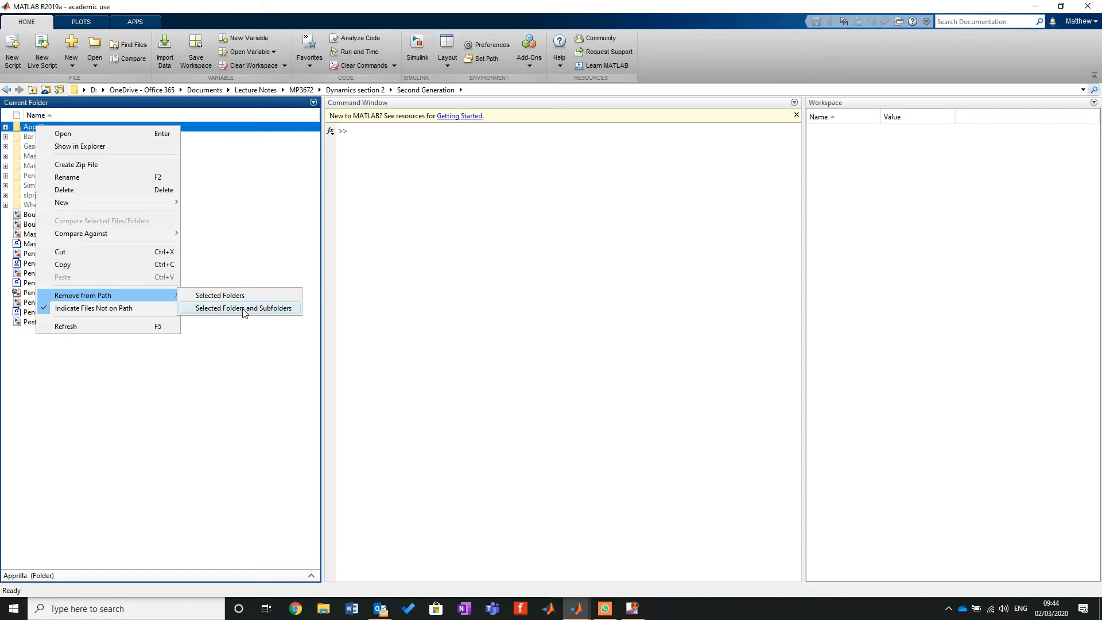
click(242, 308)
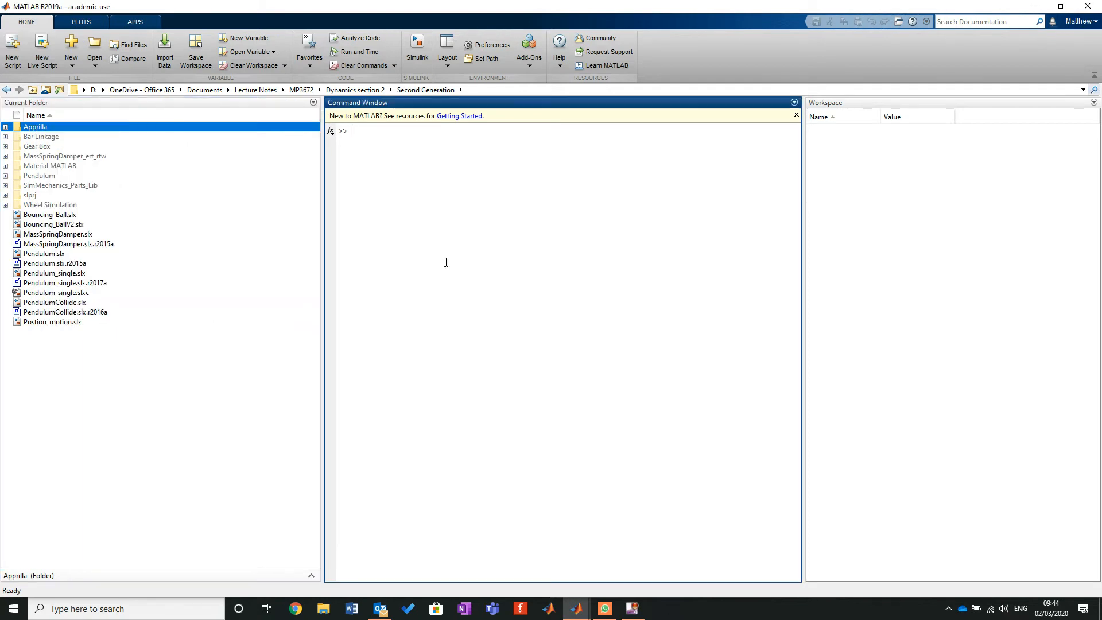
double_click(35, 126)
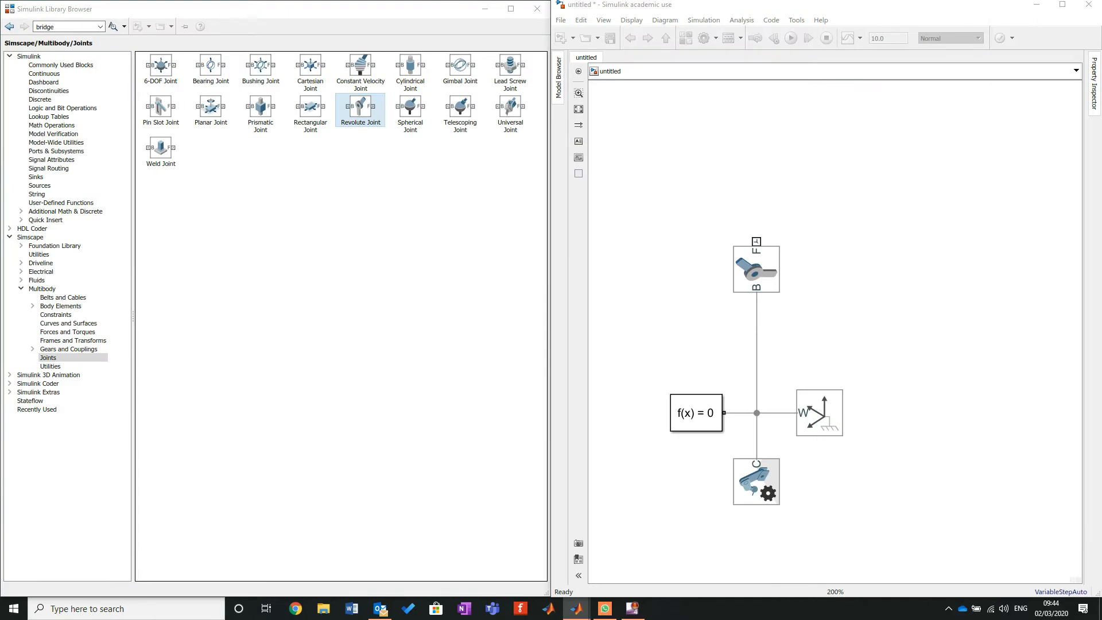
Add a Solid body block named Crank above the revolute joint and bring up its settings.
click(756, 269)
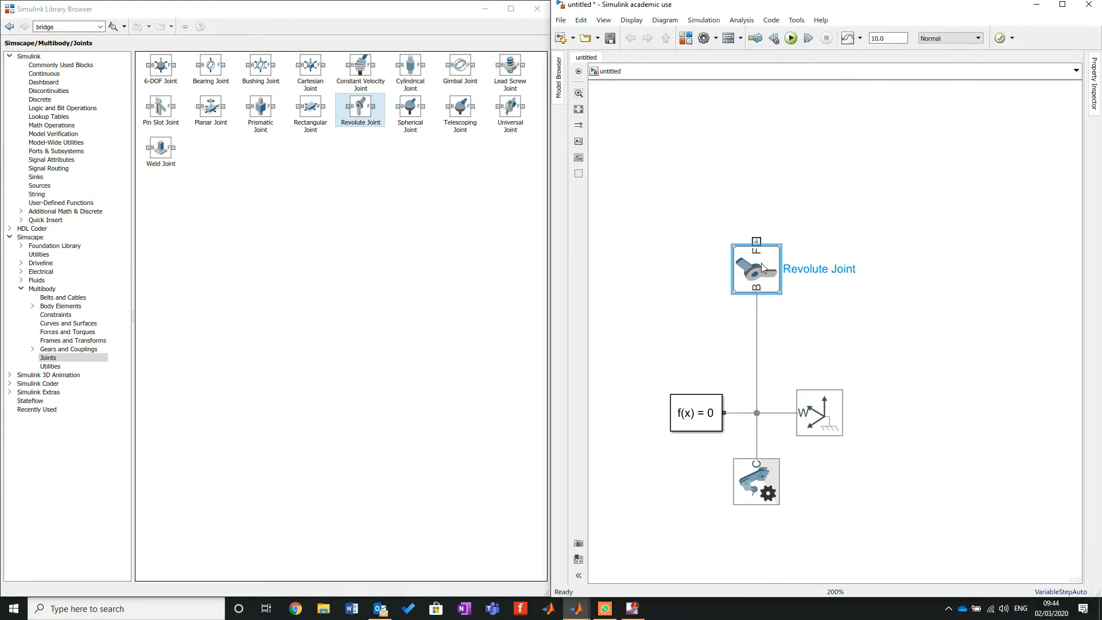
click(338, 219)
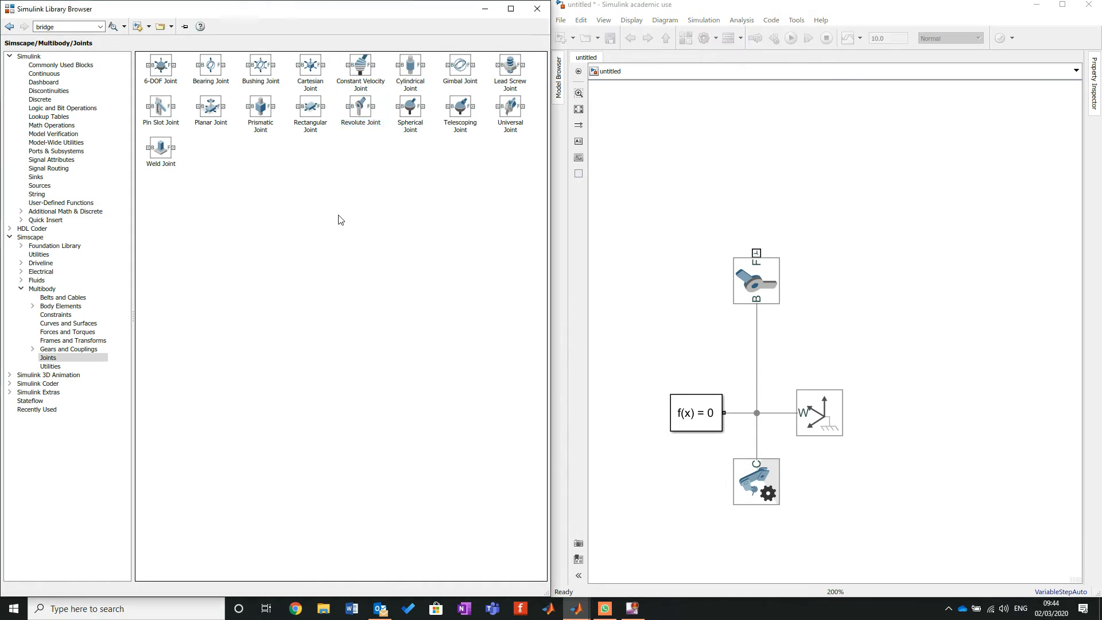
click(62, 306)
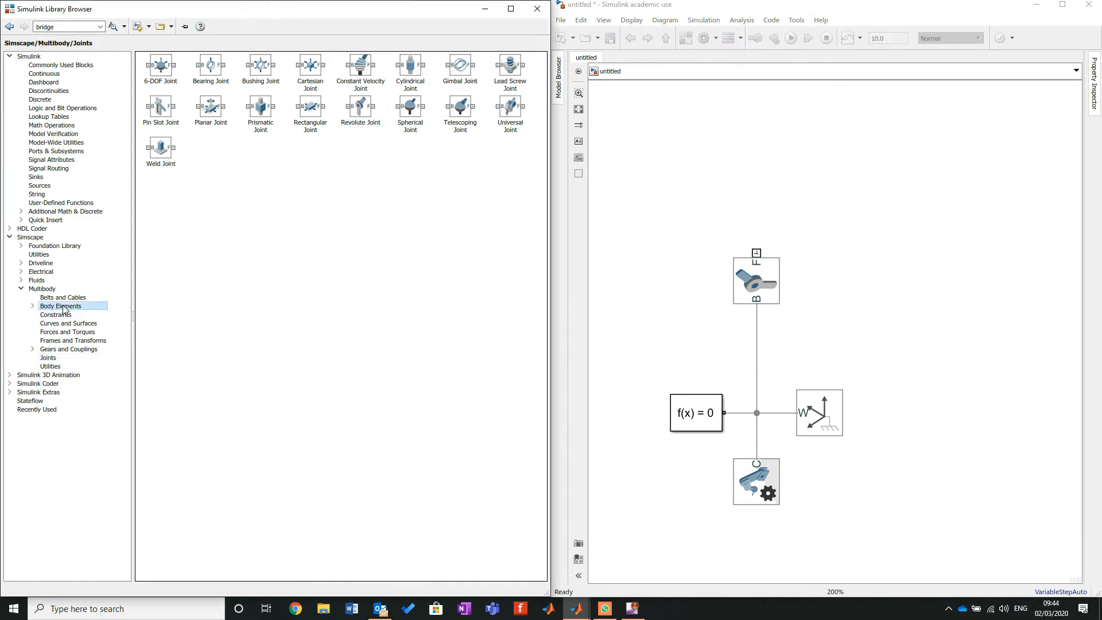
click(61, 306)
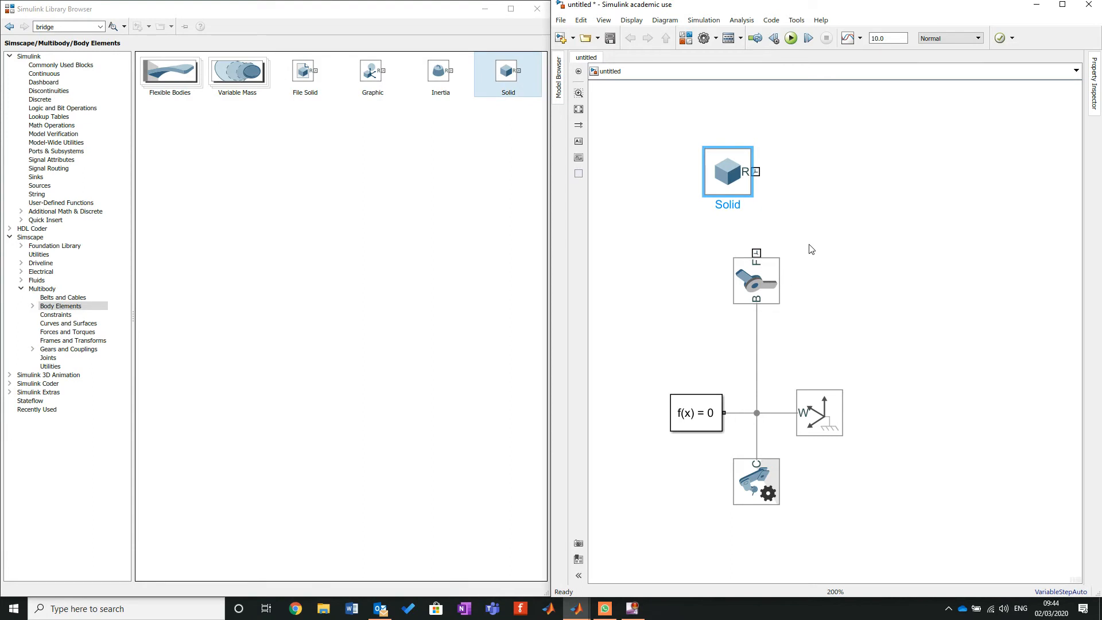
mouse_move(1040, 210)
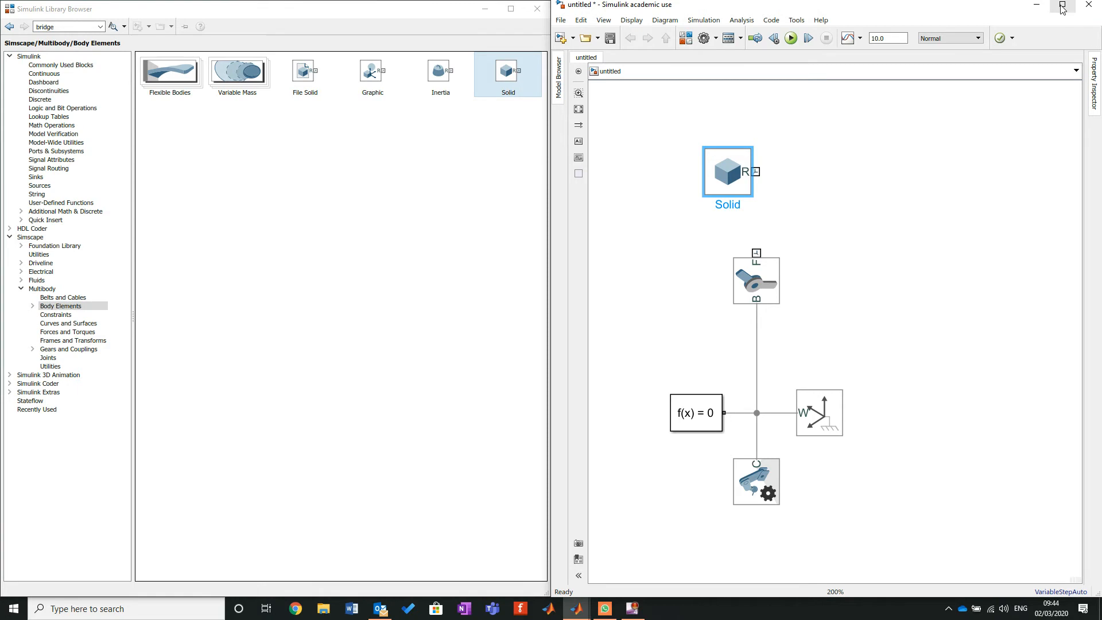
click(539, 9)
text(Crank)
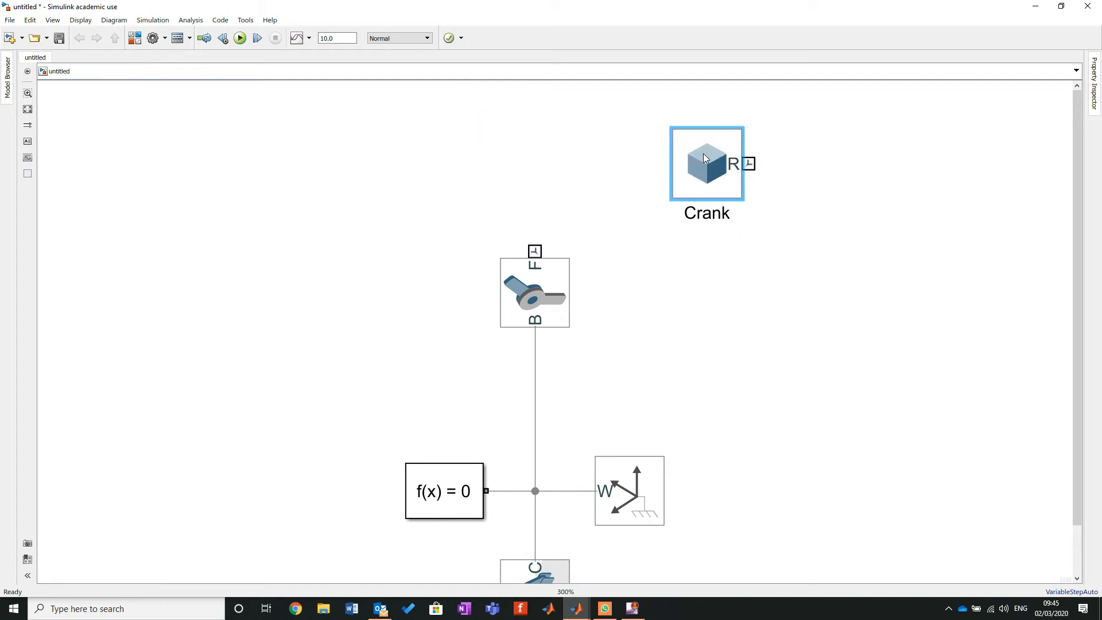
double_click(707, 162)
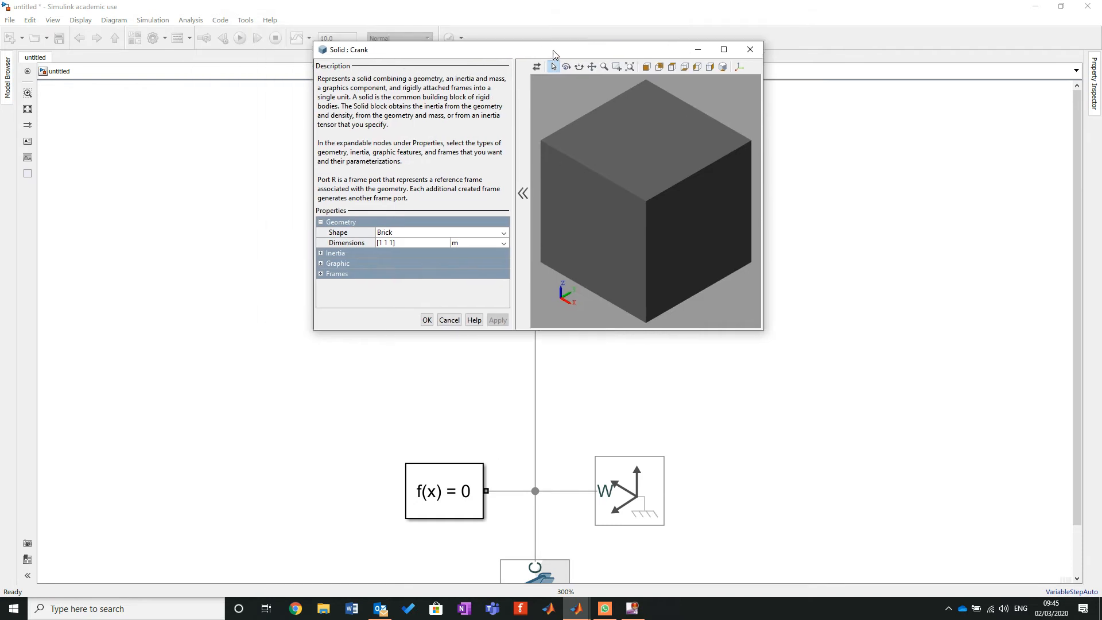
mouse_move(513, 238)
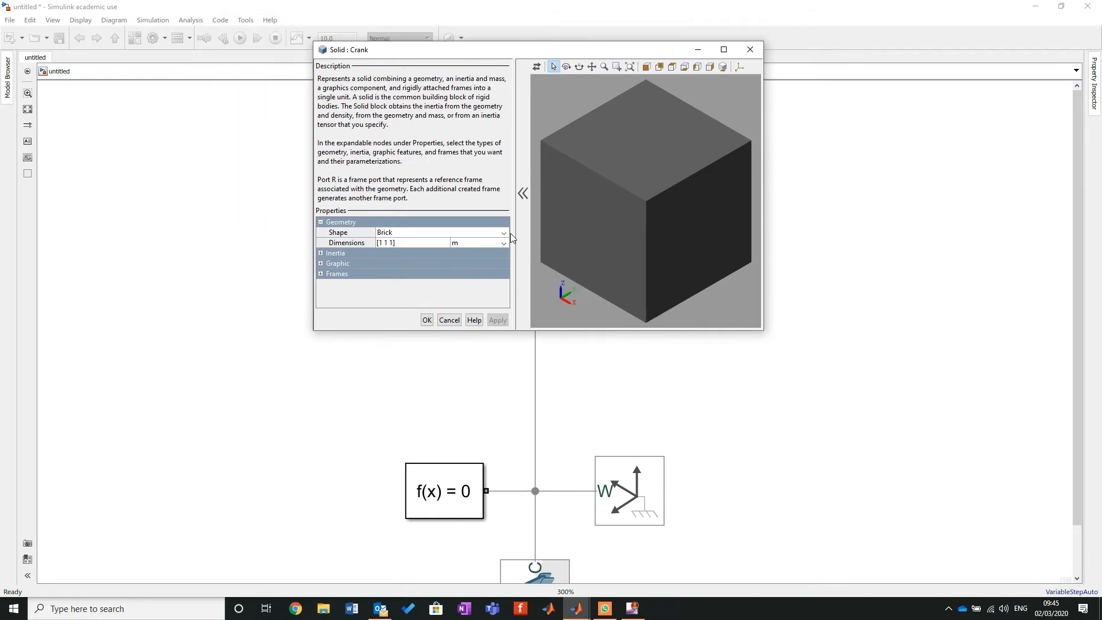
Set the Crank solid's geometry shape to From File with STEP file type.
click(503, 233)
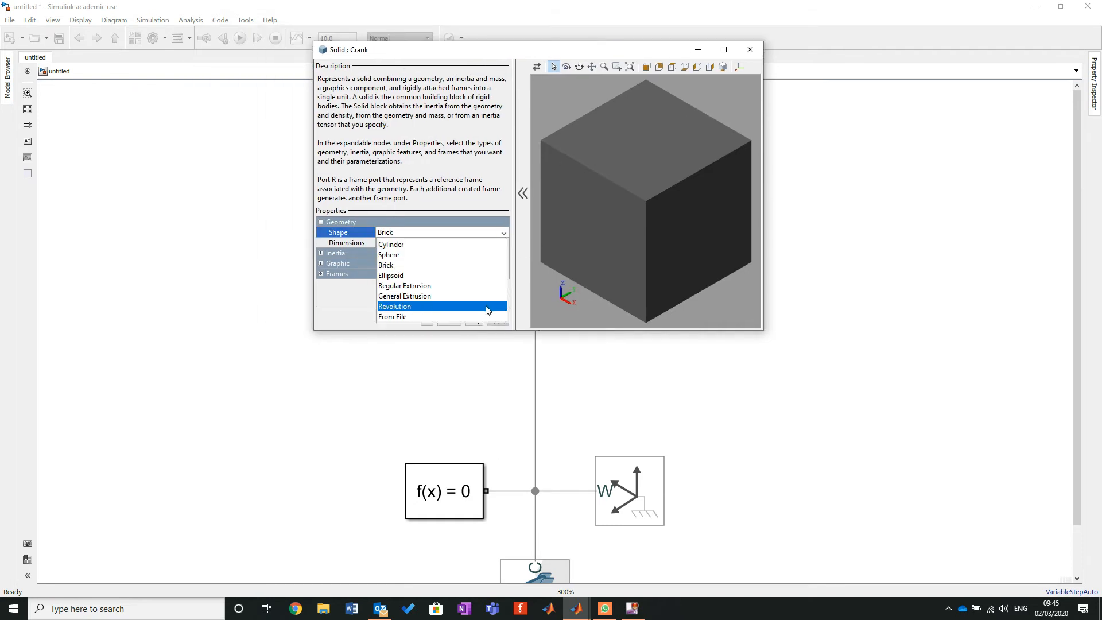
click(392, 316)
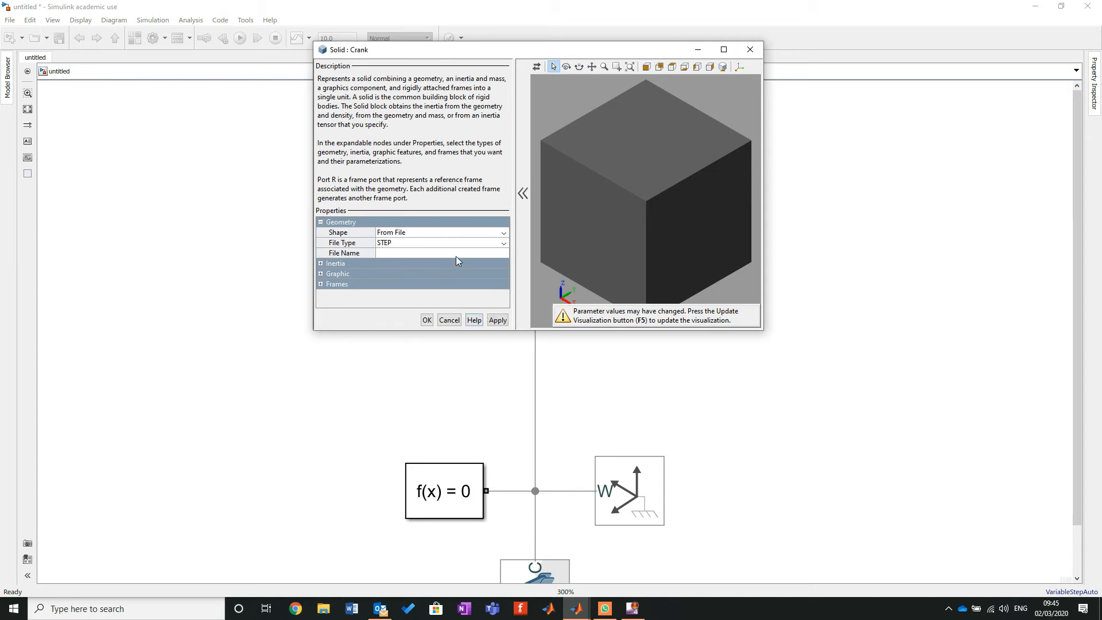
mouse_move(363, 232)
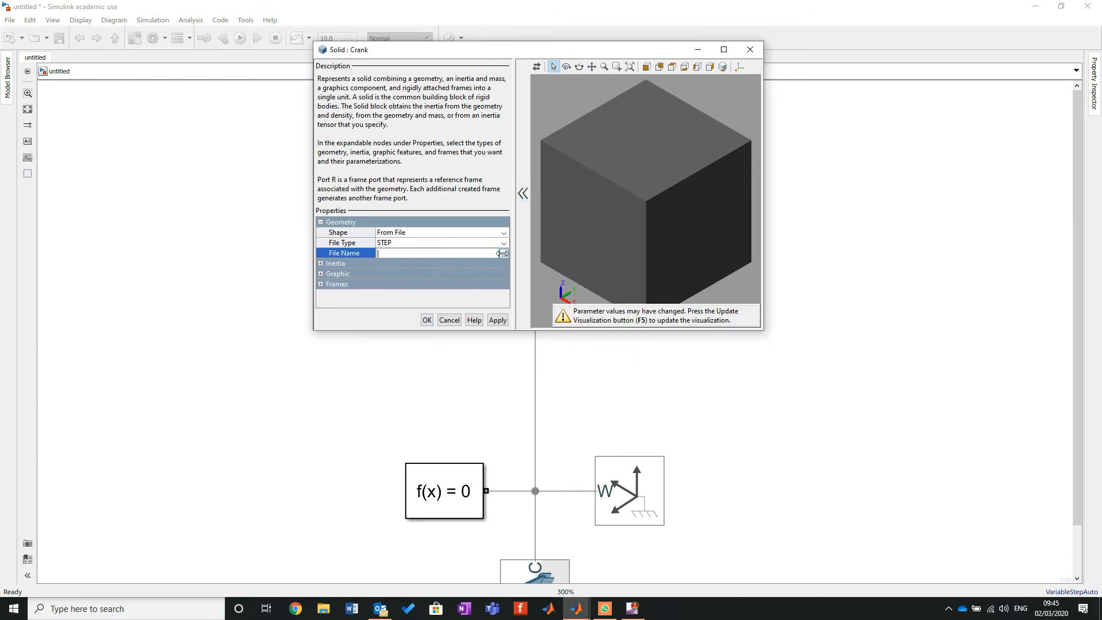
Load the Aprilla Crank STEP file as the Crank solid's geometry.
click(502, 253)
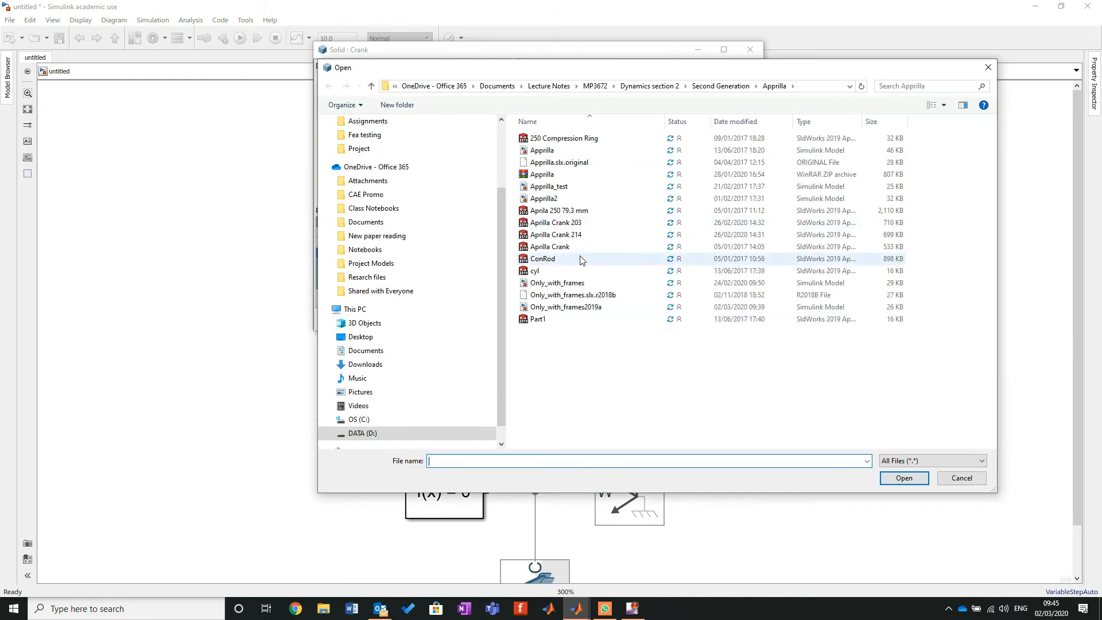
click(550, 247)
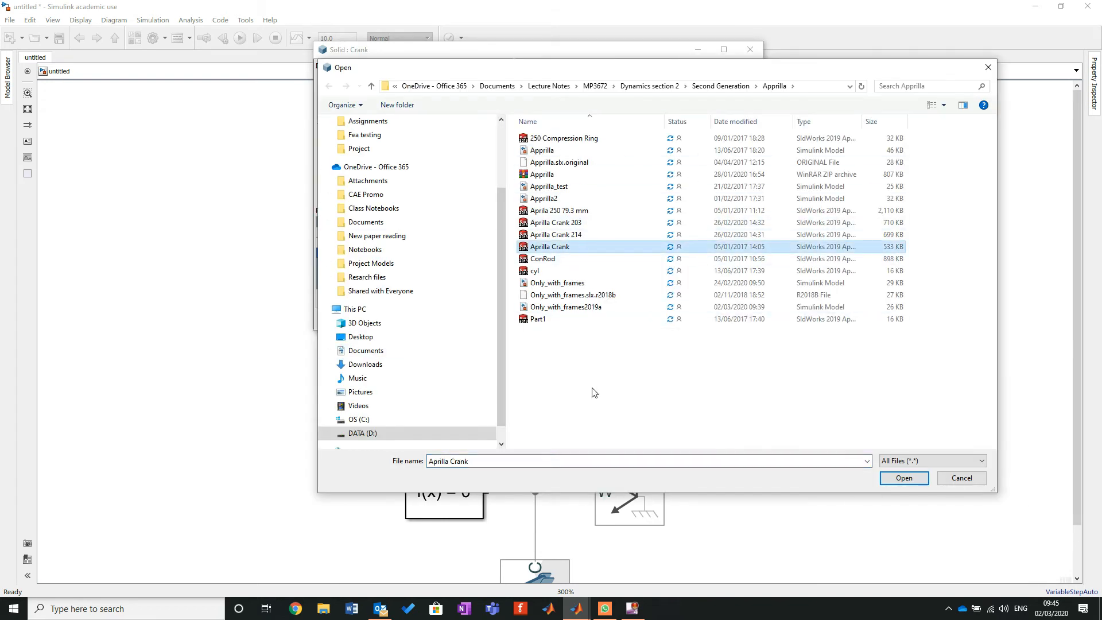
mouse_move(568, 275)
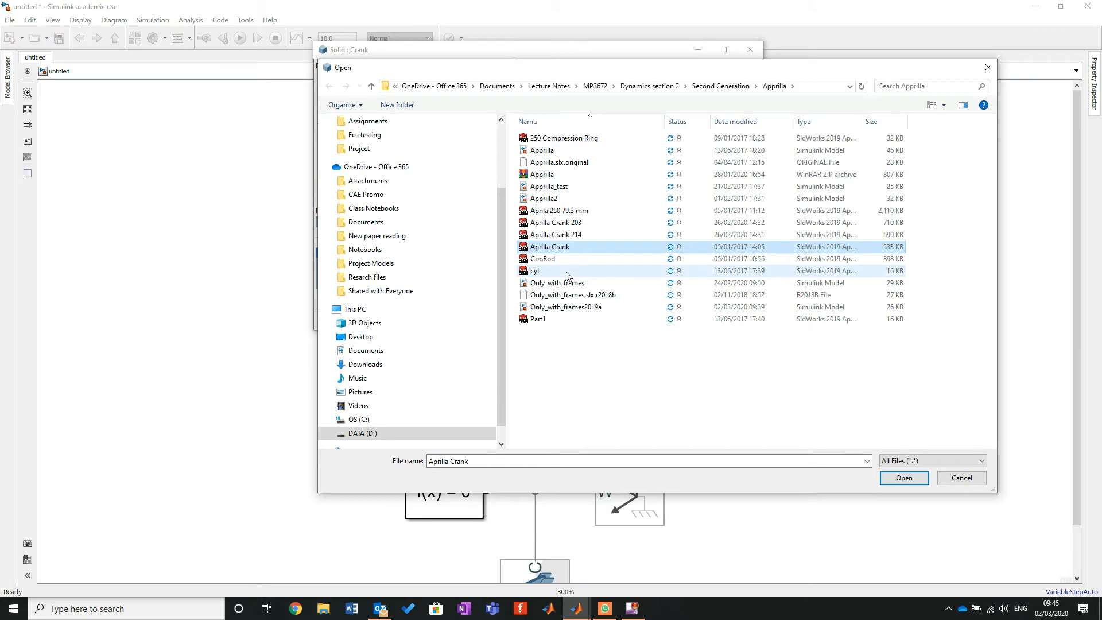
mouse_move(686, 394)
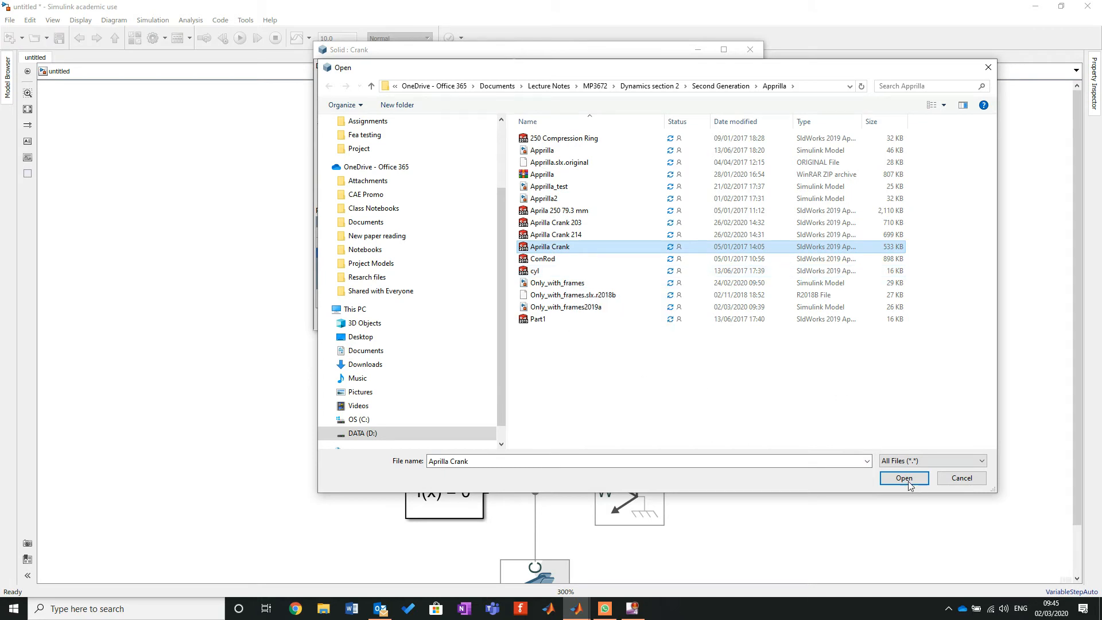
mouse_move(898, 435)
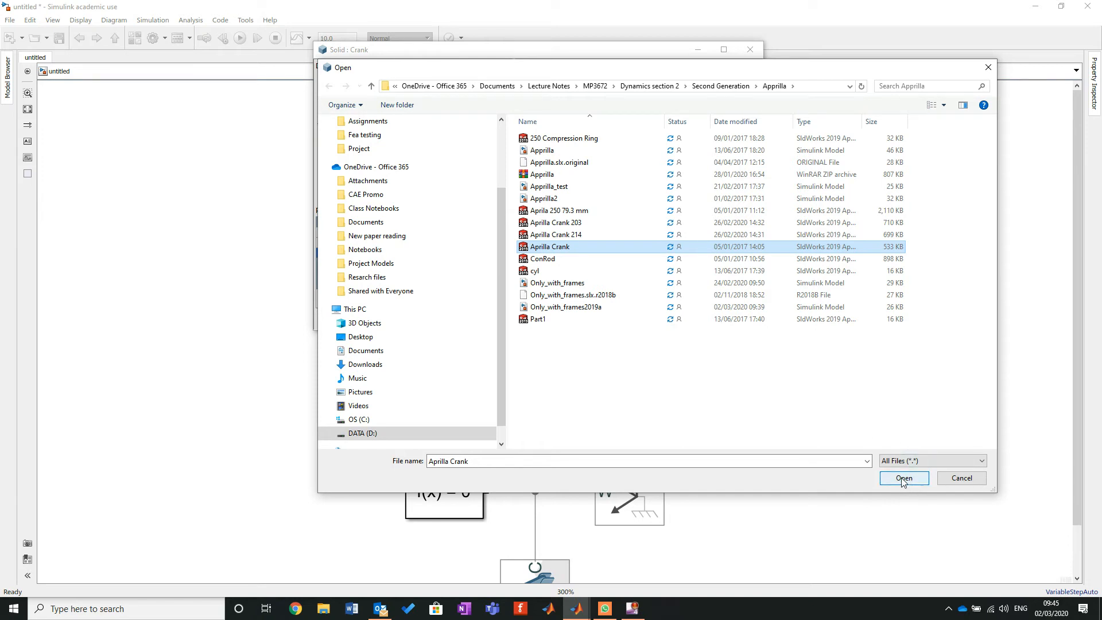
click(903, 479)
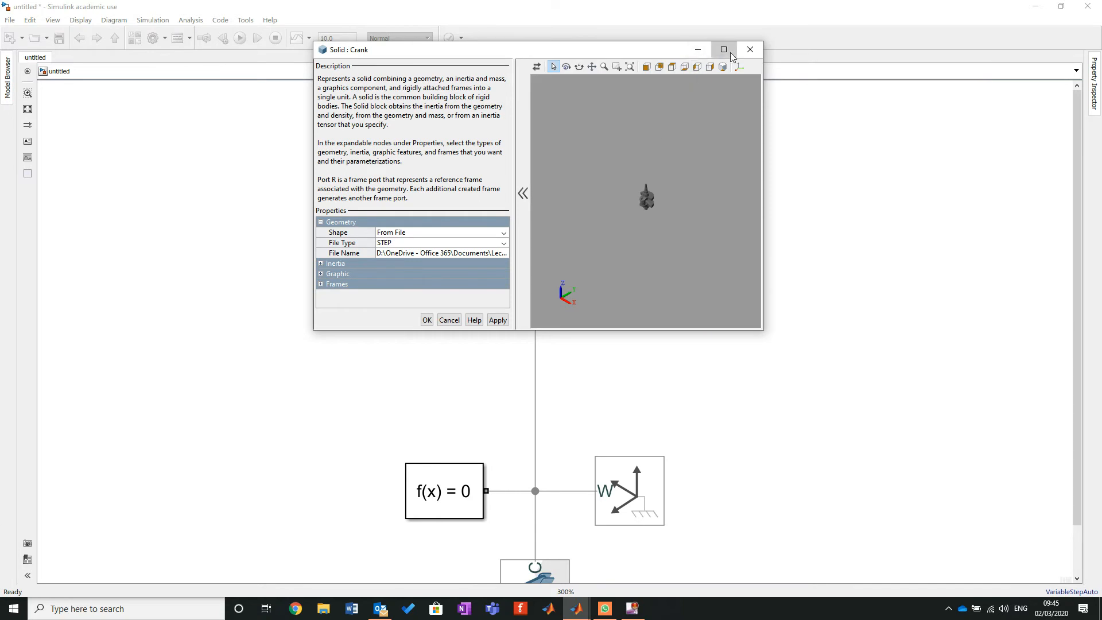
Set the Crank solid's density to 8500 kg/m^3, giving a derived mass of about 2.96 kg.
click(723, 50)
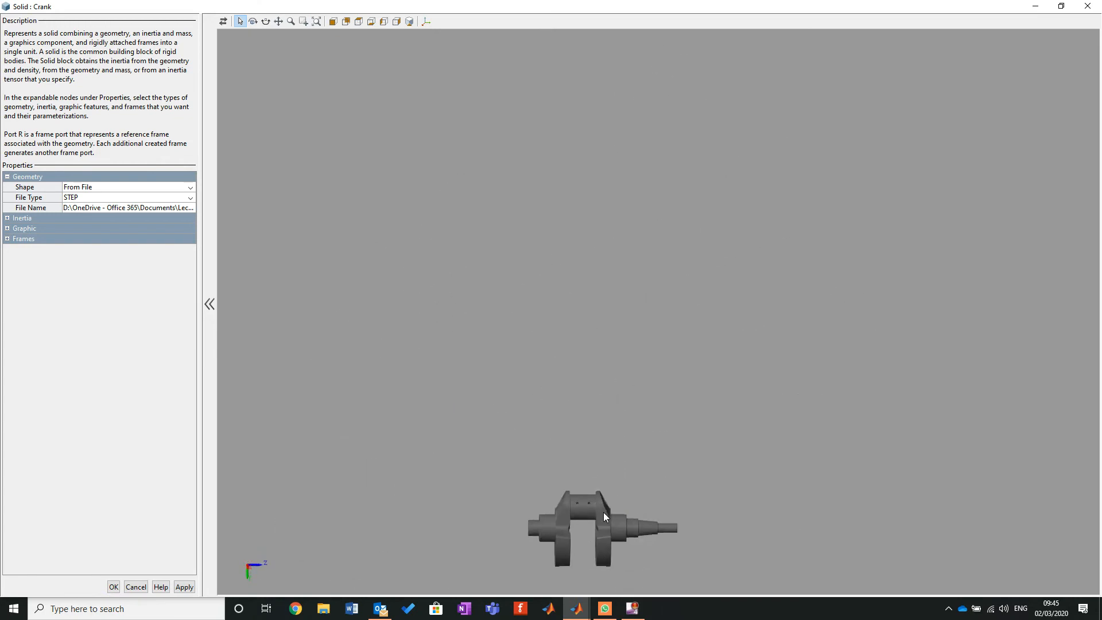
scroll(up, 3)
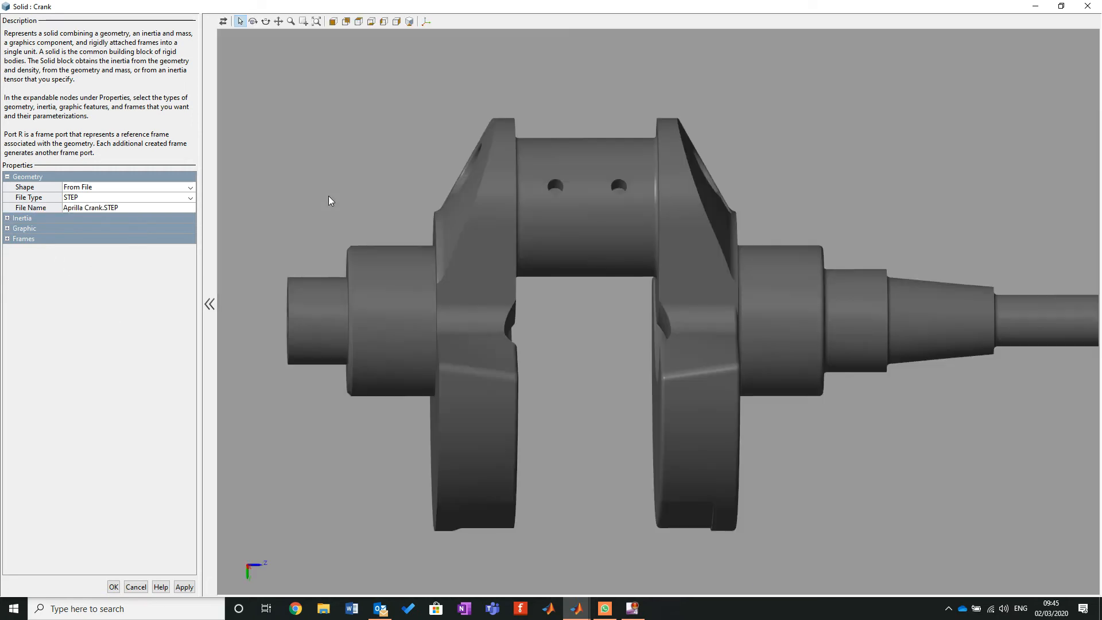
click(6, 218)
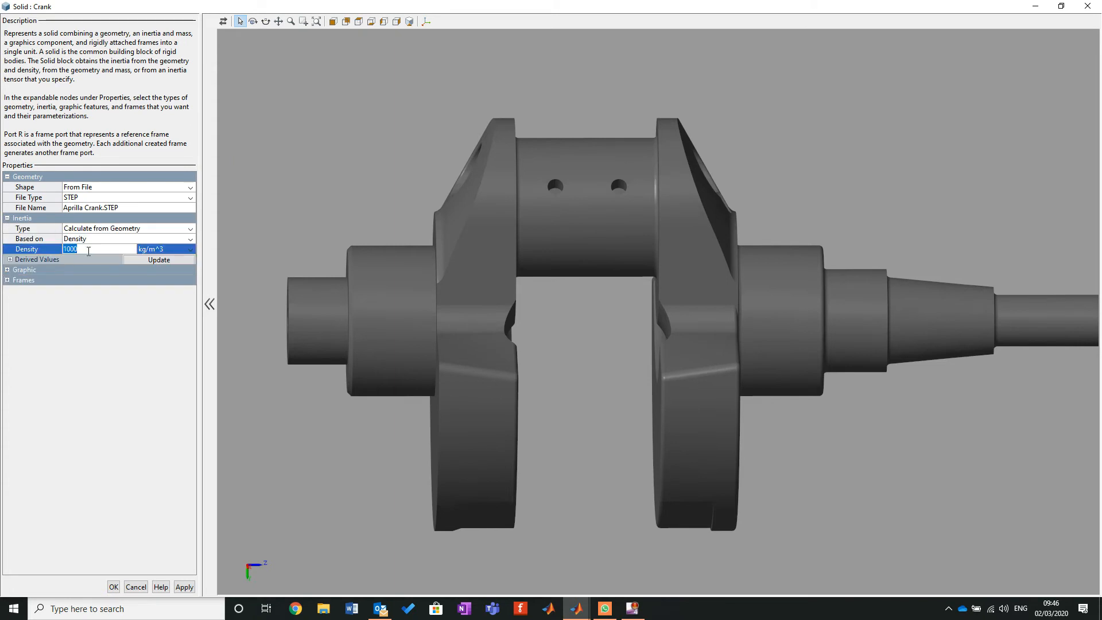
text(8500)
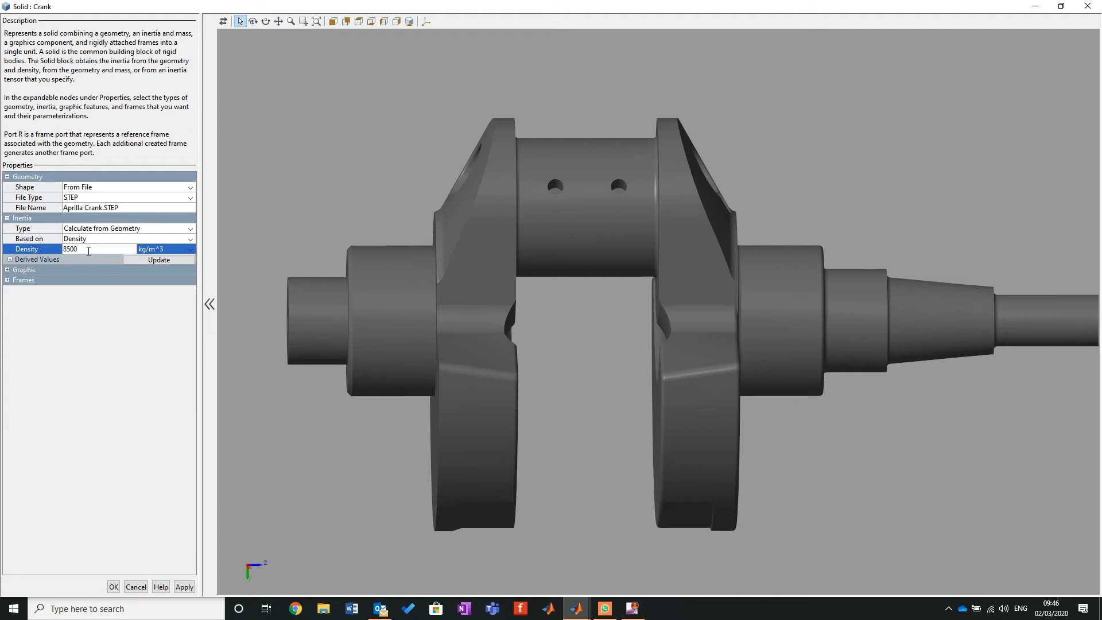
mouse_move(155, 324)
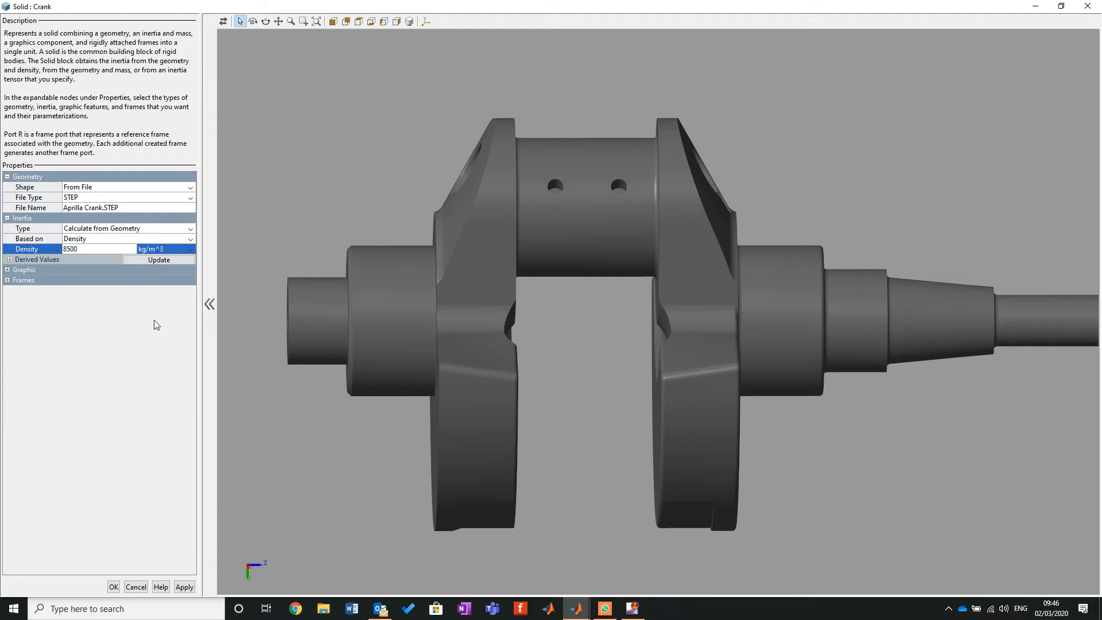
click(158, 260)
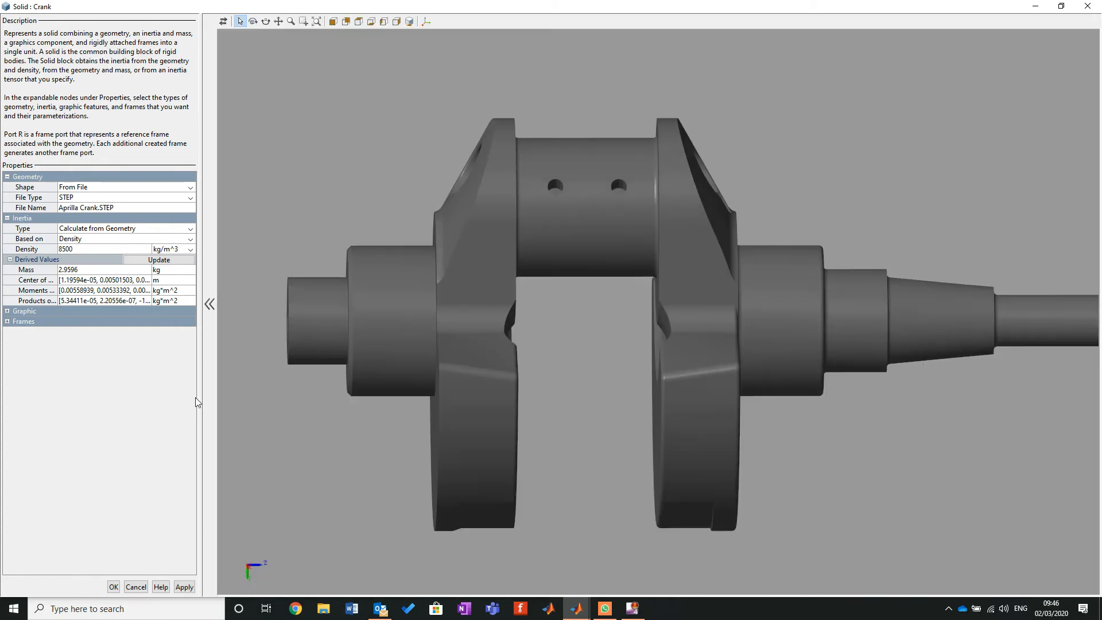
Show the crank's reference frame R axes in the geometry preview.
click(6, 322)
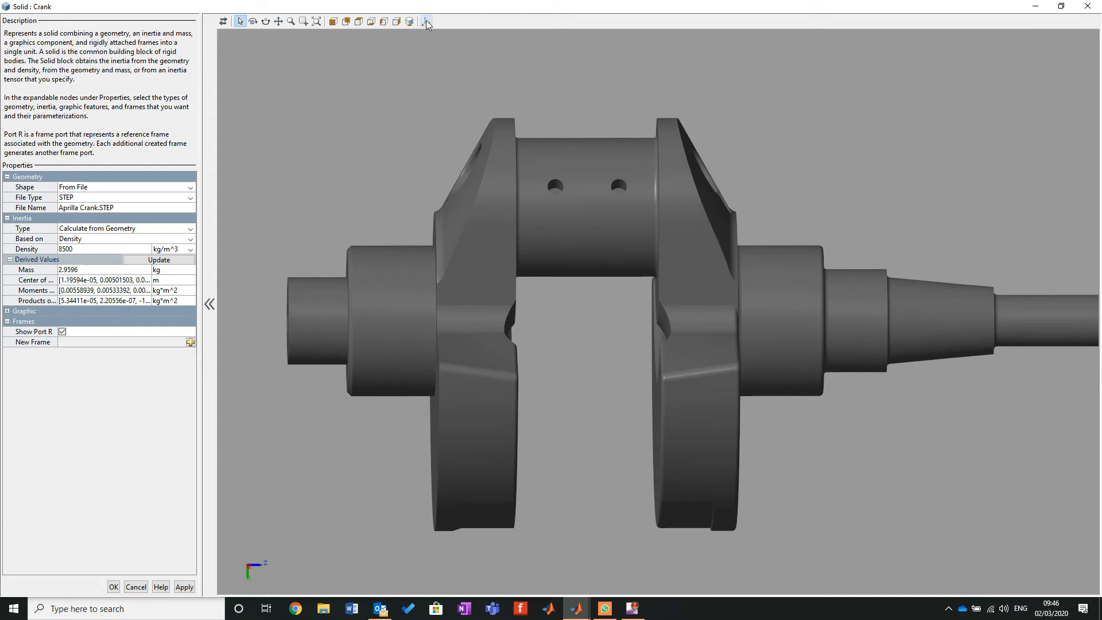
click(425, 20)
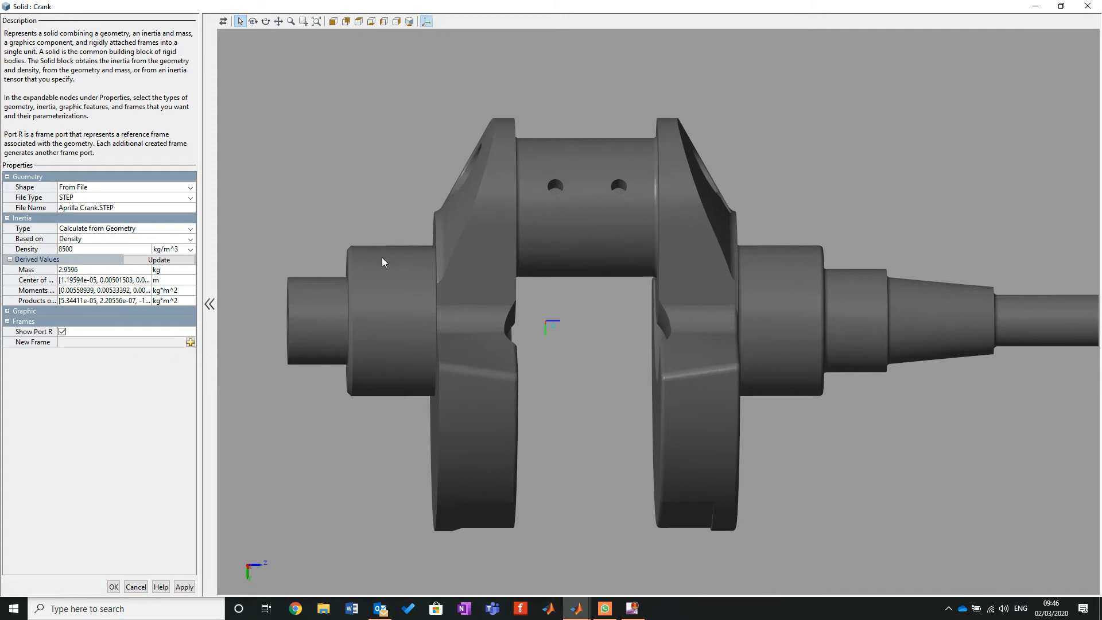
mouse_move(482, 391)
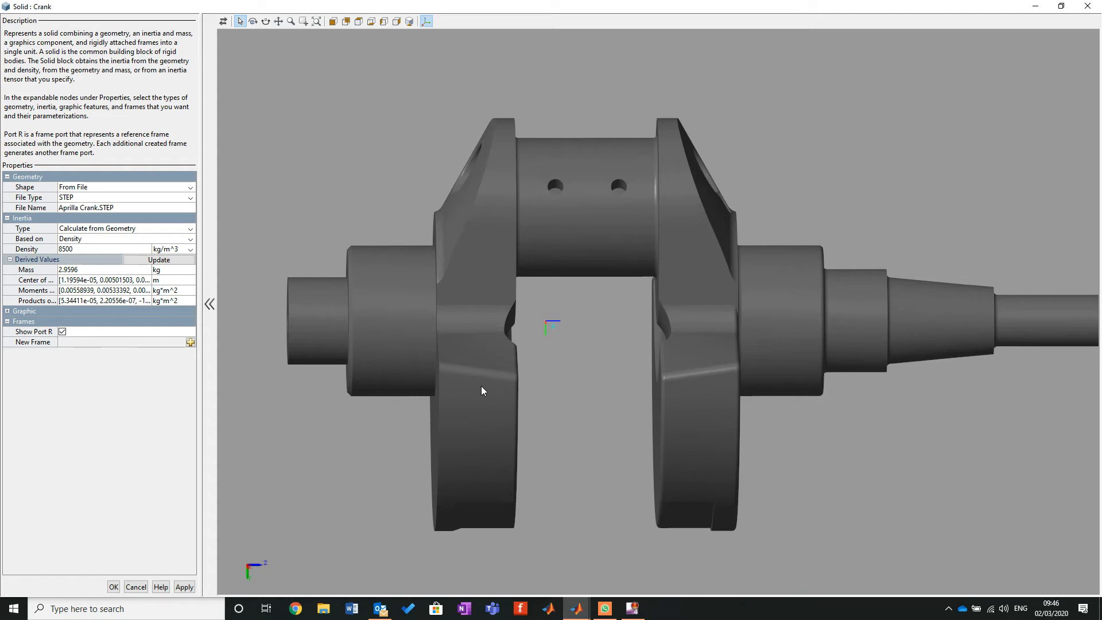
mouse_move(800, 360)
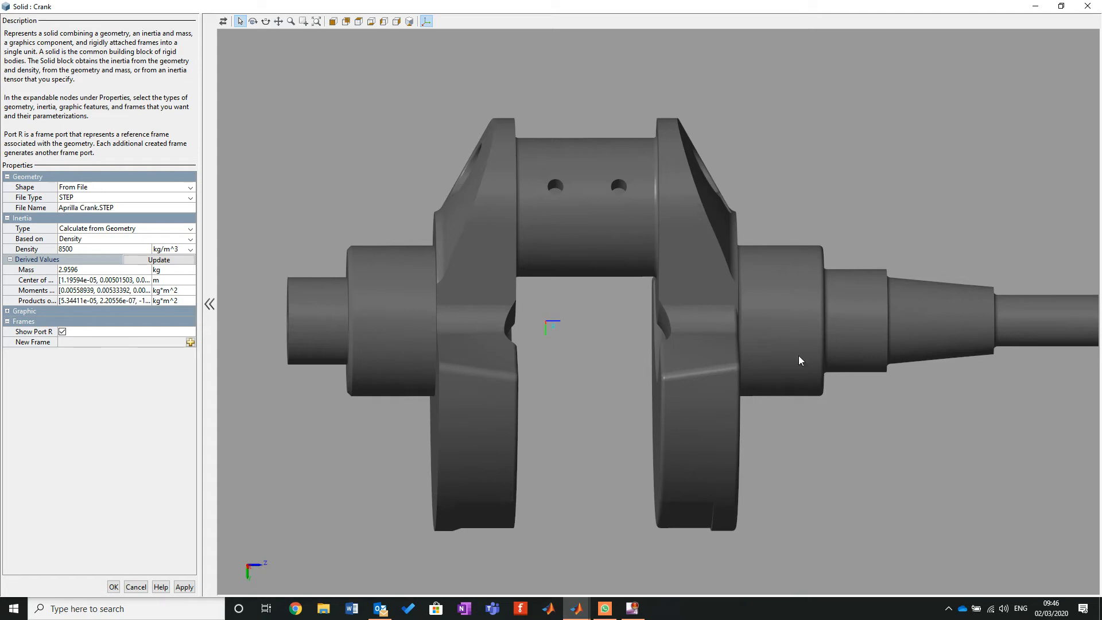
mouse_move(307, 557)
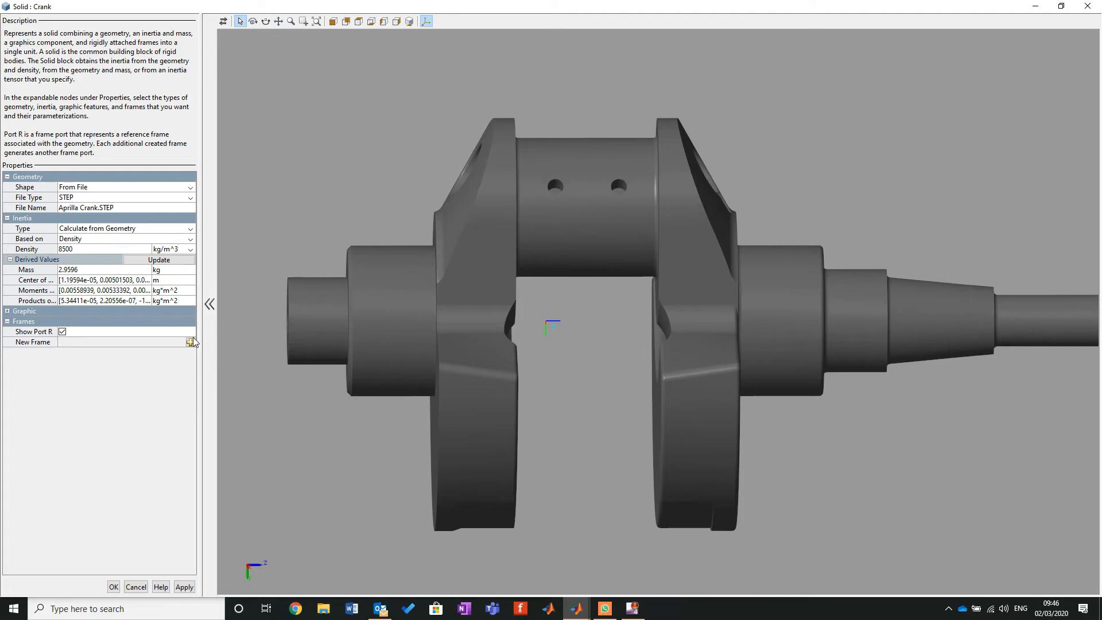
Create and save a frame named CrankRad centred on the crank pin's cylindrical surface.
click(190, 342)
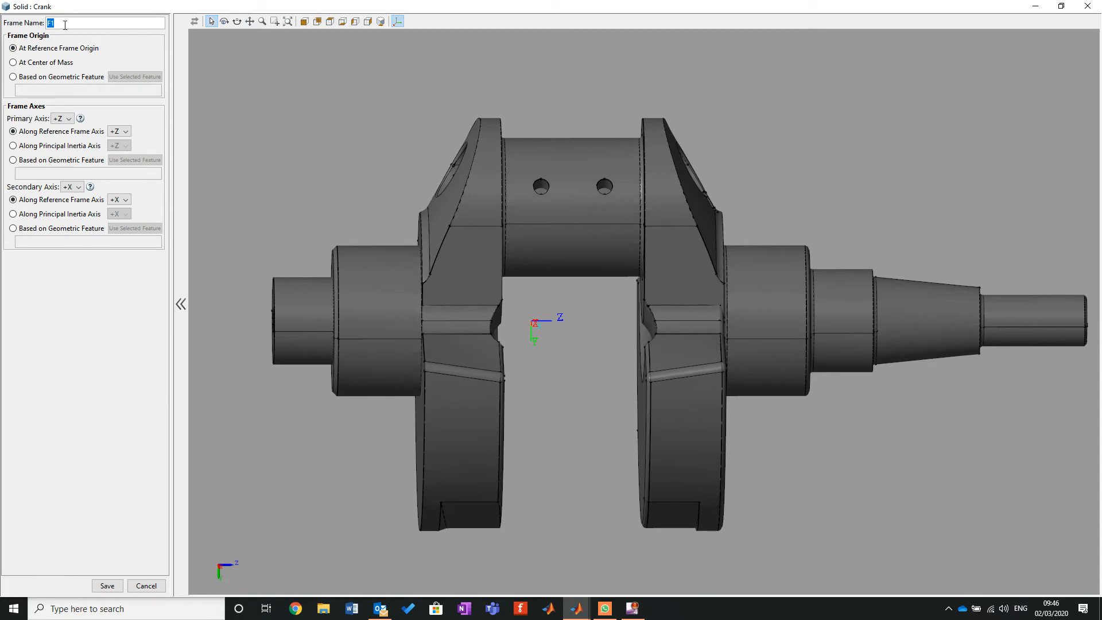
text(CrankRad)
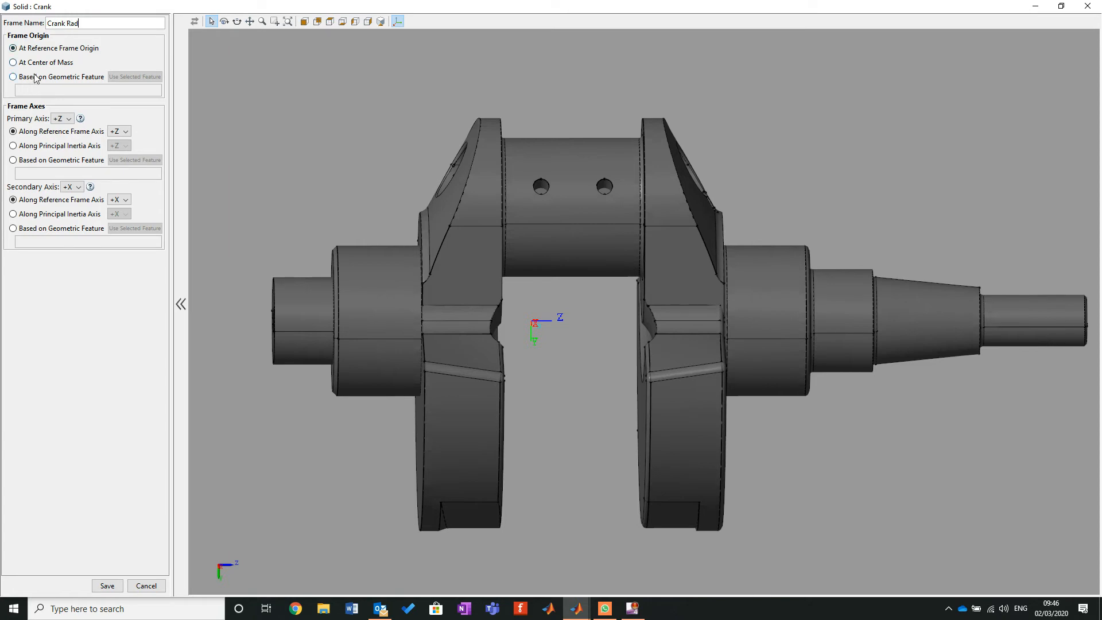
click(13, 76)
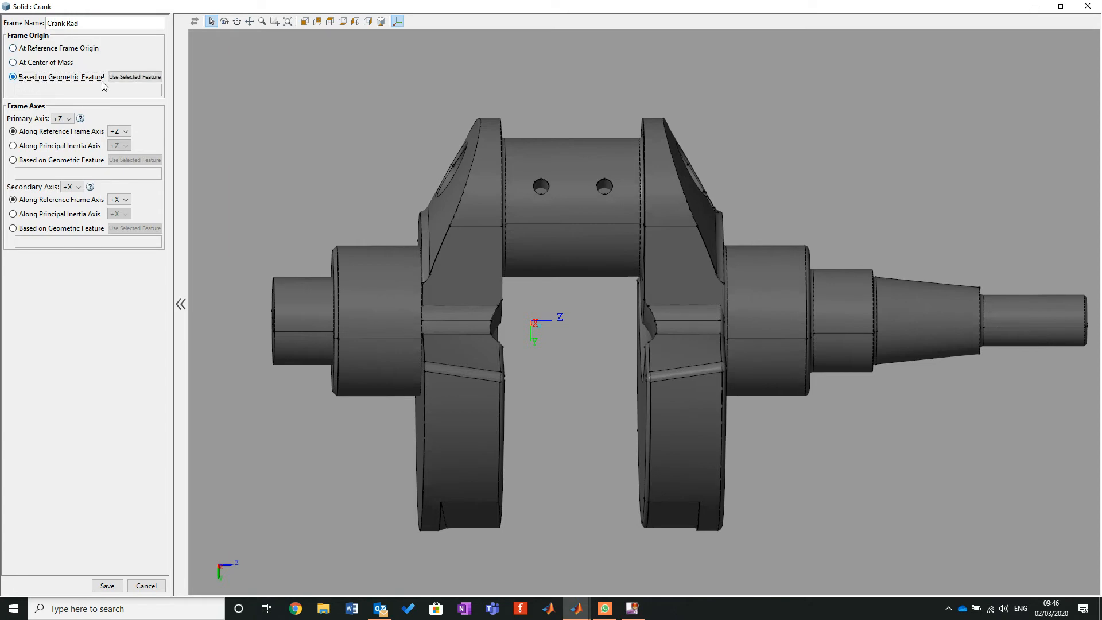
click(570, 169)
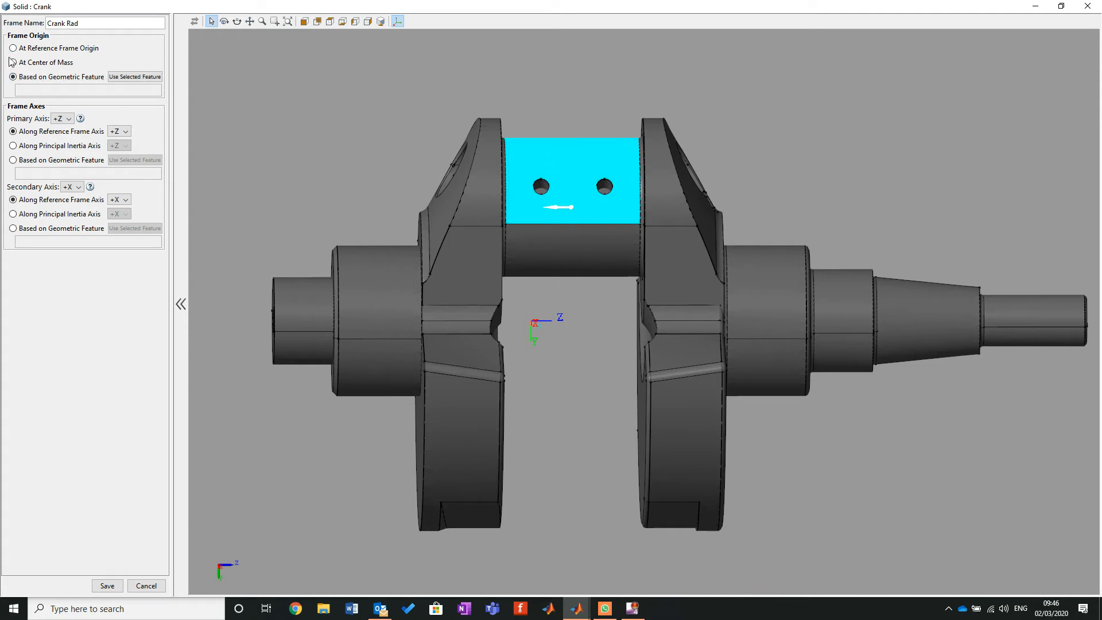
click(134, 76)
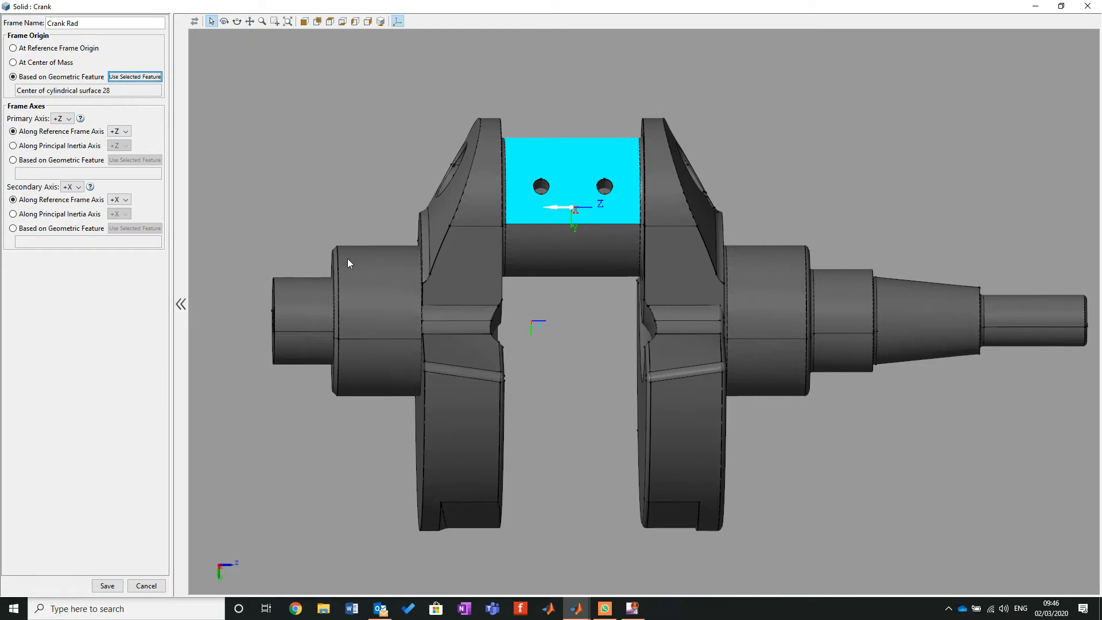
mouse_move(557, 325)
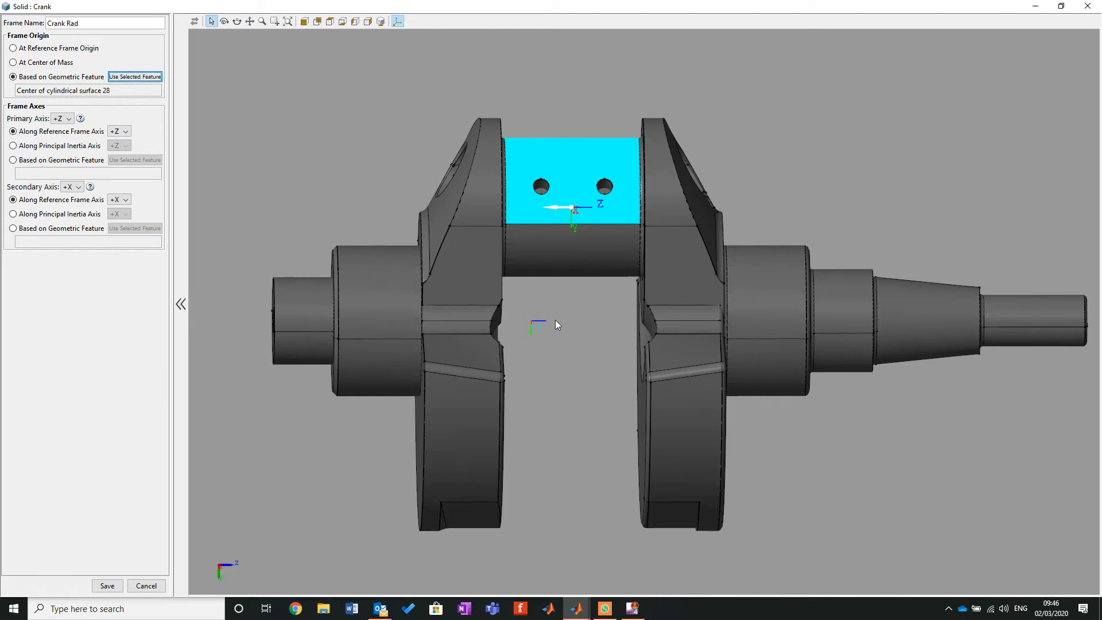
mouse_move(390, 57)
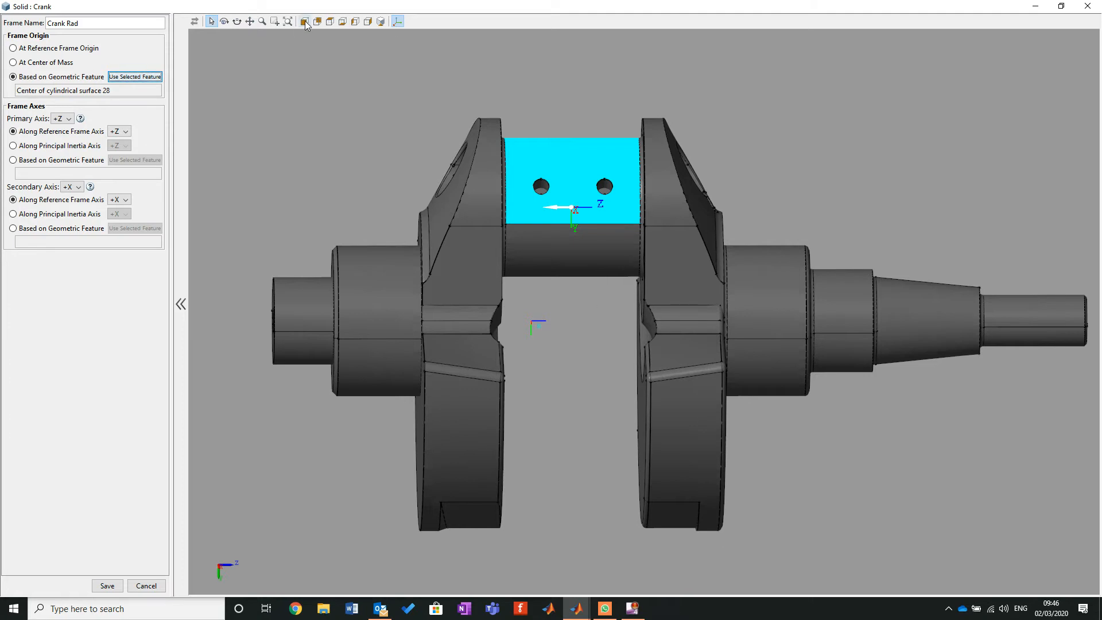
mouse_move(567, 286)
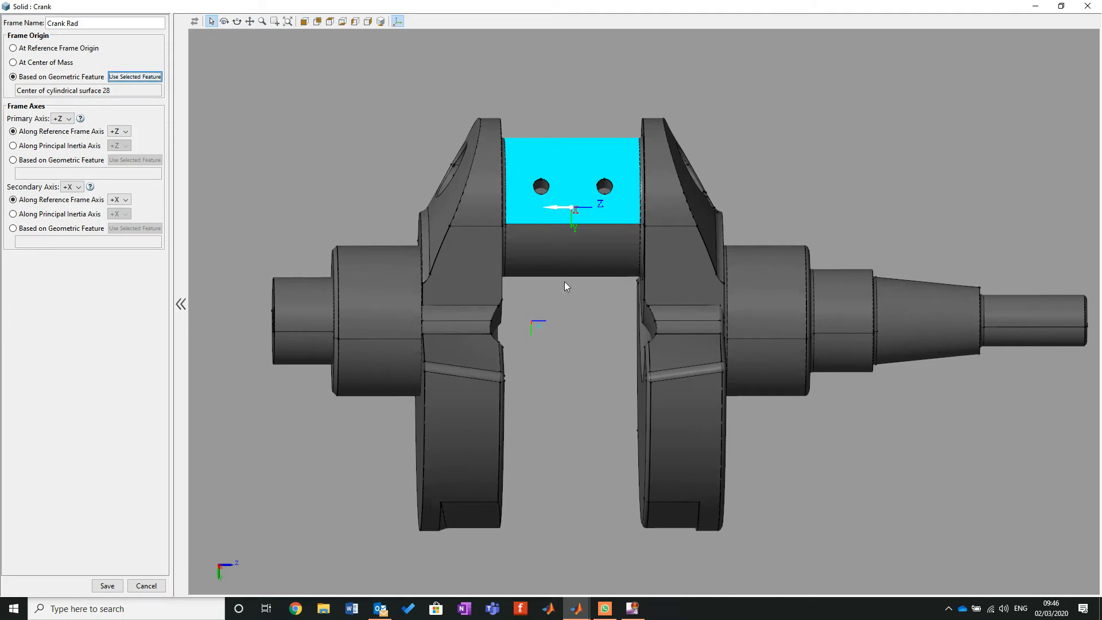
mouse_move(530, 323)
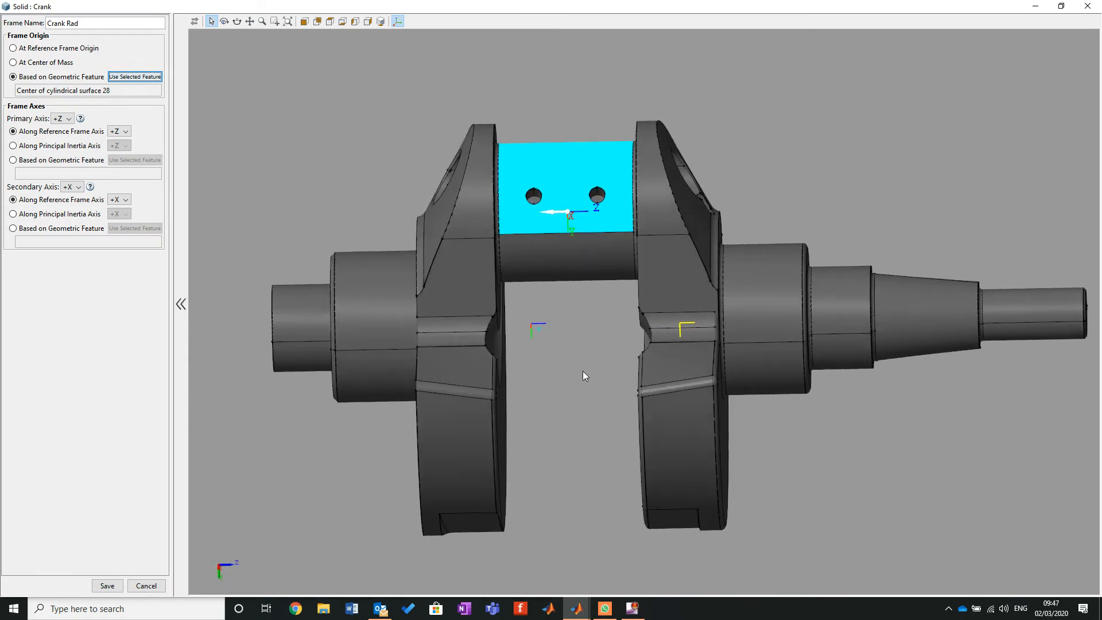
mouse_move(533, 305)
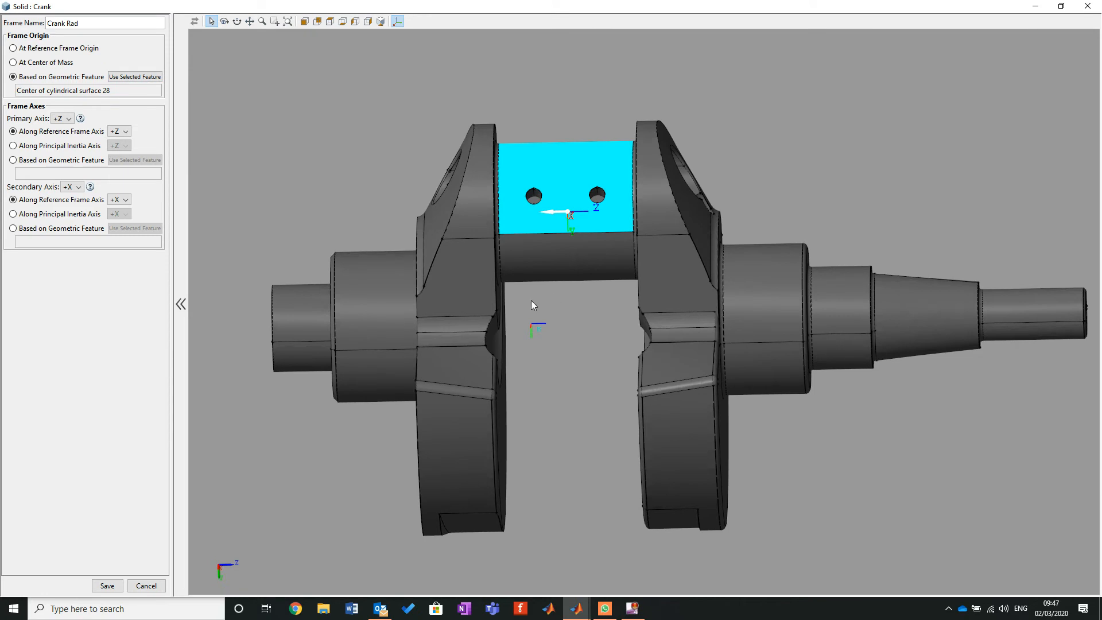
mouse_move(420, 170)
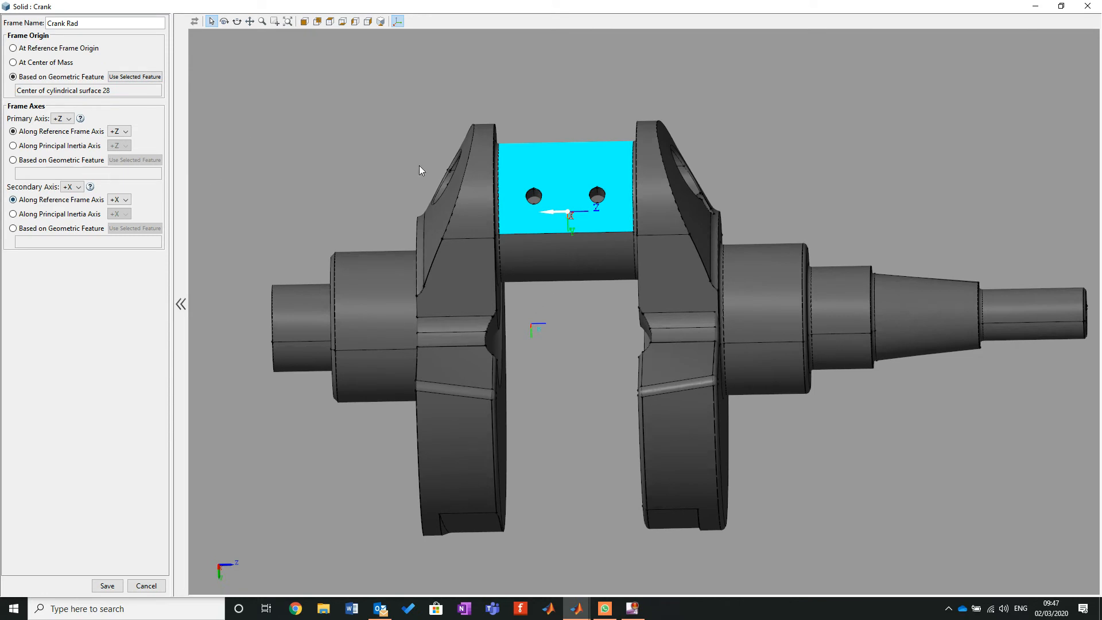
mouse_move(560, 217)
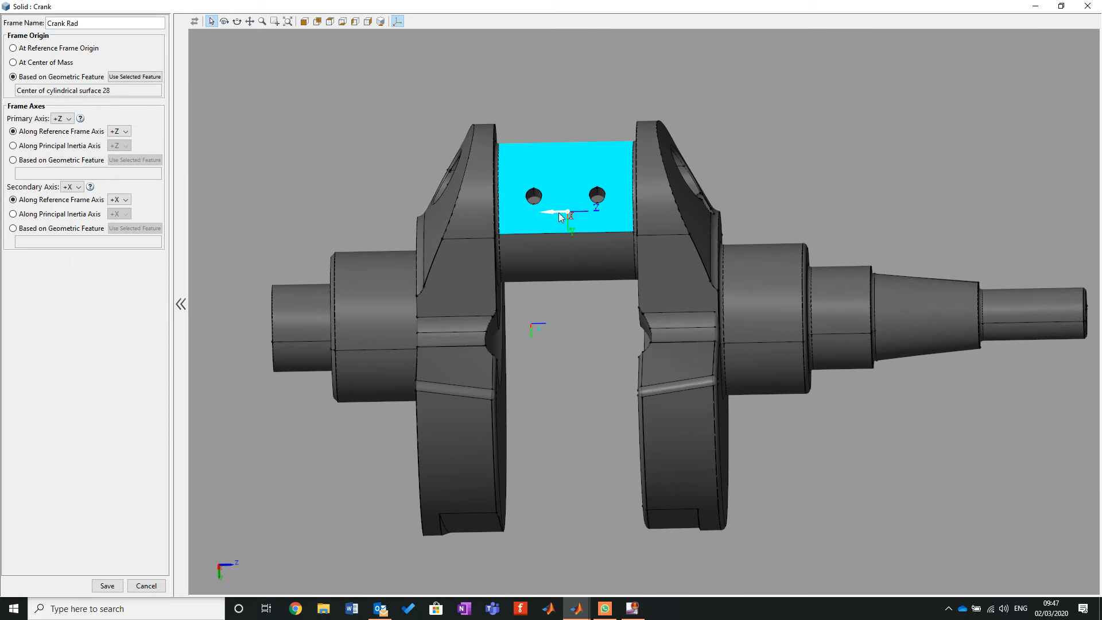
mouse_move(555, 272)
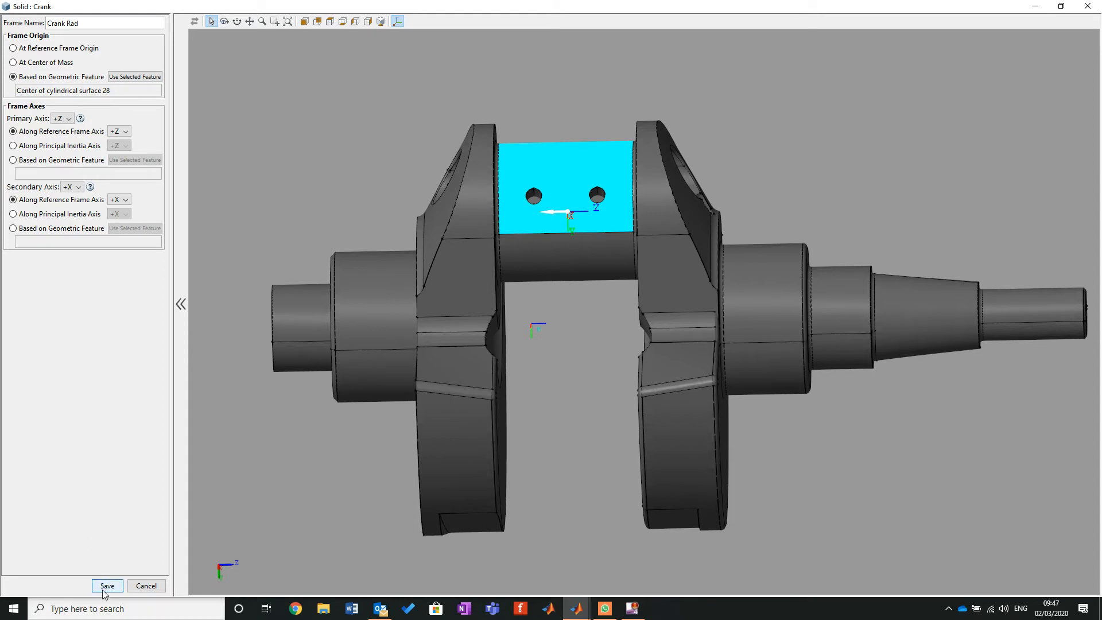
click(107, 585)
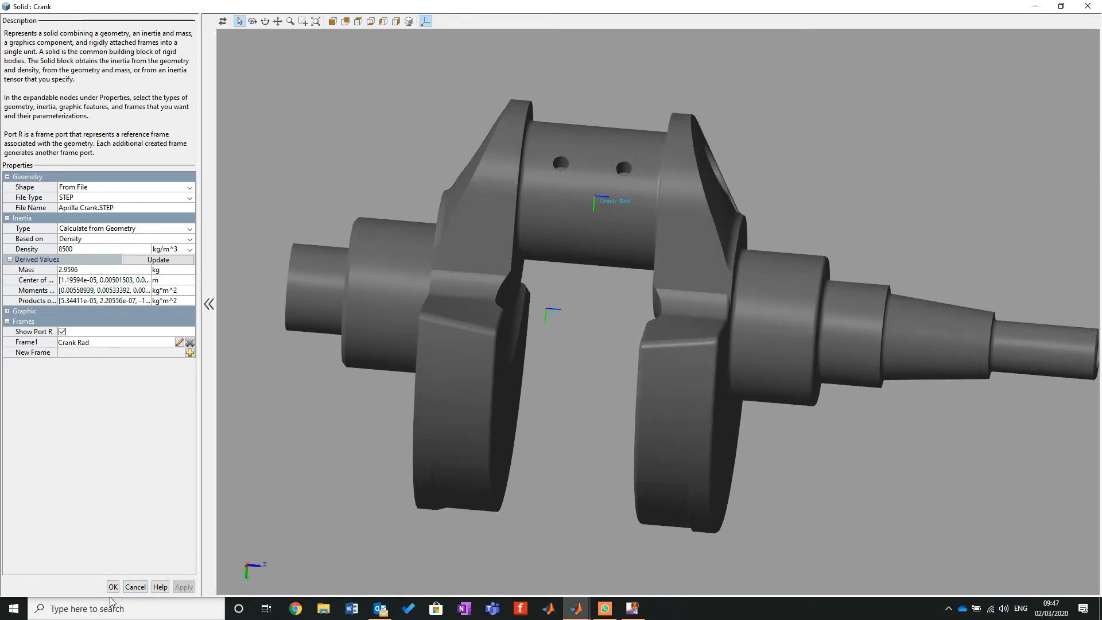
Accept the crank solid settings so the Crank block shows its Crank Rad frame port.
click(113, 586)
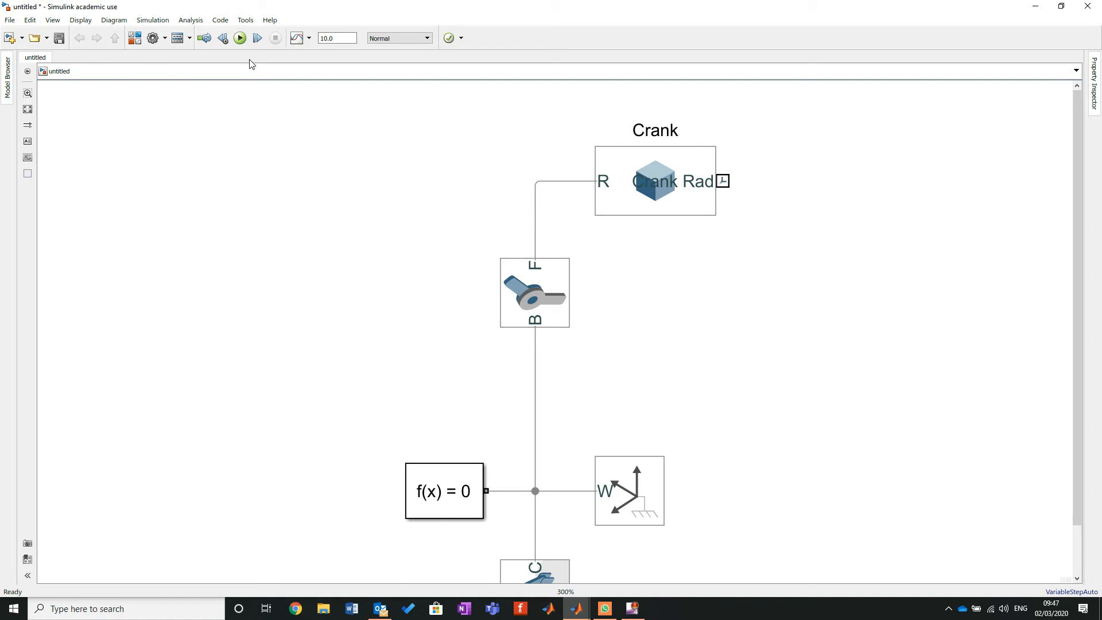
click(238, 38)
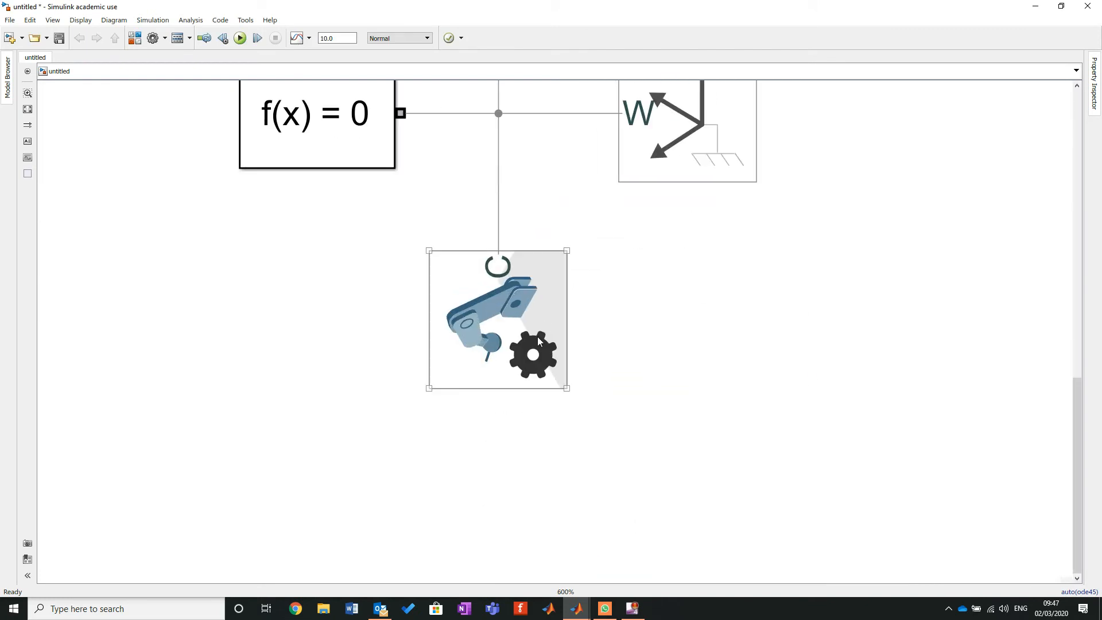
Set Mechanism Configuration gravity to [0 -9.80665 0] and run the simulation to preview the crank.
double_click(498, 319)
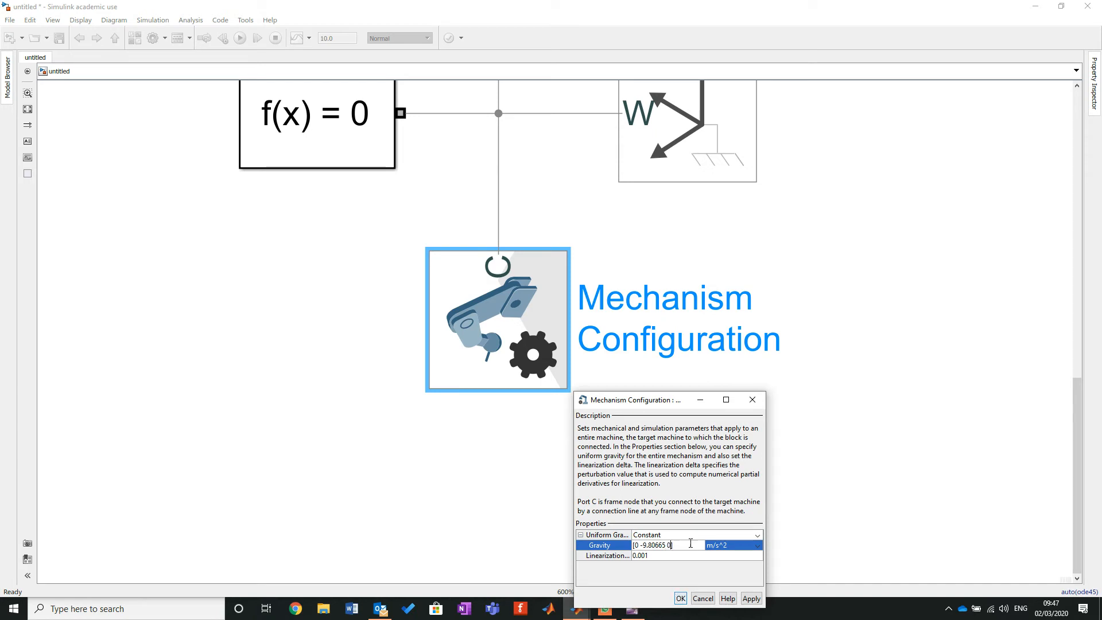
click(751, 598)
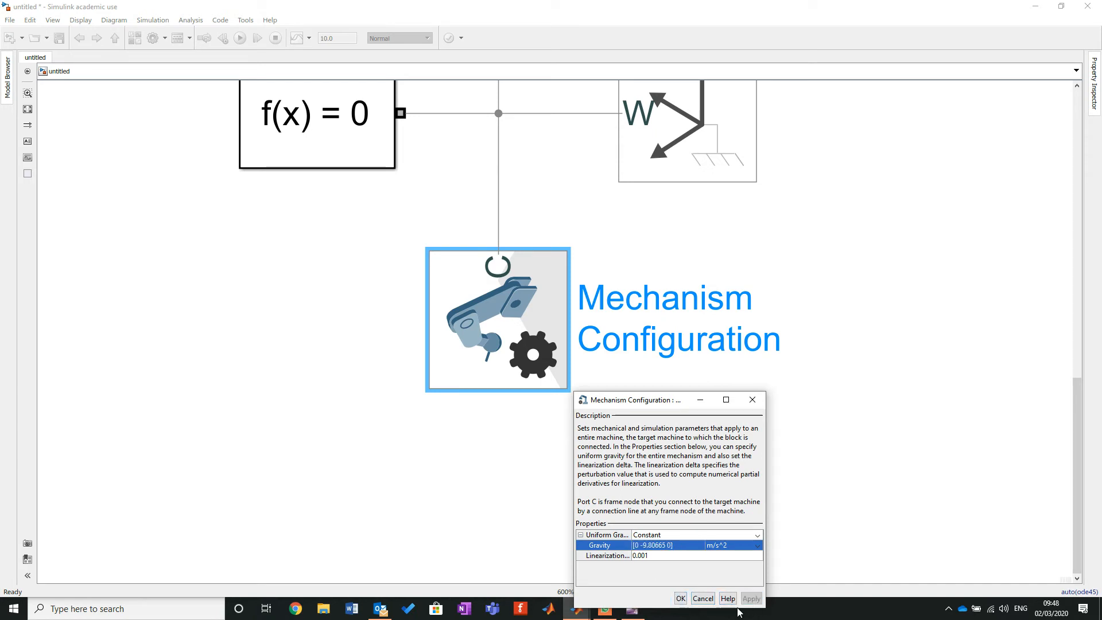
click(701, 598)
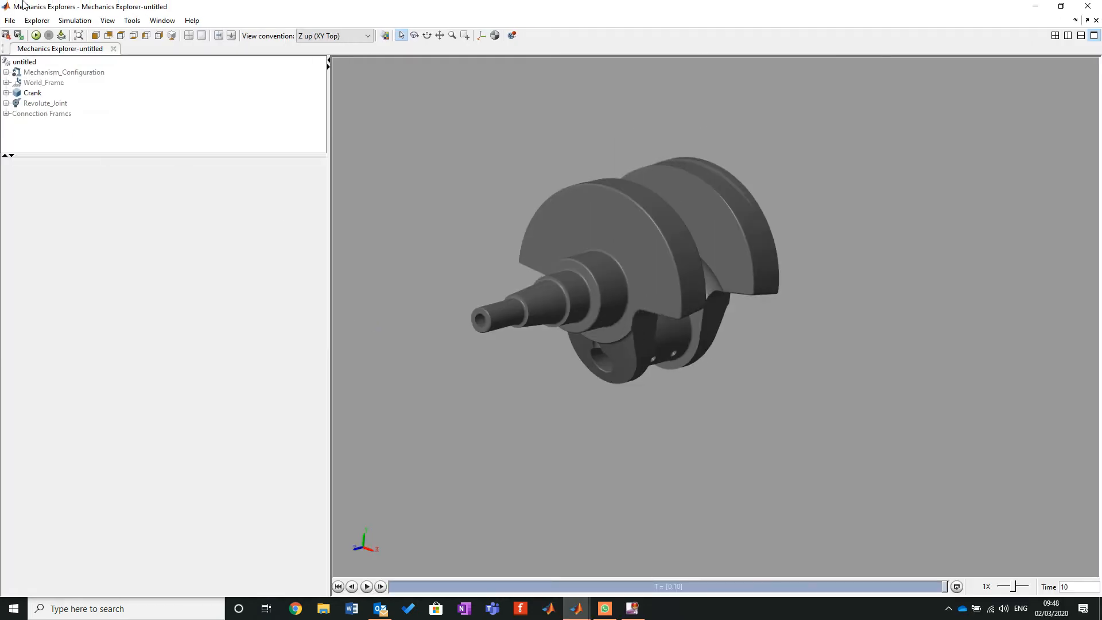
Leave Mechanics Explorer and return to the model diagram with Crank and Revolute Joint in view.
click(365, 587)
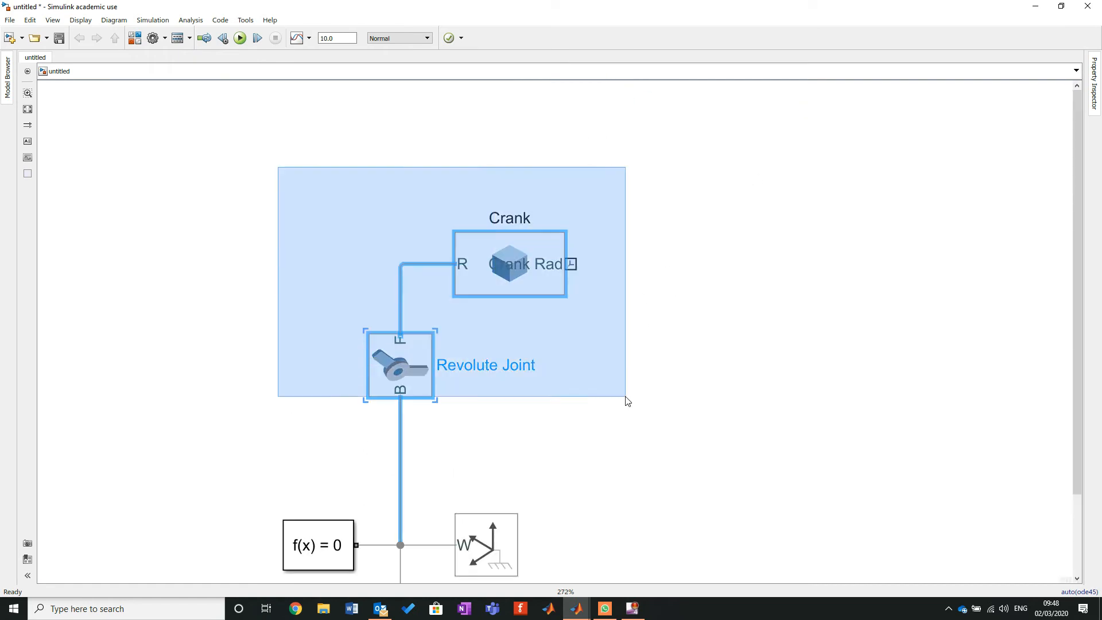
Place a copy of the crank and joint to the right, wiring the new joint between both bodies.
click(399, 366)
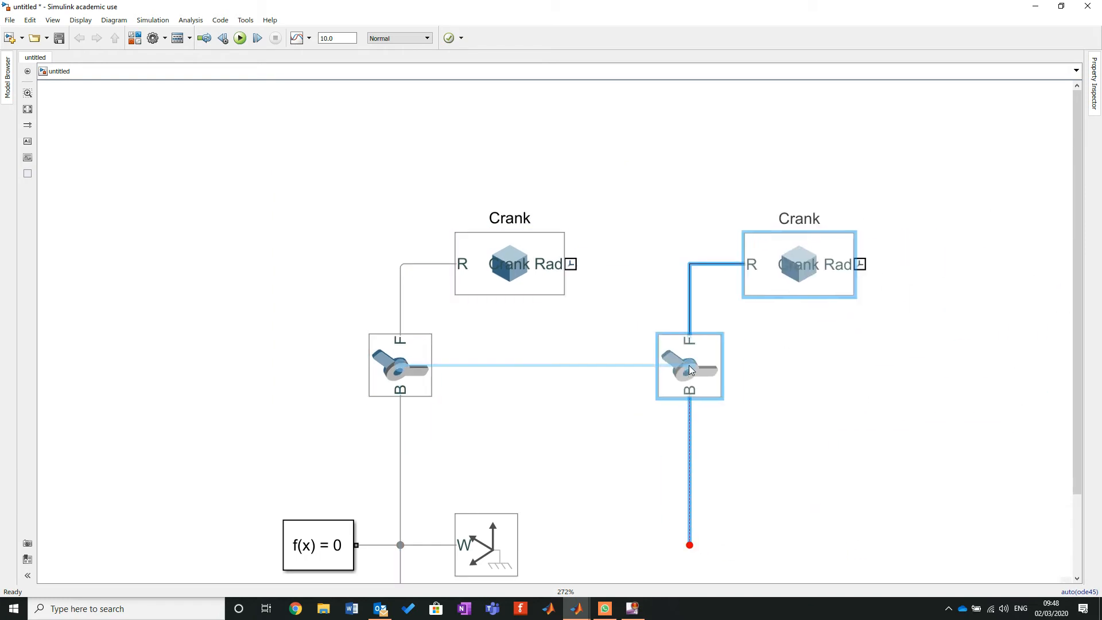
click(689, 366)
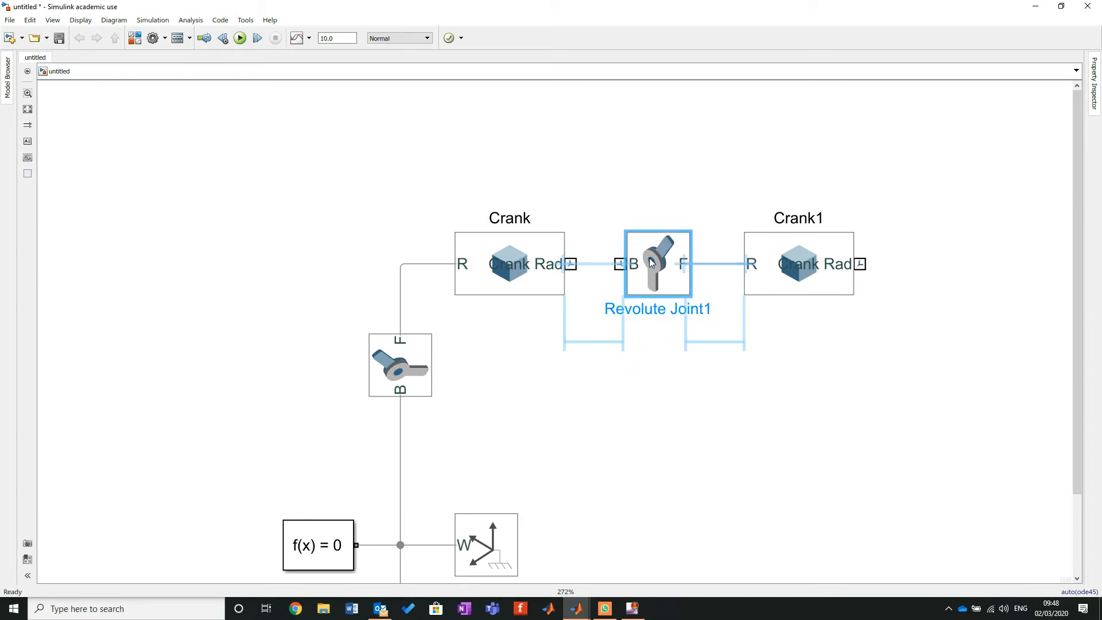
click(798, 264)
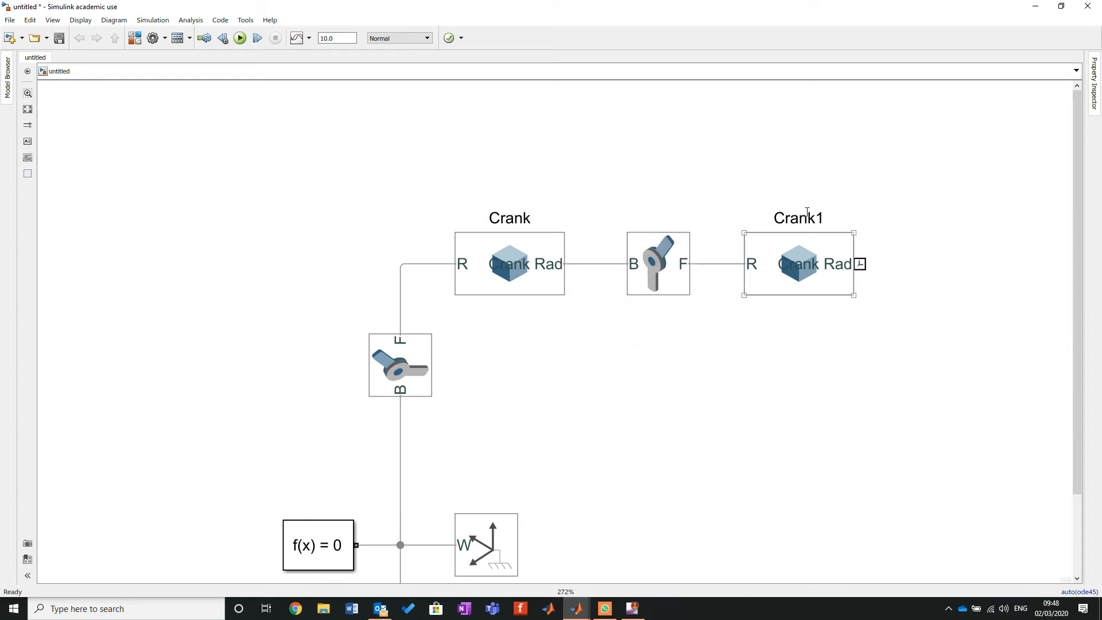
Rename the copied Crank1 solid block to 'Connecting Rod'.
double_click(798, 218)
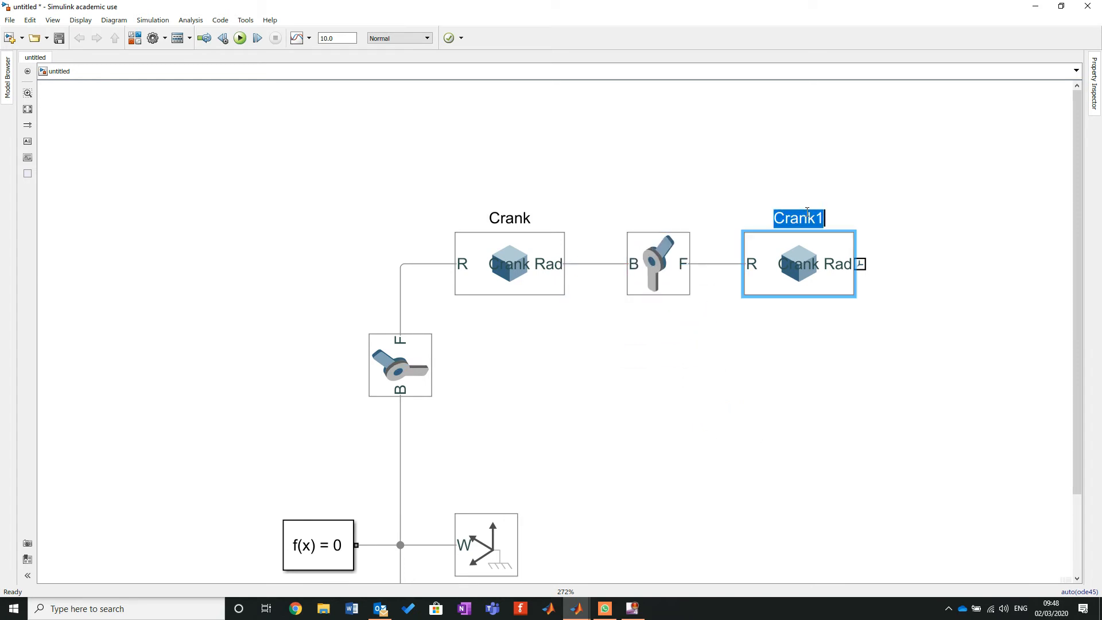
text(COnne)
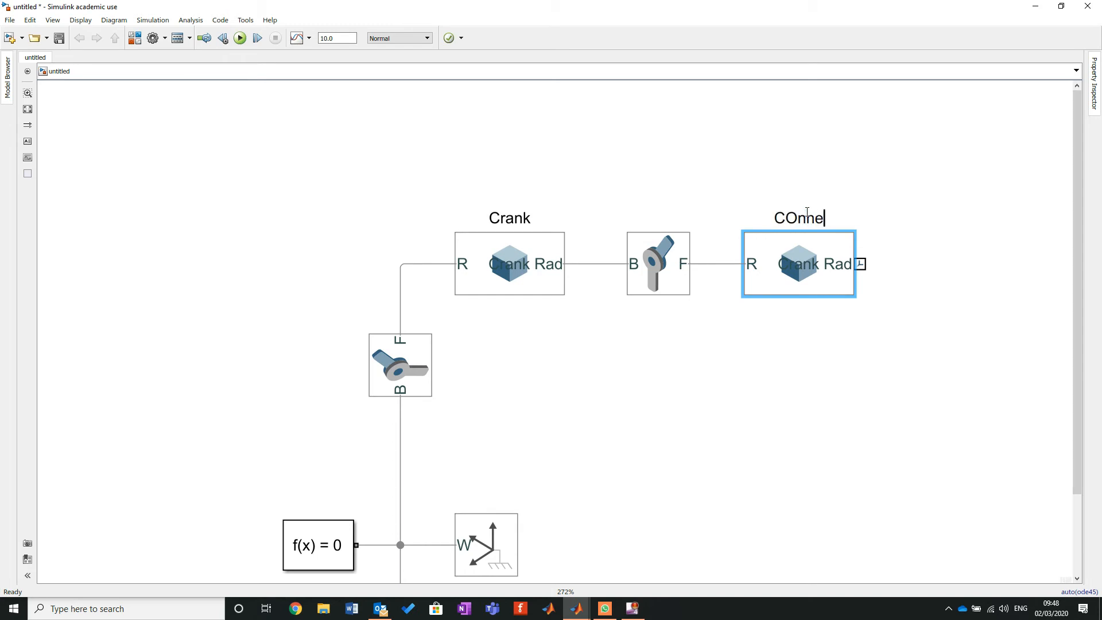
text(c)
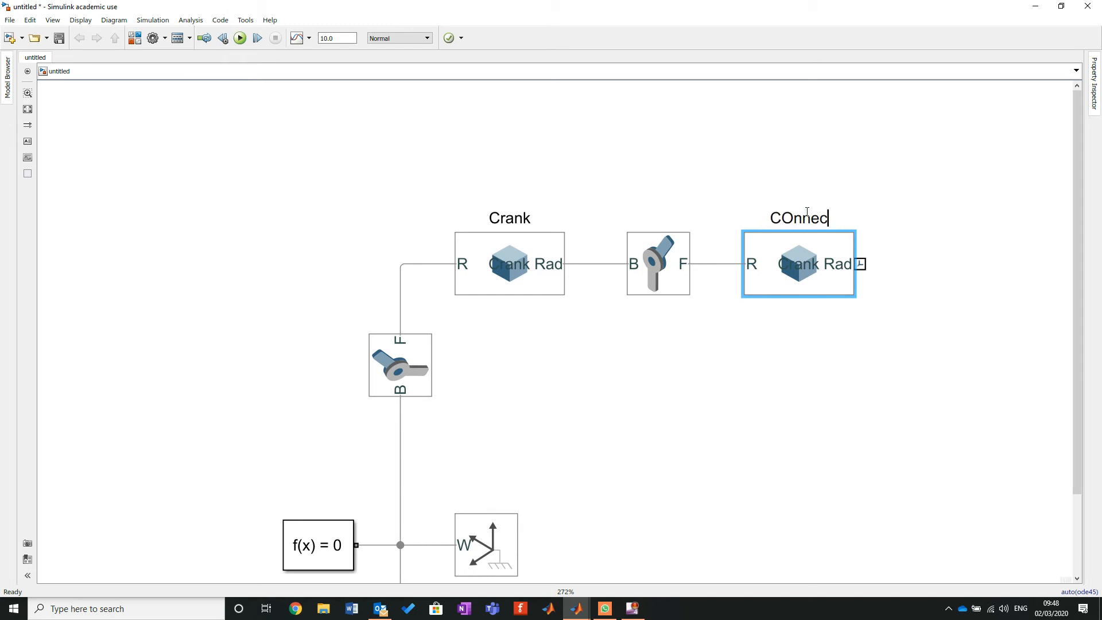
key(backspace)
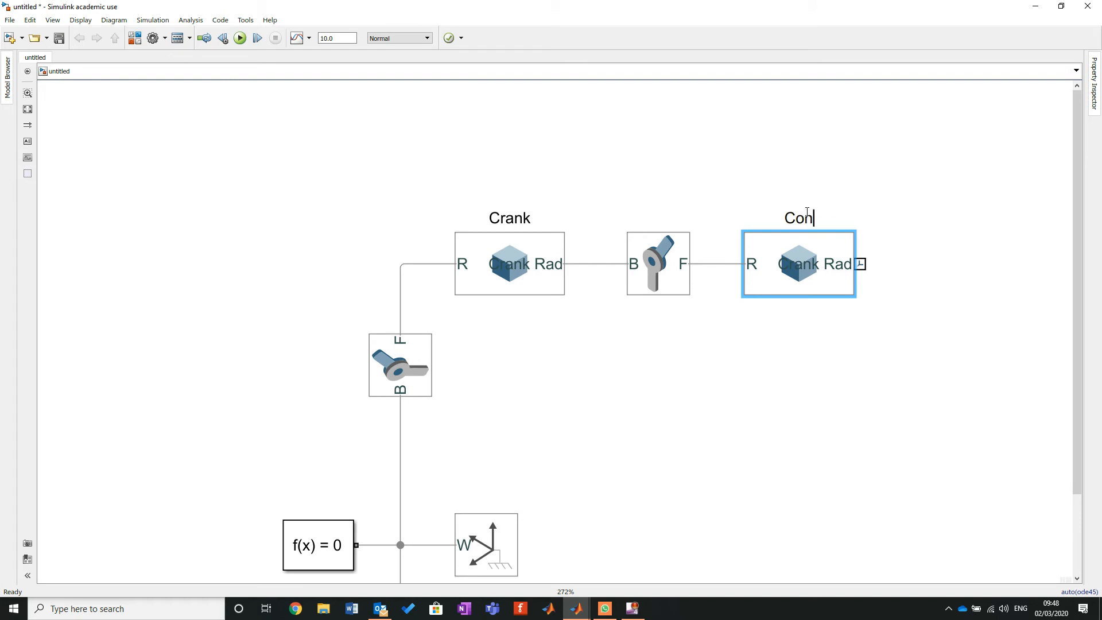
text(necting Rod)
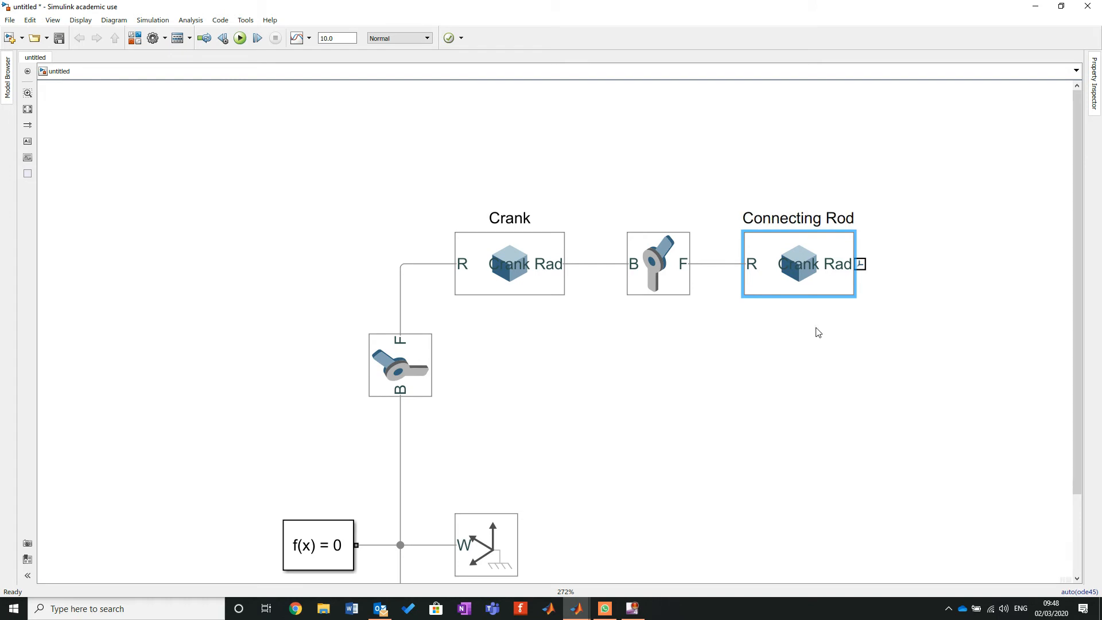
click(746, 283)
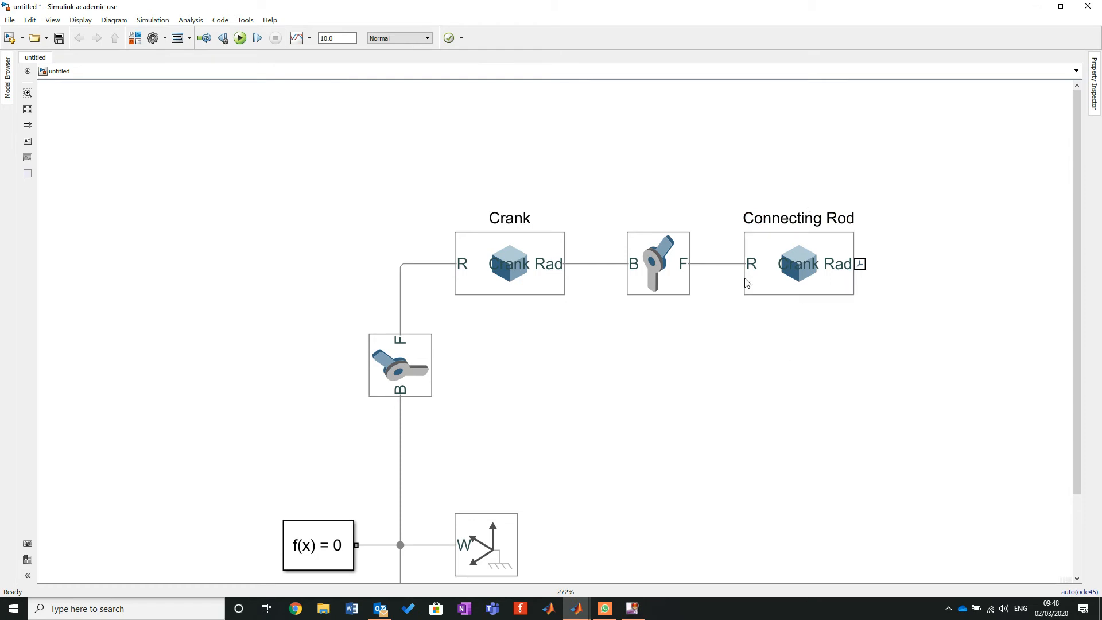
click(798, 264)
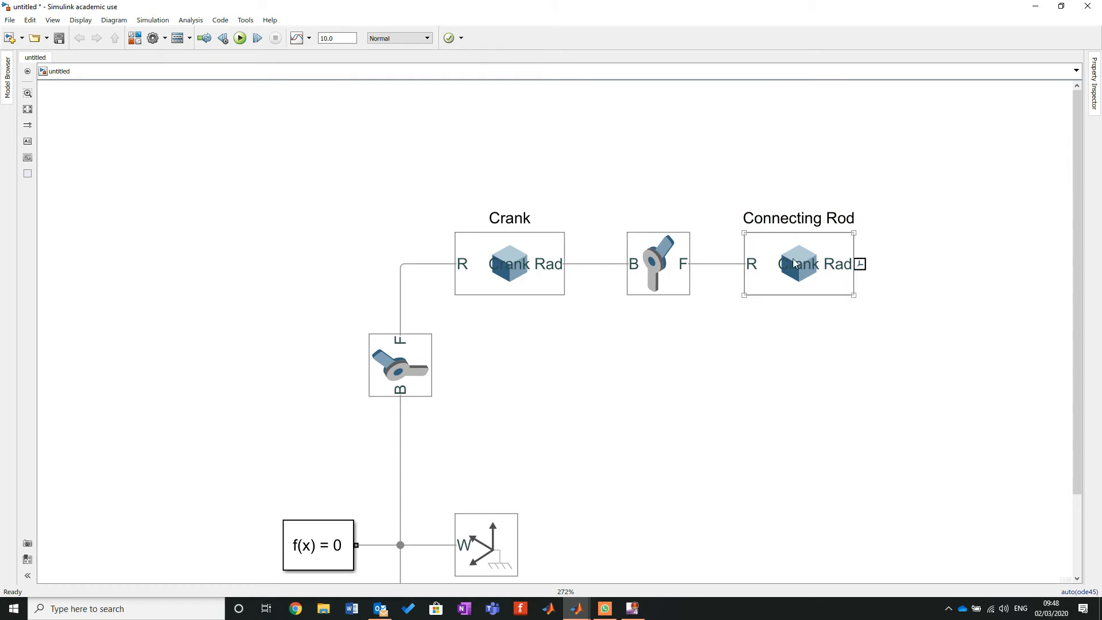
click(700, 275)
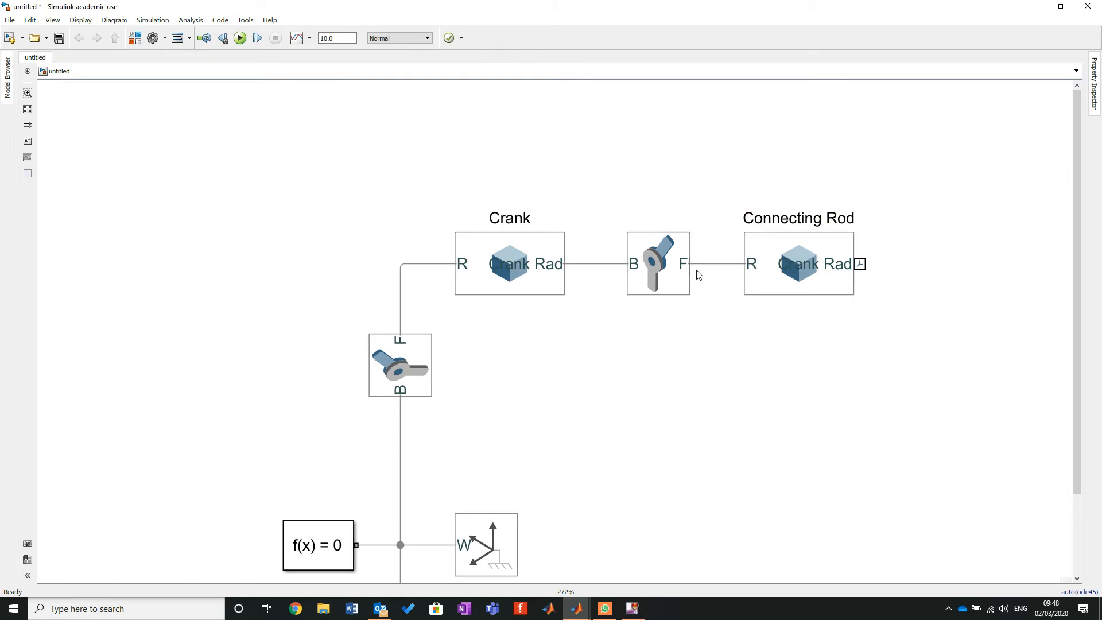
click(798, 264)
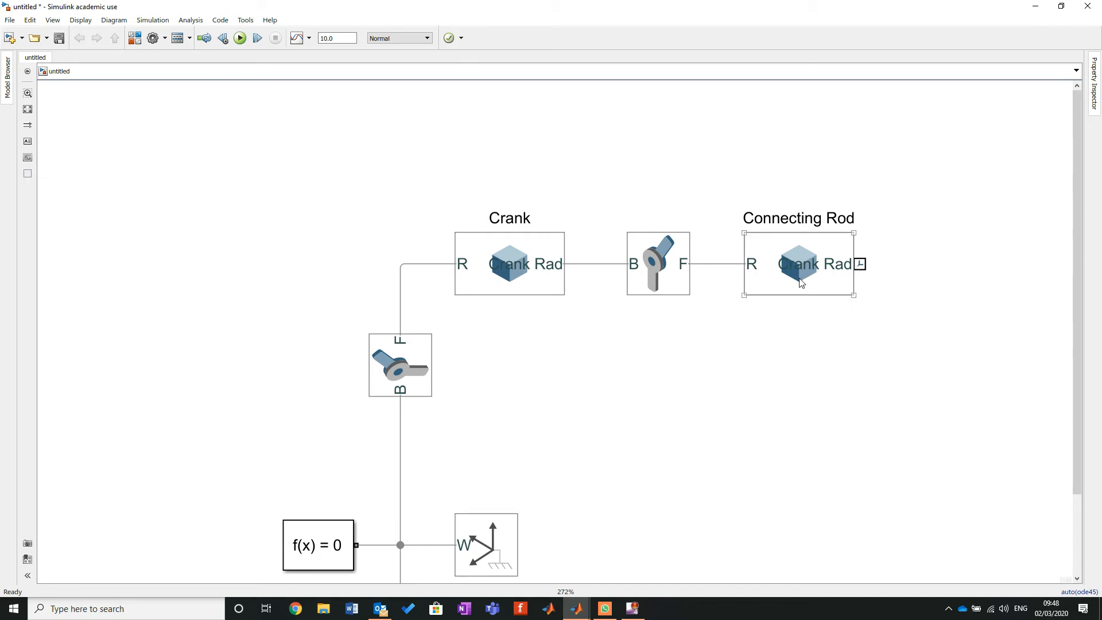
mouse_move(835, 239)
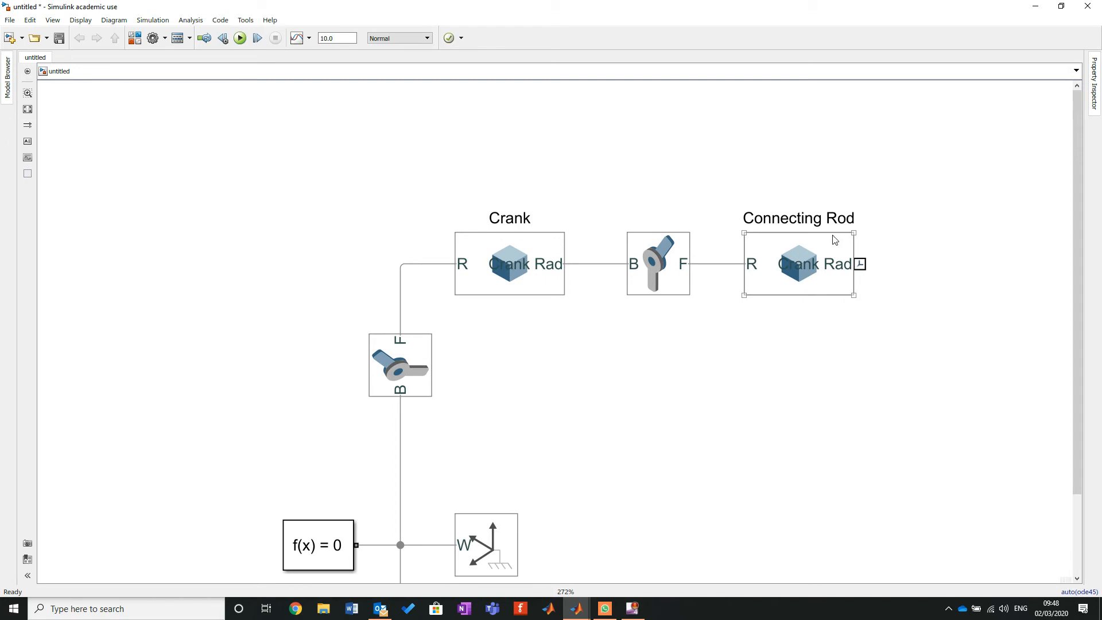
mouse_move(739, 231)
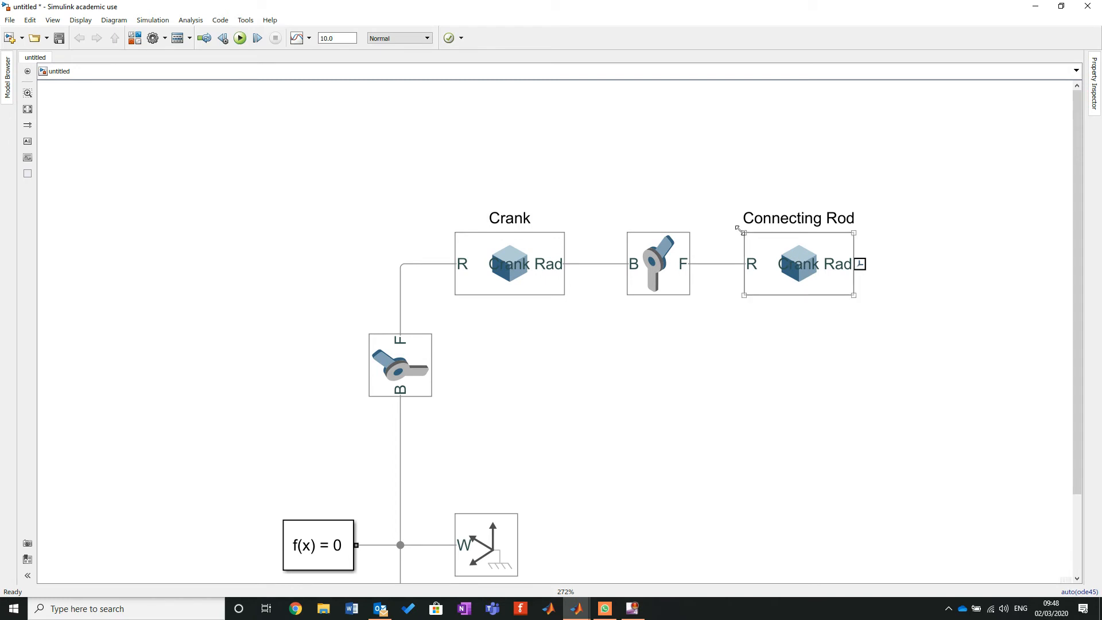
click(808, 332)
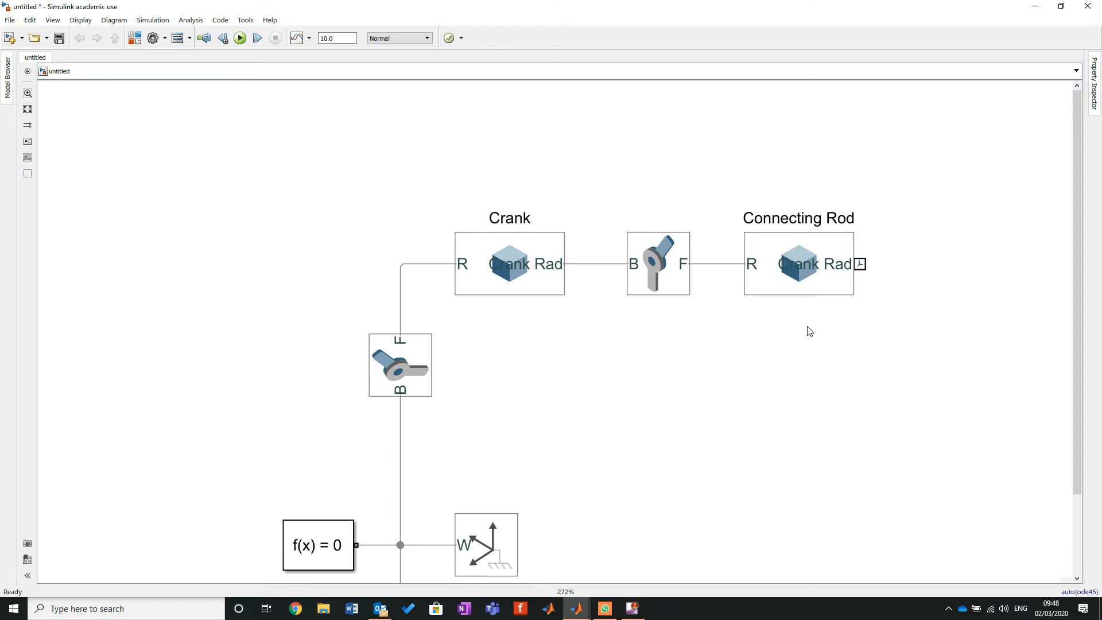
mouse_move(818, 370)
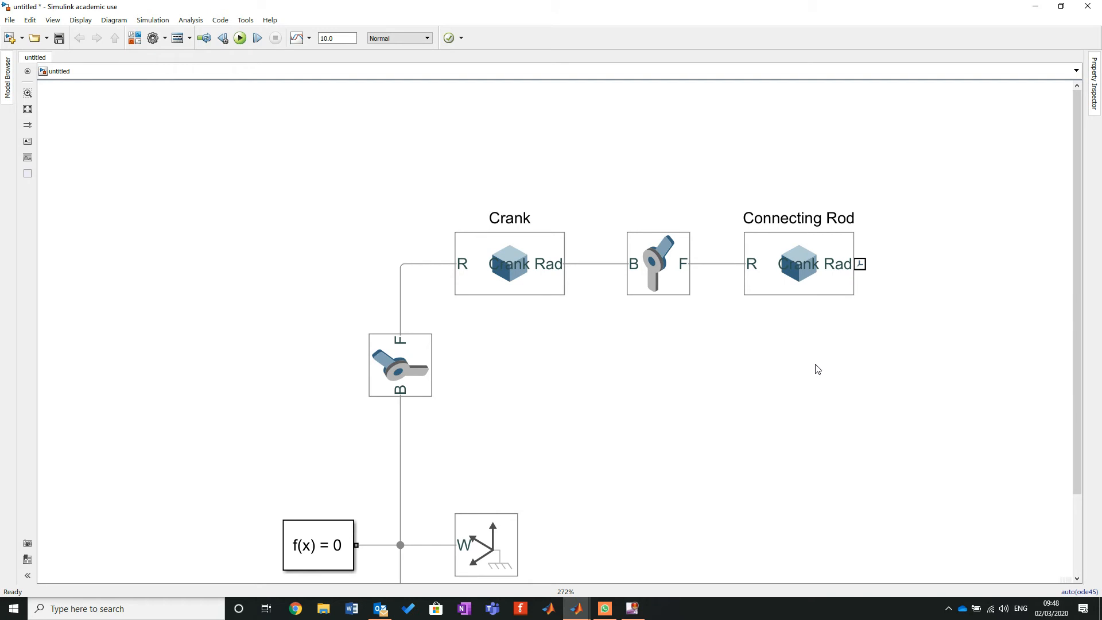
Point the Connecting Rod solid's geometry file at the ConRod STEP file.
double_click(798, 264)
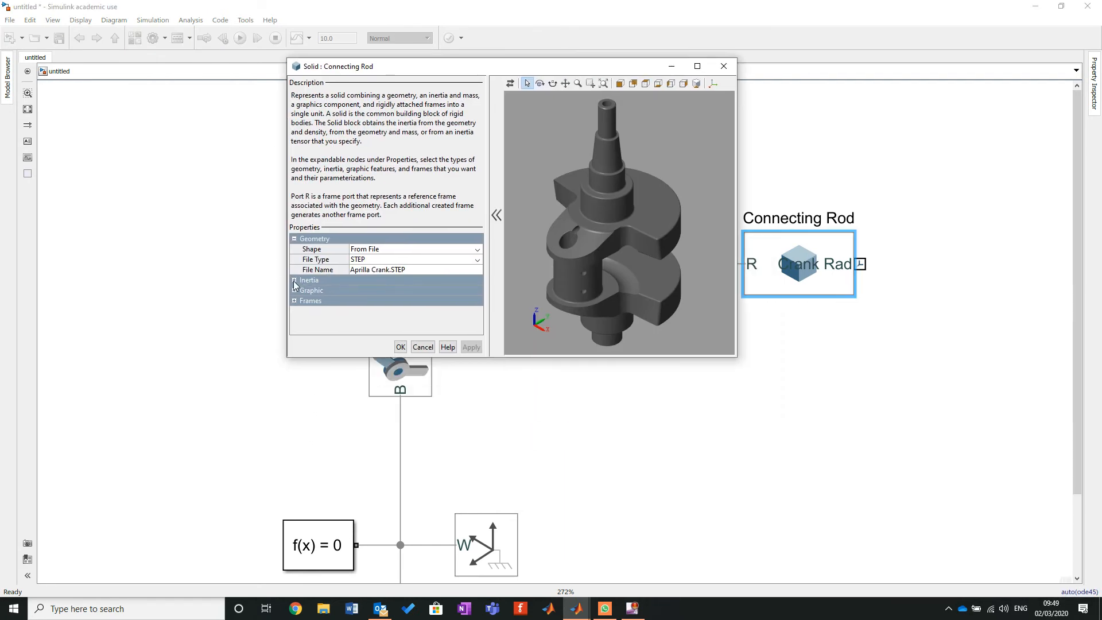
click(294, 279)
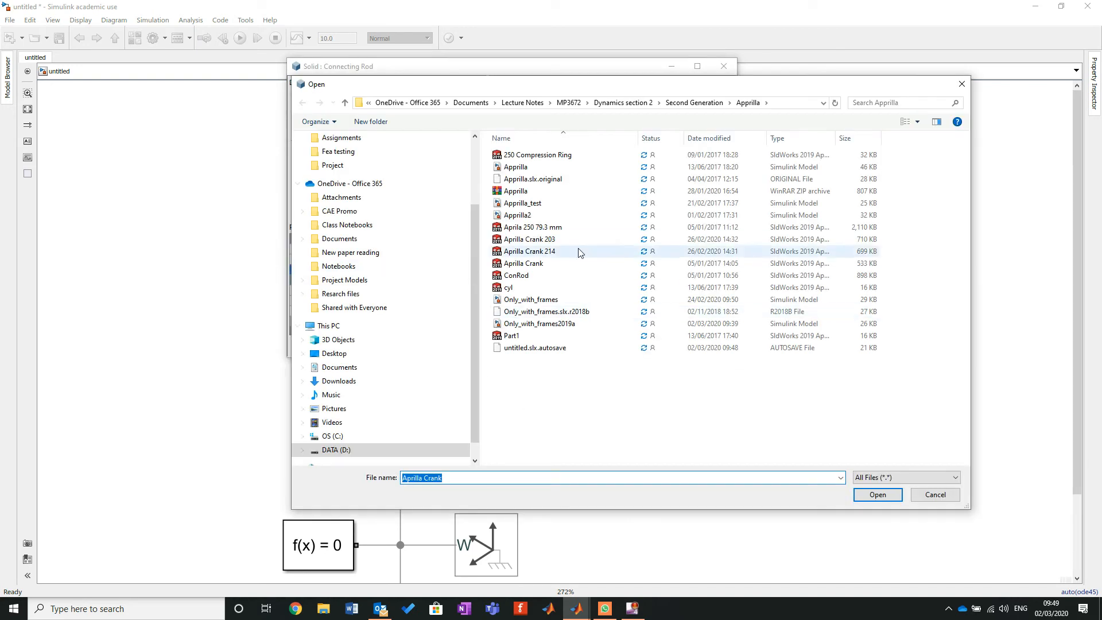
click(516, 275)
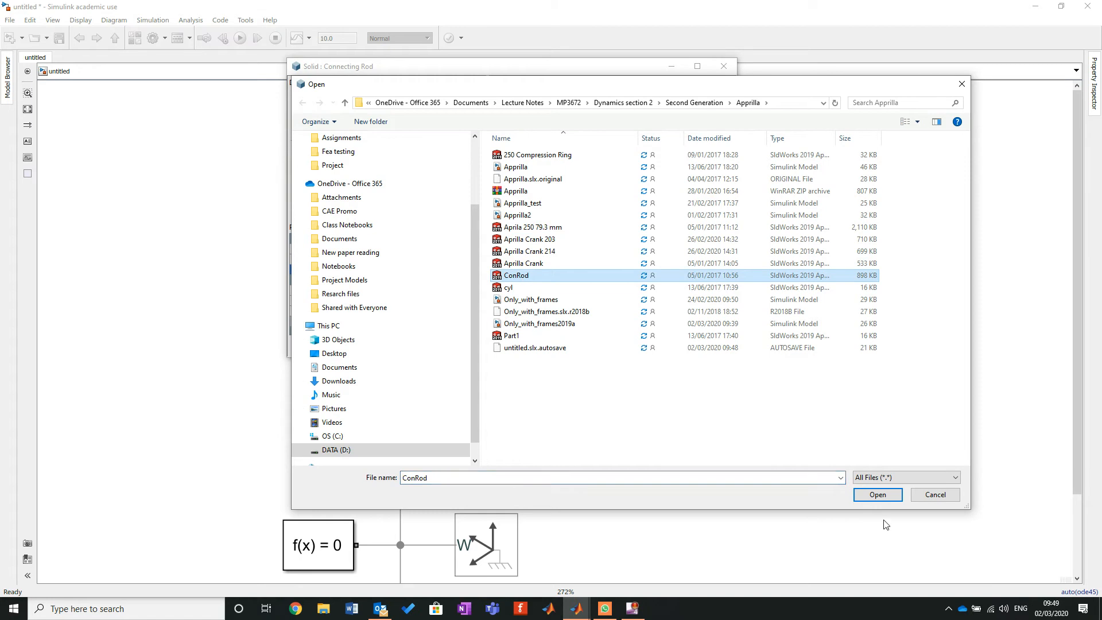
click(876, 495)
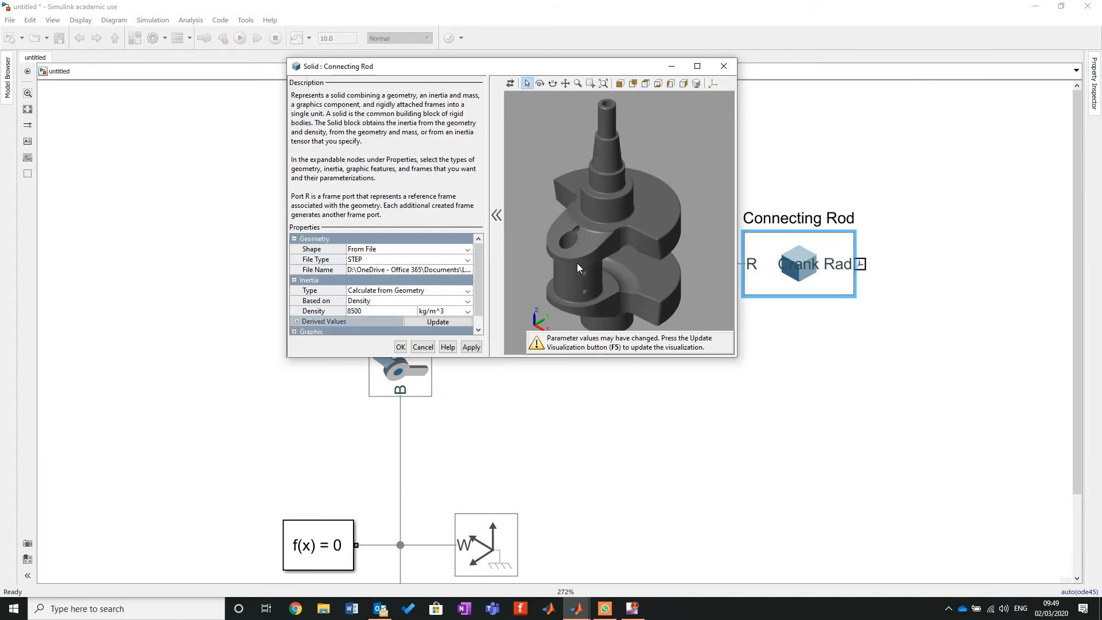
mouse_move(582, 255)
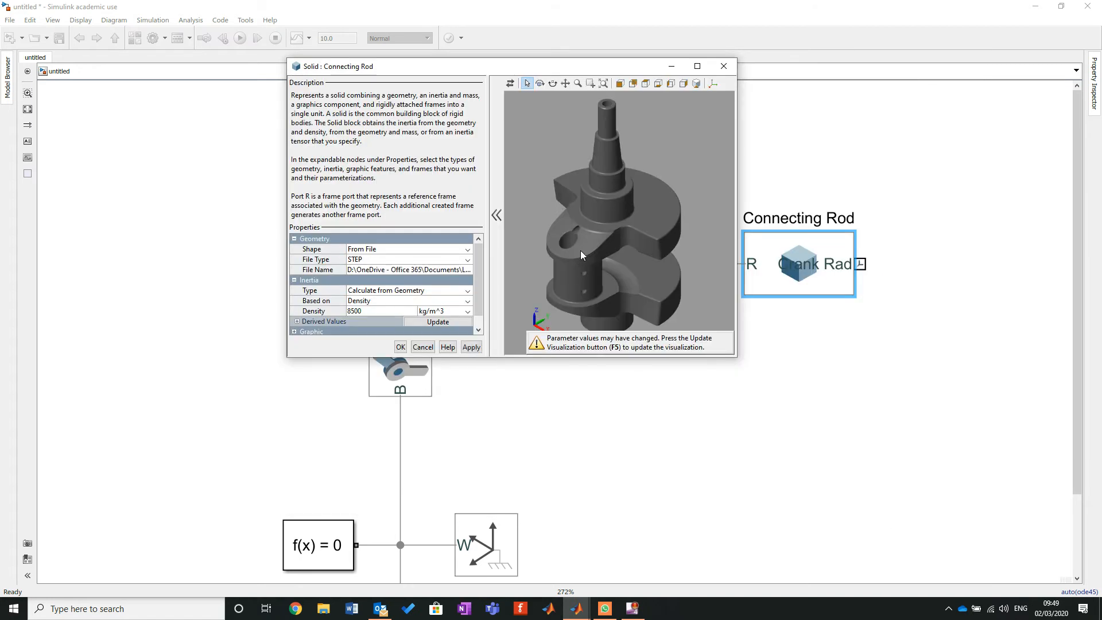
mouse_move(573, 260)
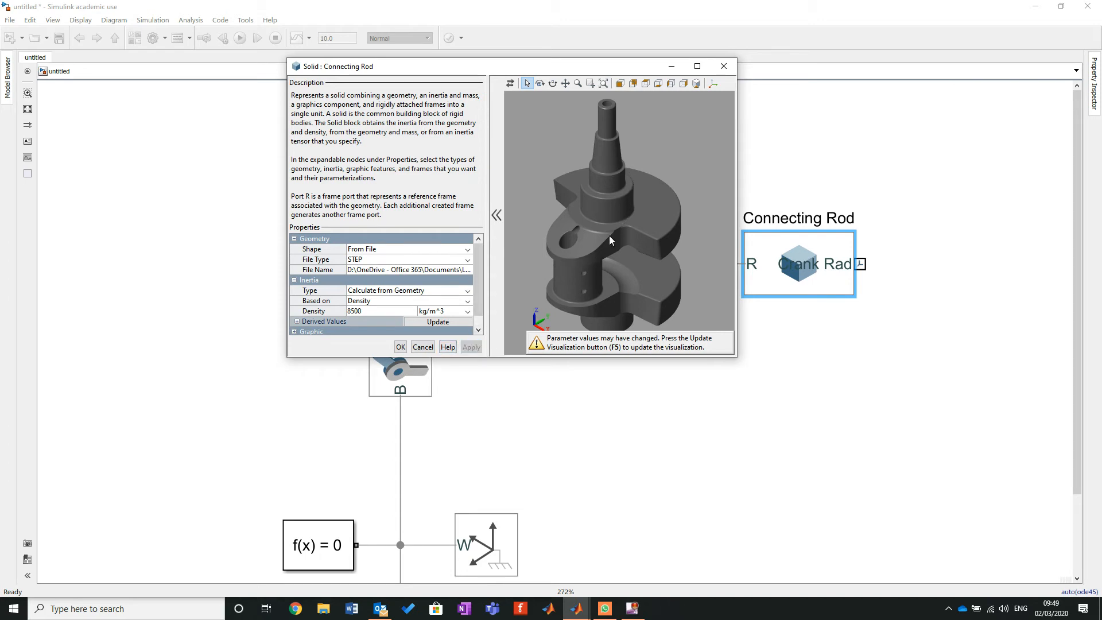
click(696, 66)
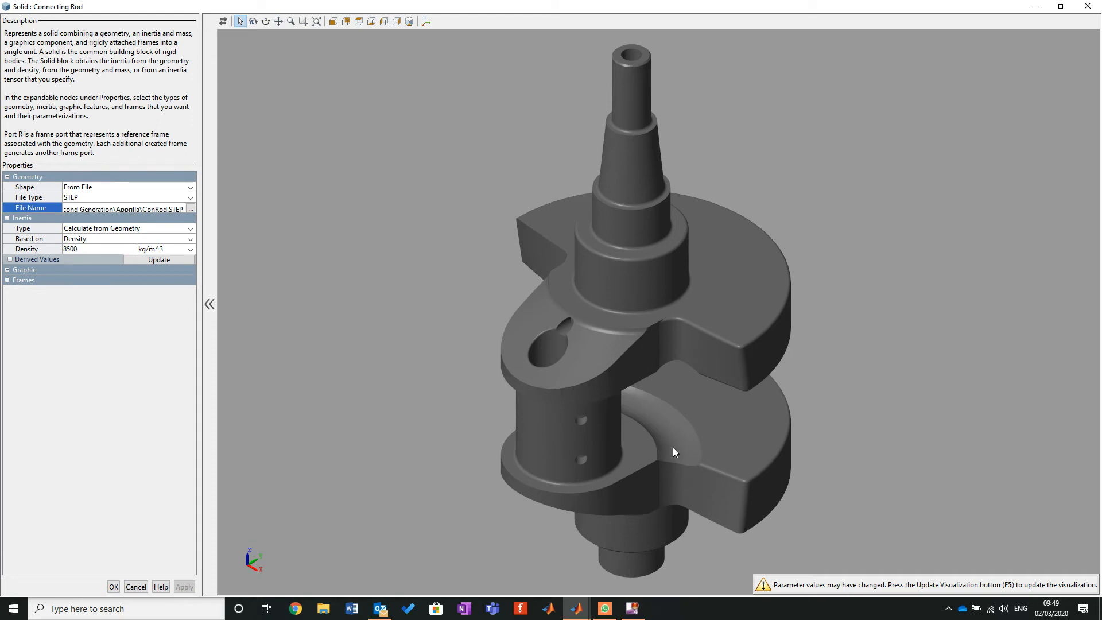
mouse_move(345, 476)
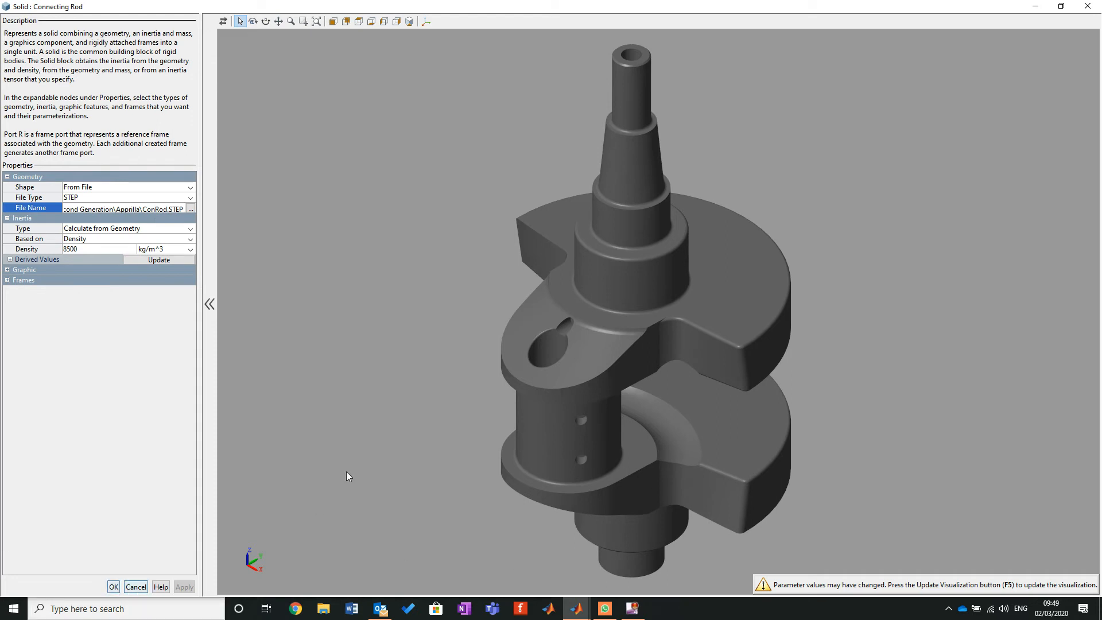
mouse_move(602, 396)
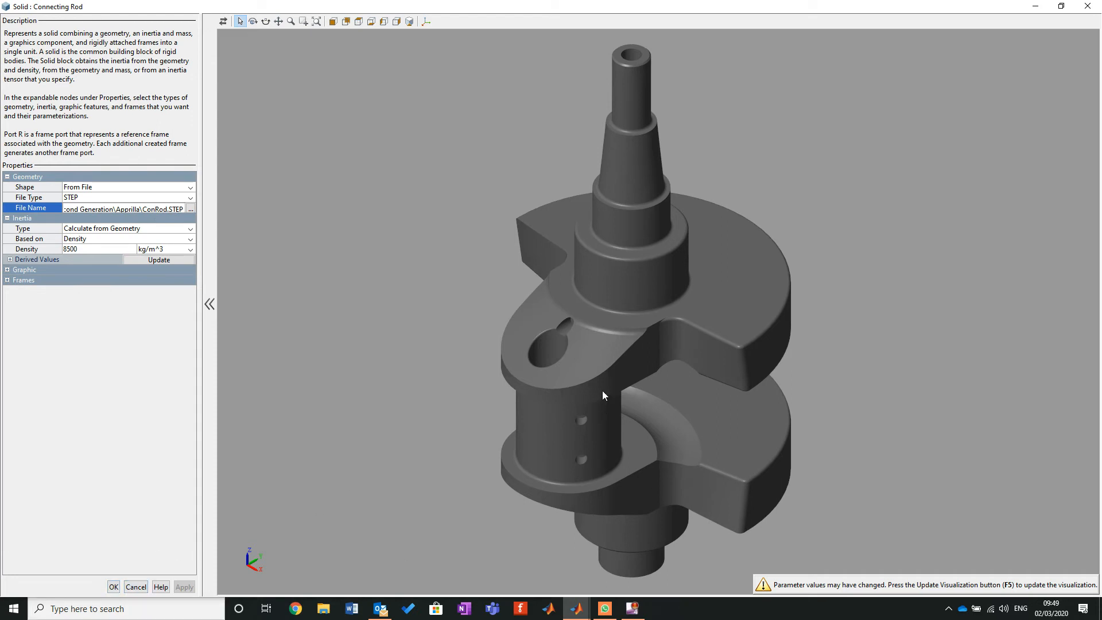
mouse_move(610, 303)
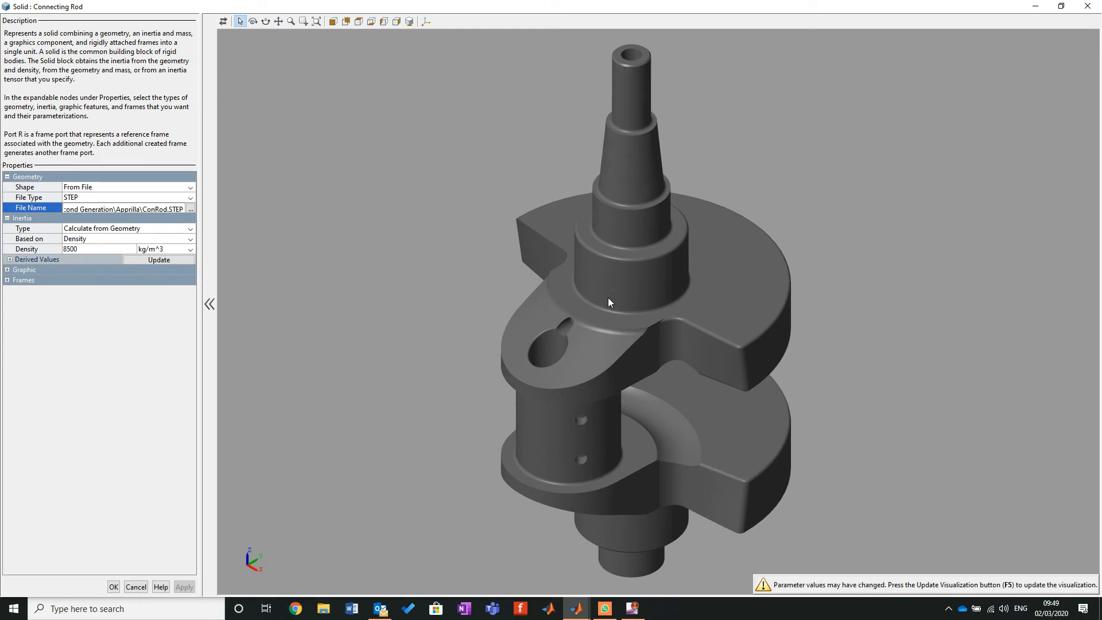
mouse_move(862, 378)
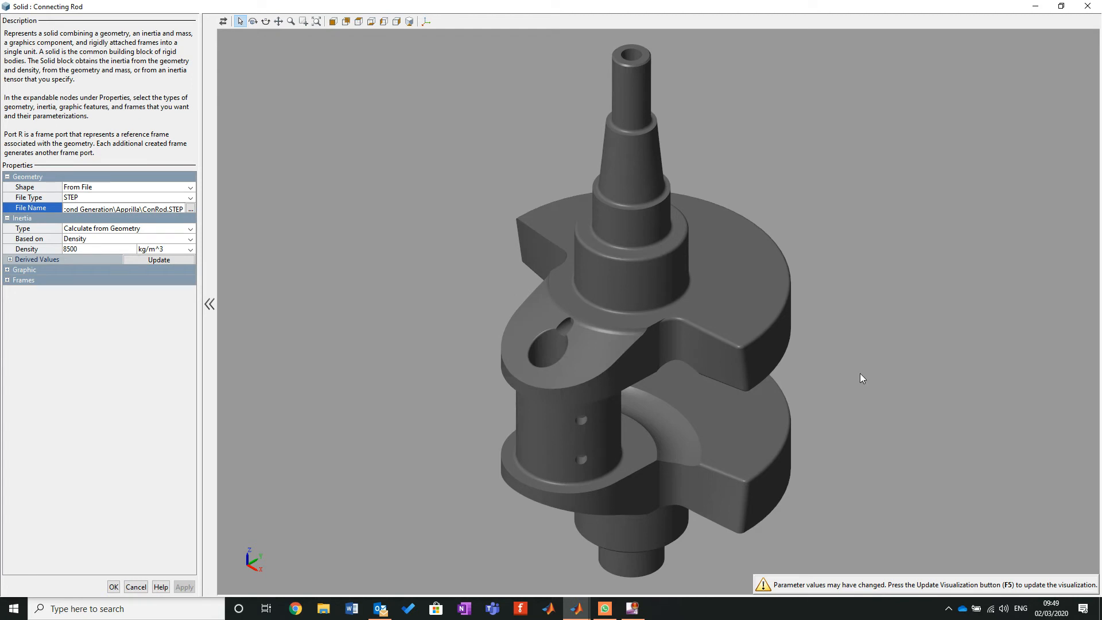
click(1061, 5)
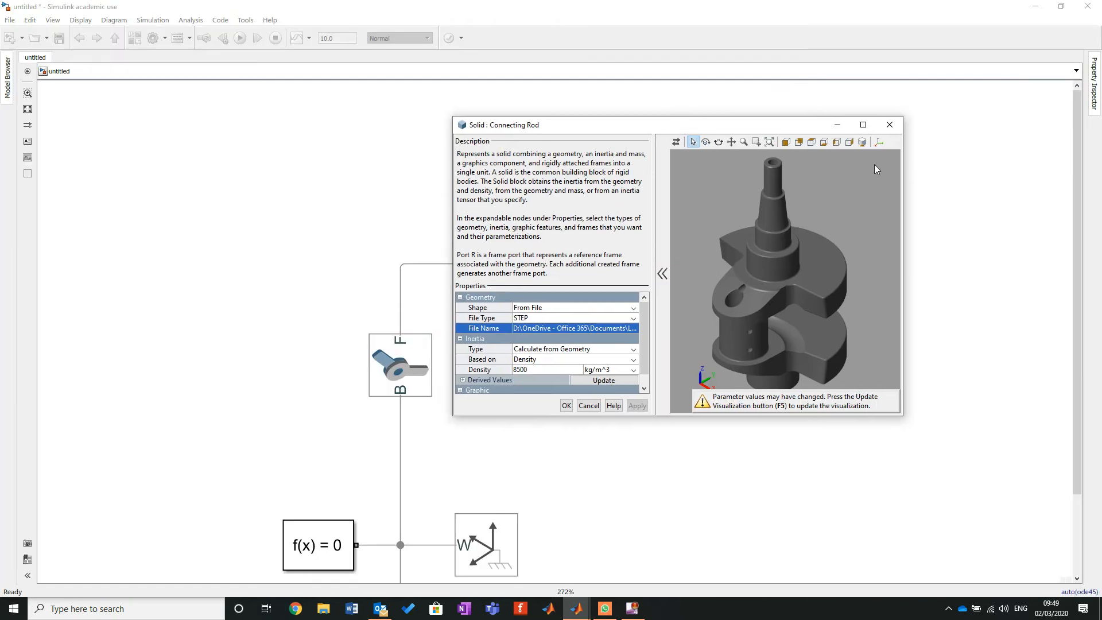
Reload the Connecting Rod solid to show the rod shape and set its graphic colour to pinkish red [1.0 0.0 0.4].
click(566, 406)
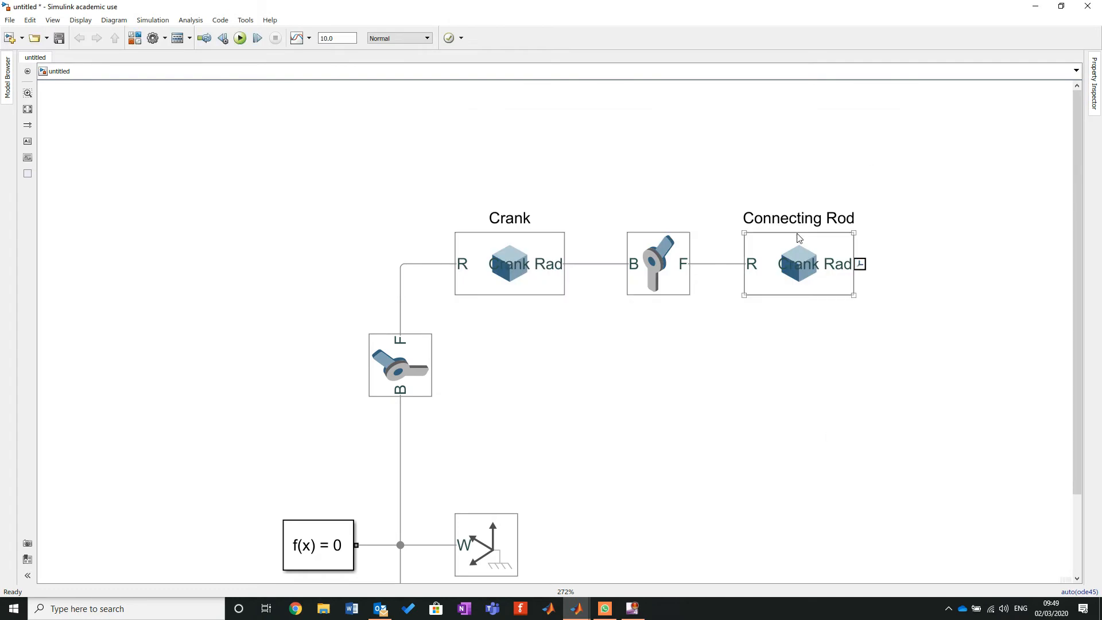
double_click(798, 263)
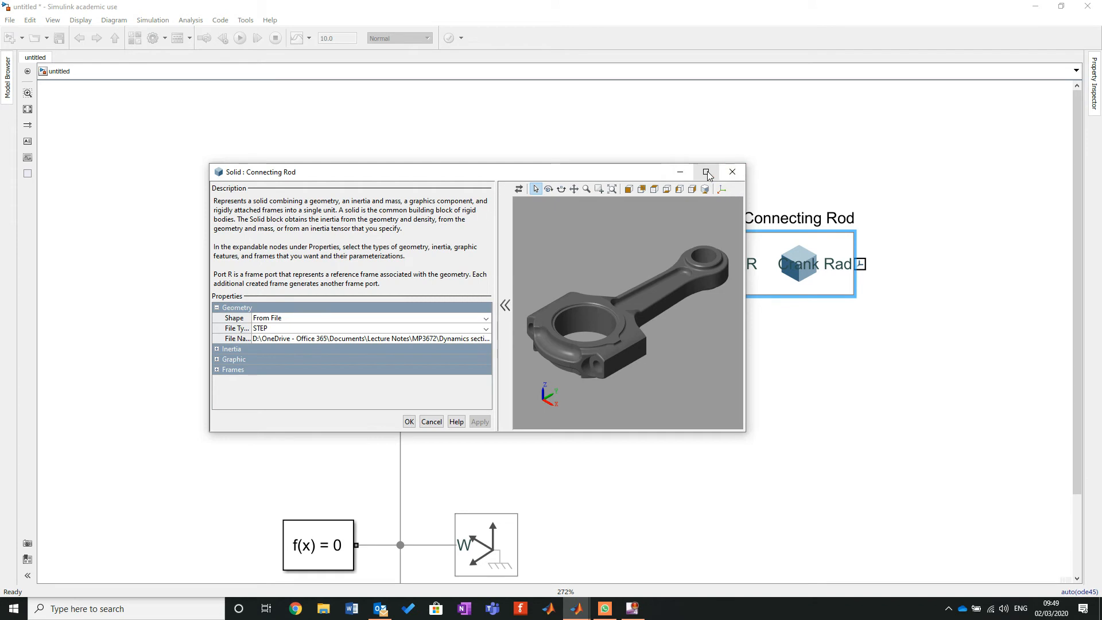
click(707, 172)
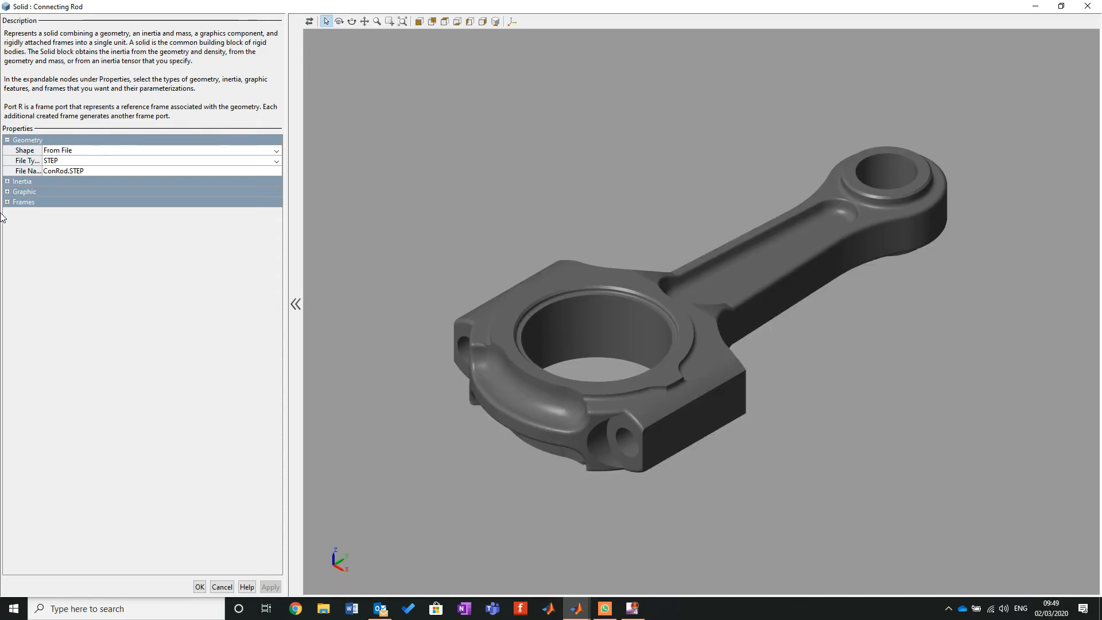
click(6, 191)
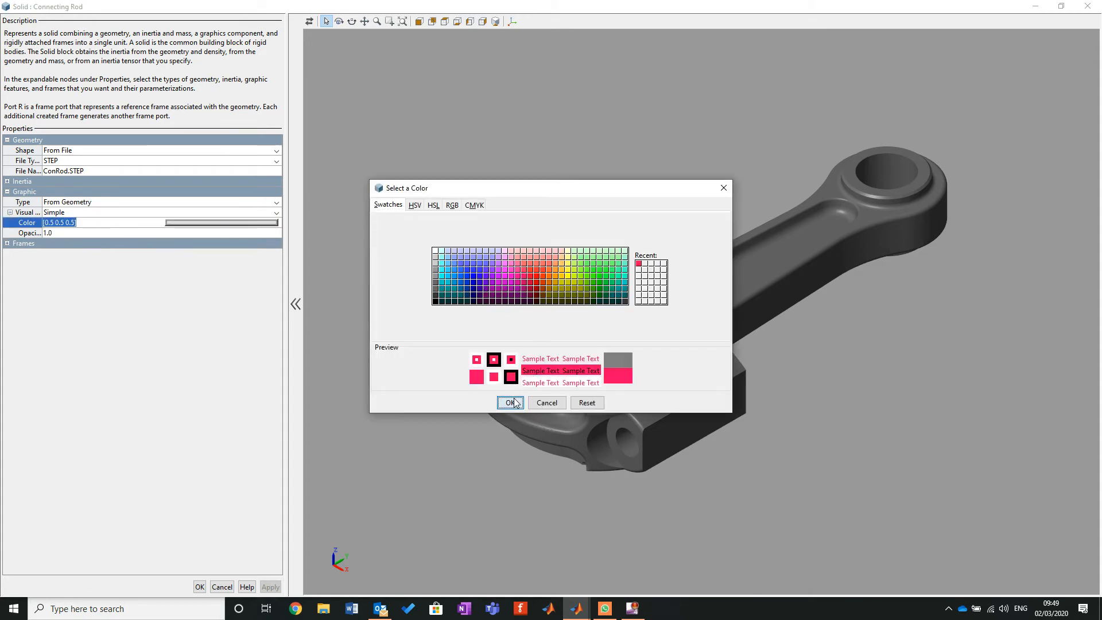
click(510, 404)
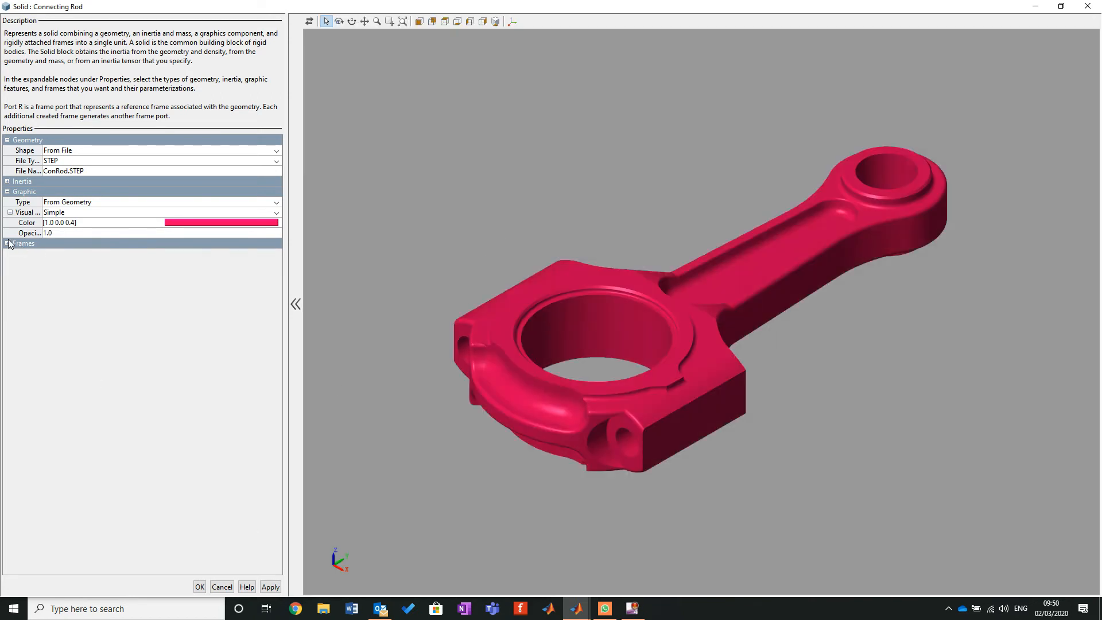
Rename the rod's frame to 'little end', centre it on the small-end bore, and save the block.
click(7, 244)
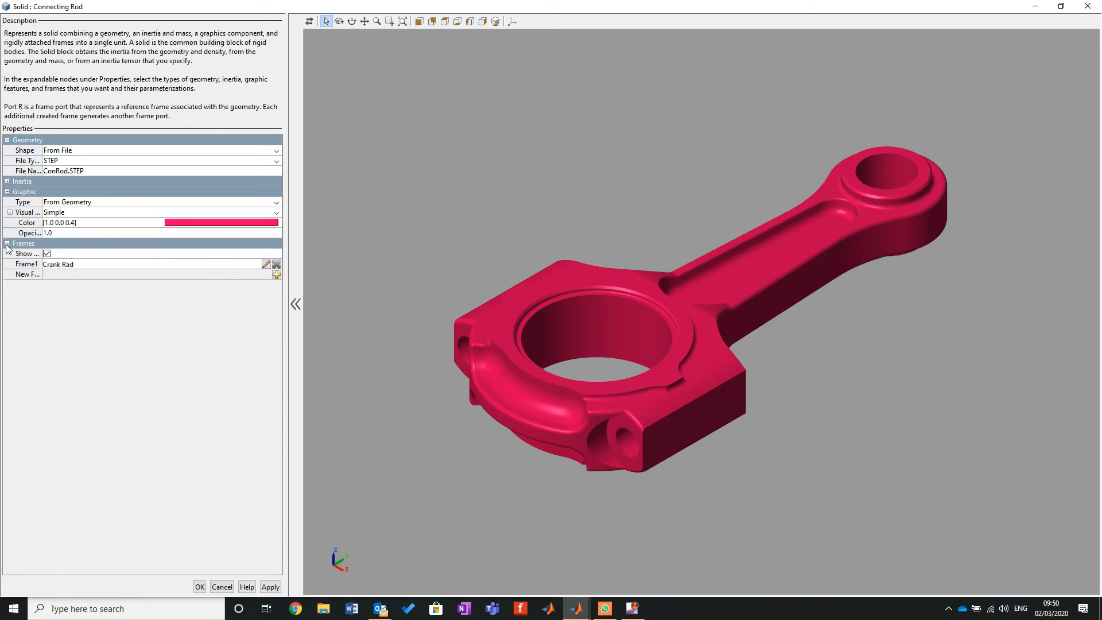
mouse_move(202, 259)
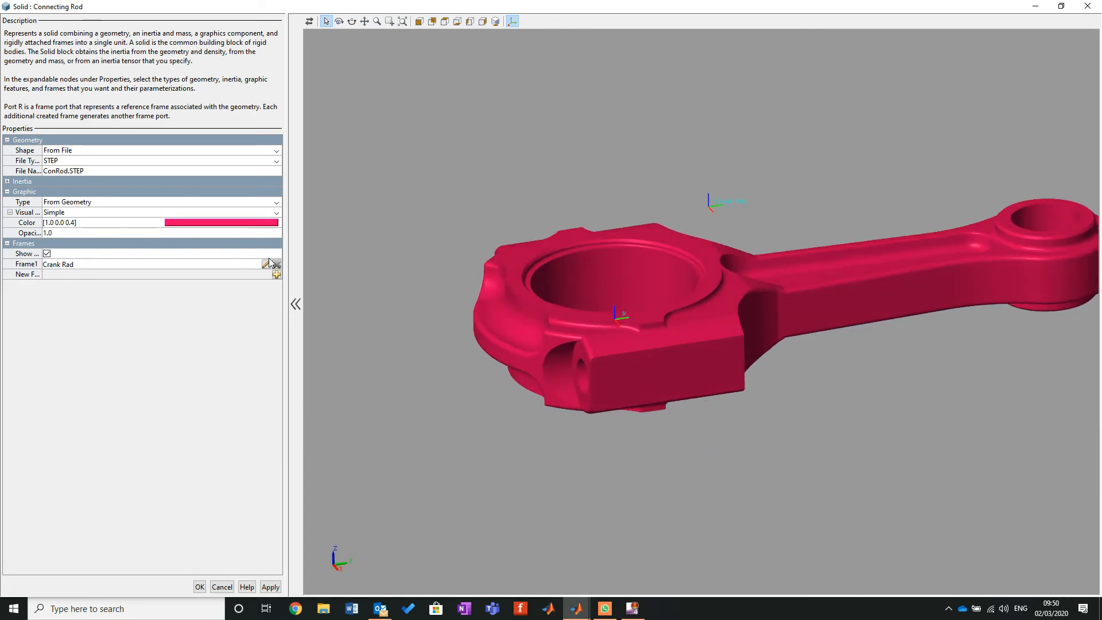
click(270, 263)
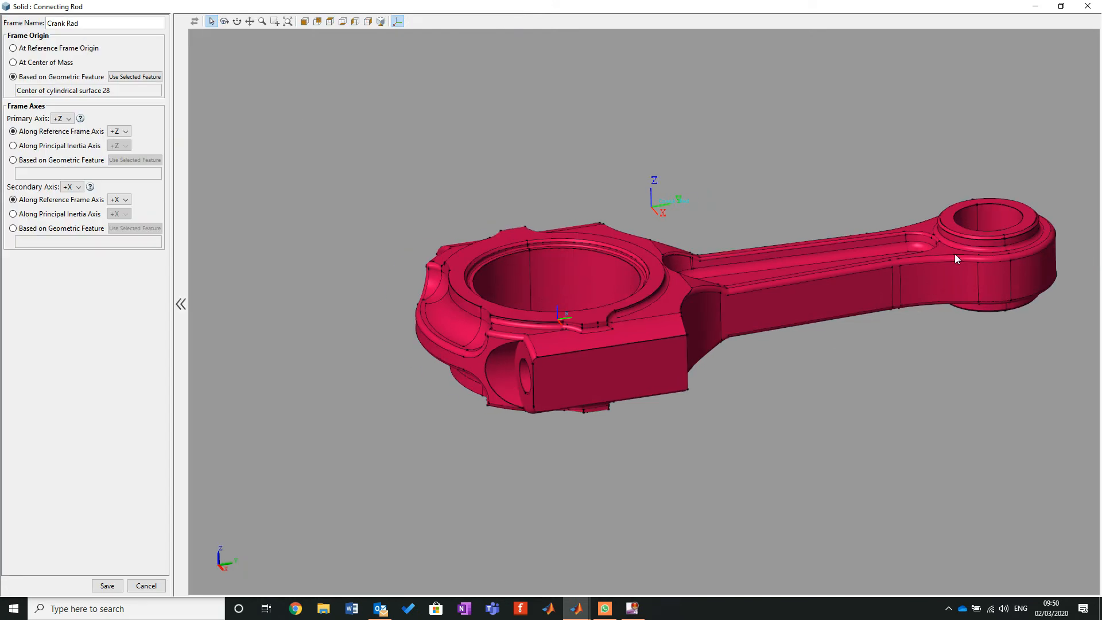
triple_click(106, 22)
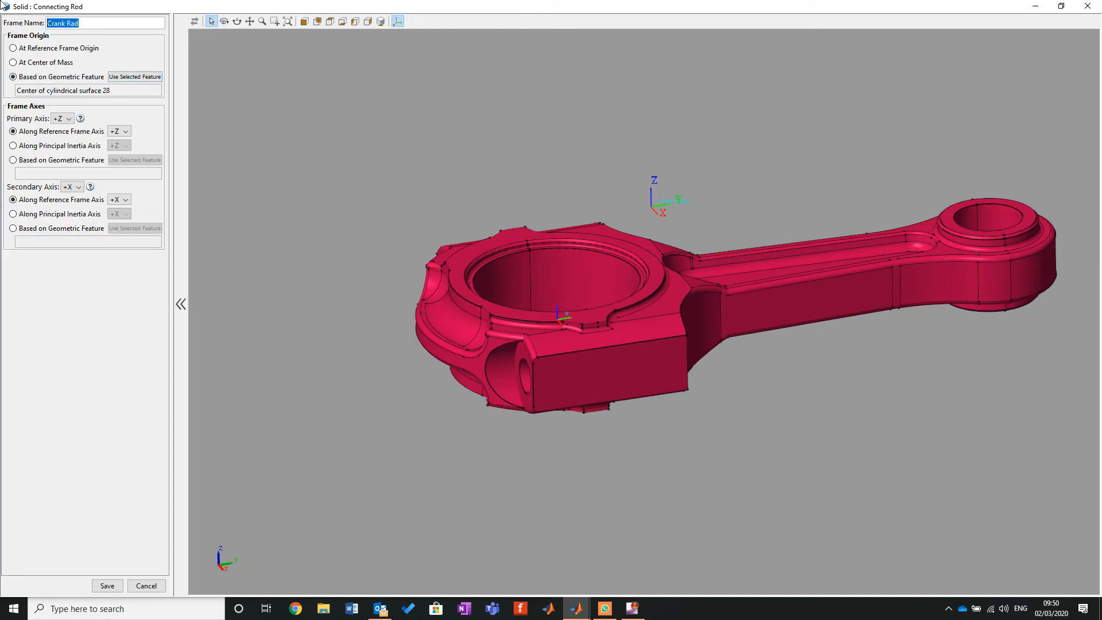
text(little end)
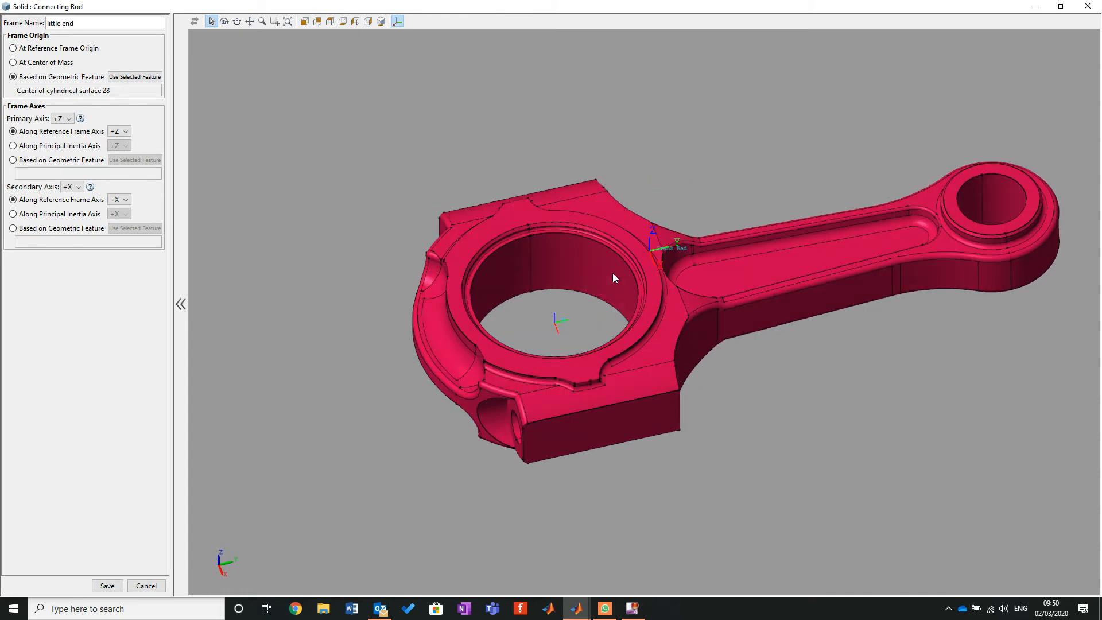
click(1002, 200)
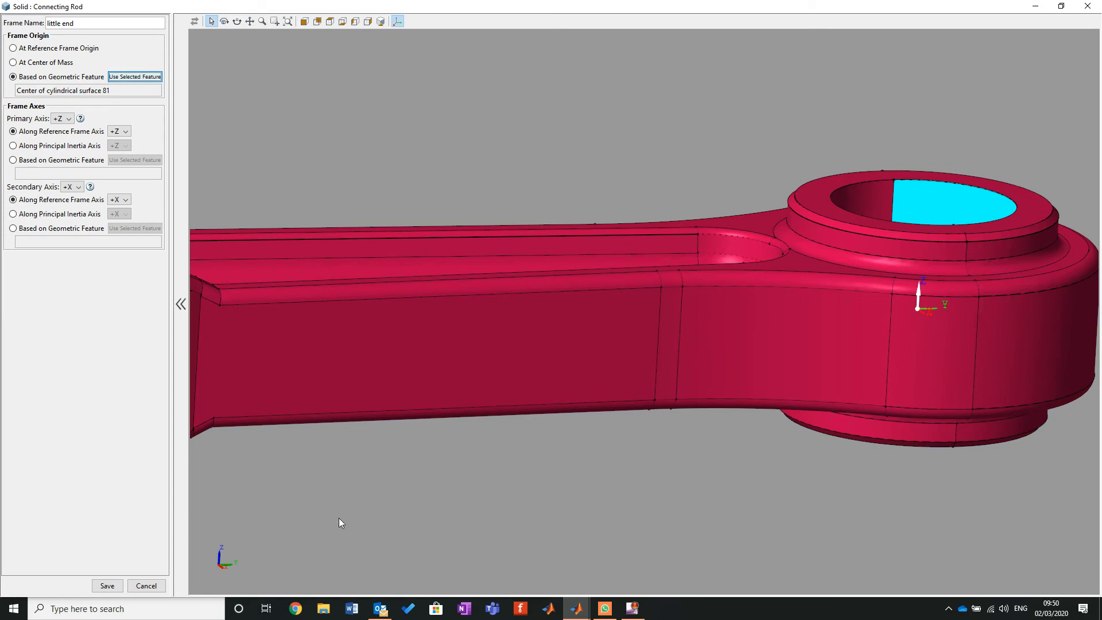
click(107, 586)
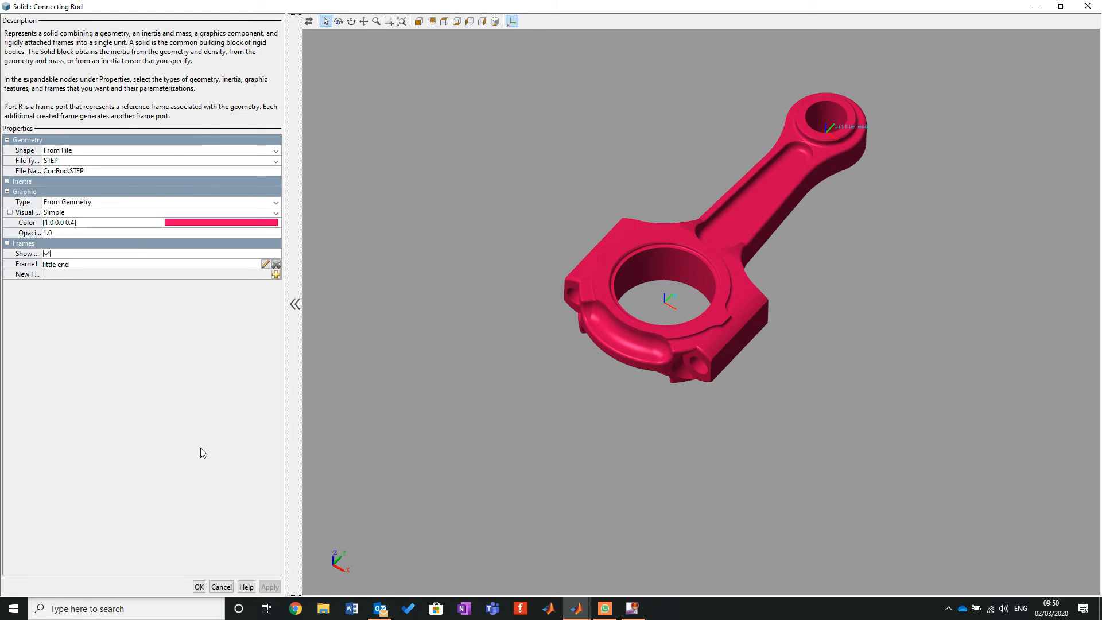
click(199, 587)
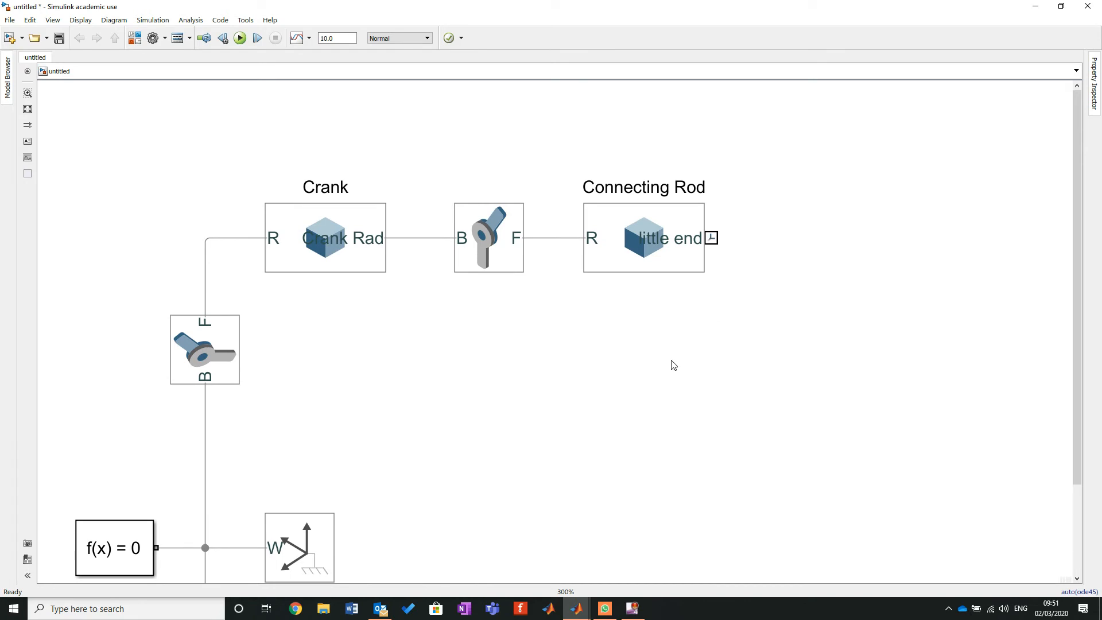
mouse_move(463, 148)
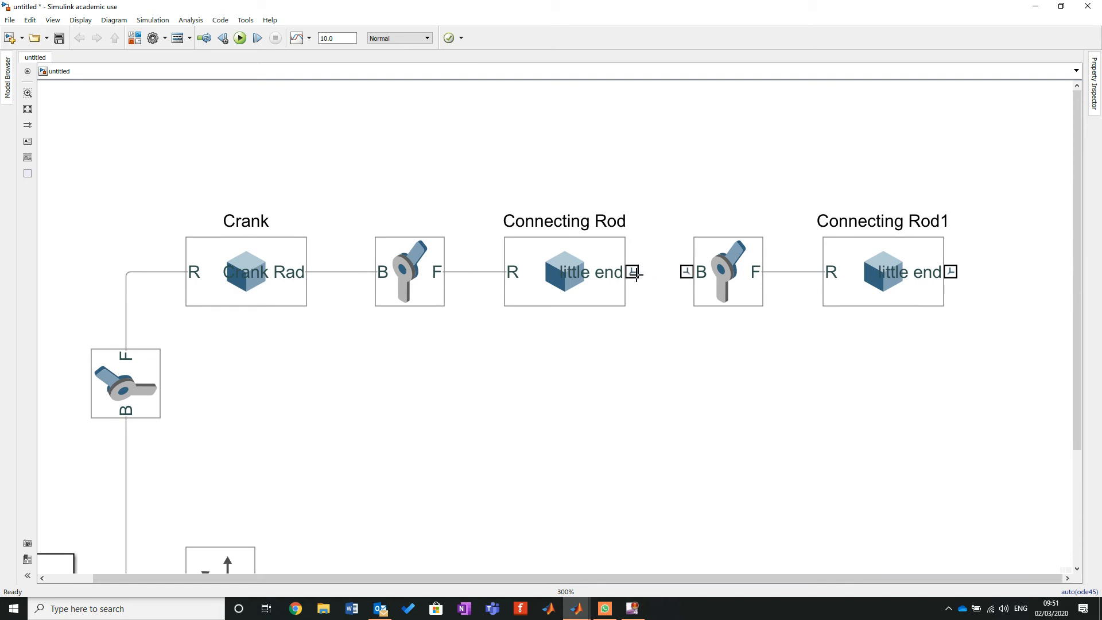
Wire a second joint and a Piston solid after the rod, loading the Aprila 250 79.3 mm STEP geometry.
click(728, 272)
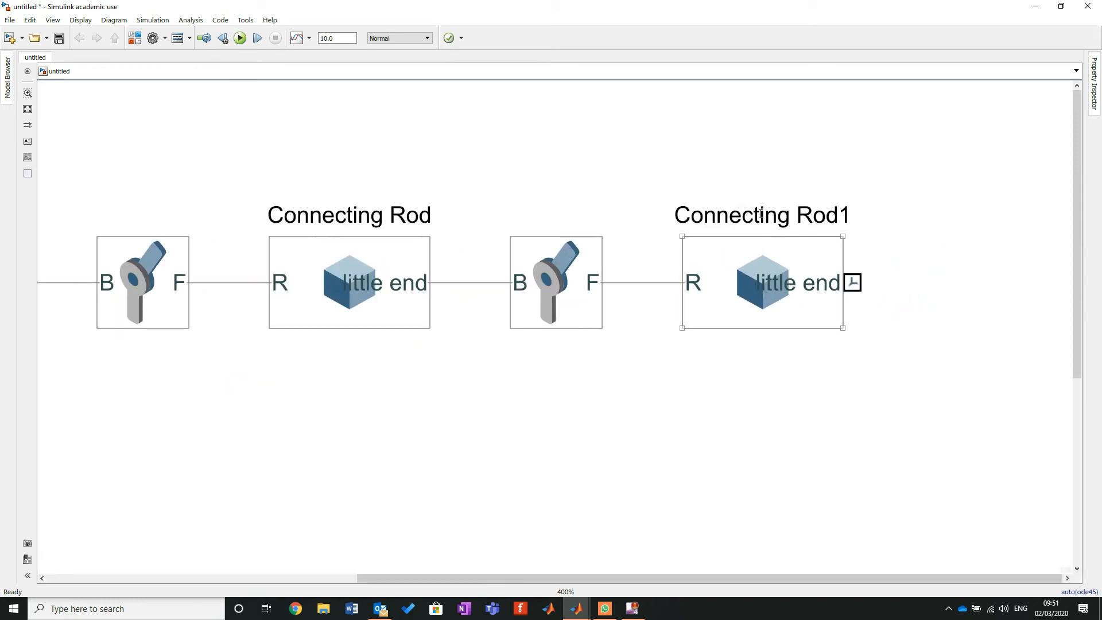
text(d1)
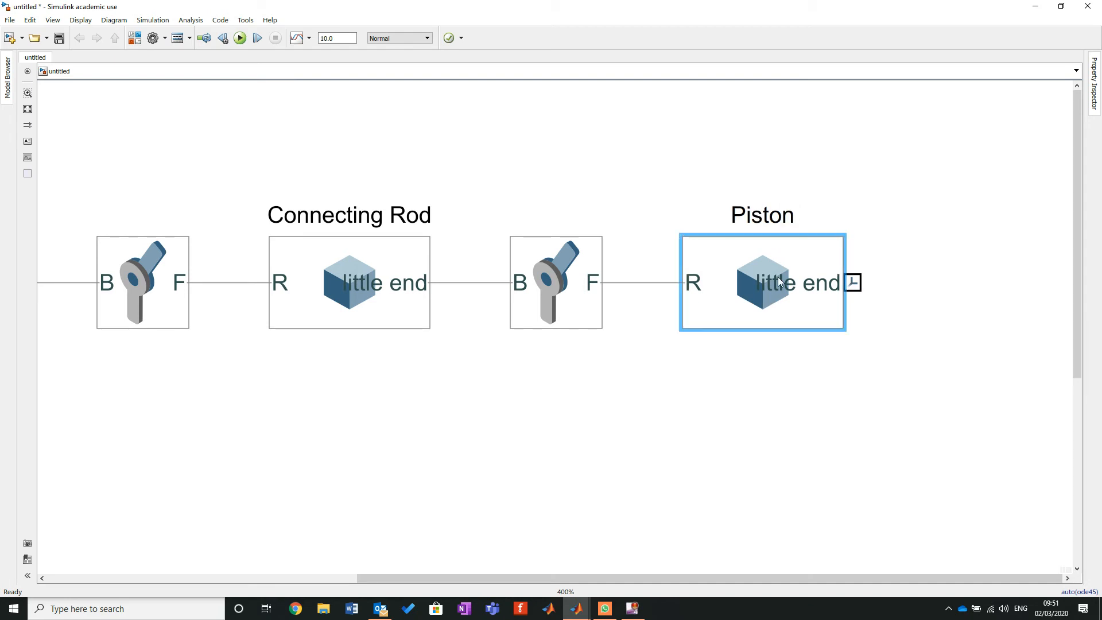
double_click(762, 282)
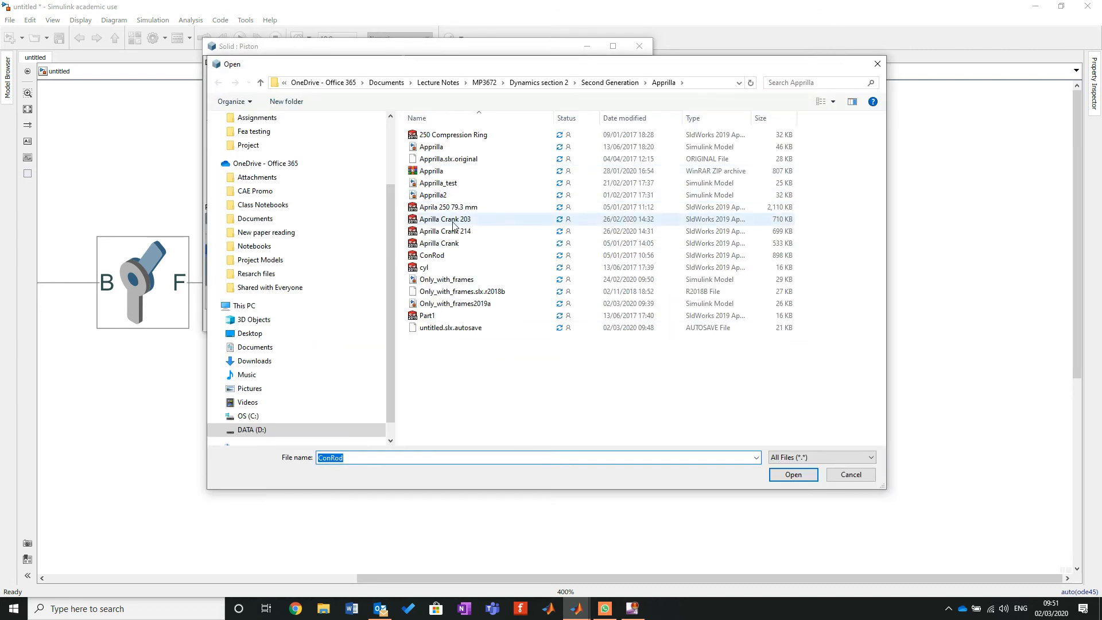
click(447, 207)
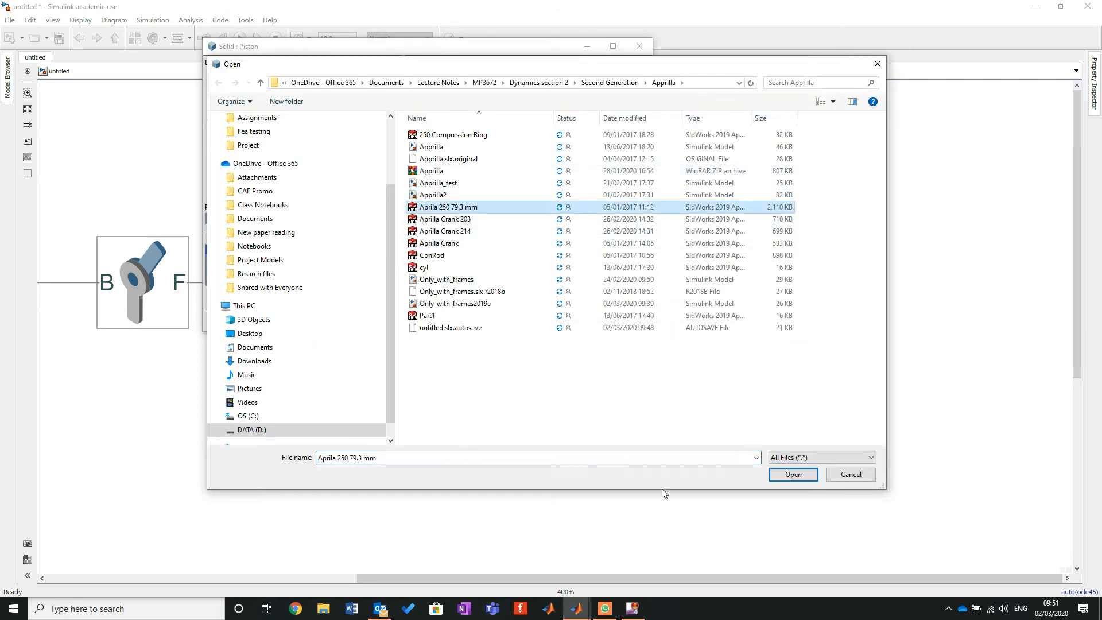
click(792, 475)
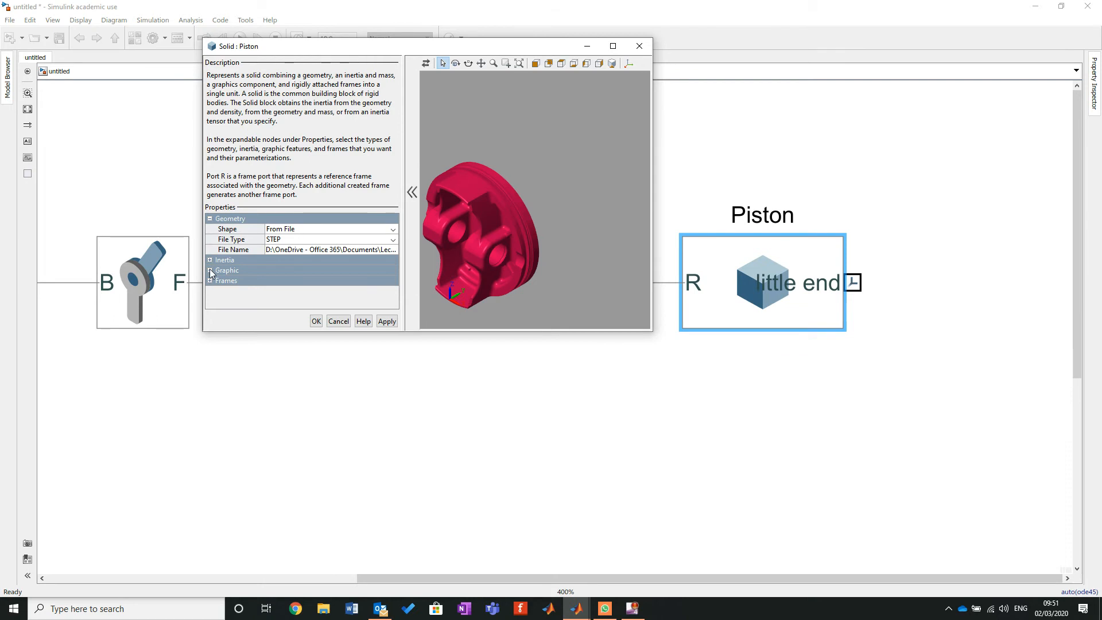
Set the Piston solid's graphic colour to blue [0.2 0.2 1.0] and apply it.
click(209, 270)
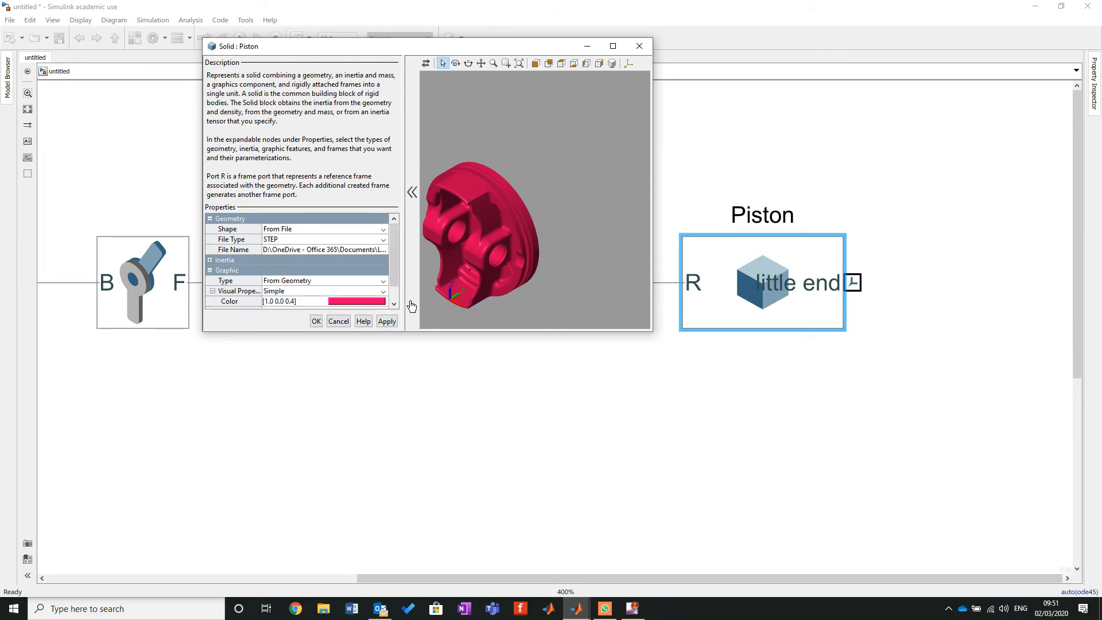
click(357, 301)
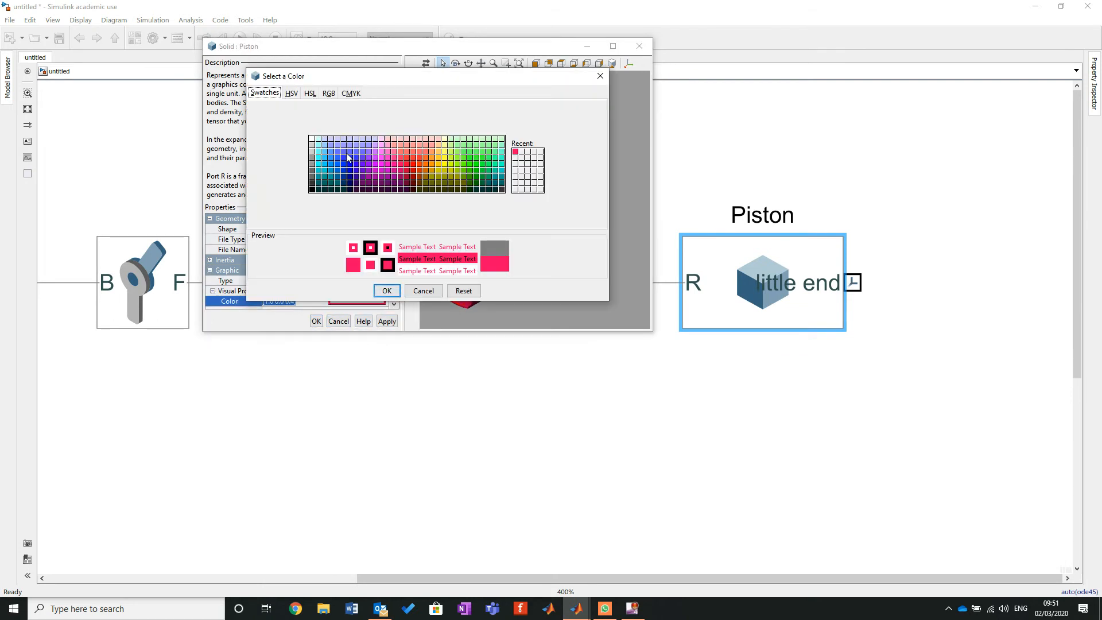
click(386, 290)
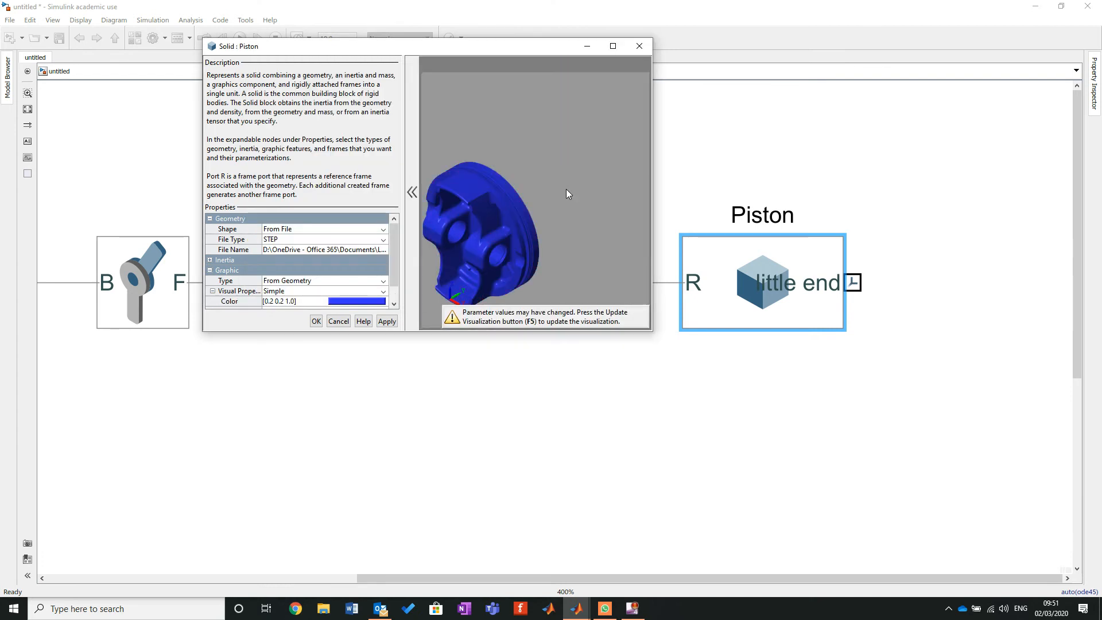
click(612, 46)
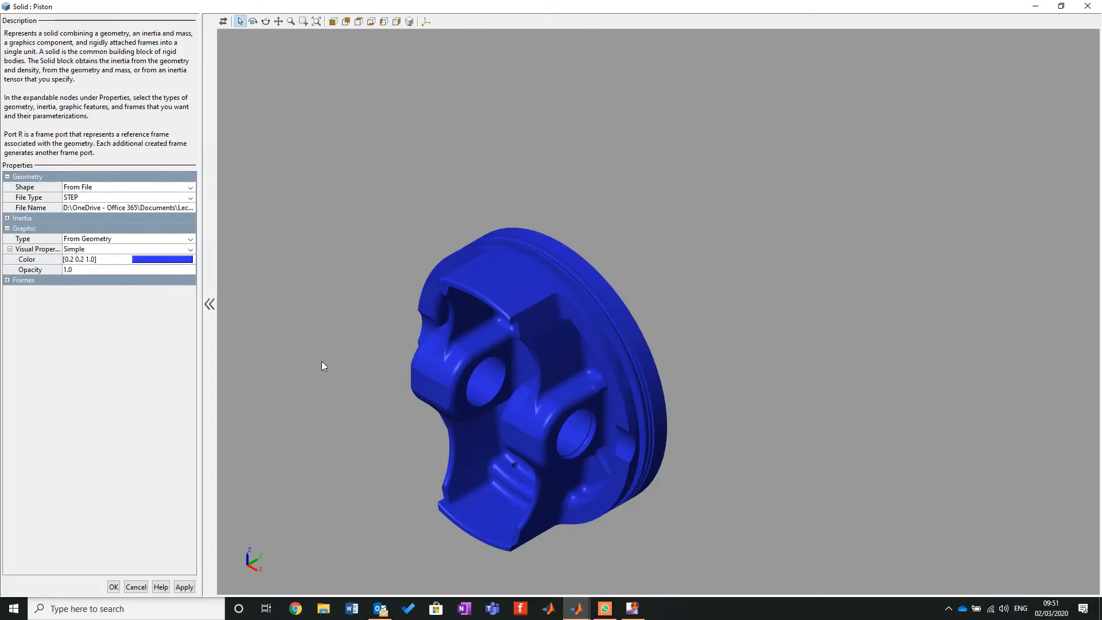
mouse_move(296, 290)
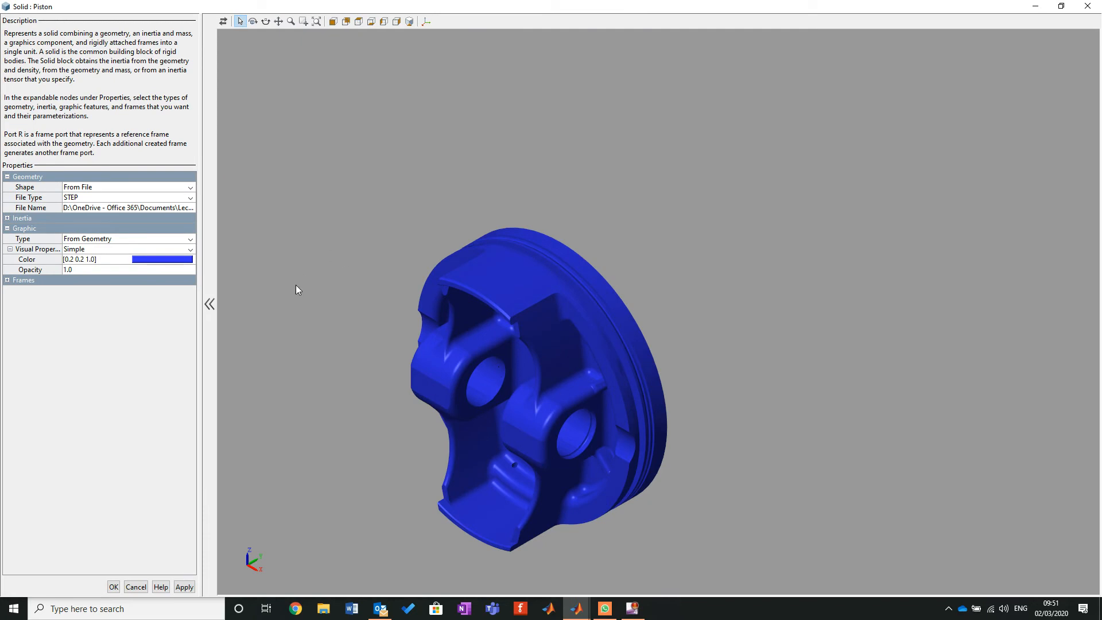
mouse_move(313, 291)
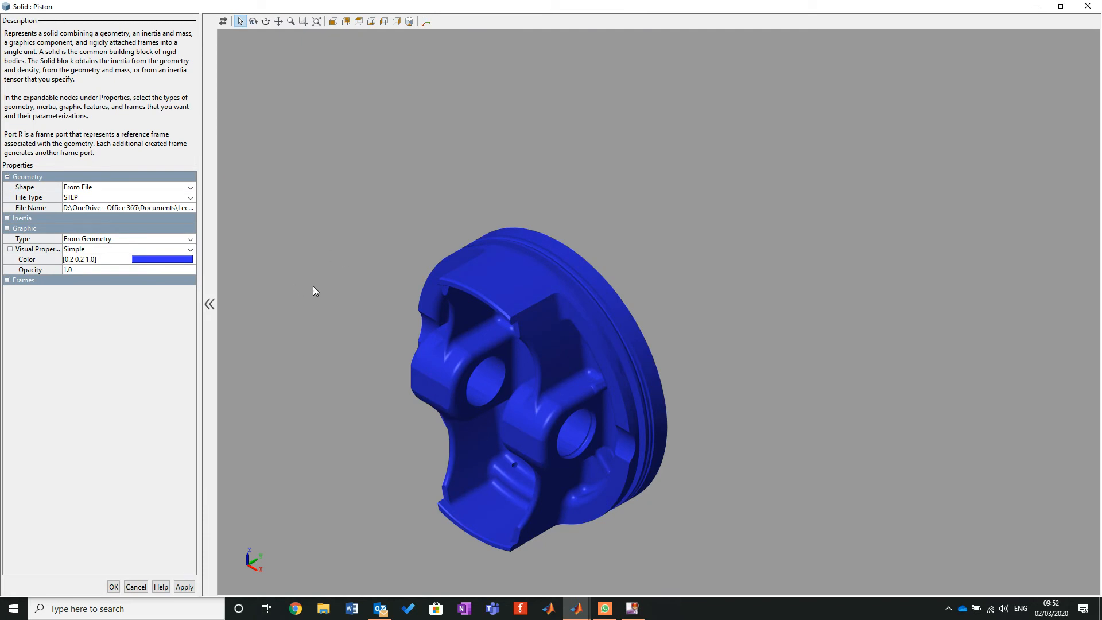
mouse_move(200, 283)
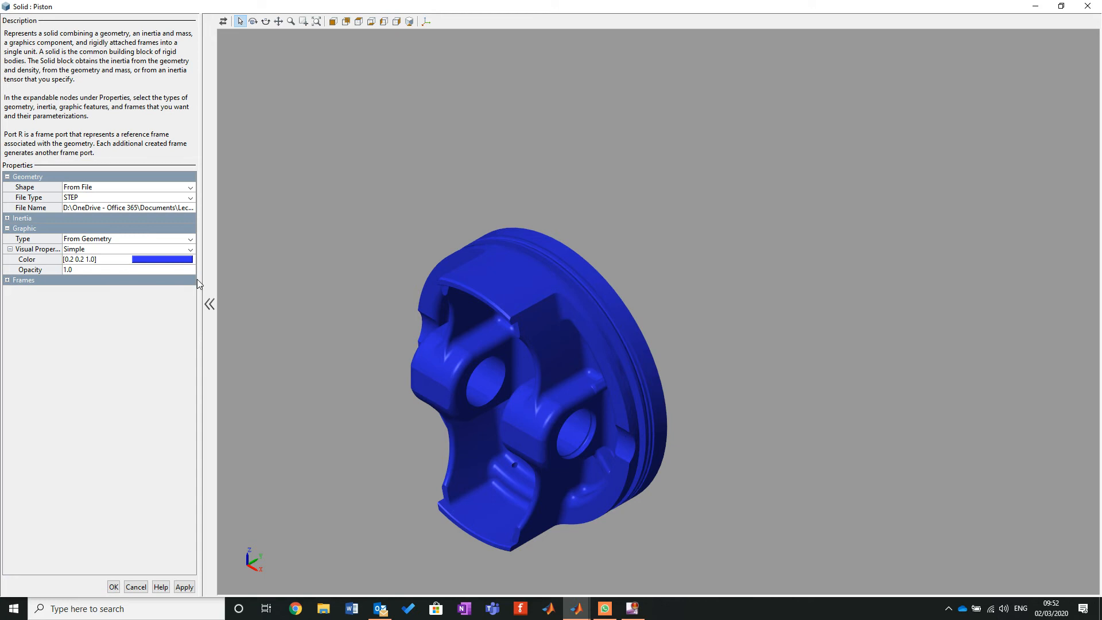
mouse_move(147, 219)
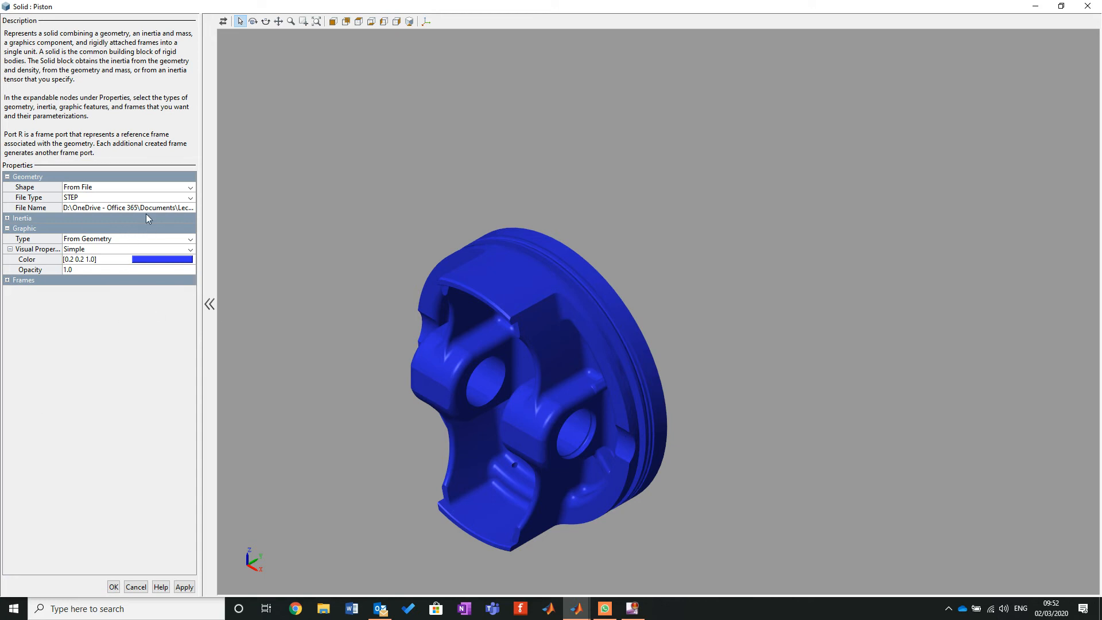
click(126, 207)
text(Aprilia 250 79.3 mm.STEP)
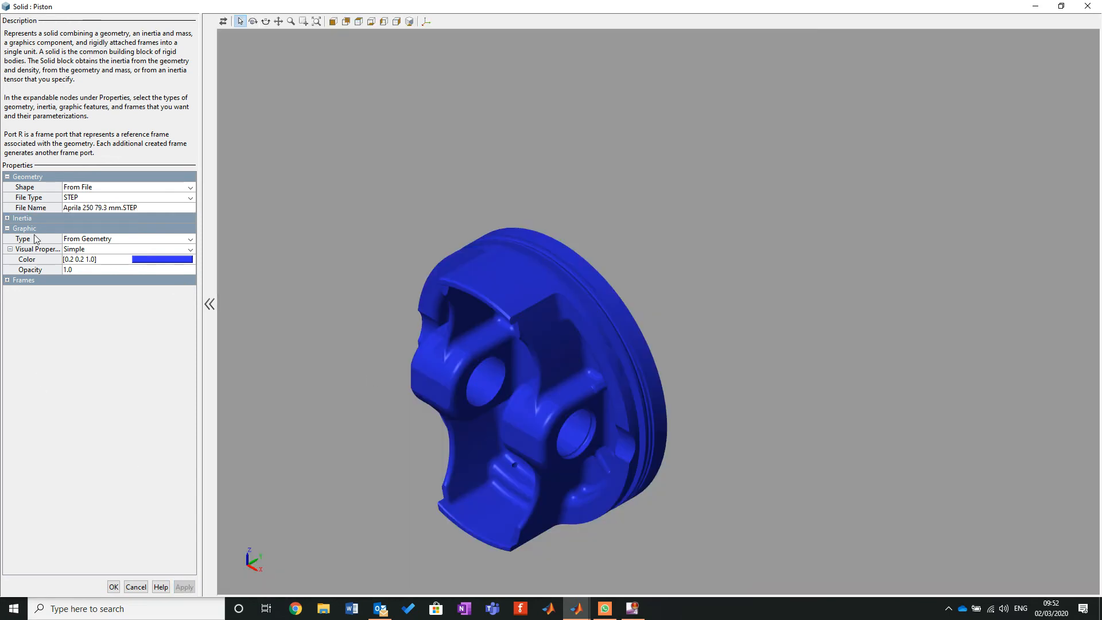
Rename the piston's frame to 'connector' with its origin at the flat surface centroid between the pin bosses.
click(6, 280)
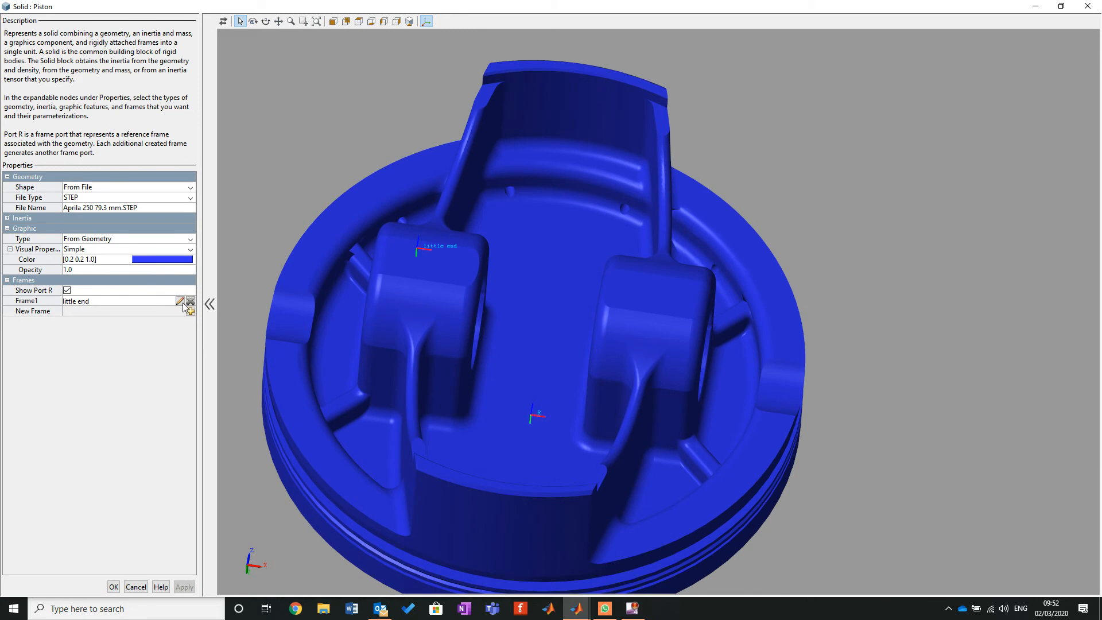
click(180, 301)
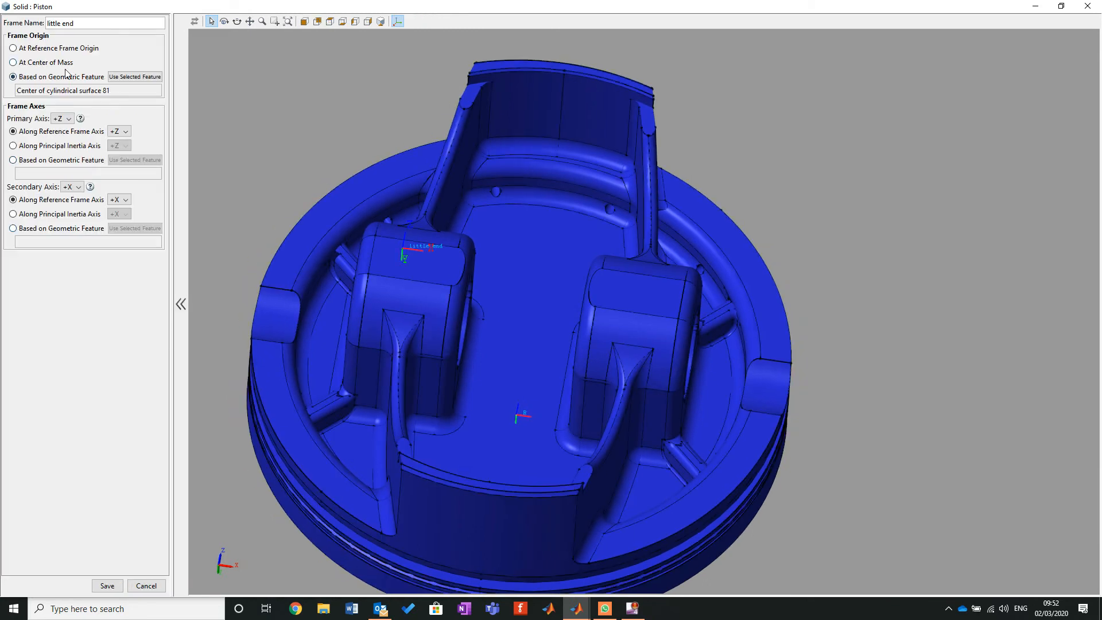
triple_click(106, 22)
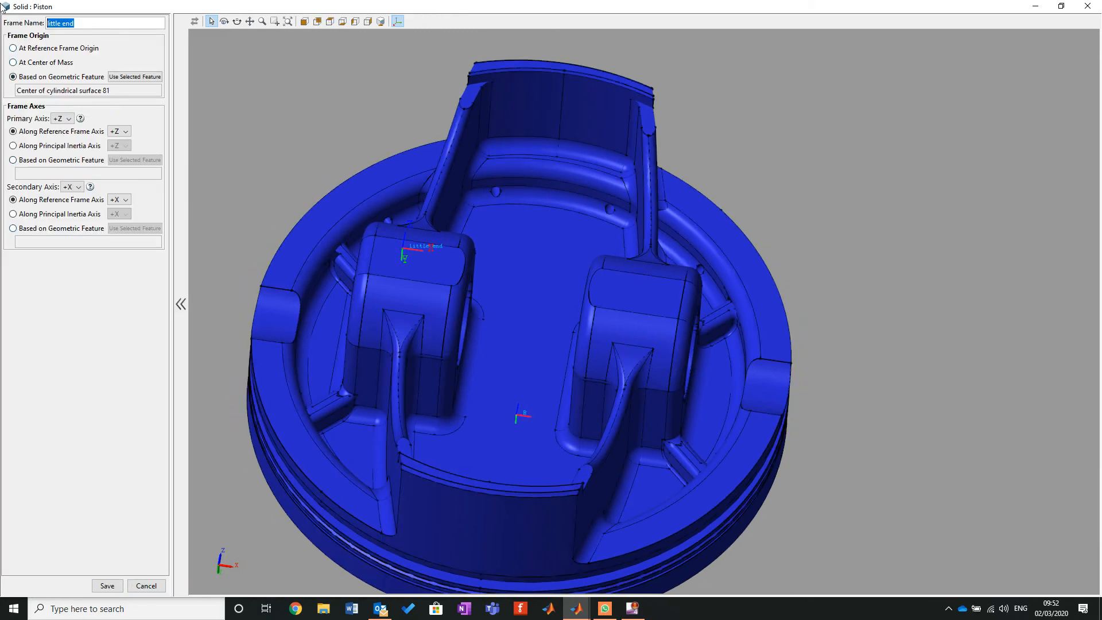
text(connector)
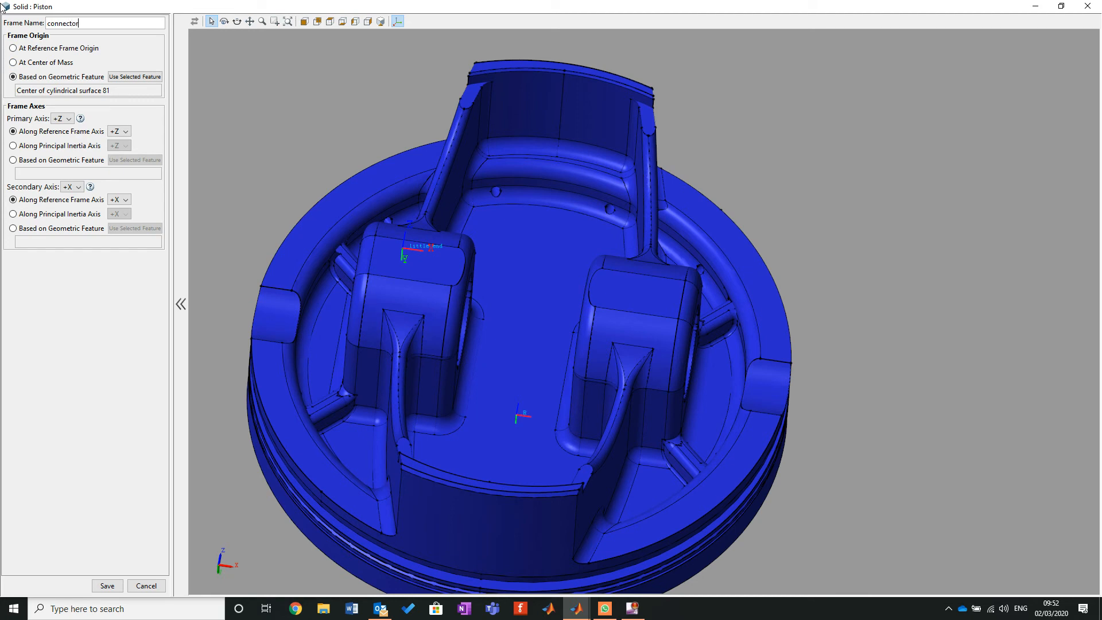
mouse_move(134, 77)
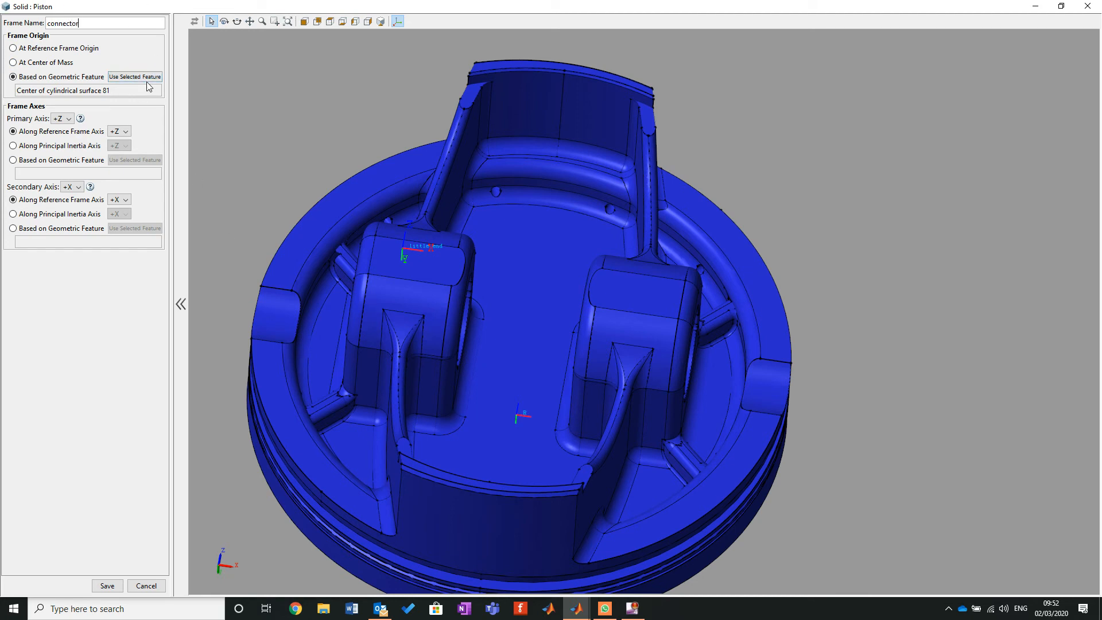
click(519, 302)
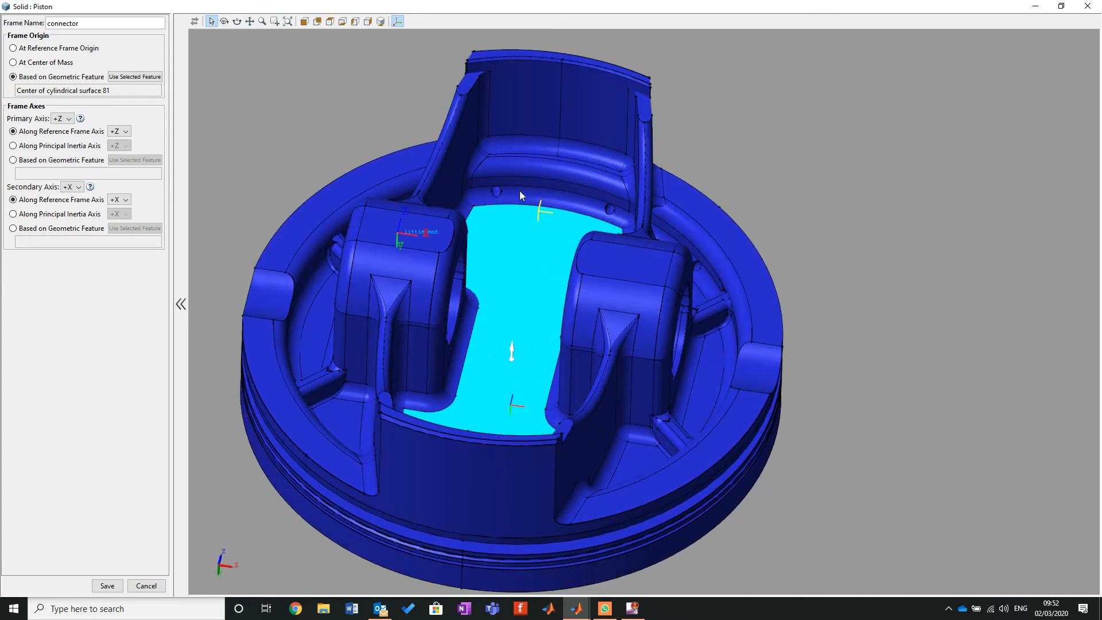
click(134, 76)
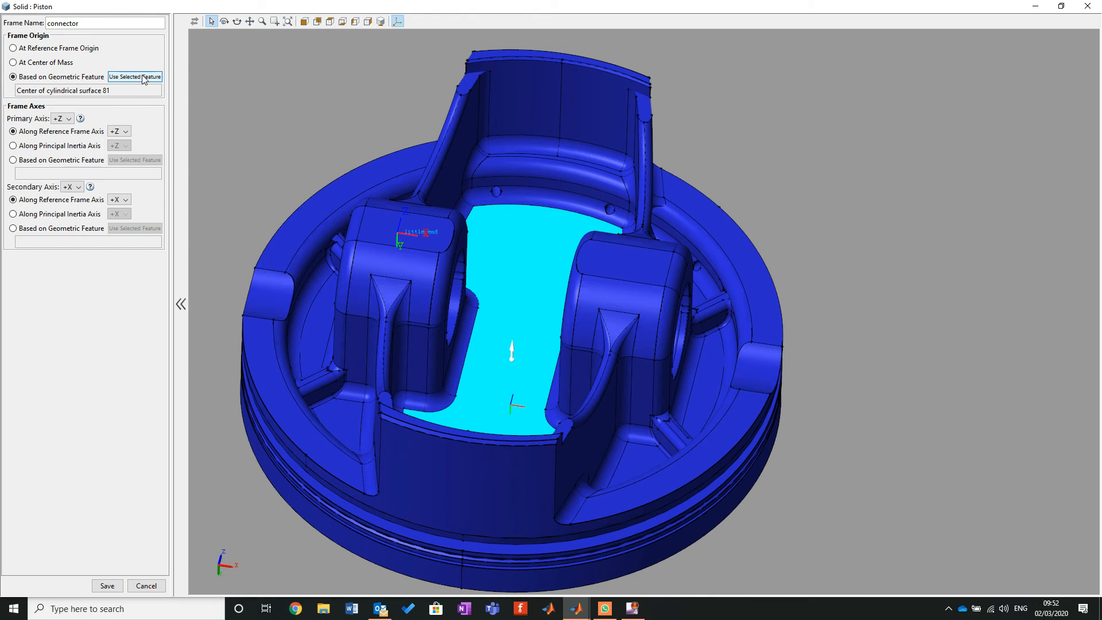
click(513, 358)
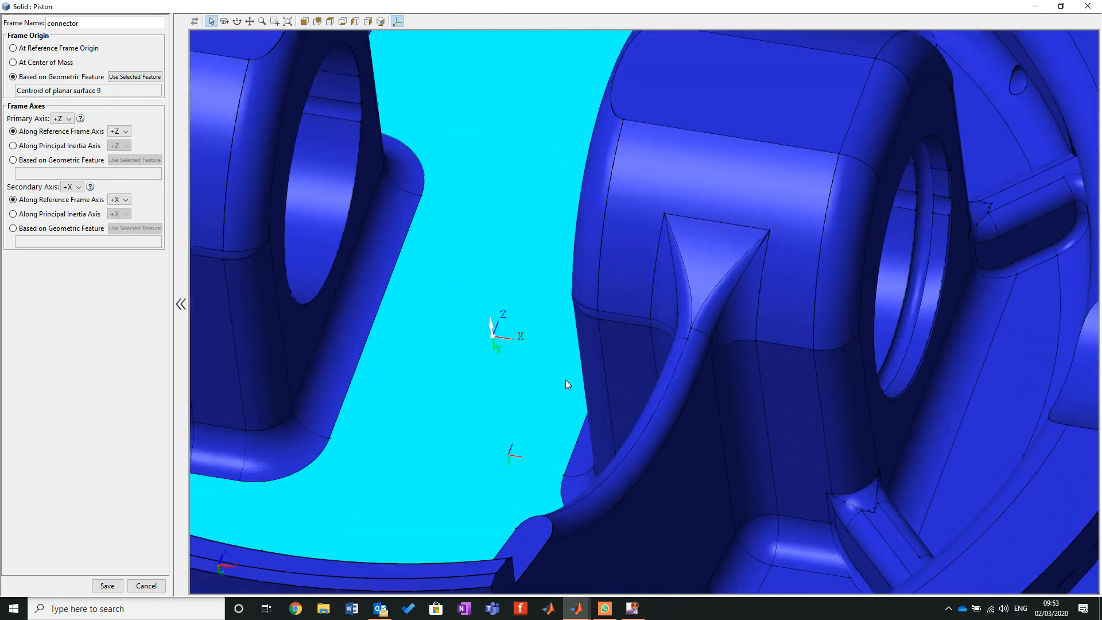
mouse_move(856, 178)
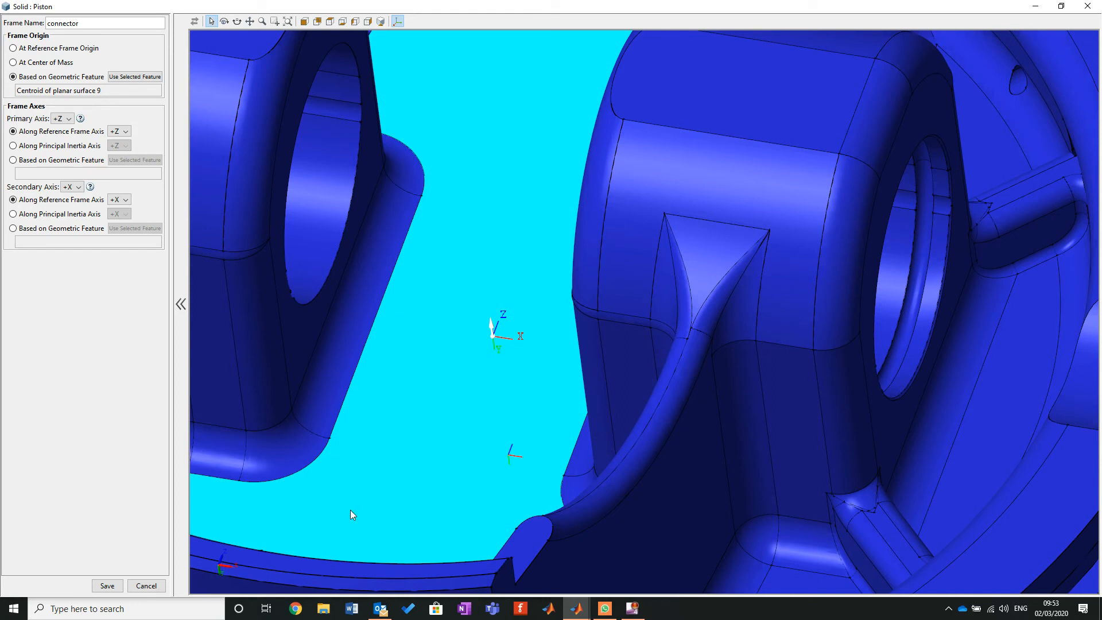
mouse_move(159, 200)
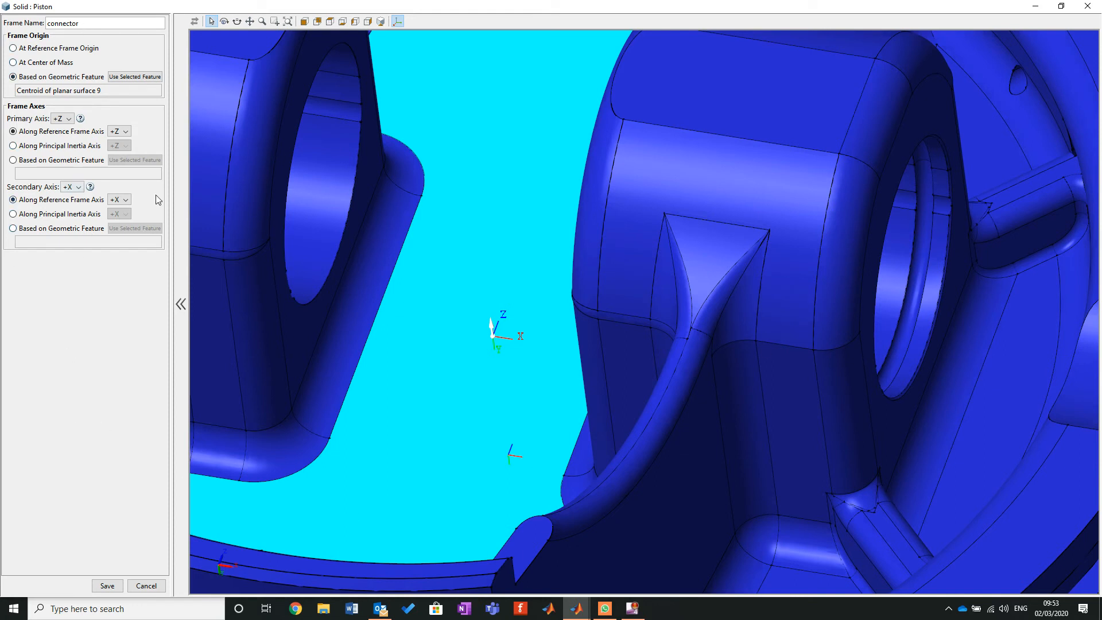
mouse_move(196, 101)
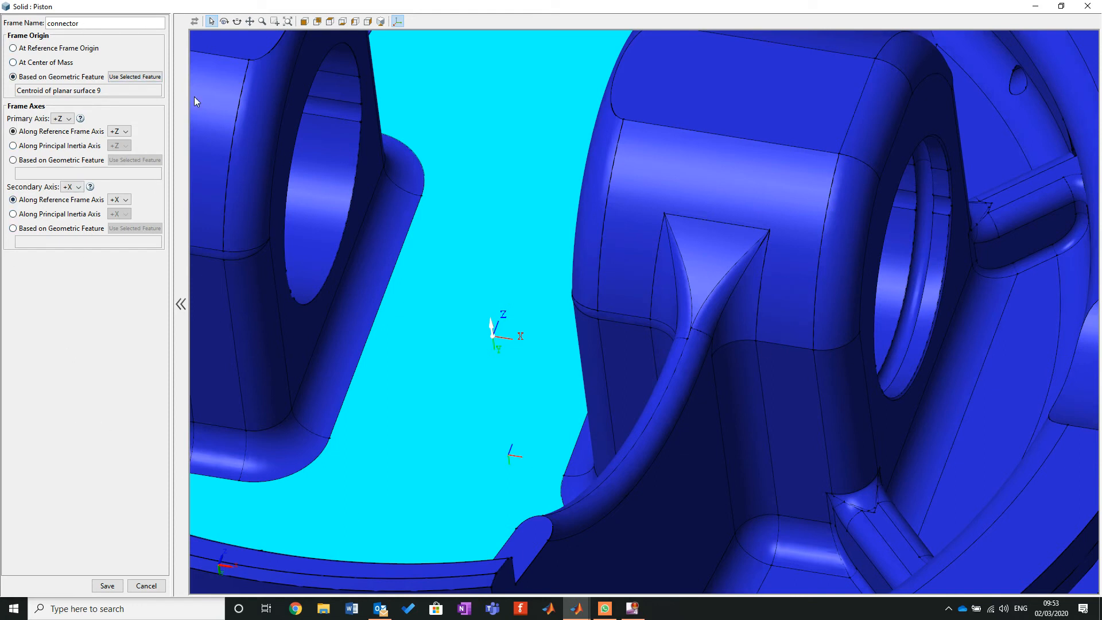
mouse_move(497, 351)
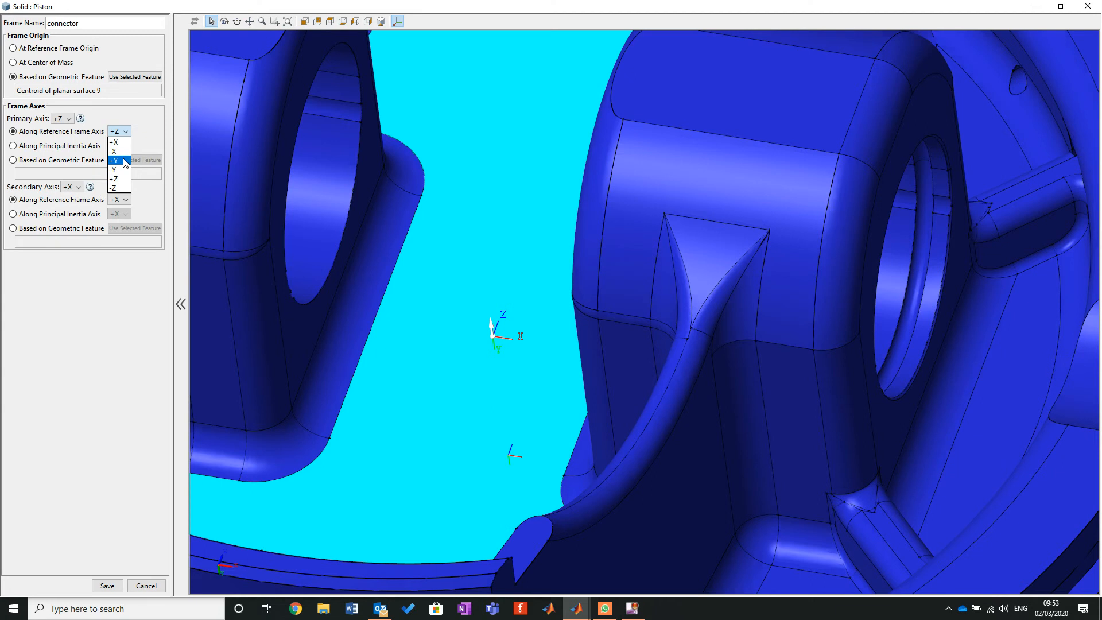
mouse_move(115, 151)
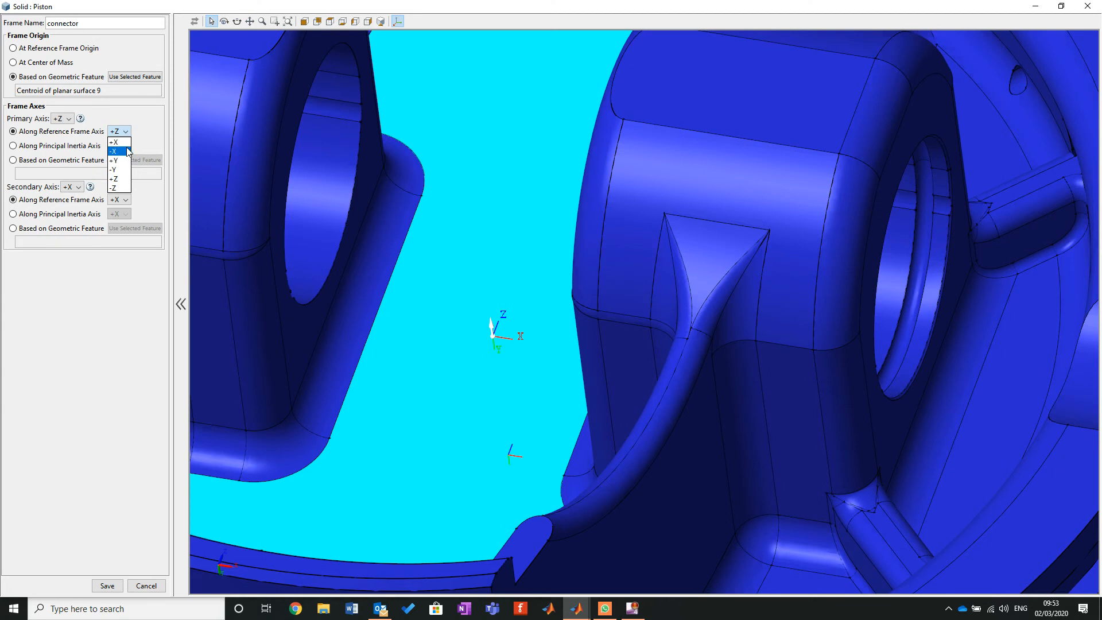
mouse_move(114, 143)
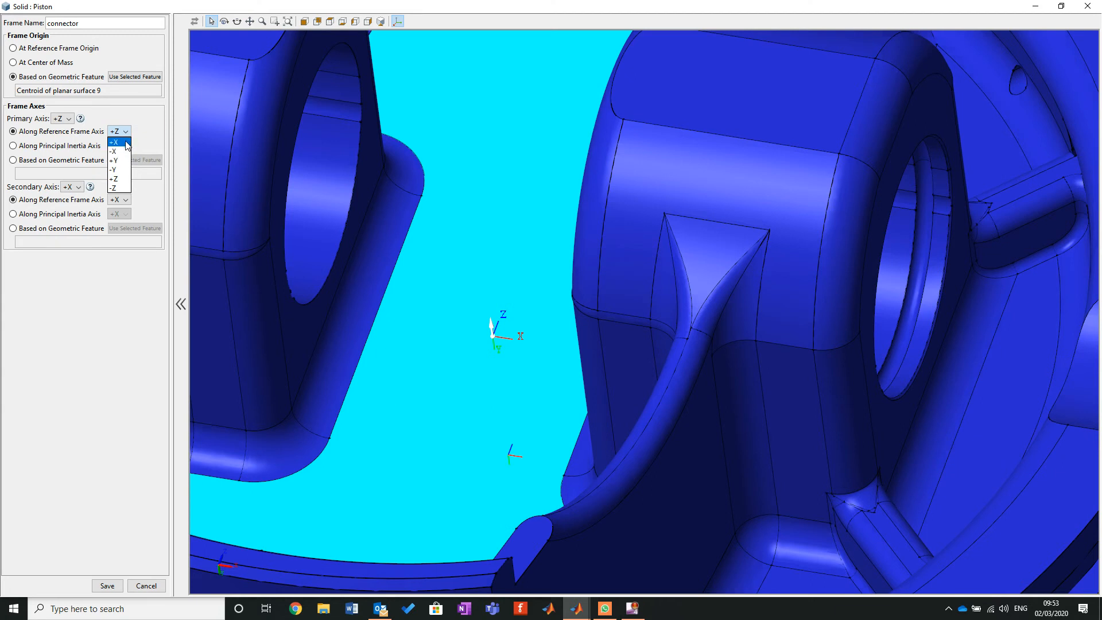
Set the connector frame's primary axis to +X and secondary axis to +Y along the reference frame.
click(113, 142)
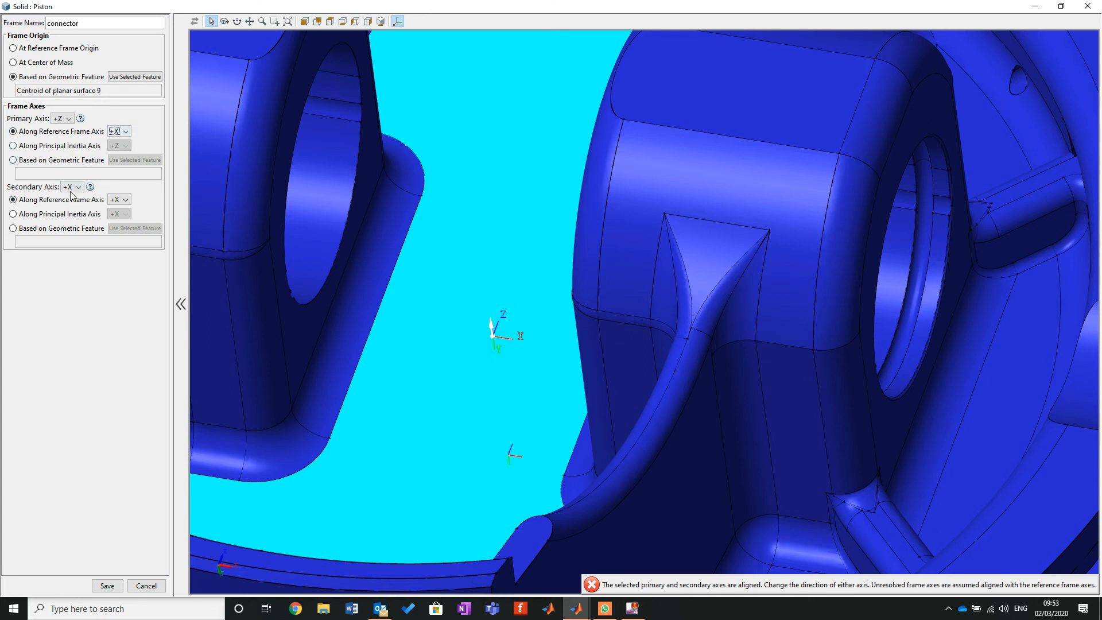
click(69, 186)
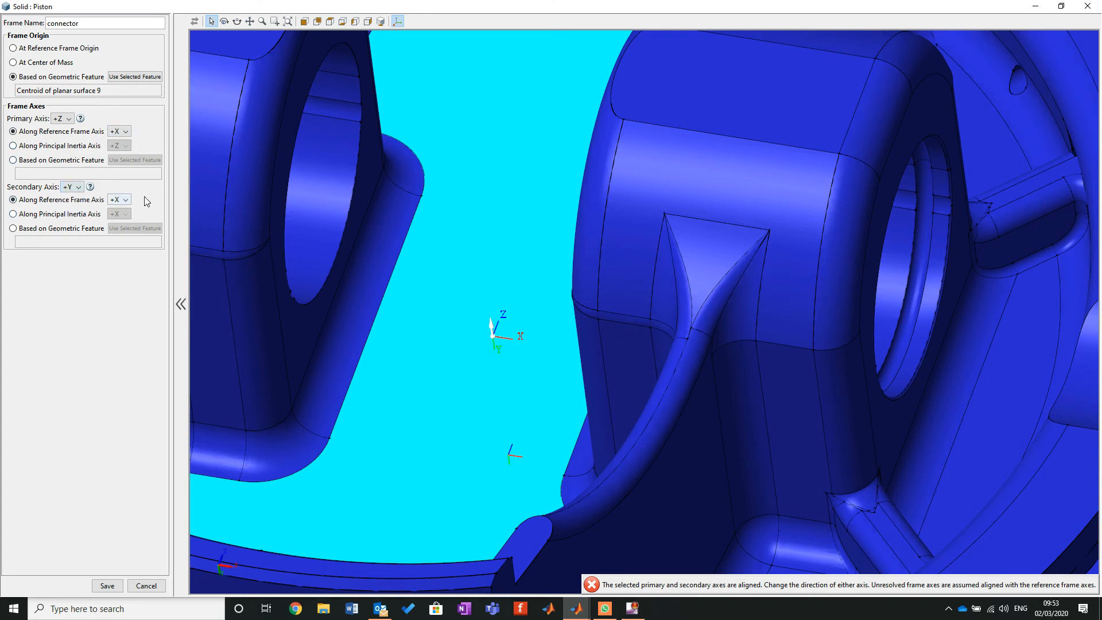
click(119, 199)
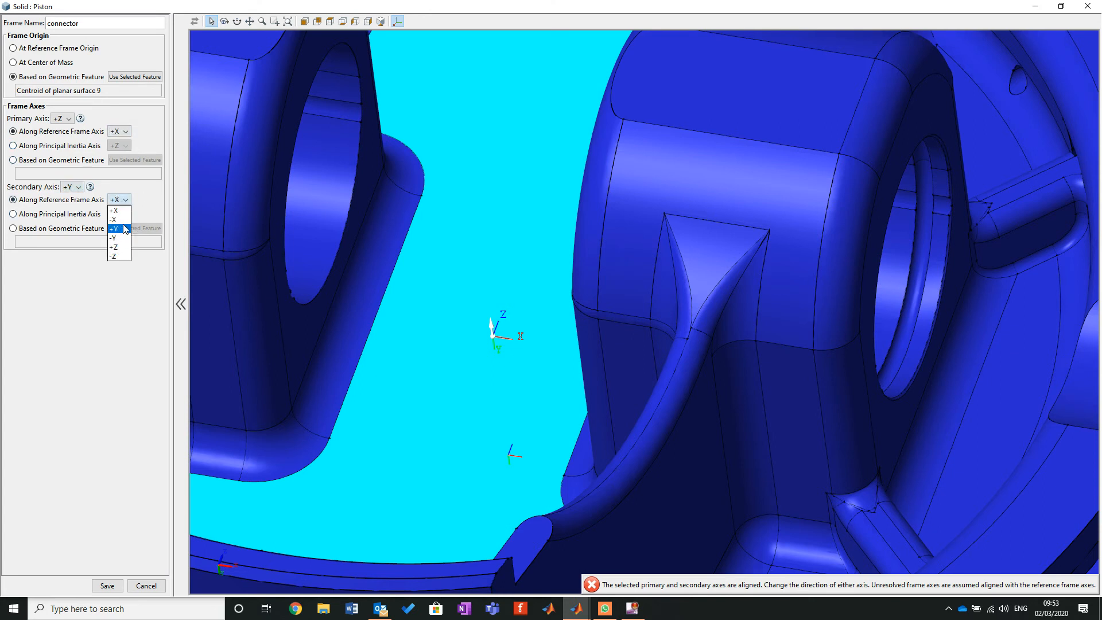
click(113, 229)
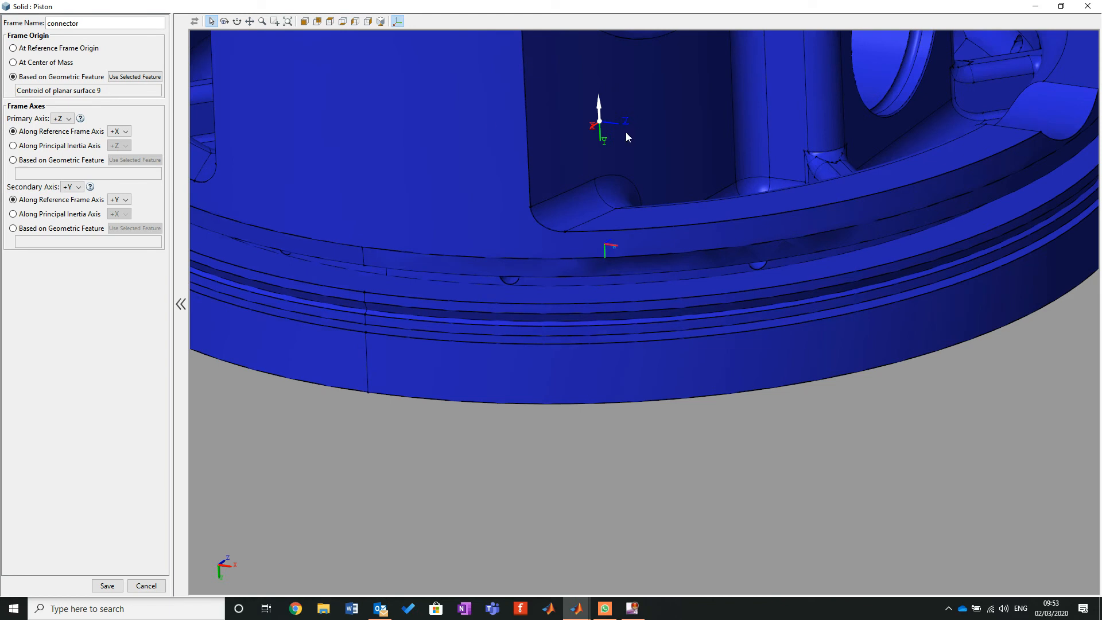
mouse_move(450, 339)
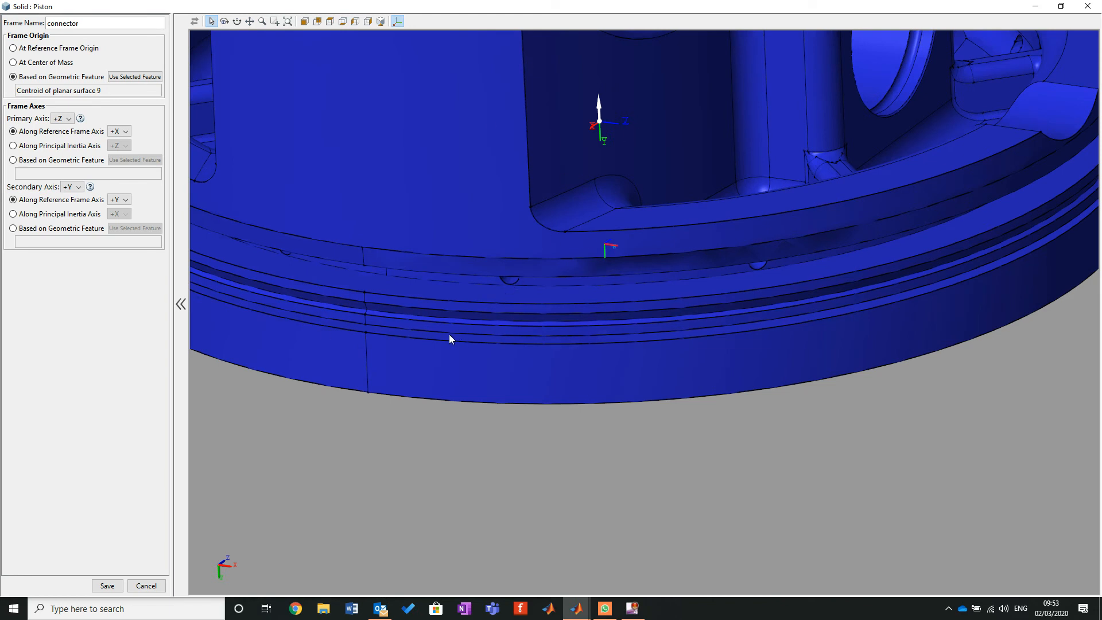
mouse_move(493, 320)
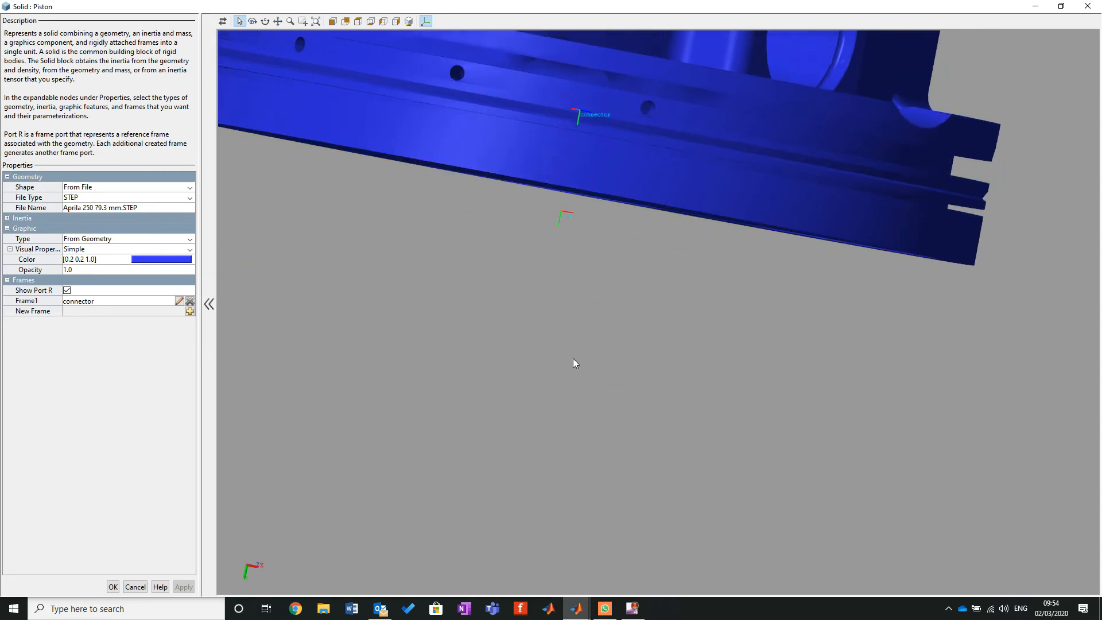
mouse_move(34, 301)
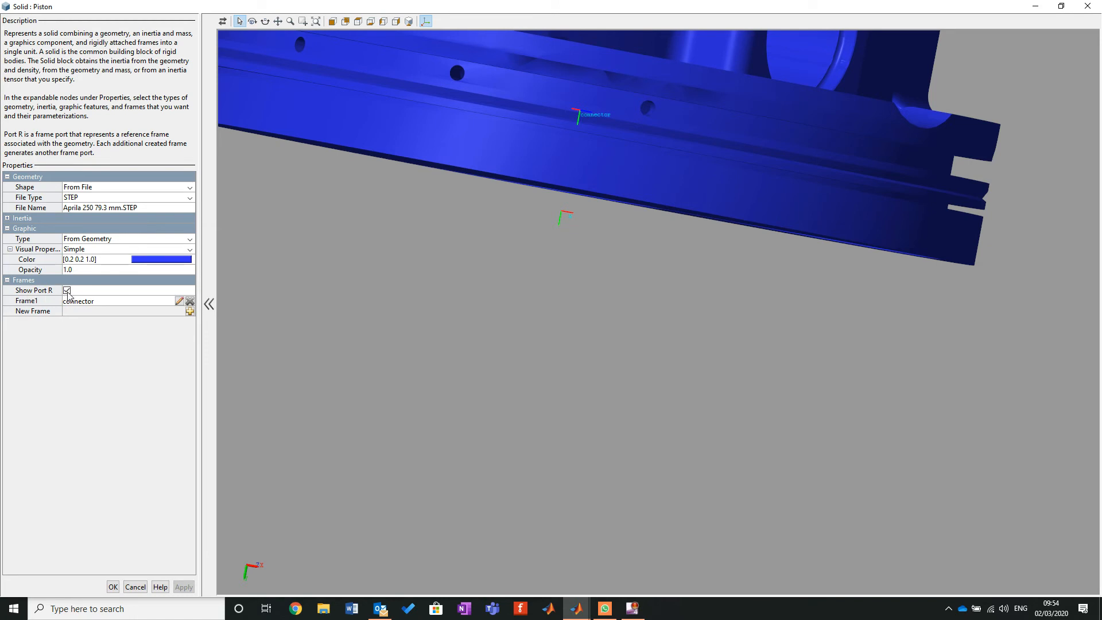
Turn off Show Port R on the Piston solid, apply and accept the settings.
click(67, 291)
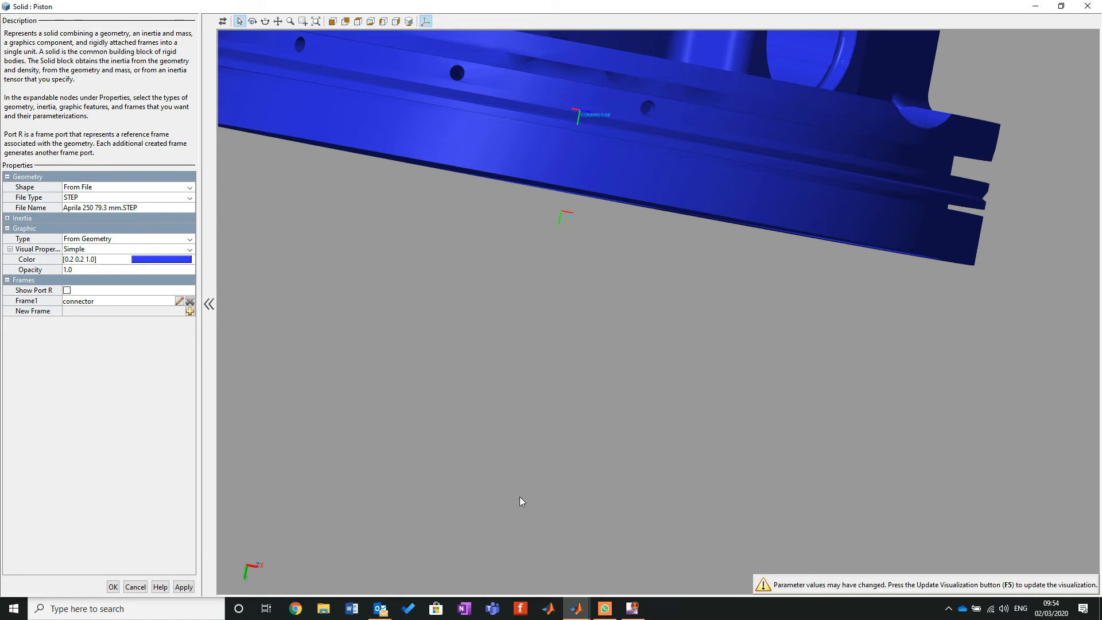
click(184, 586)
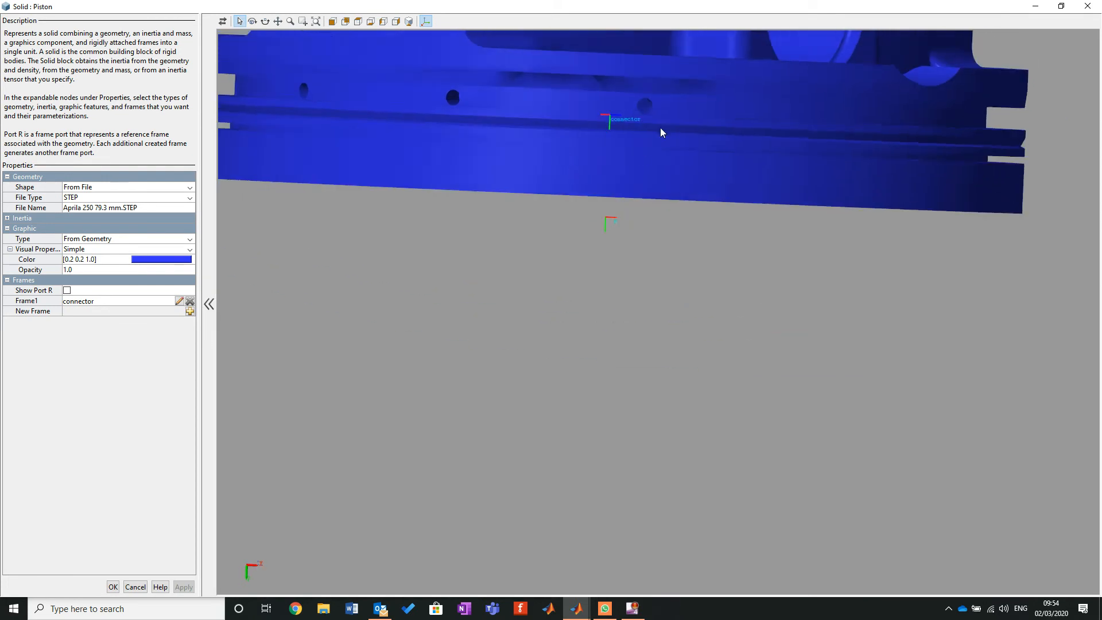
click(112, 587)
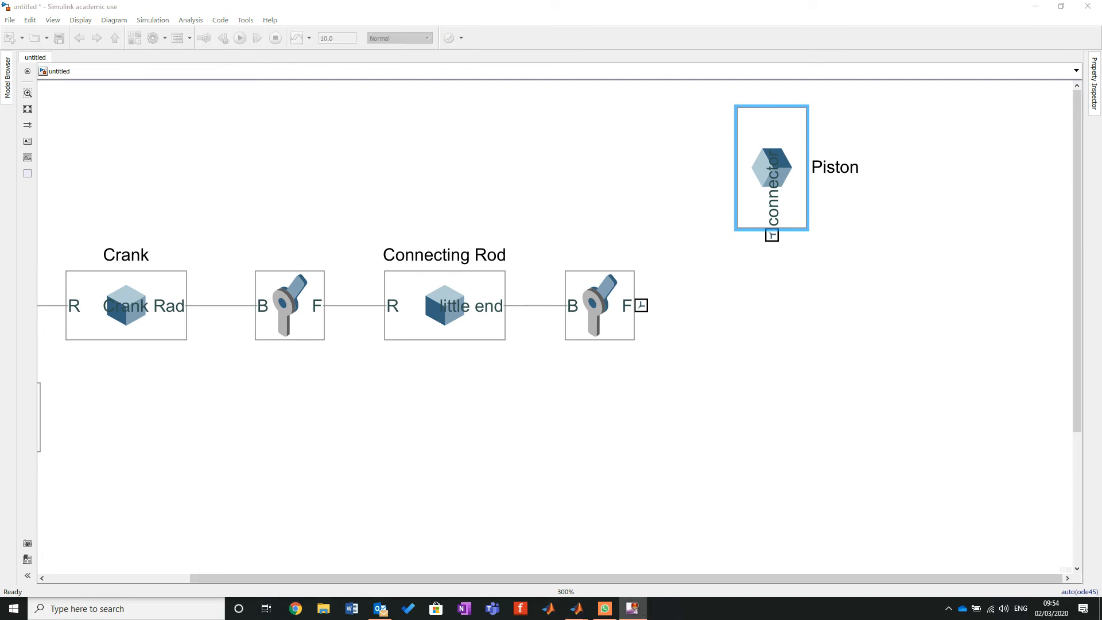
Wire the revolute joint's F port to the Piston connector and run the simulation.
click(659, 350)
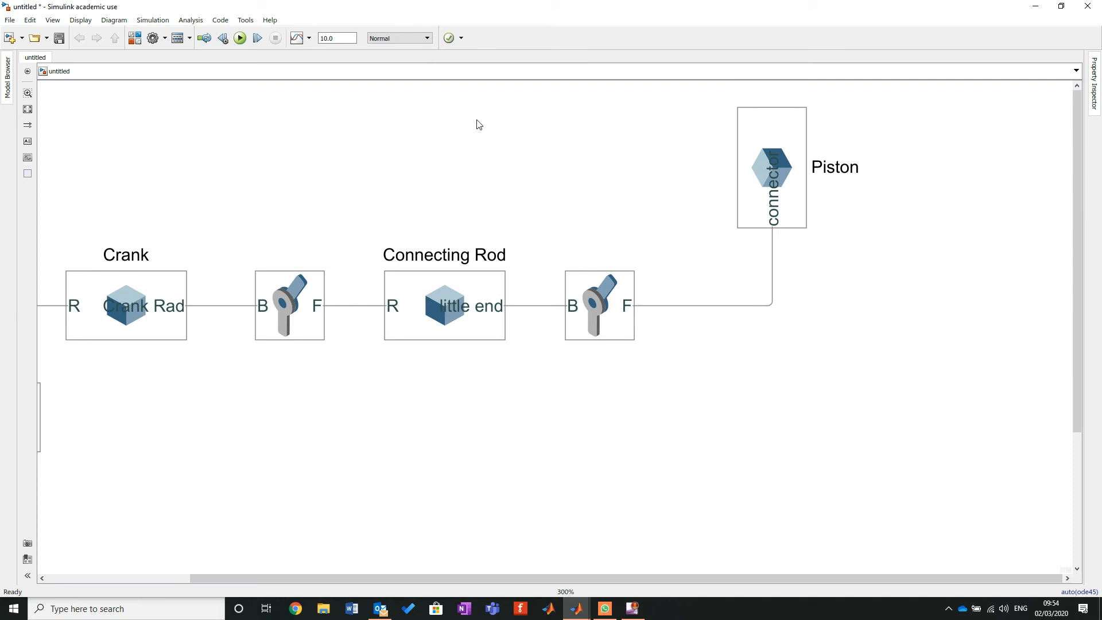
click(240, 37)
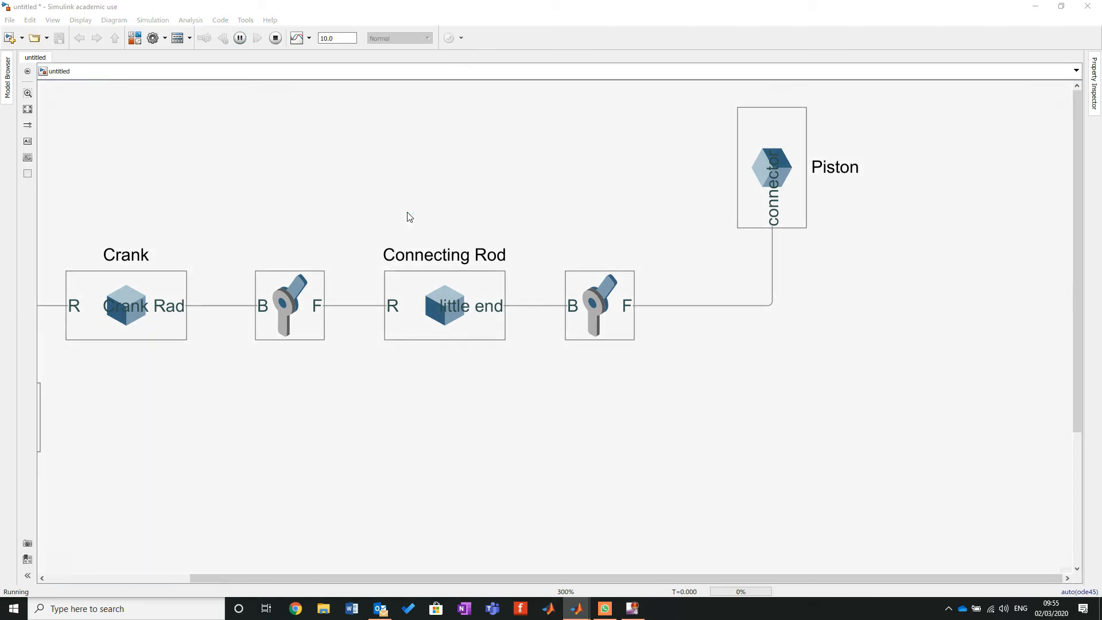
click(257, 37)
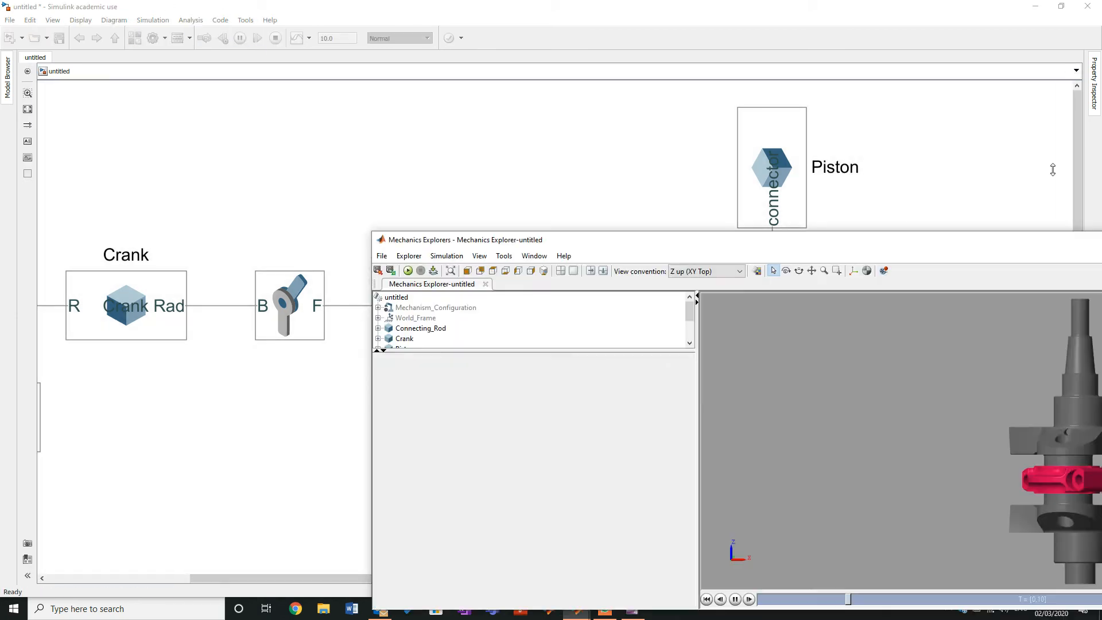
Maximize Mechanics Explorer to inspect the assembly, then snap it beside the Simulink model.
click(1064, 6)
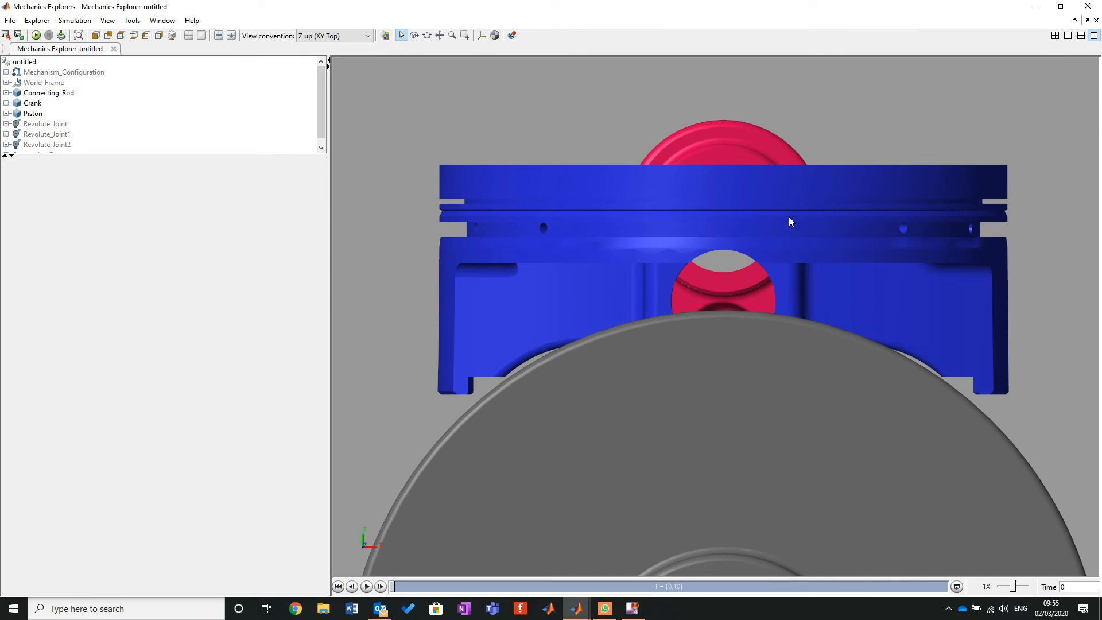
mouse_move(623, 5)
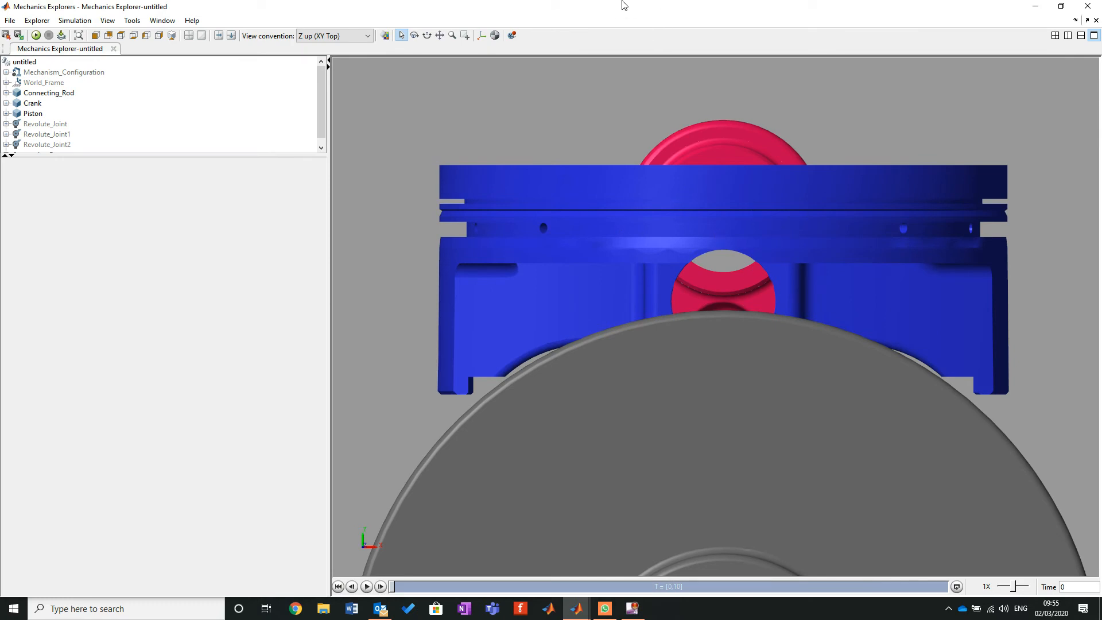
mouse_move(603, 11)
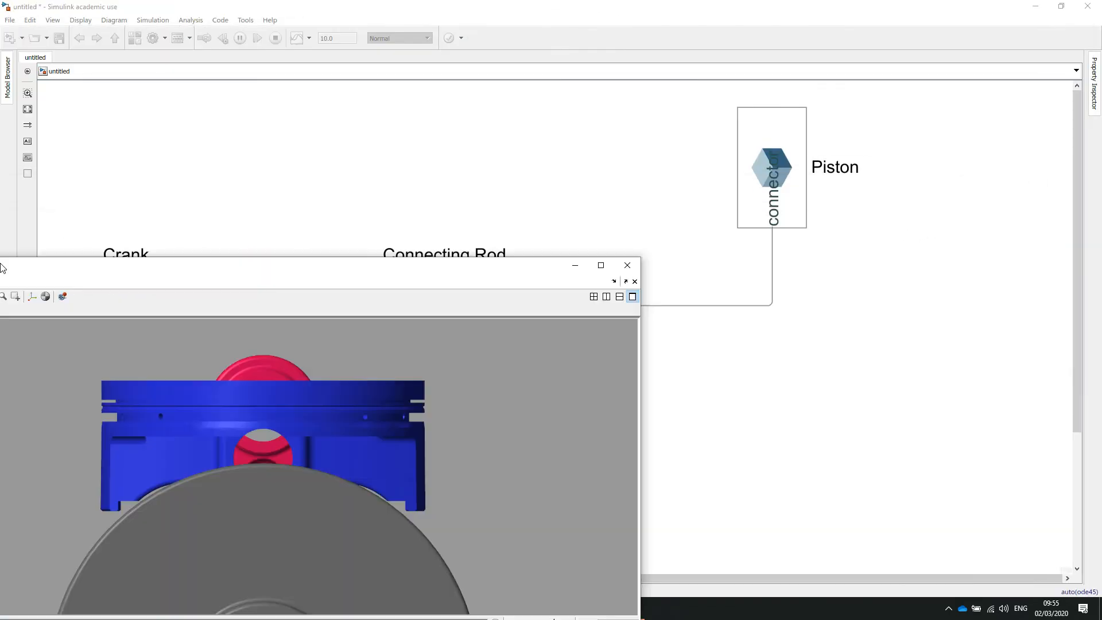
click(600, 265)
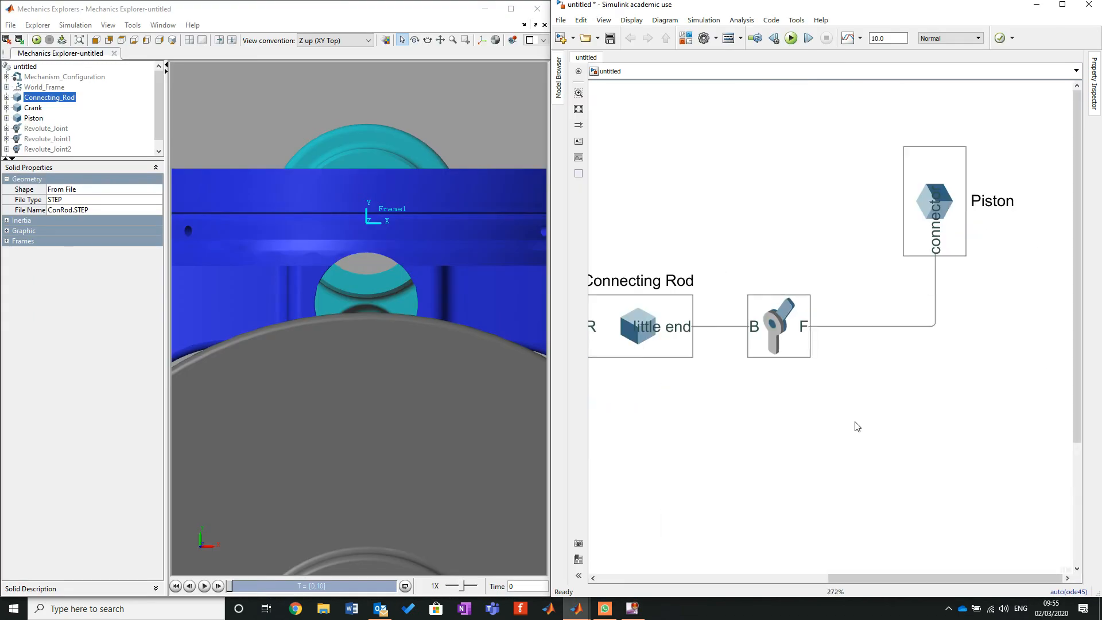
mouse_move(799, 433)
text(ri)
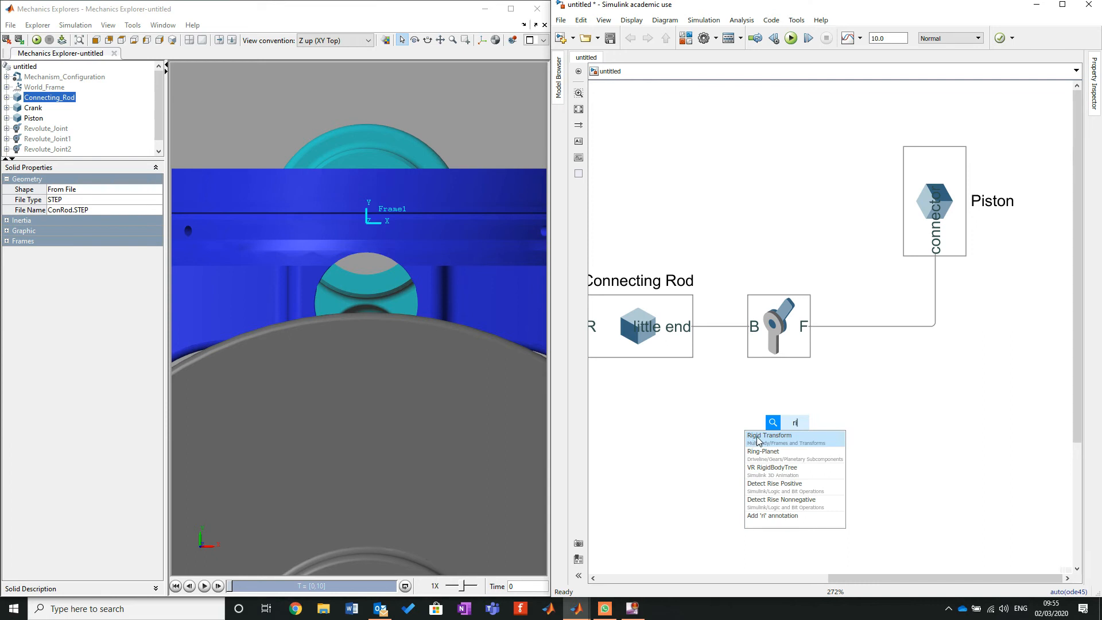
Drop a Rigid Transform block onto the joint–Piston line and bring up its parameters.
click(768, 435)
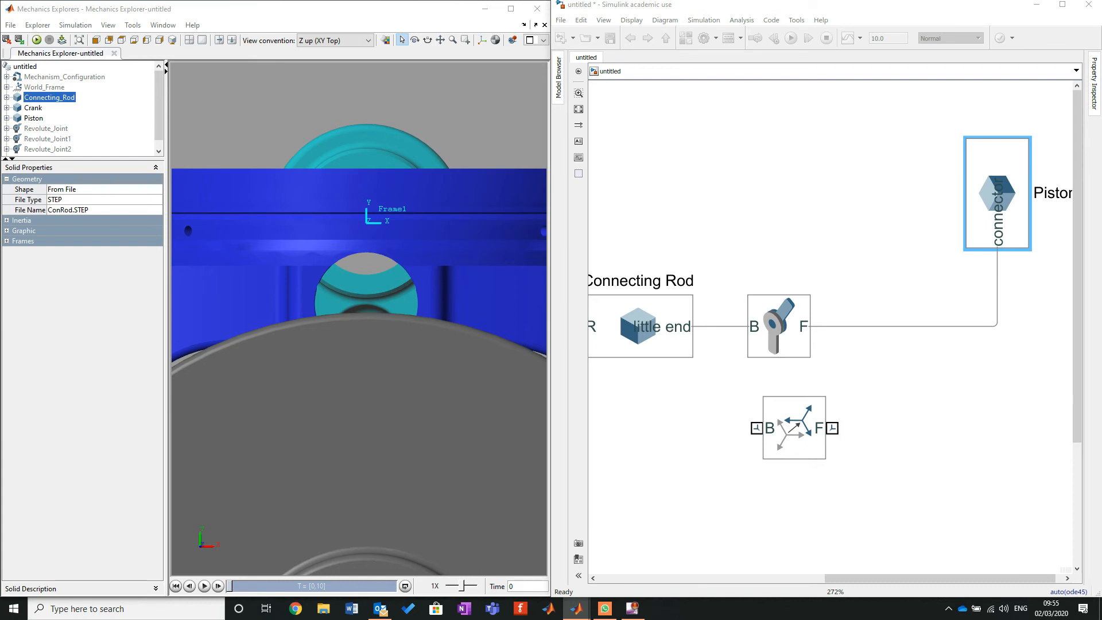
click(793, 428)
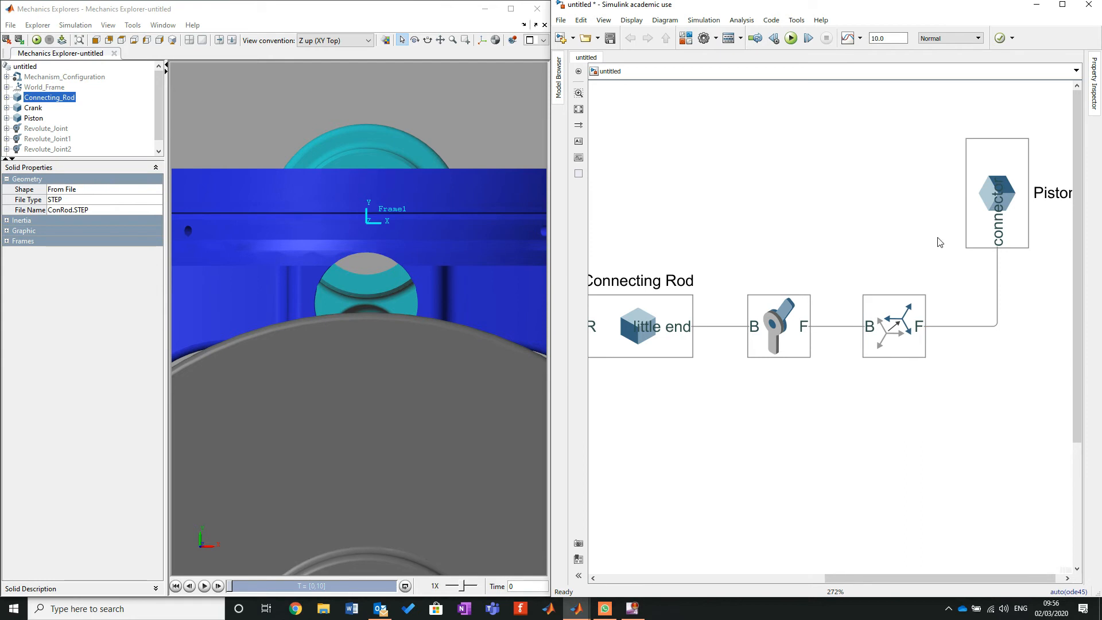
double_click(893, 326)
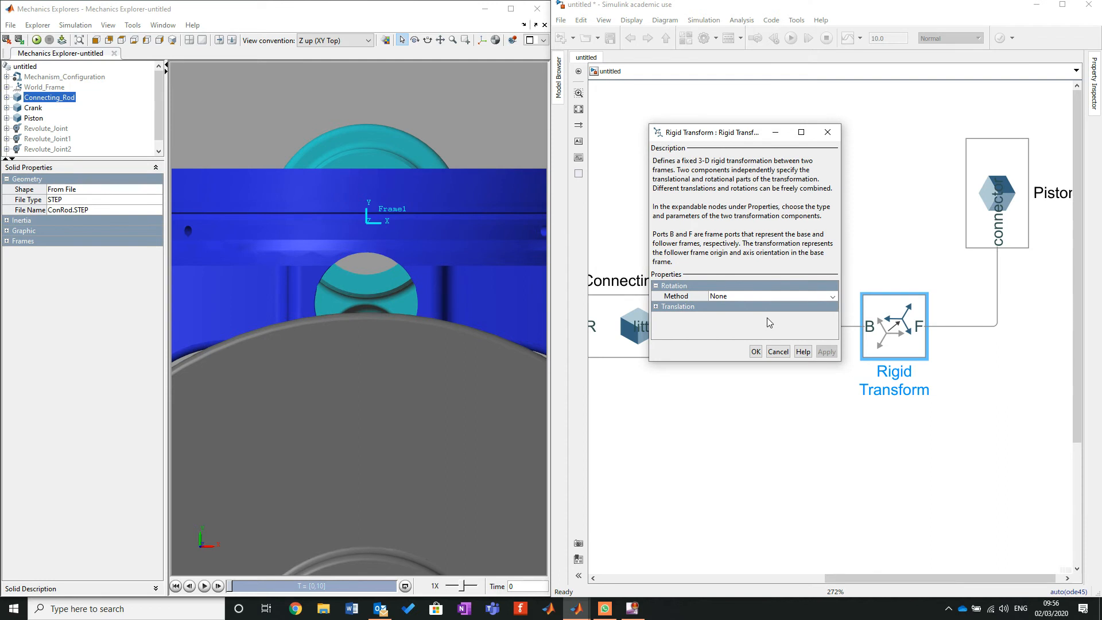
mouse_move(779, 320)
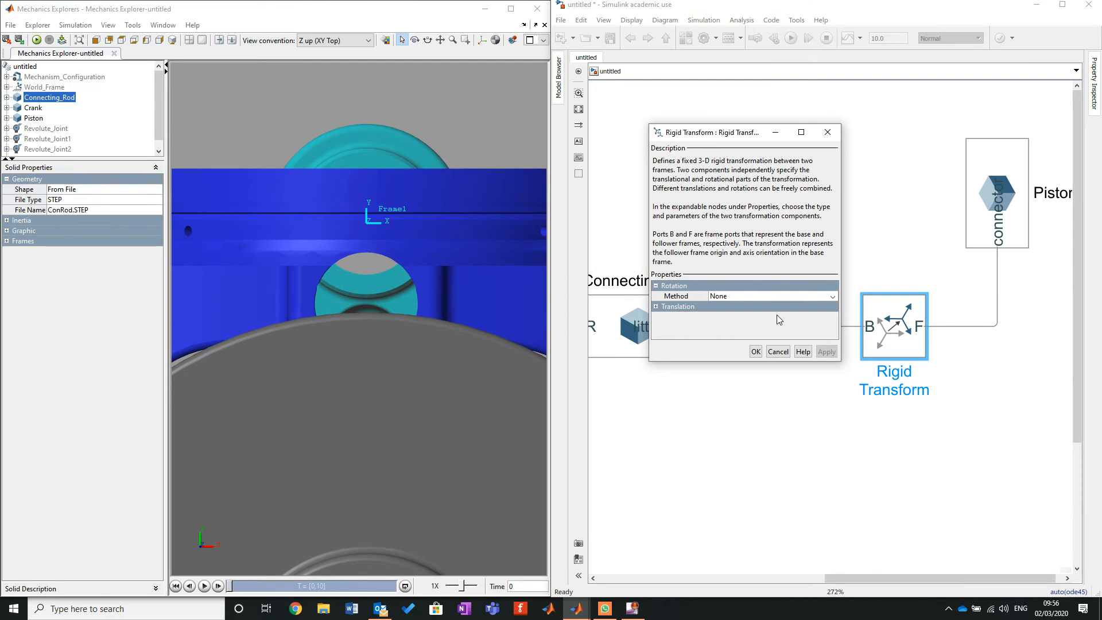
mouse_move(389, 212)
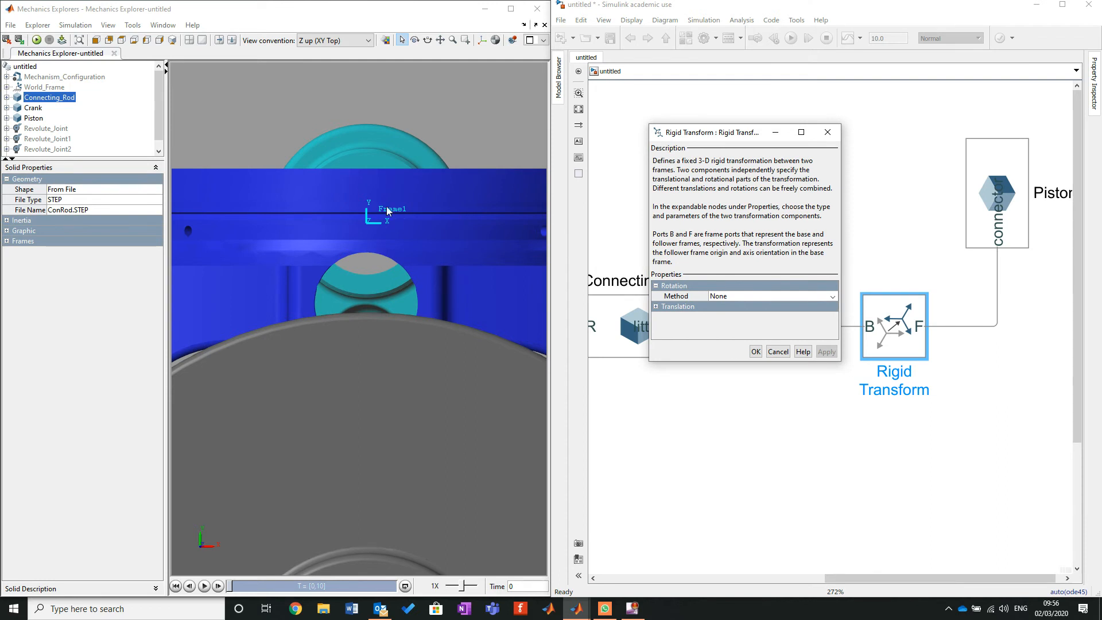
mouse_move(379, 244)
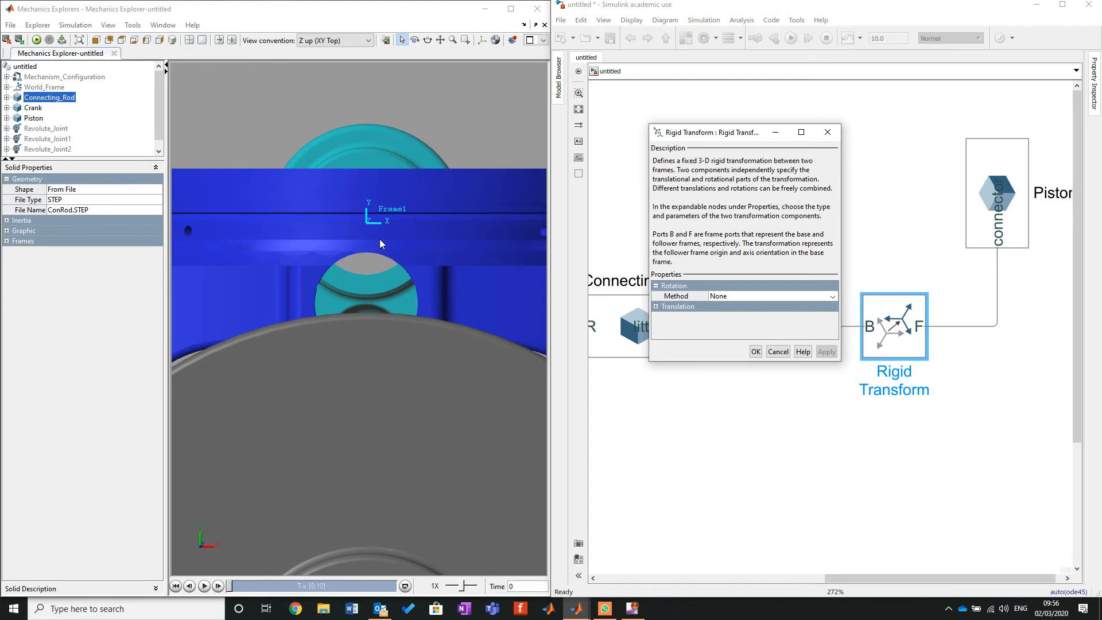
mouse_move(385, 171)
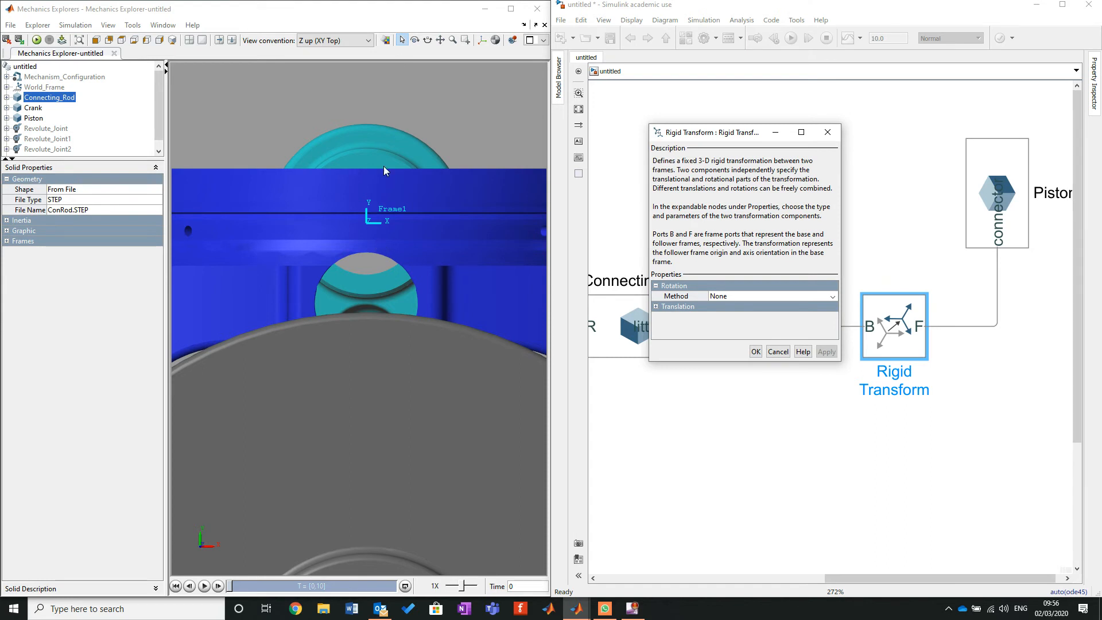
mouse_move(447, 183)
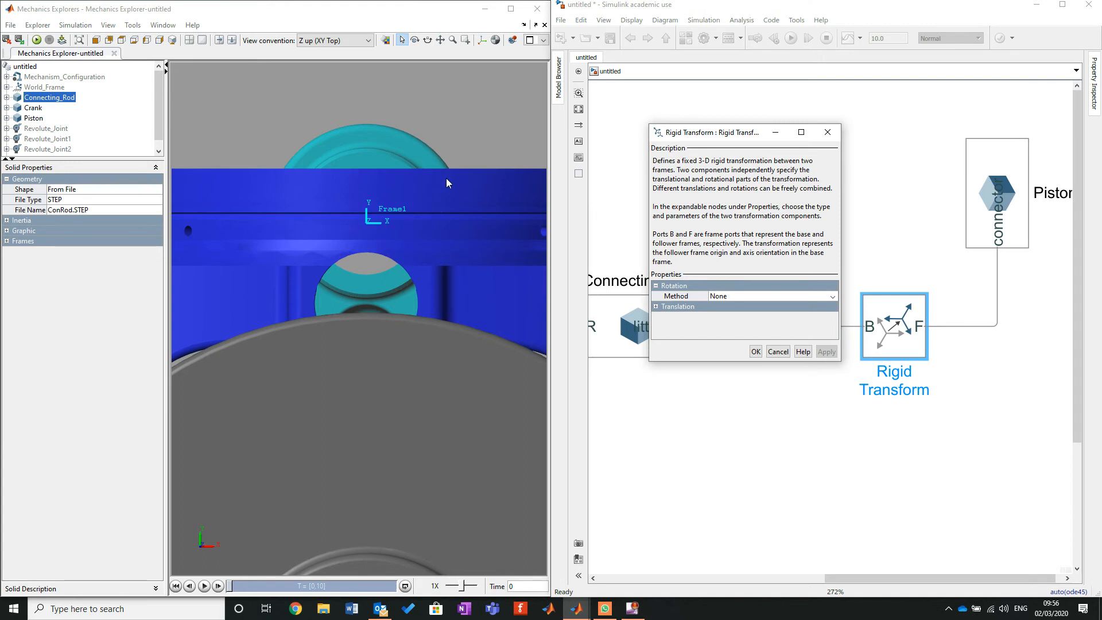
mouse_move(410, 234)
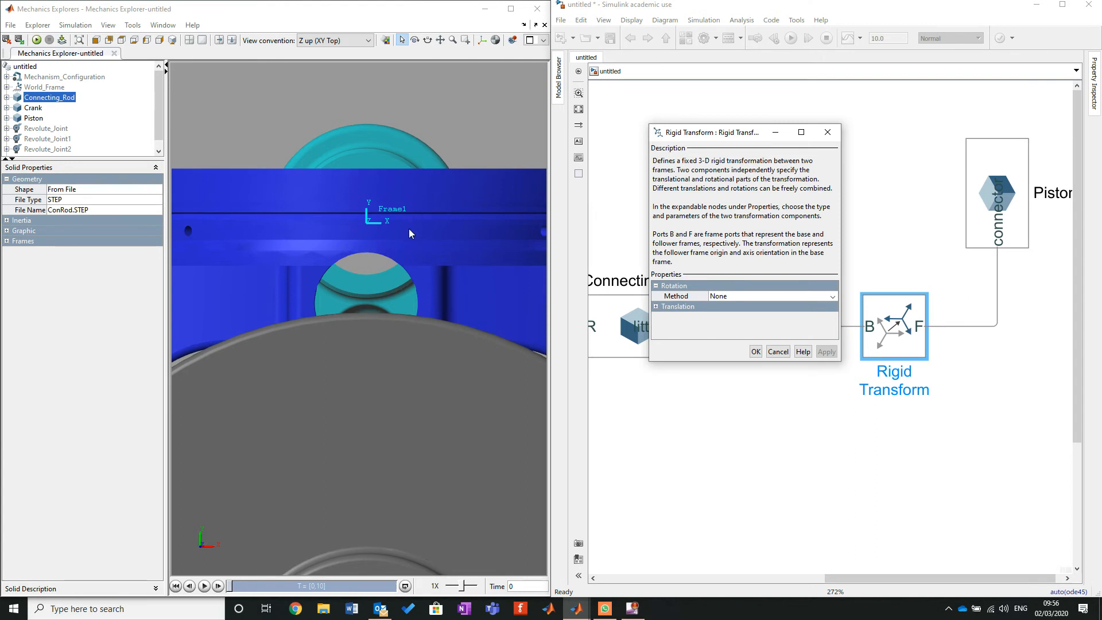
mouse_move(749, 336)
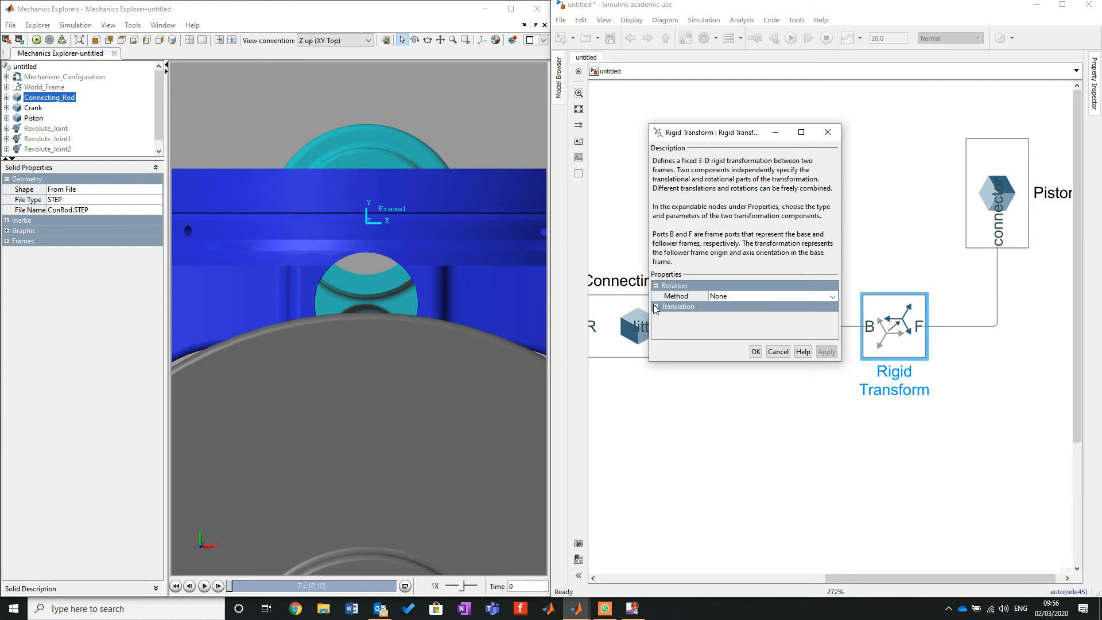
Set the translation to Standard Axis +Y with an 11.3 mm offset and apply it.
click(657, 306)
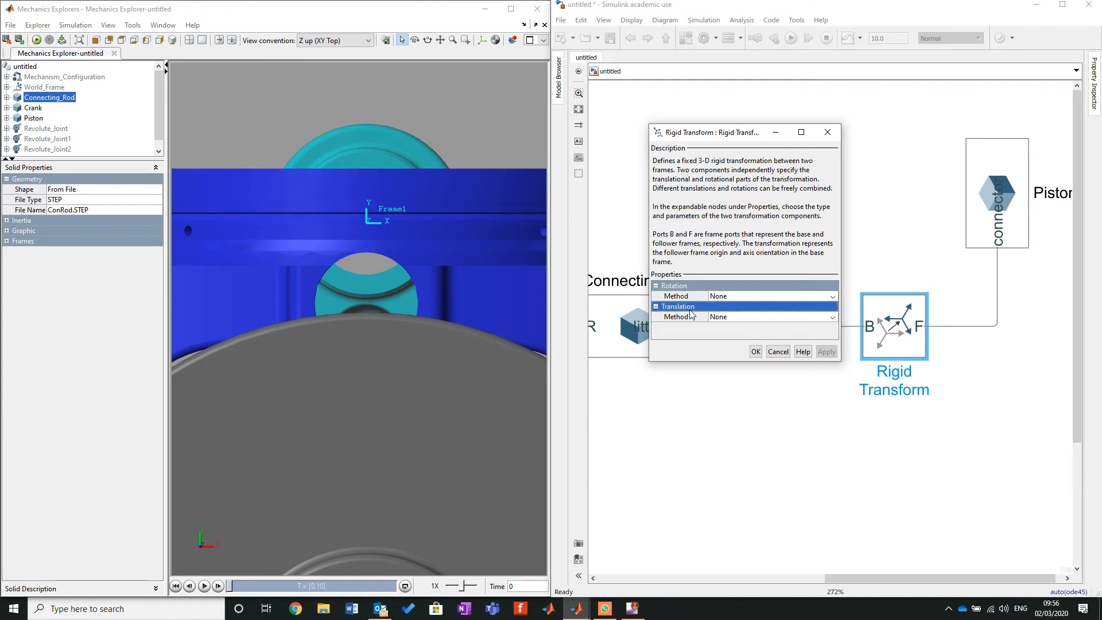
click(832, 316)
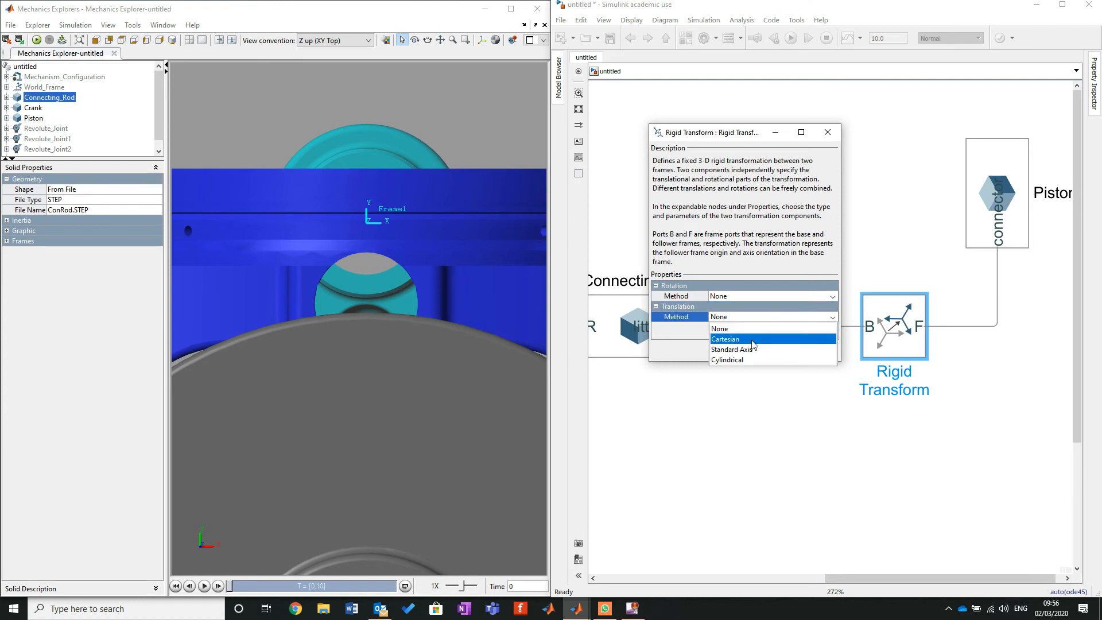
click(734, 350)
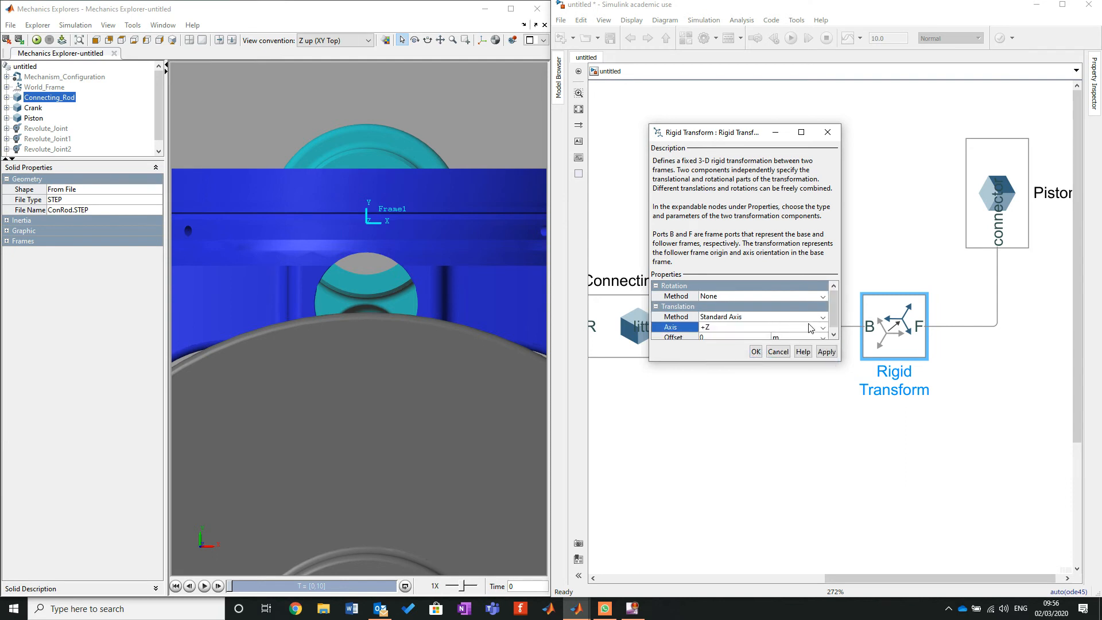
click(821, 326)
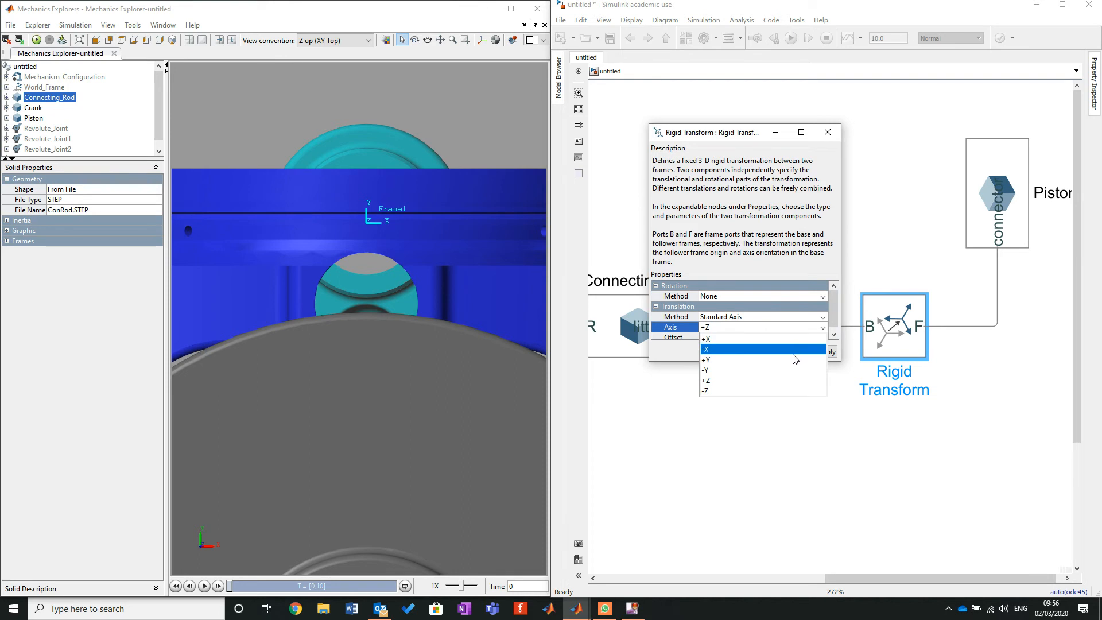
click(707, 359)
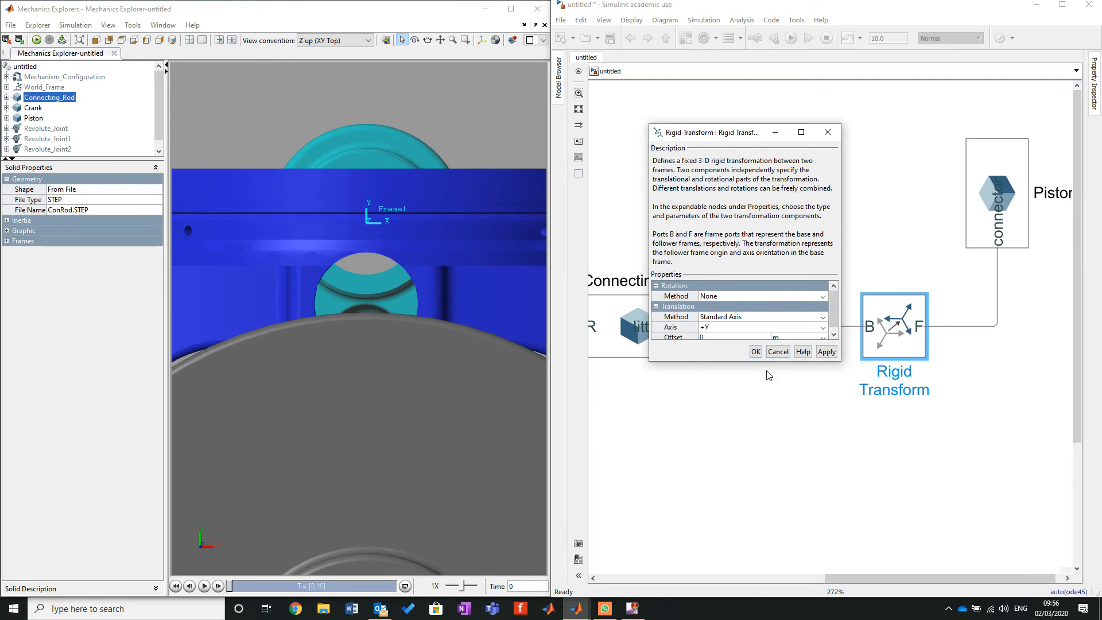
mouse_move(699, 364)
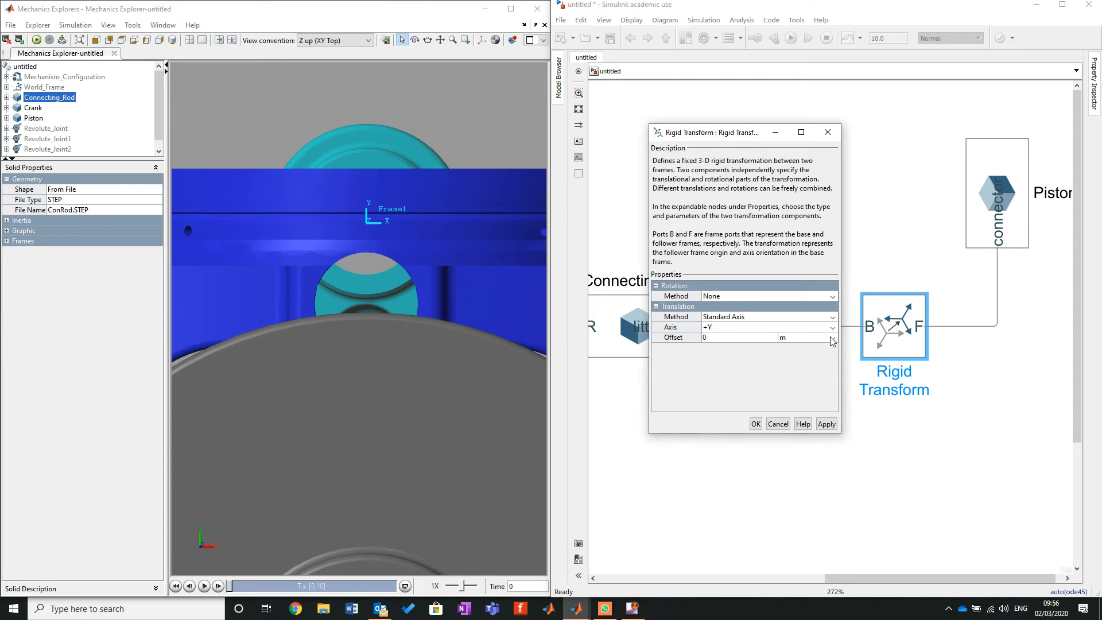
click(833, 338)
text(11.3)
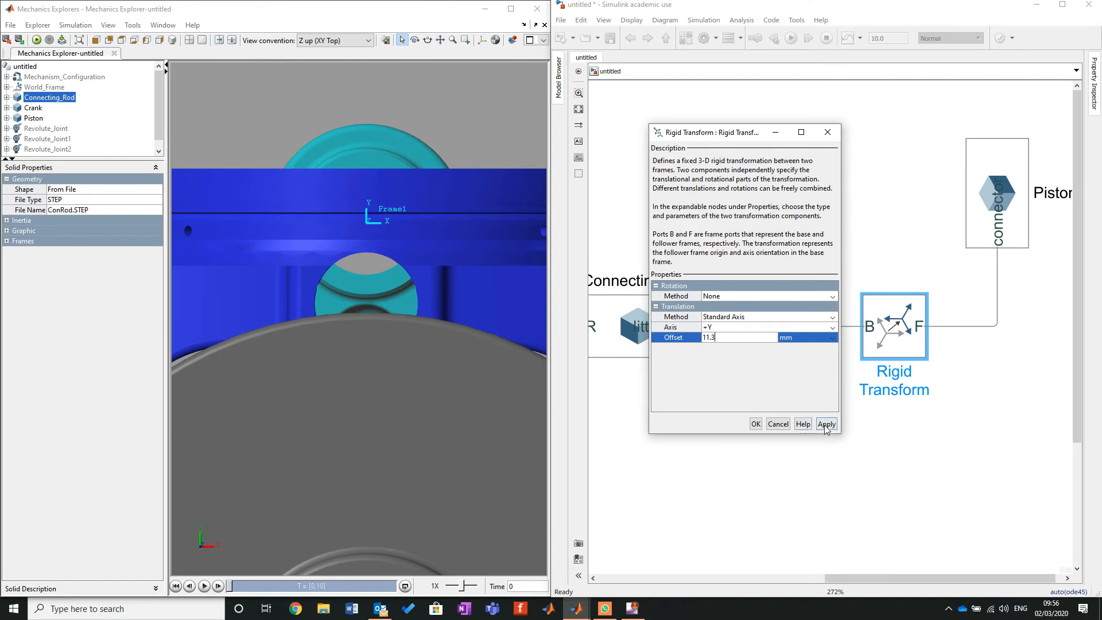
click(827, 423)
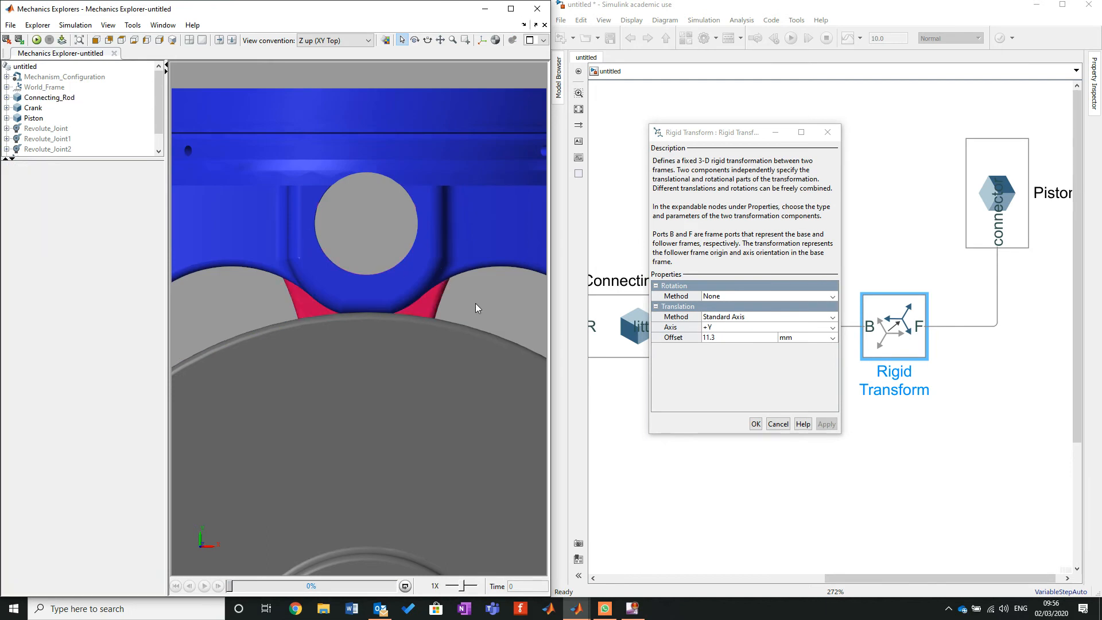
mouse_move(400, 236)
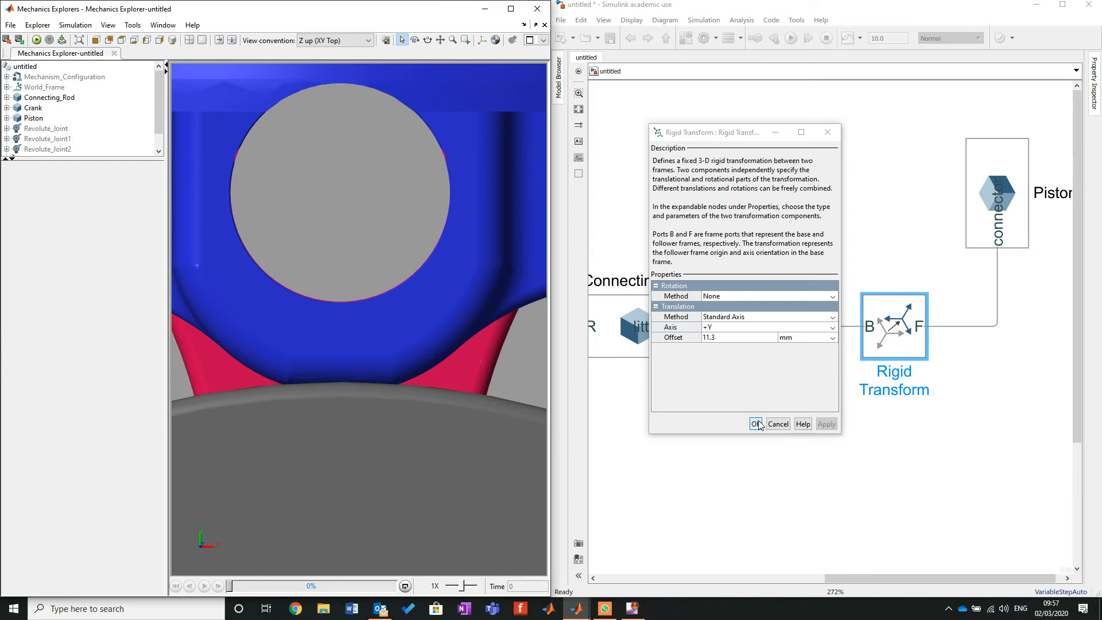
Accept the 11.3 mm +Y Rigid Transform settings with OK.
click(755, 424)
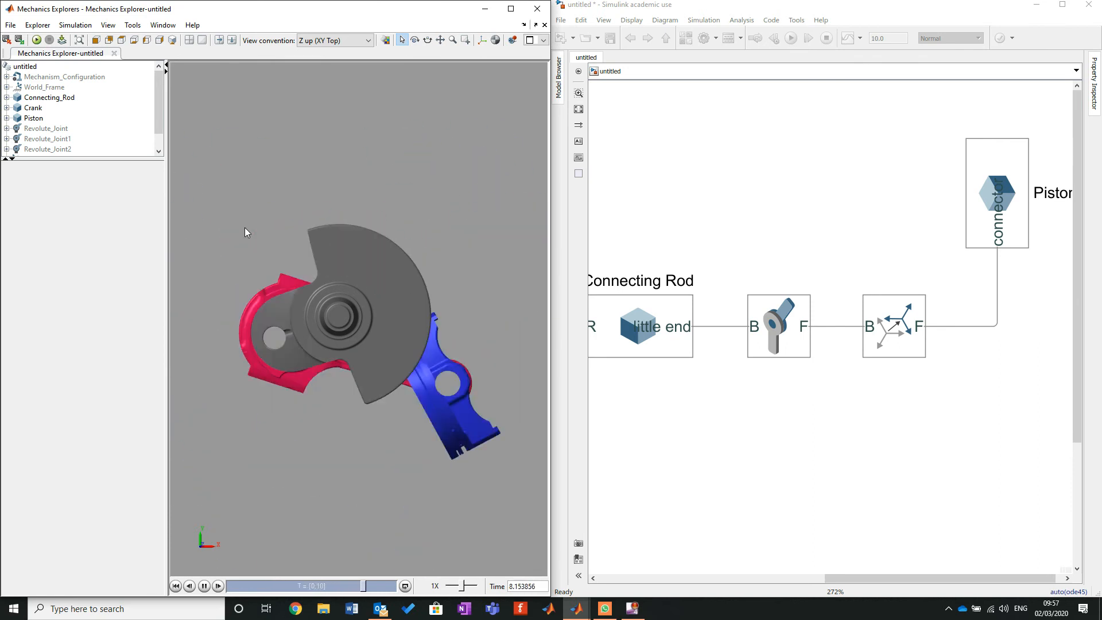
Let the 10-second mechanism playback run to the end in Mechanics Explorer.
click(203, 586)
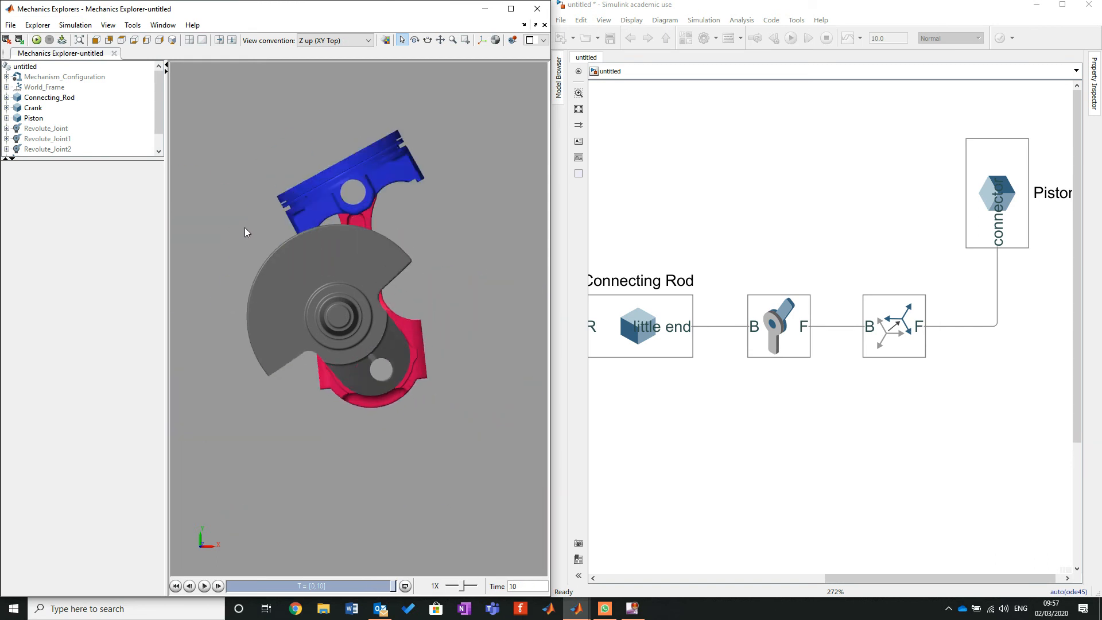
mouse_move(350, 609)
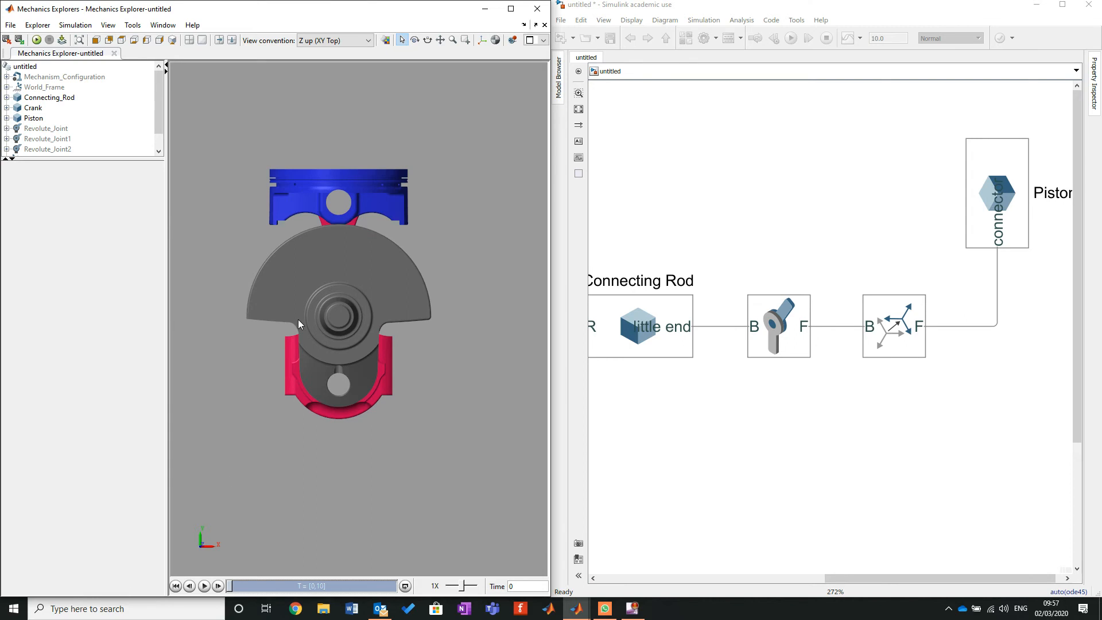
mouse_move(341, 277)
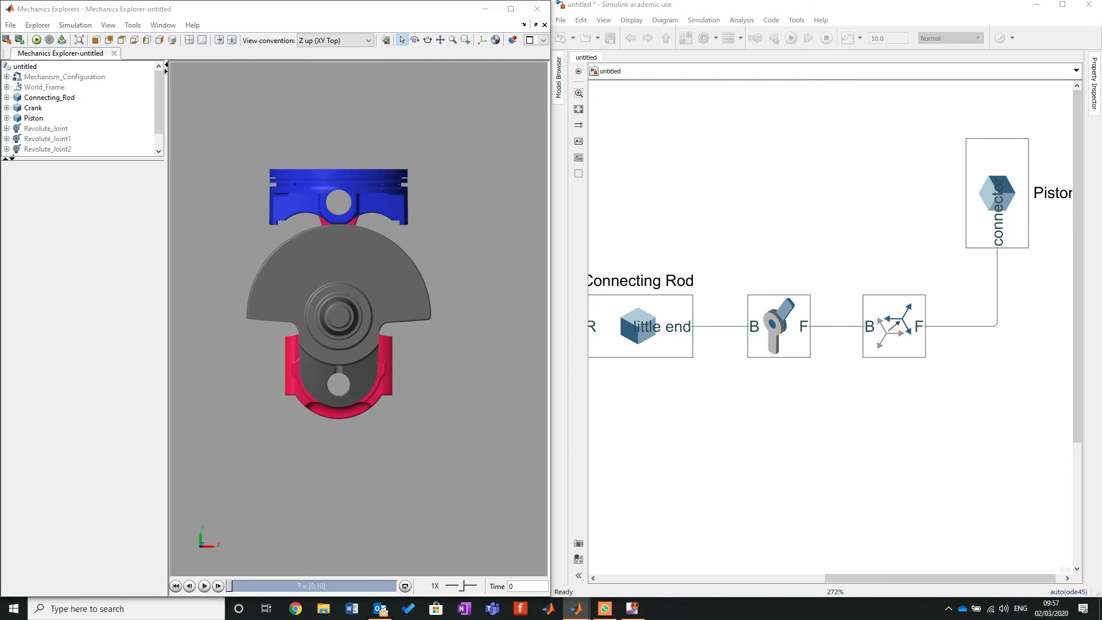
mouse_move(791, 383)
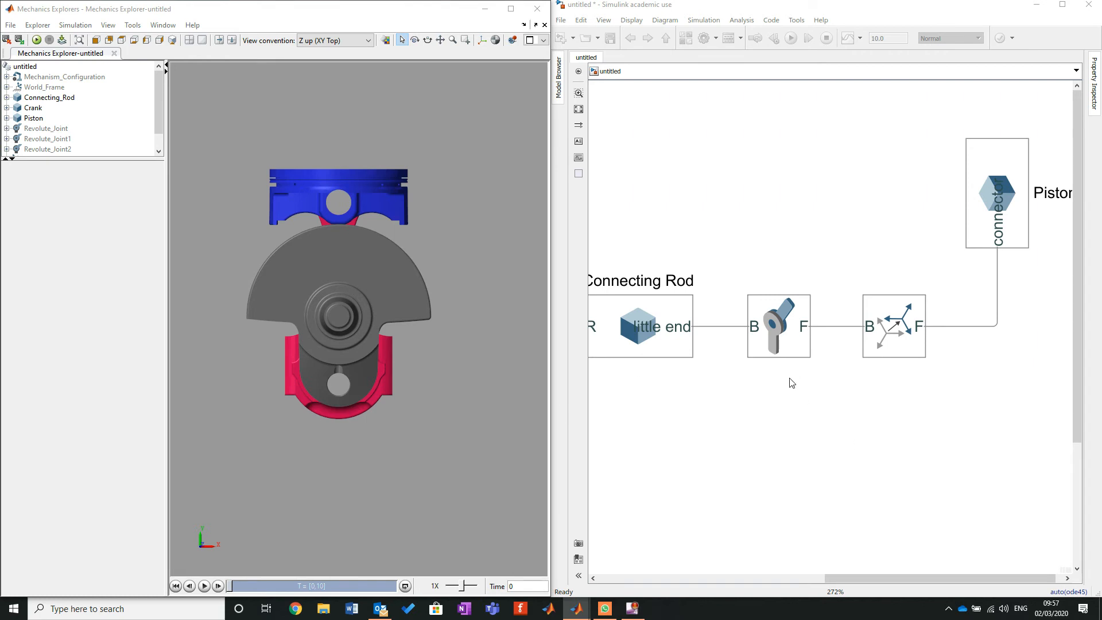
mouse_move(204, 534)
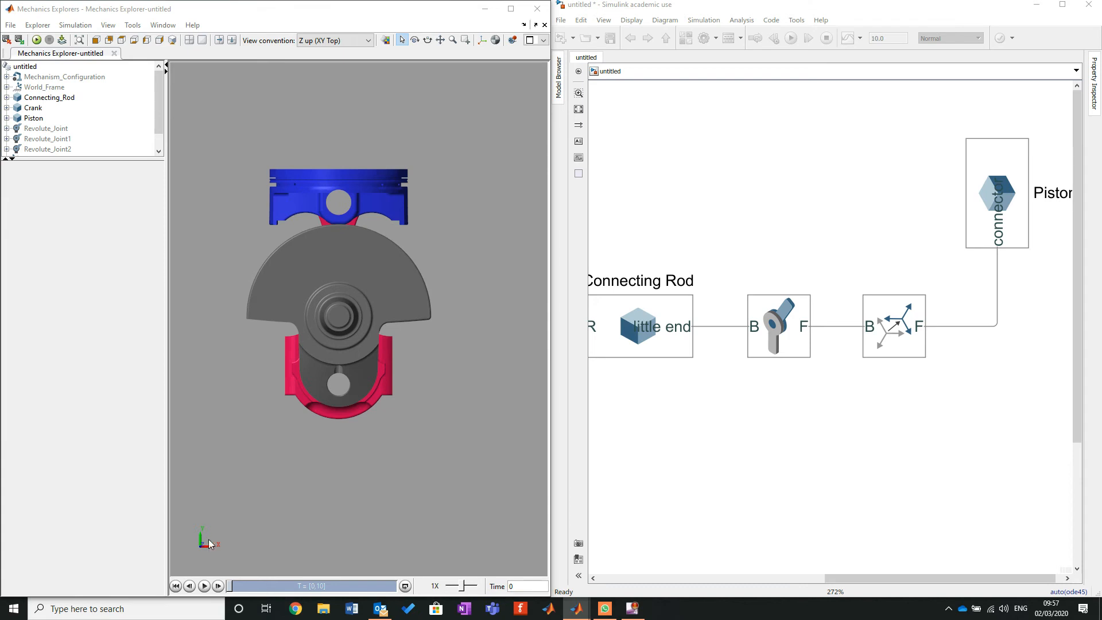
mouse_move(210, 557)
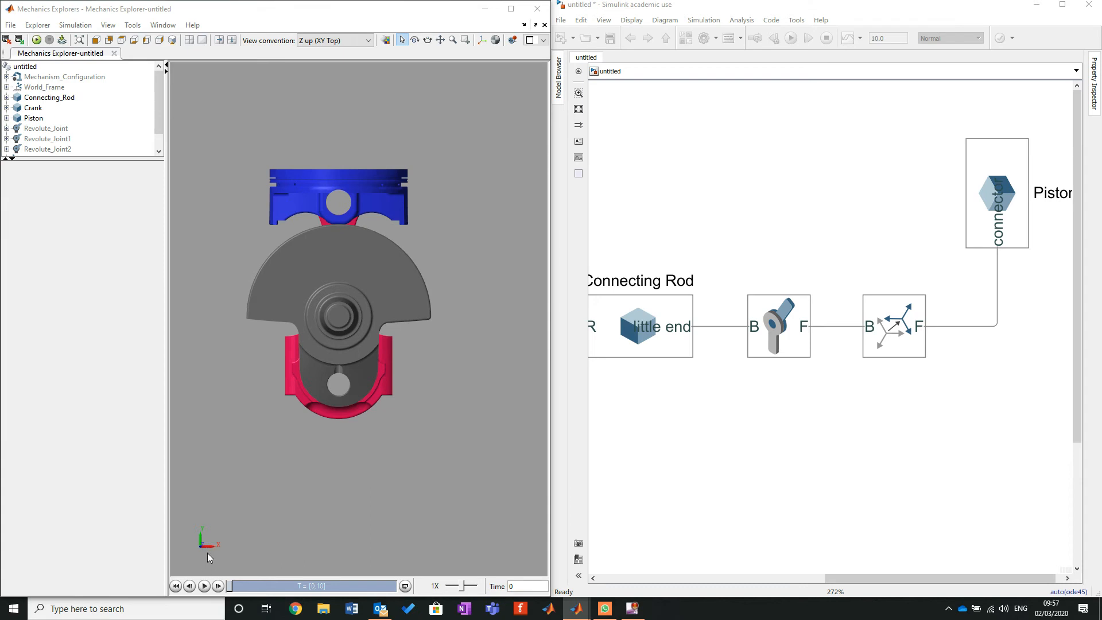
mouse_move(212, 539)
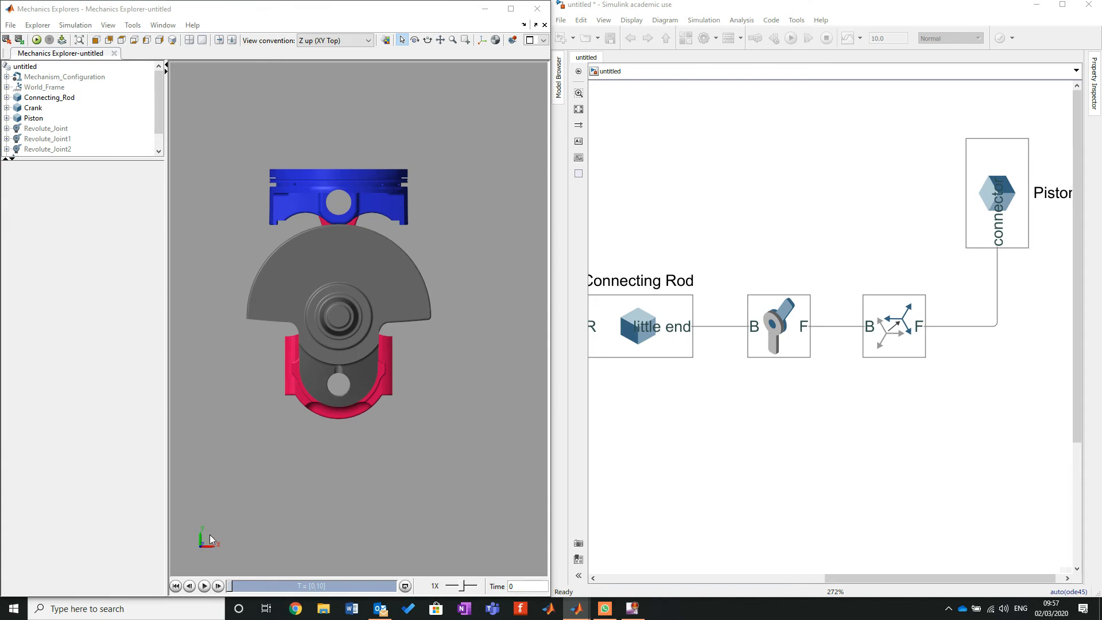
mouse_move(201, 520)
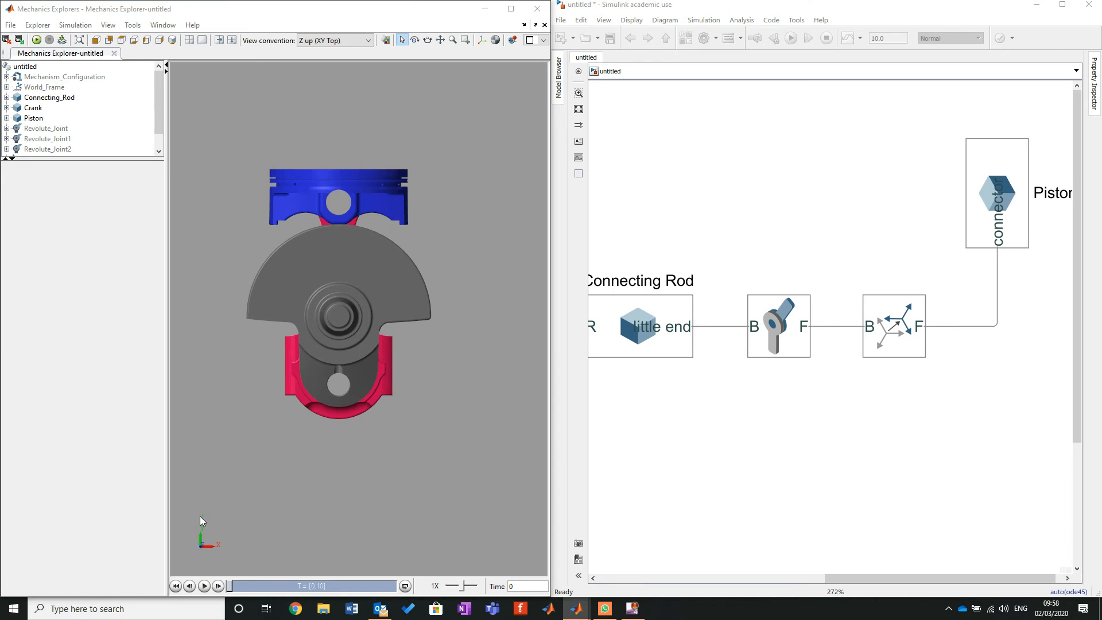
mouse_move(598, 498)
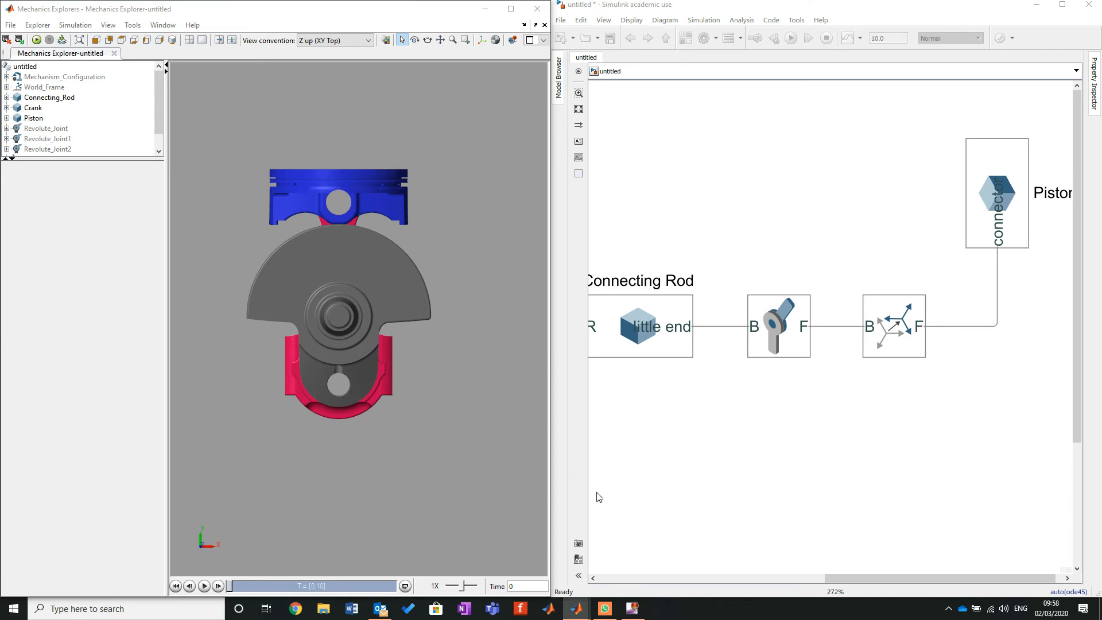
mouse_move(936, 413)
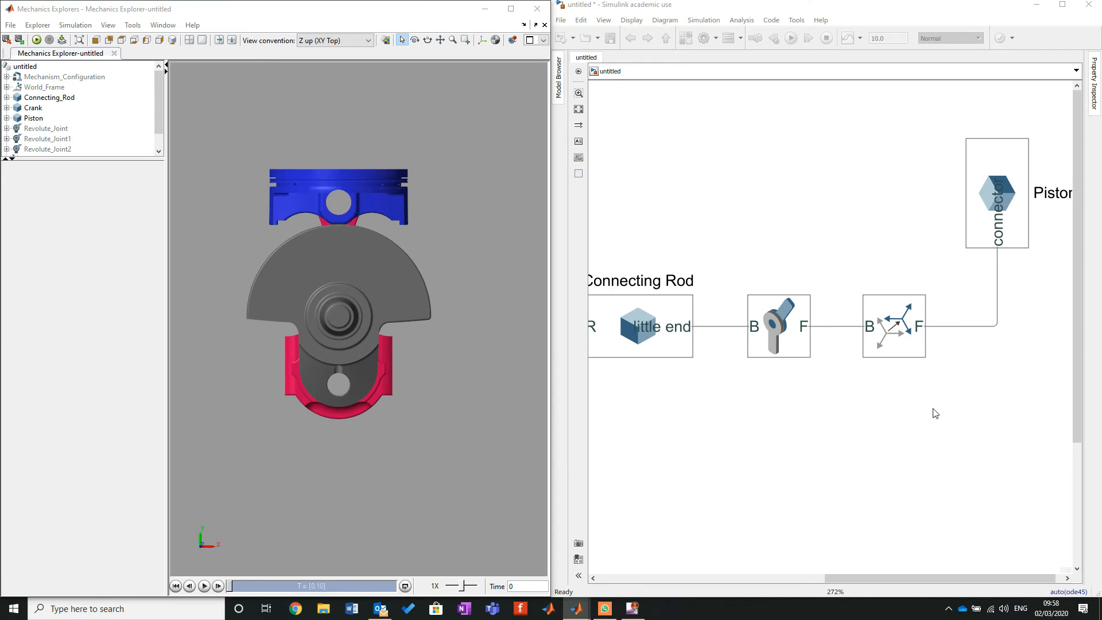
mouse_move(959, 391)
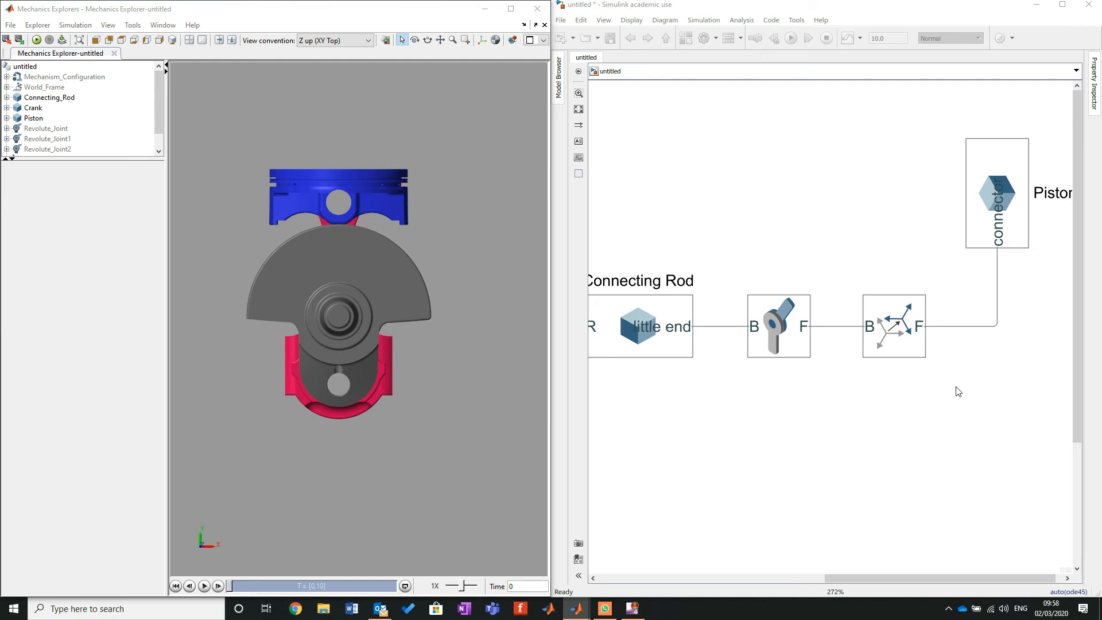
mouse_move(928, 371)
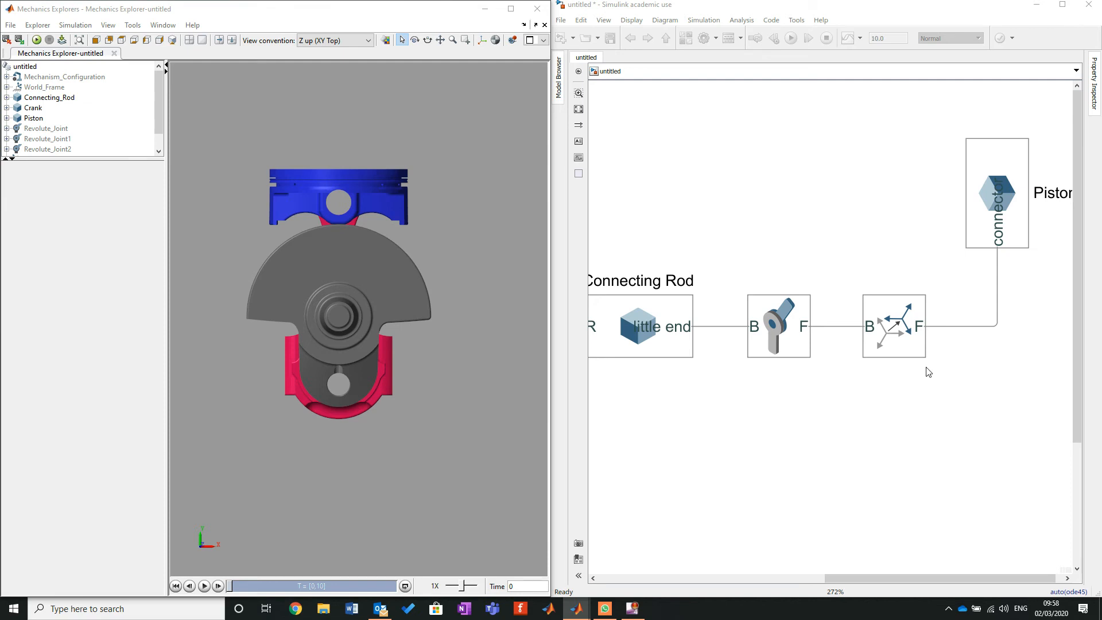
click(893, 326)
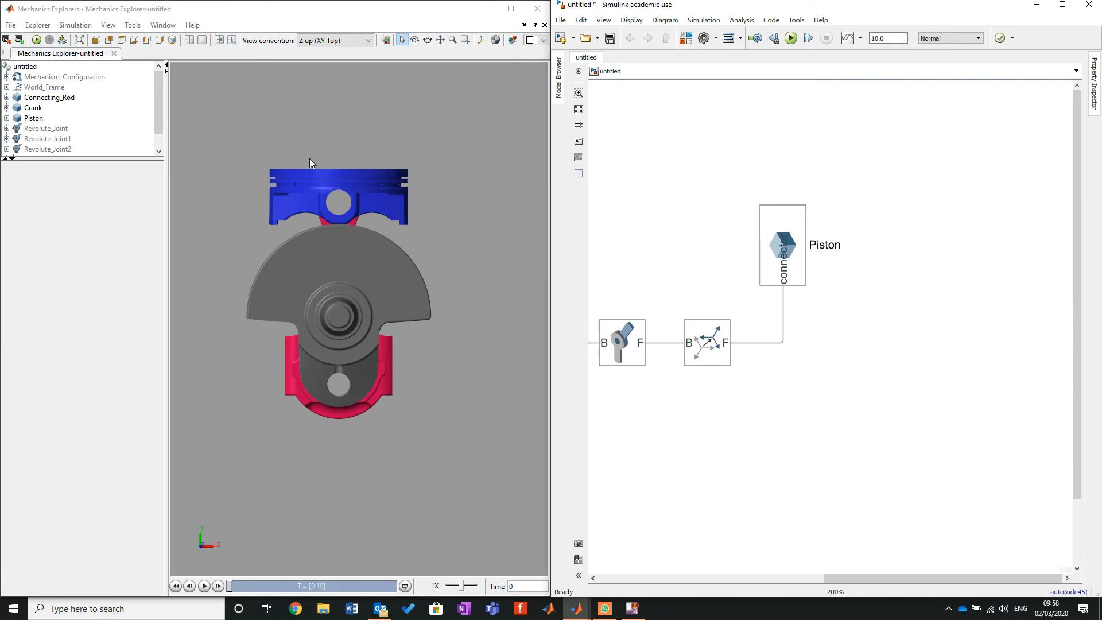
mouse_move(327, 213)
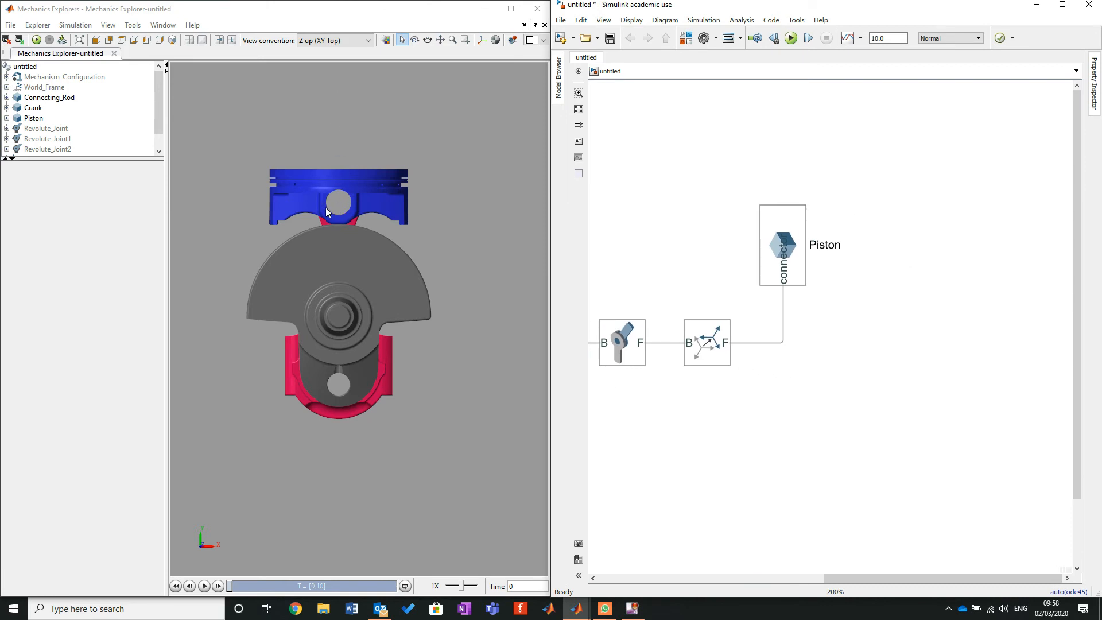
click(707, 343)
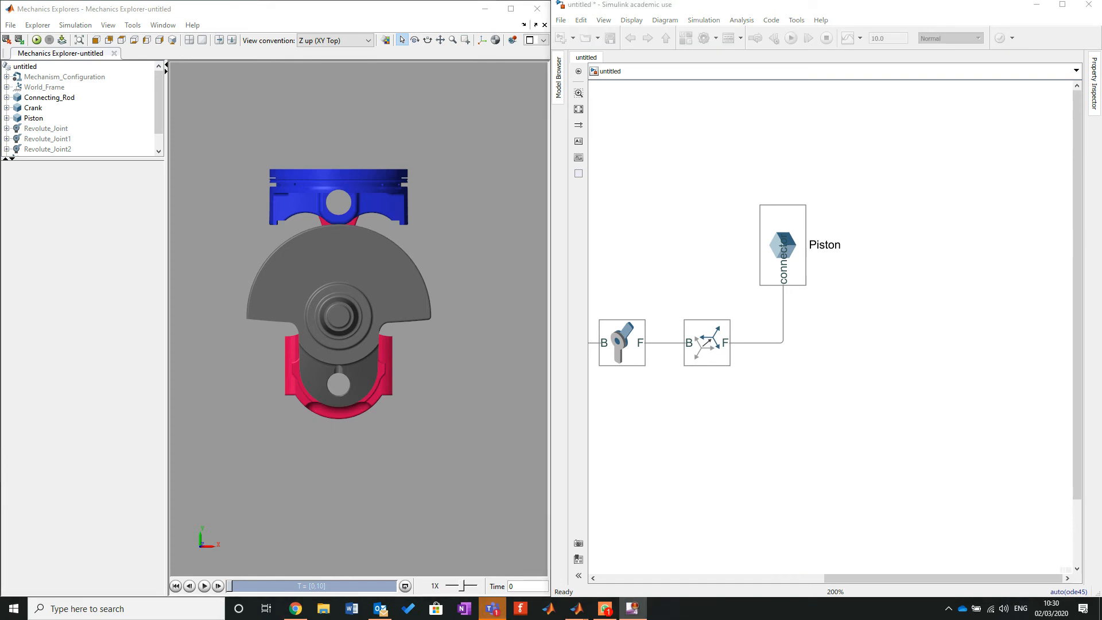
mouse_move(853, 420)
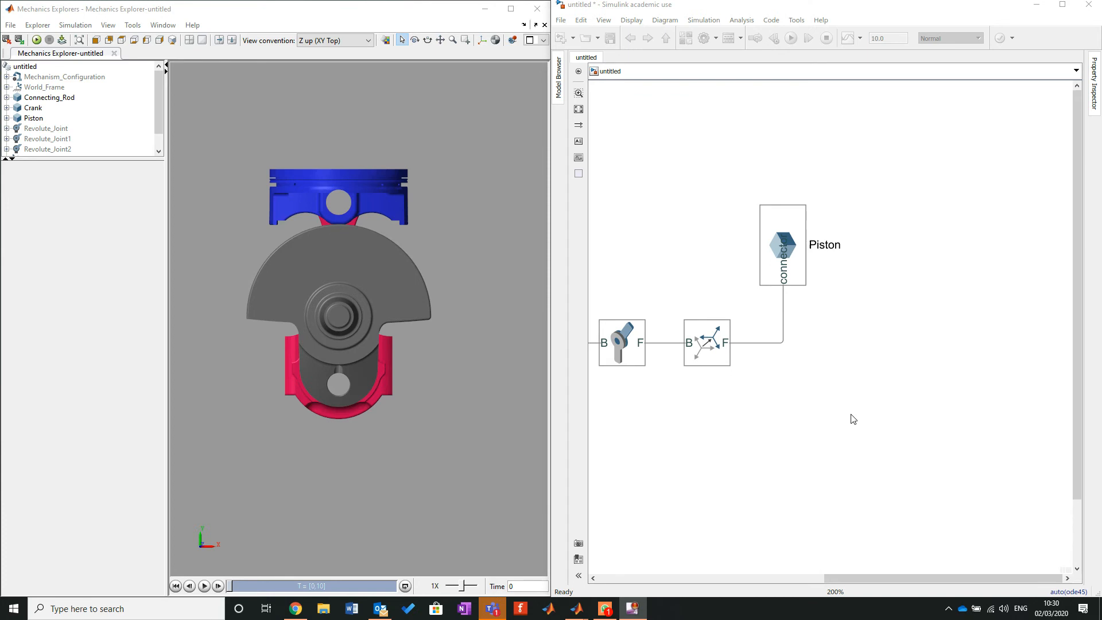
mouse_move(932, 404)
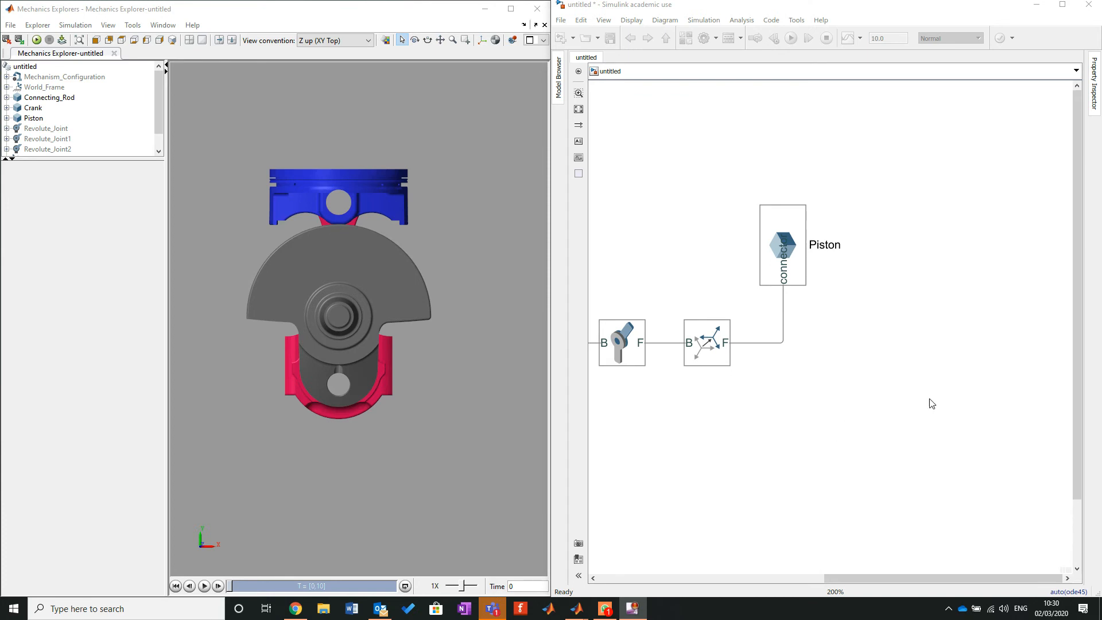
mouse_move(857, 467)
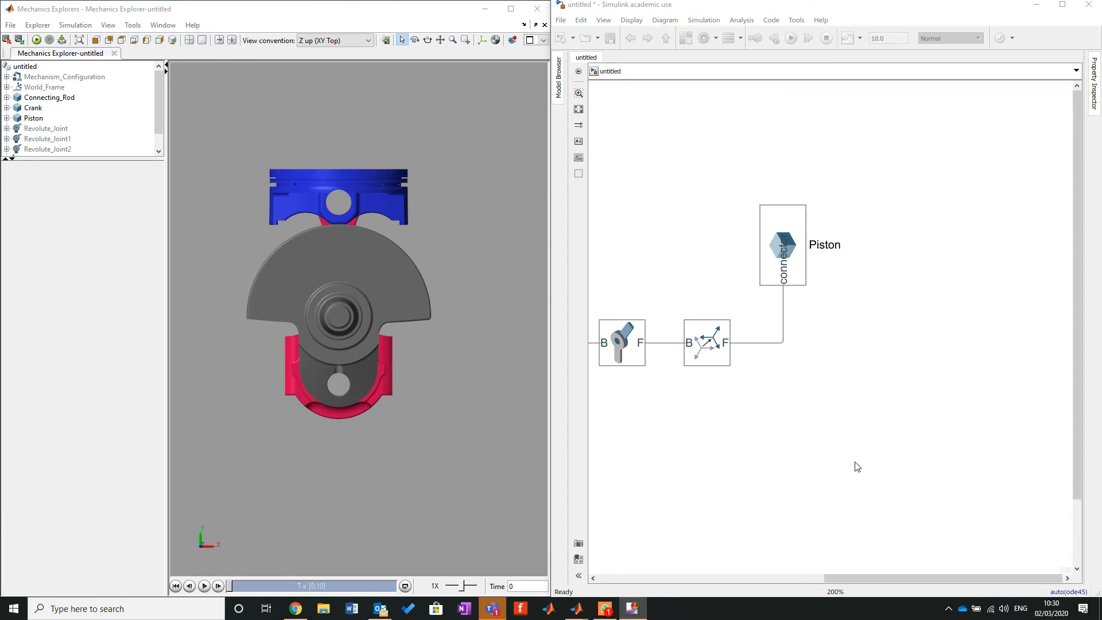
double_click(707, 343)
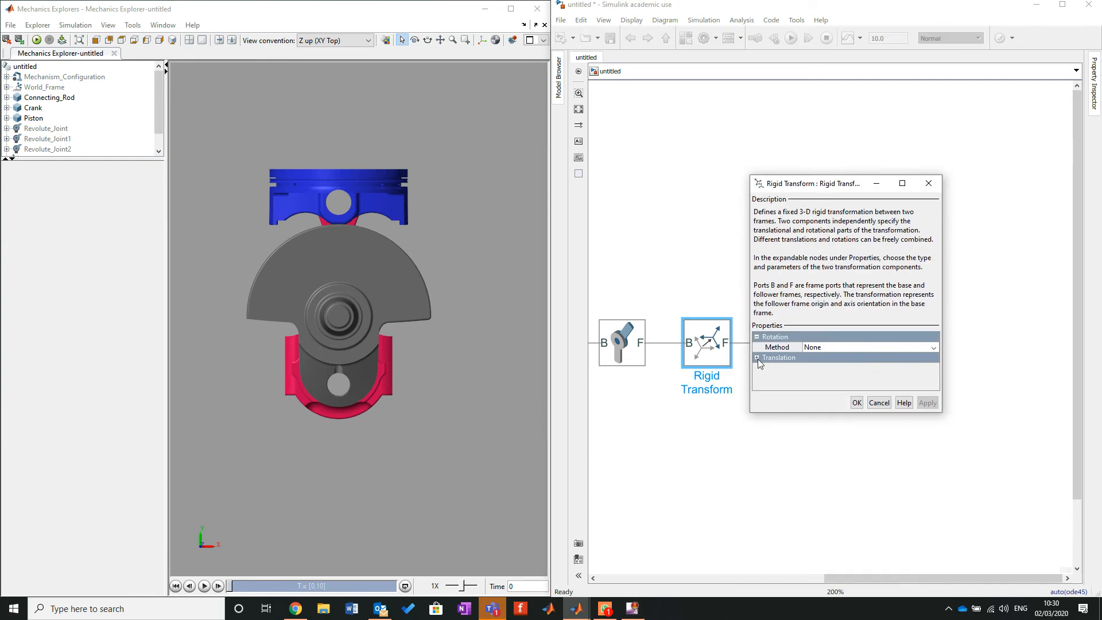
click(758, 357)
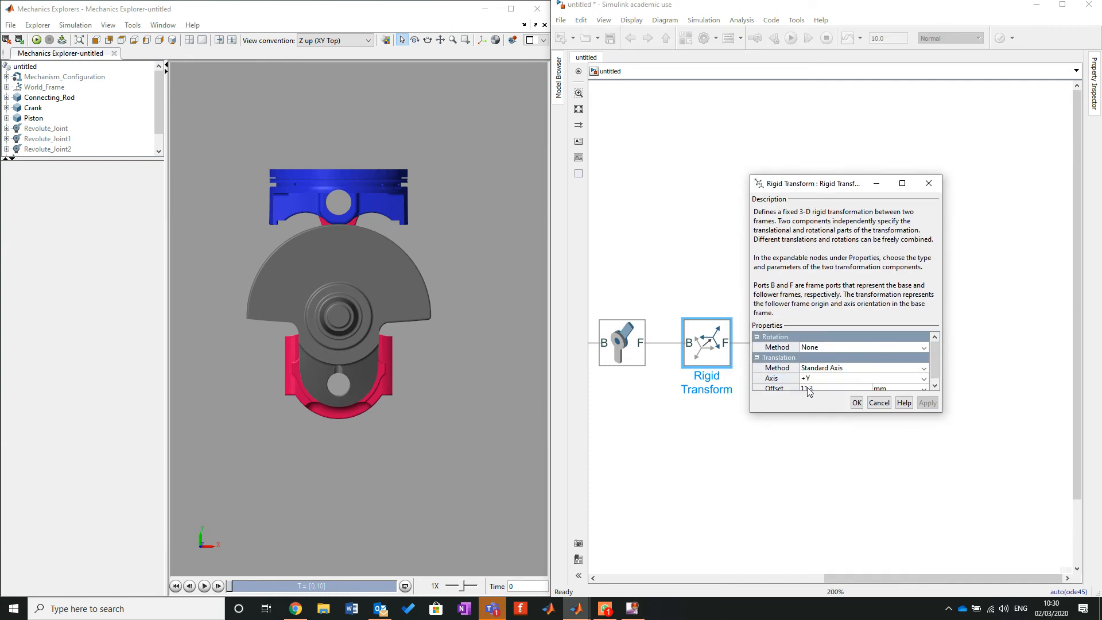
click(855, 403)
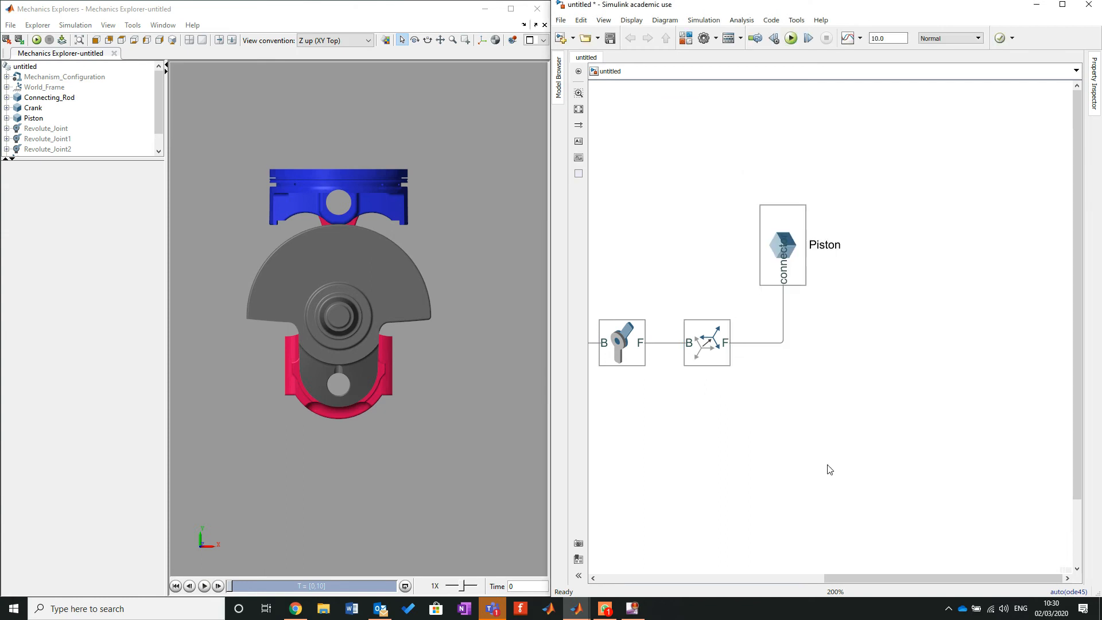
mouse_move(785, 457)
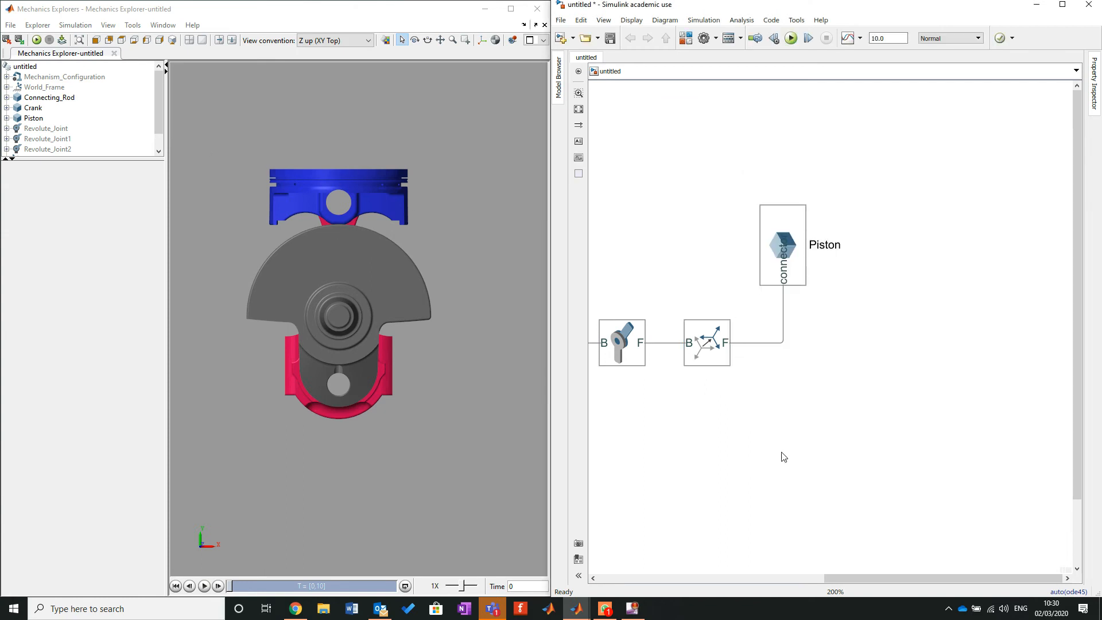
mouse_move(788, 325)
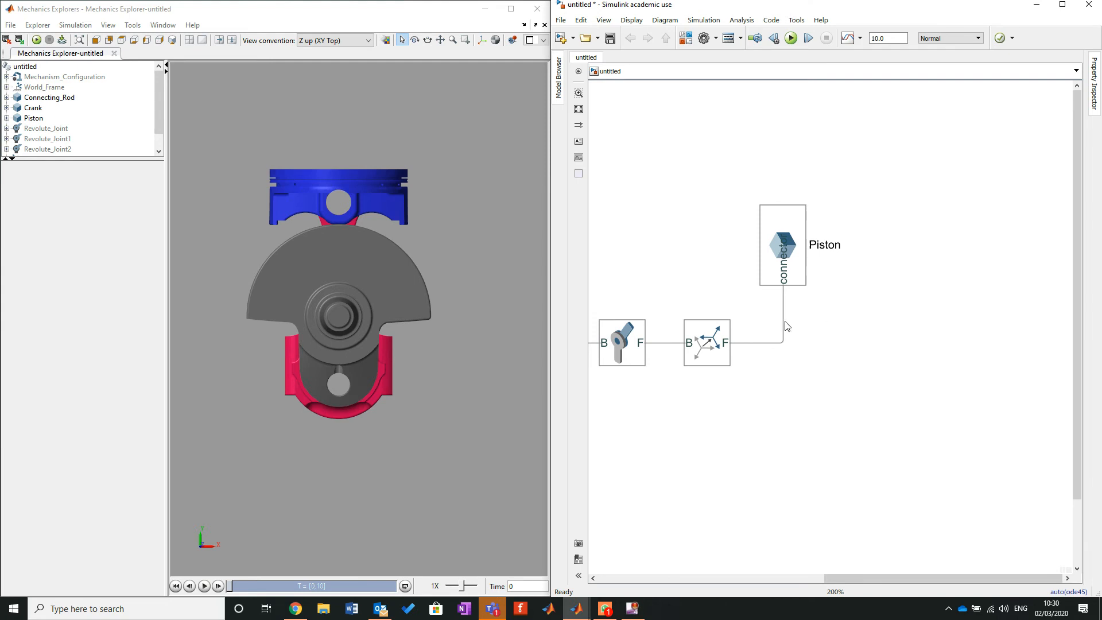
mouse_move(373, 156)
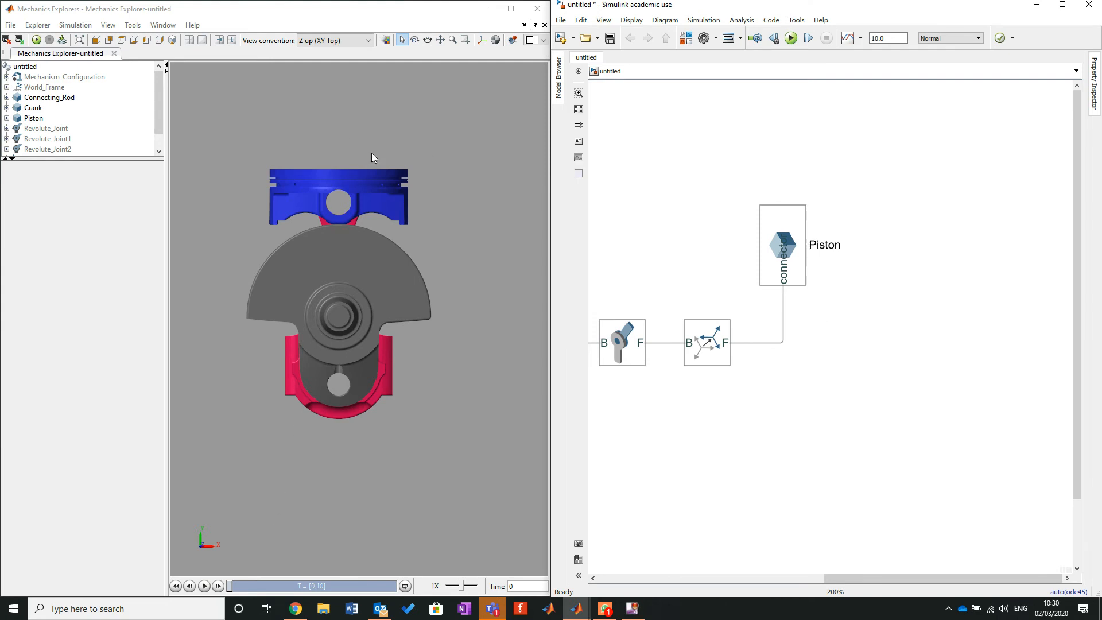
Copy the Rigid Transform as Rigid Transform1 on the piston line and bring up its parameters.
click(706, 344)
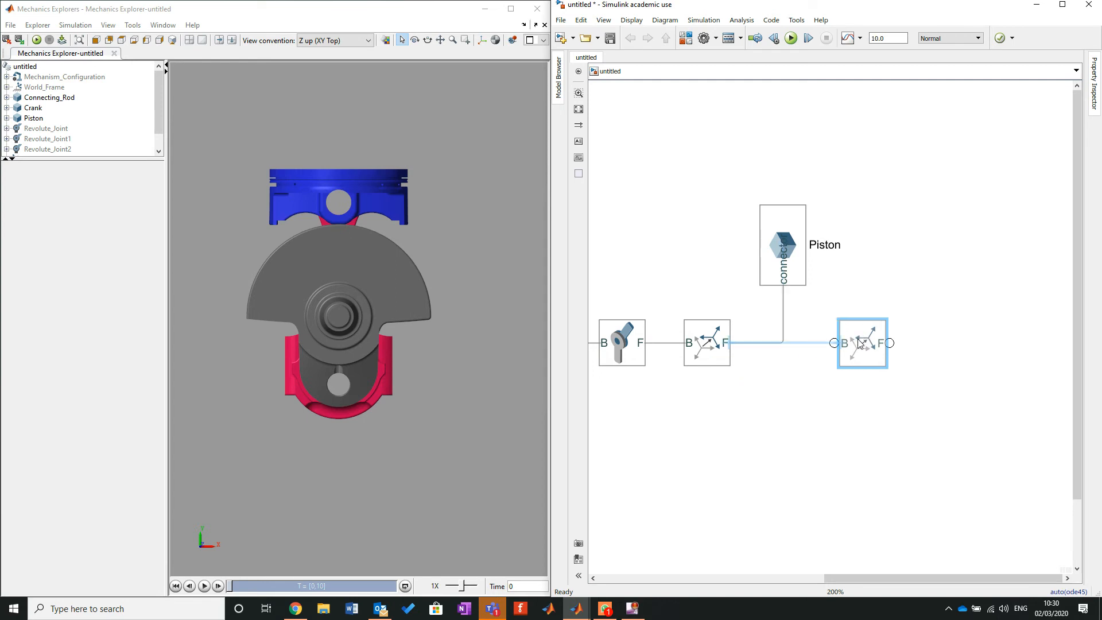
double_click(862, 344)
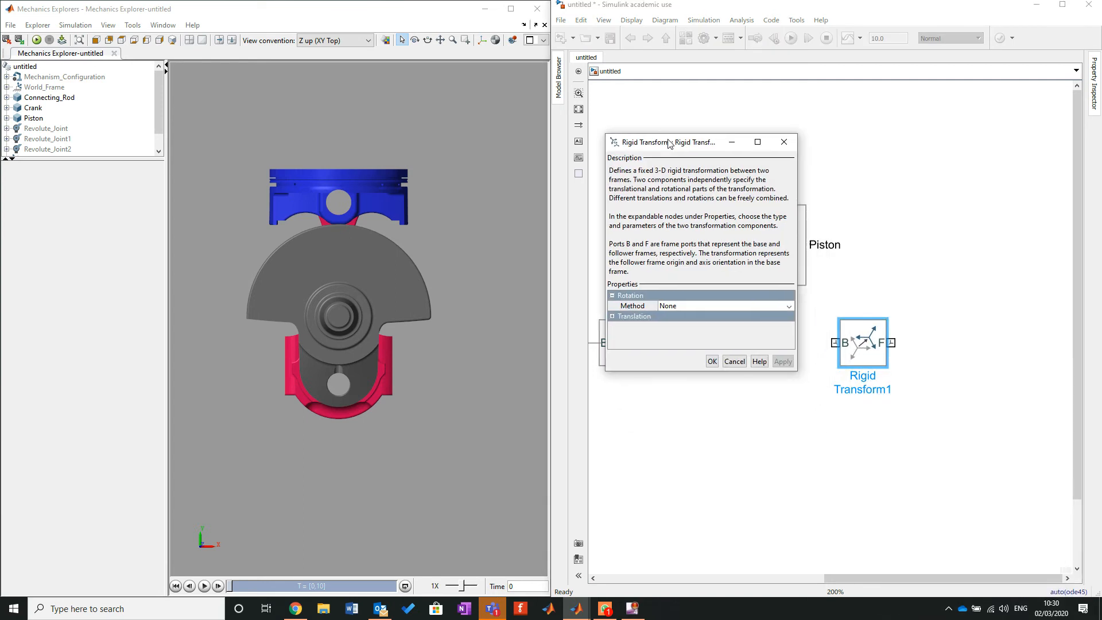
Set Rigid Transform1 to no translation and a 90-degree Standard Axis rotation about -X, then accept.
click(614, 316)
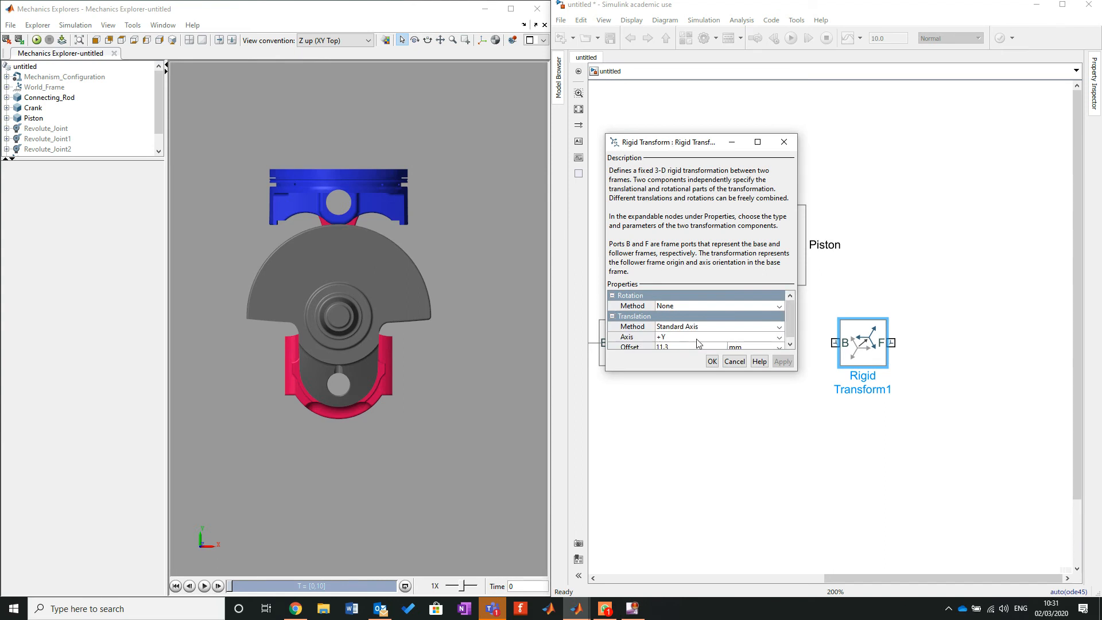
click(717, 326)
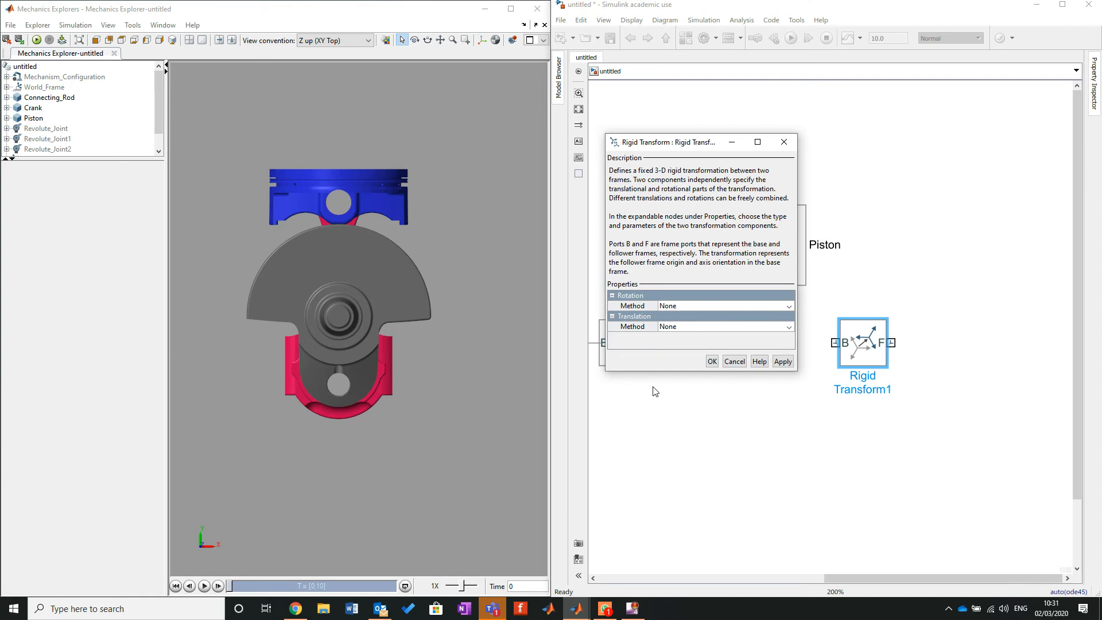
mouse_move(672, 374)
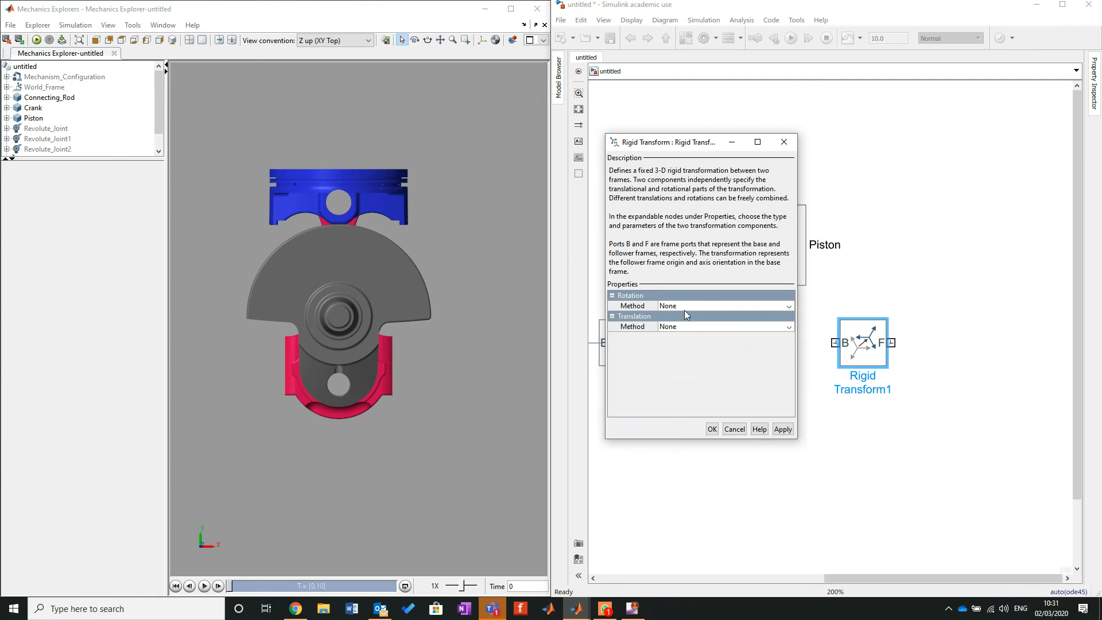
click(724, 306)
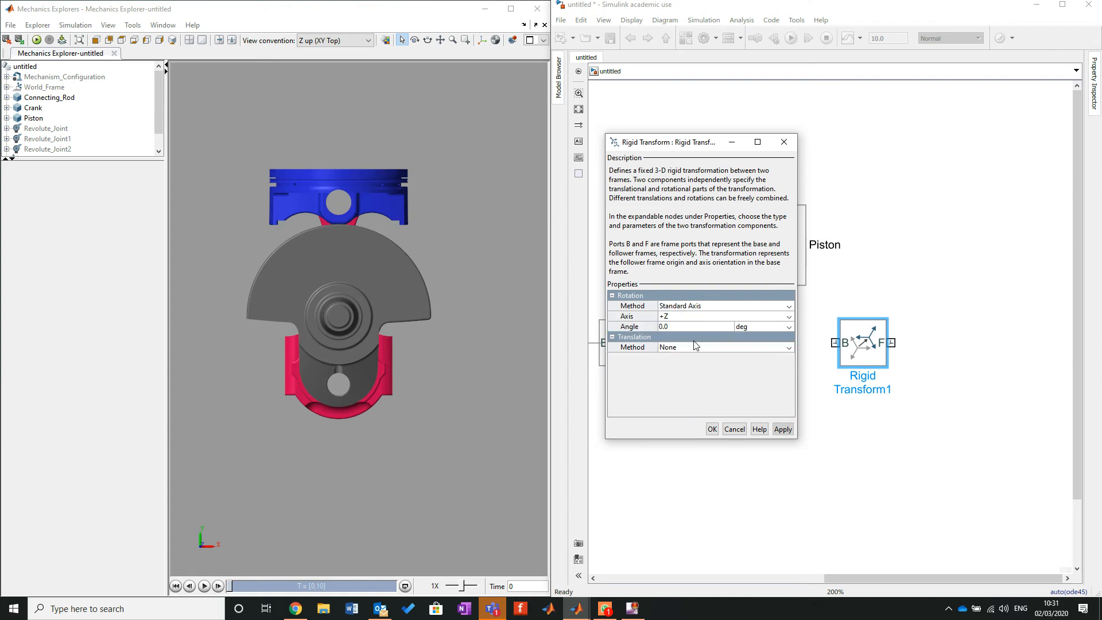
mouse_move(730, 320)
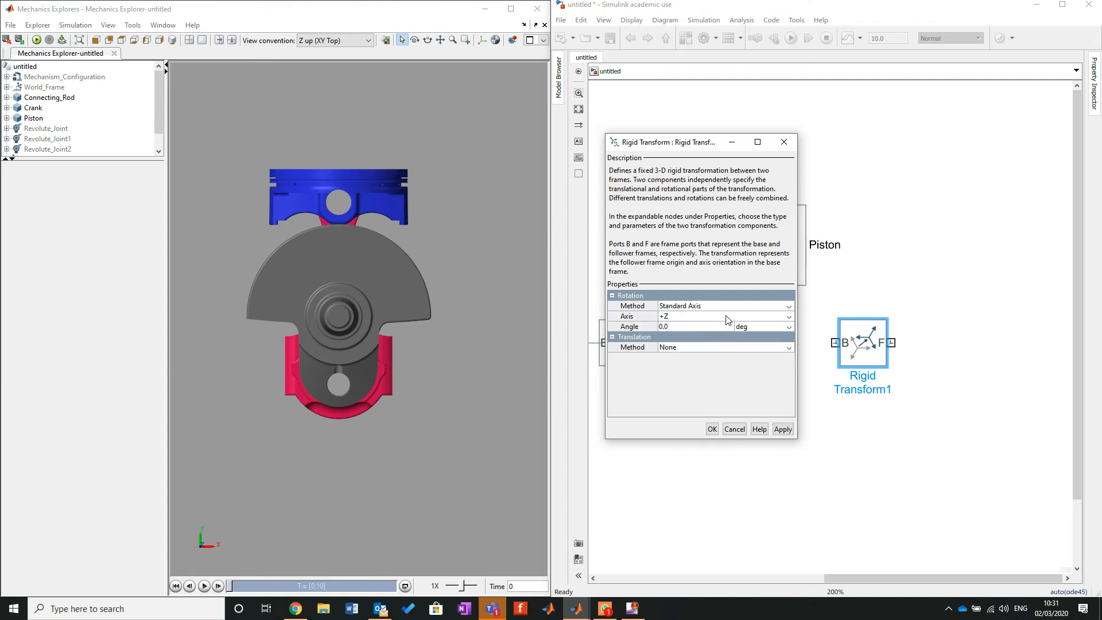
mouse_move(209, 543)
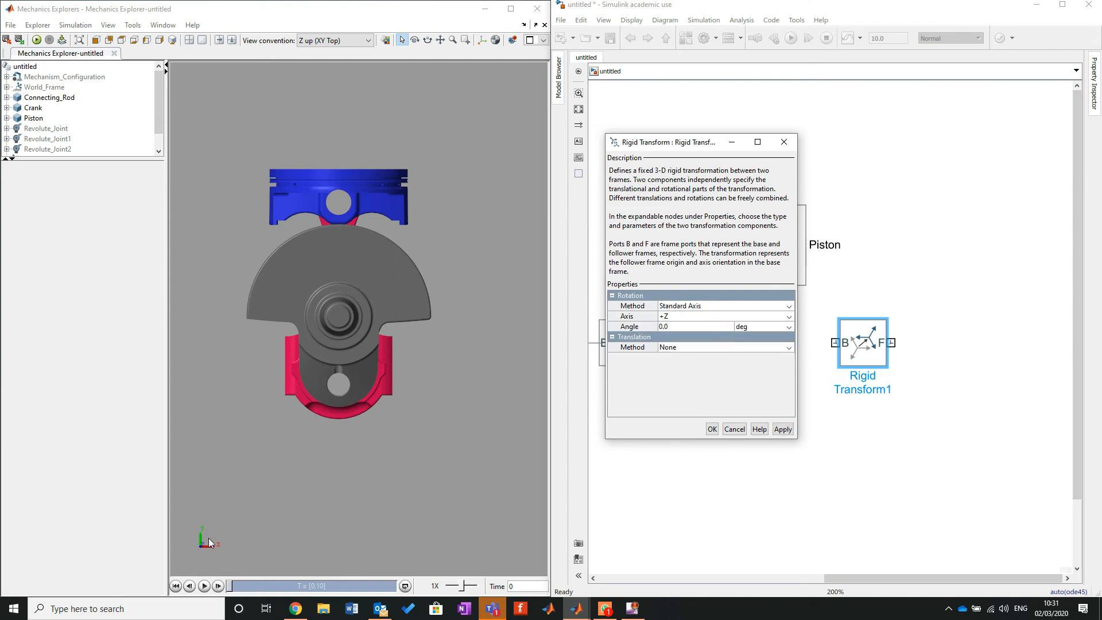
mouse_move(214, 556)
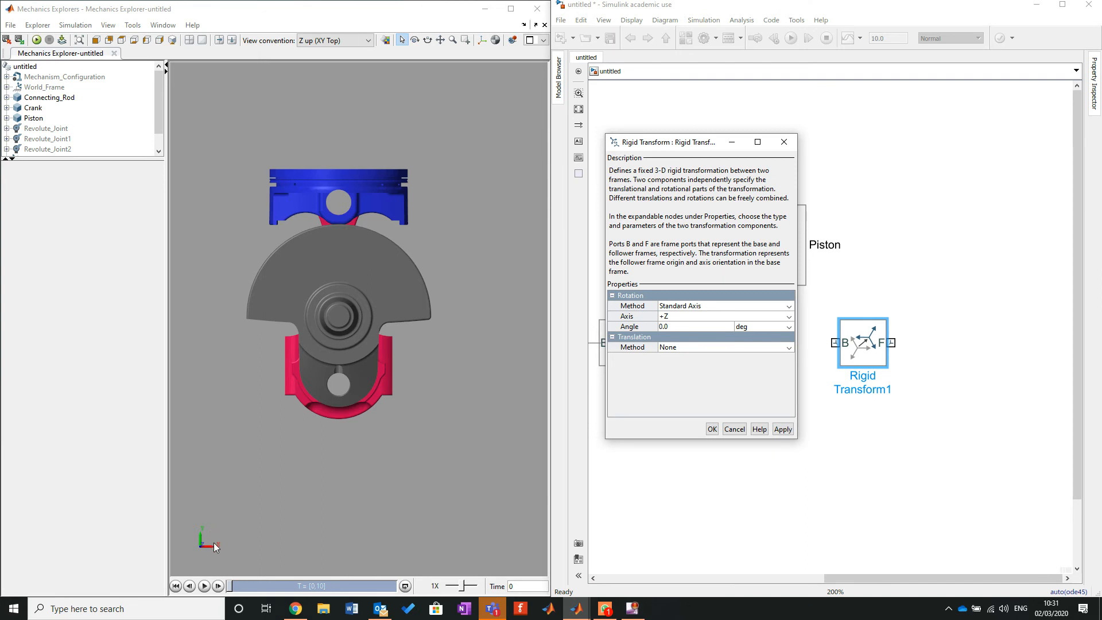
mouse_move(275, 378)
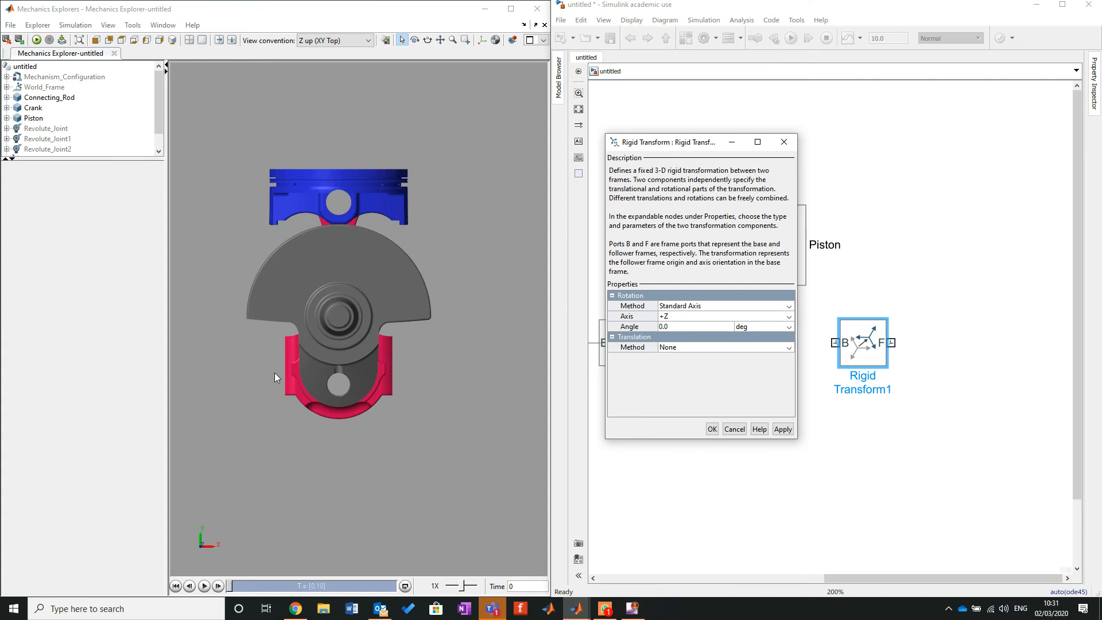
mouse_move(220, 512)
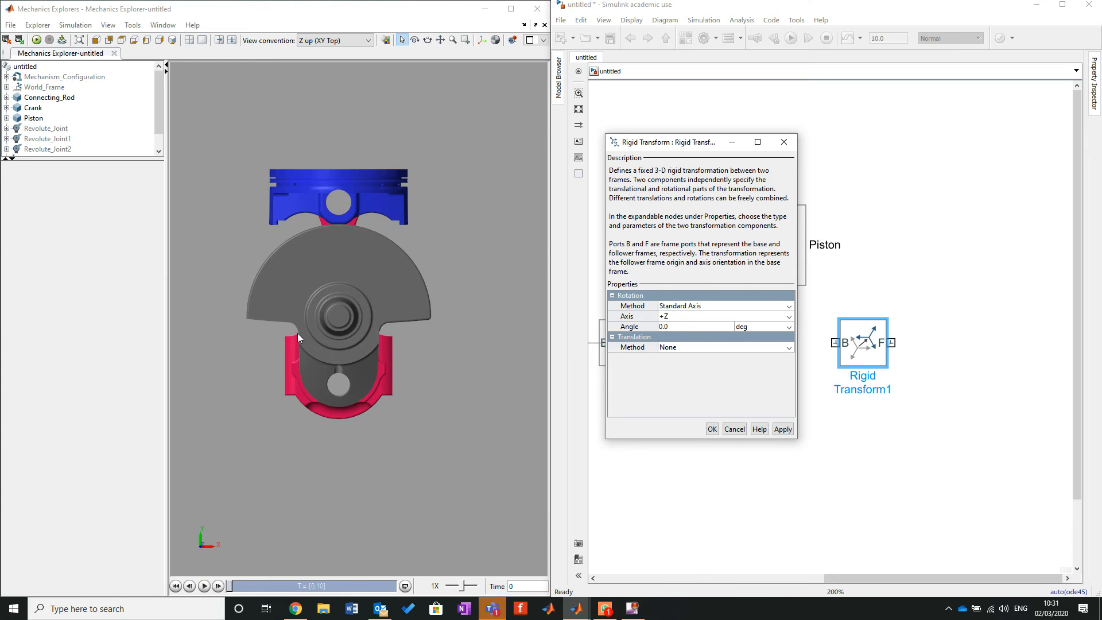
mouse_move(861, 284)
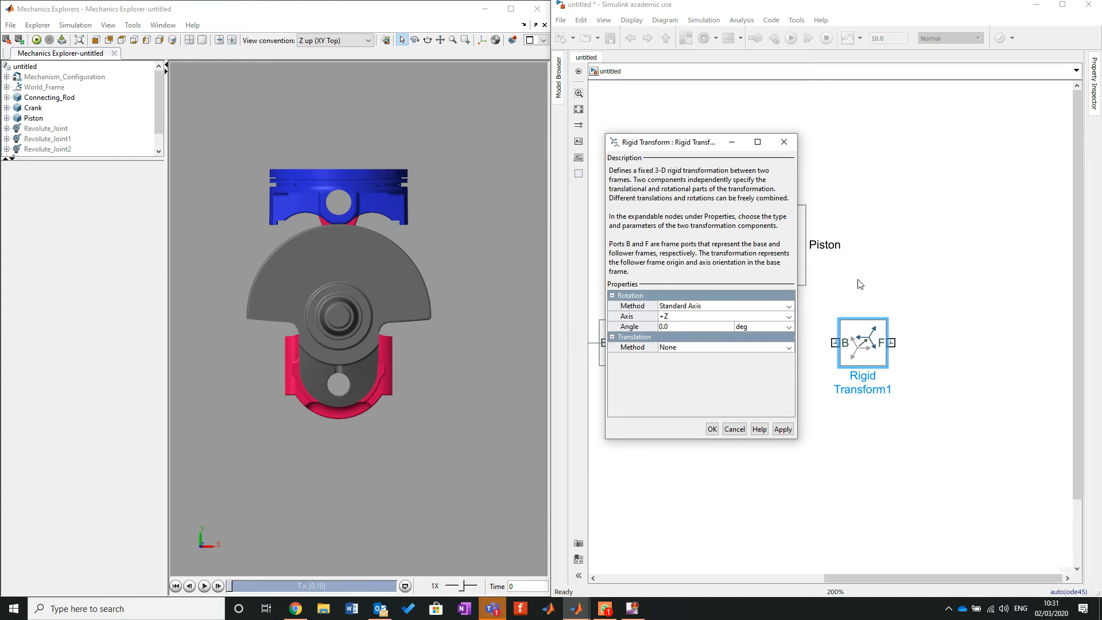
click(789, 316)
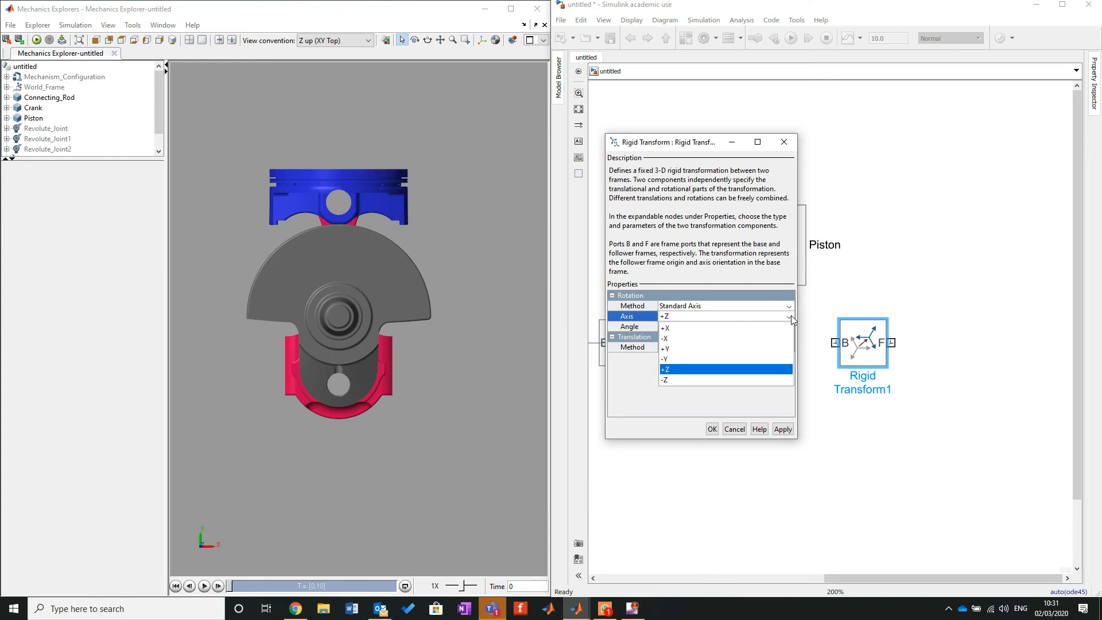
click(665, 328)
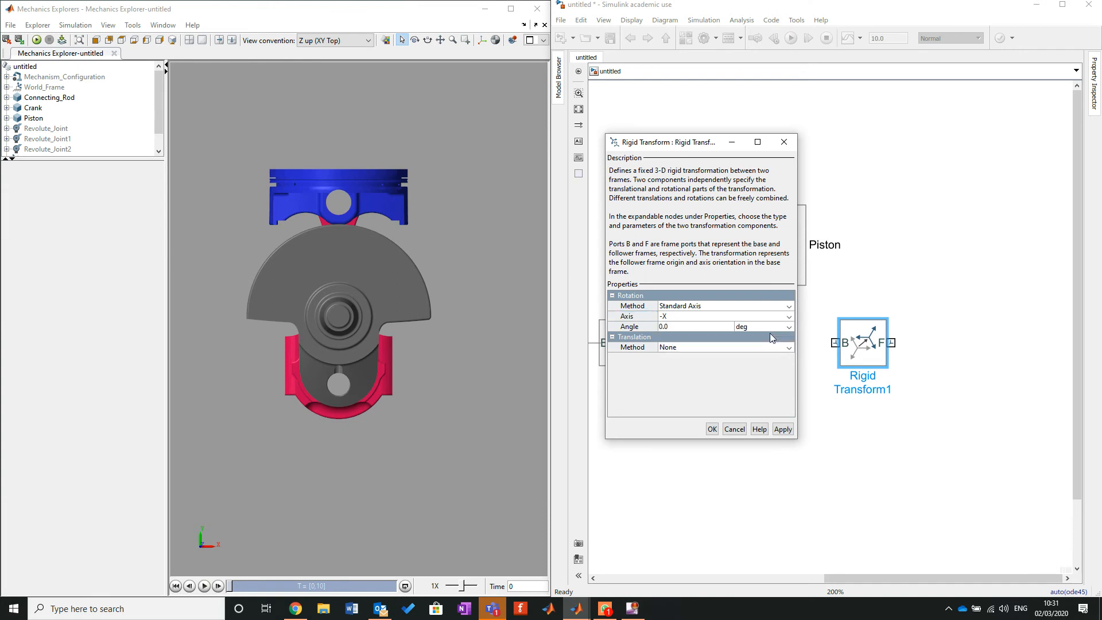
triple_click(694, 326)
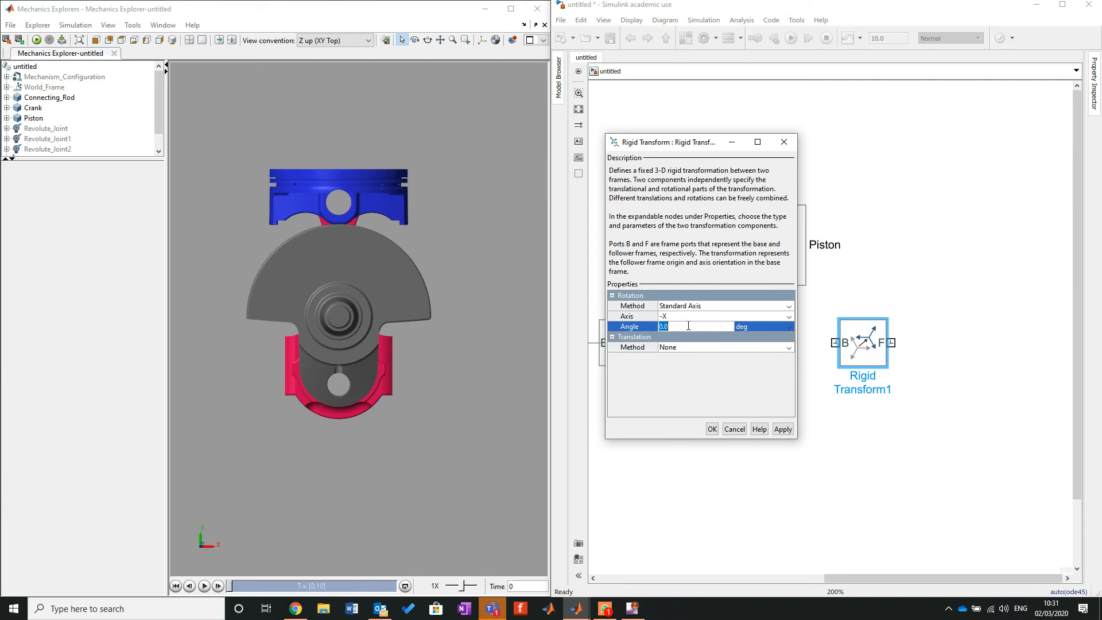
text(90)
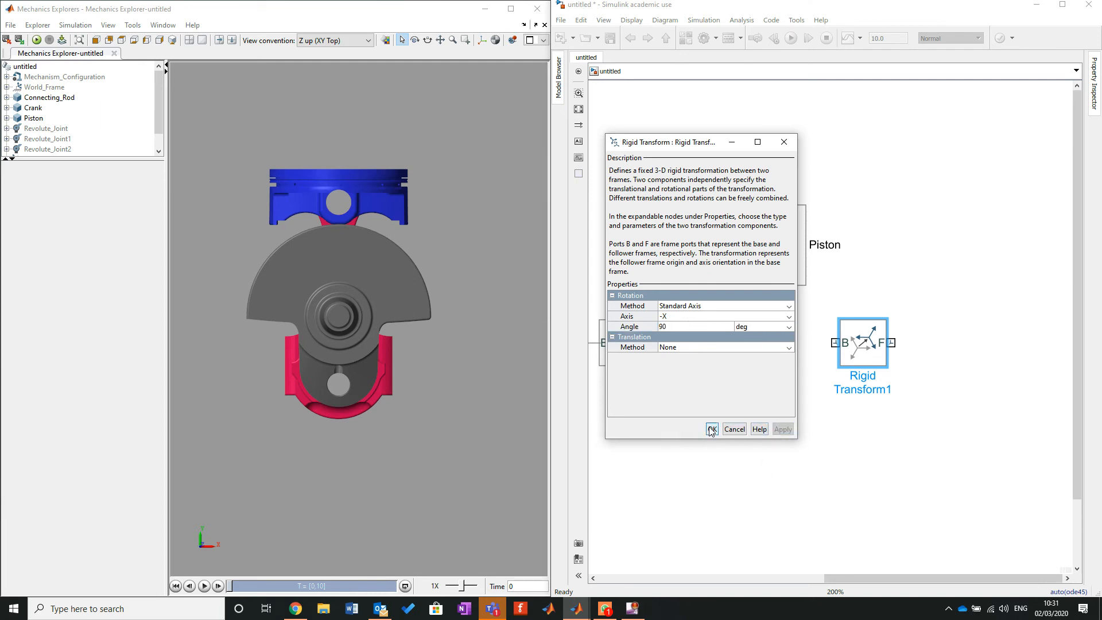
click(711, 429)
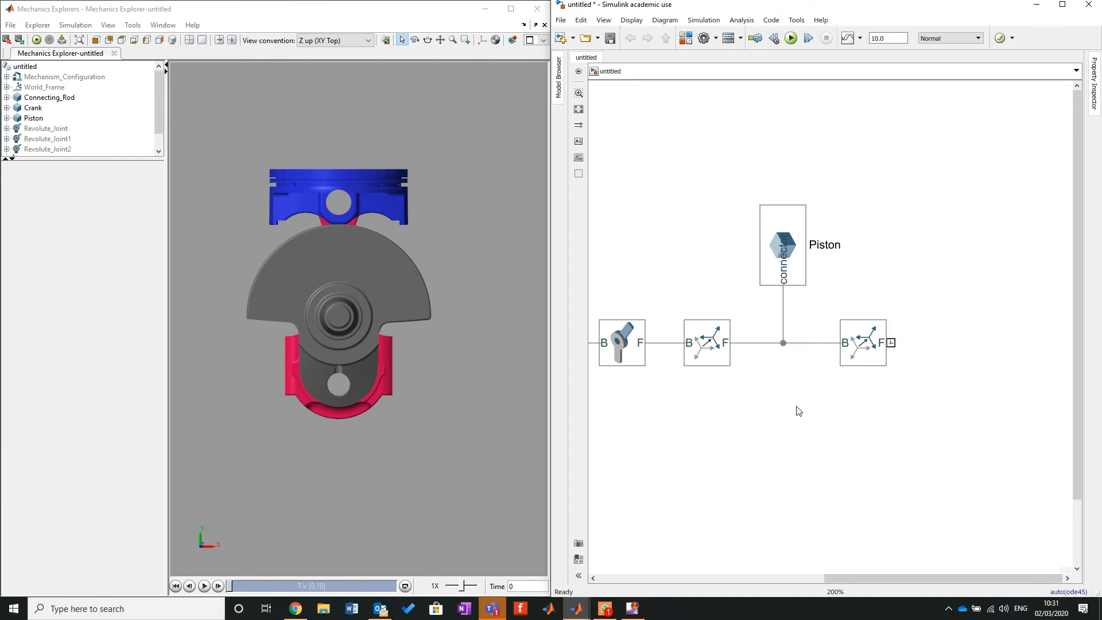
mouse_move(700, 156)
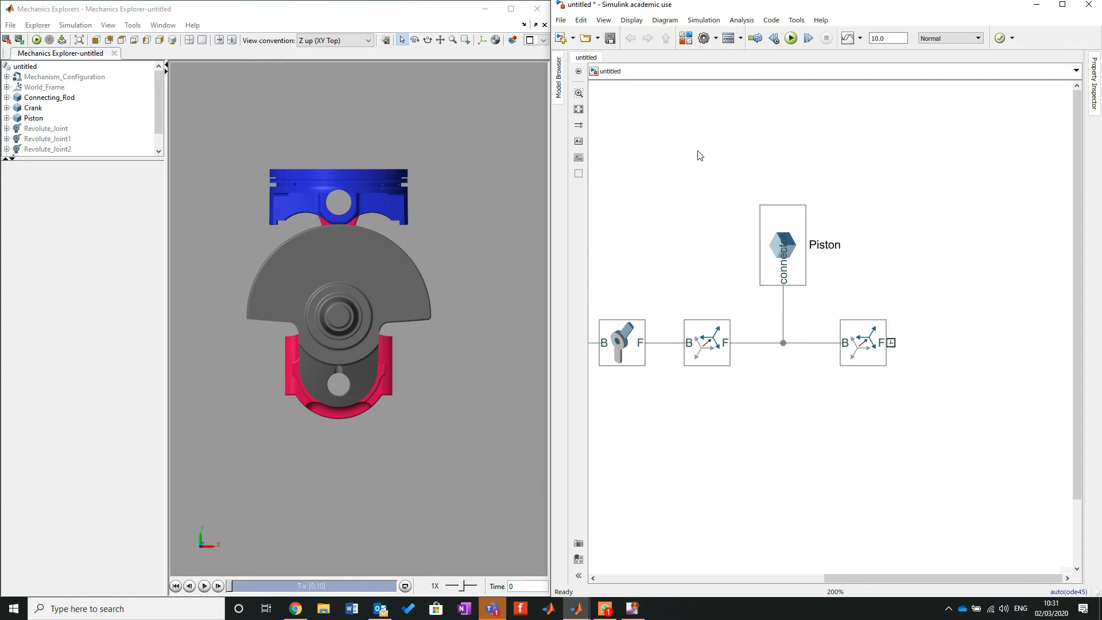
mouse_move(668, 164)
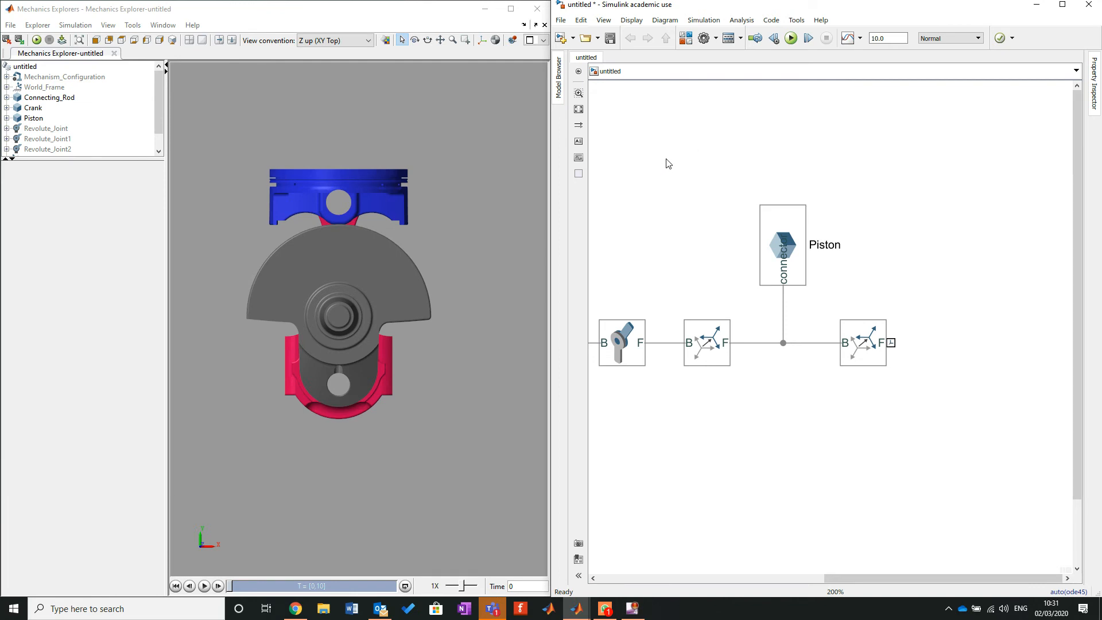
mouse_move(946, 319)
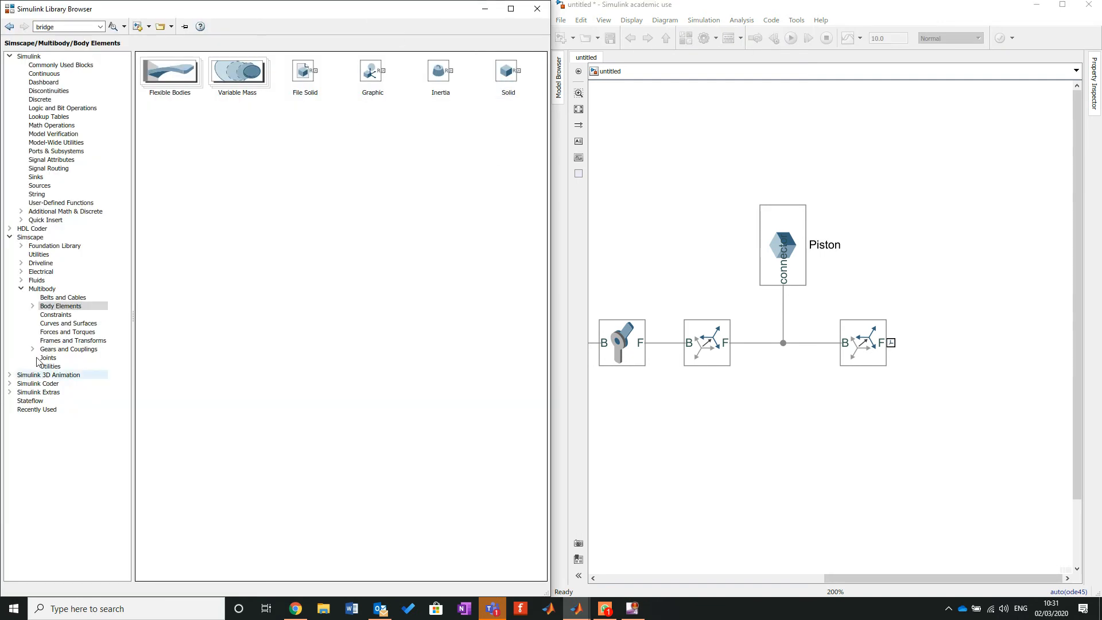
Place a Prismatic Joint from Simscape Multibody Joints into the model and dismiss the Library Browser.
click(47, 358)
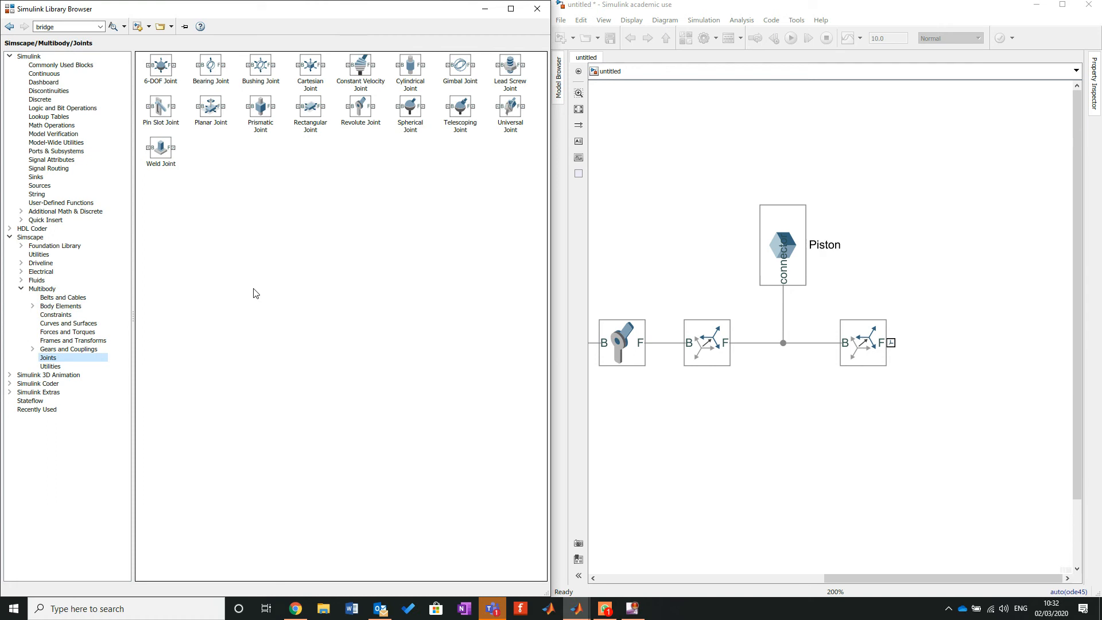
mouse_move(226, 334)
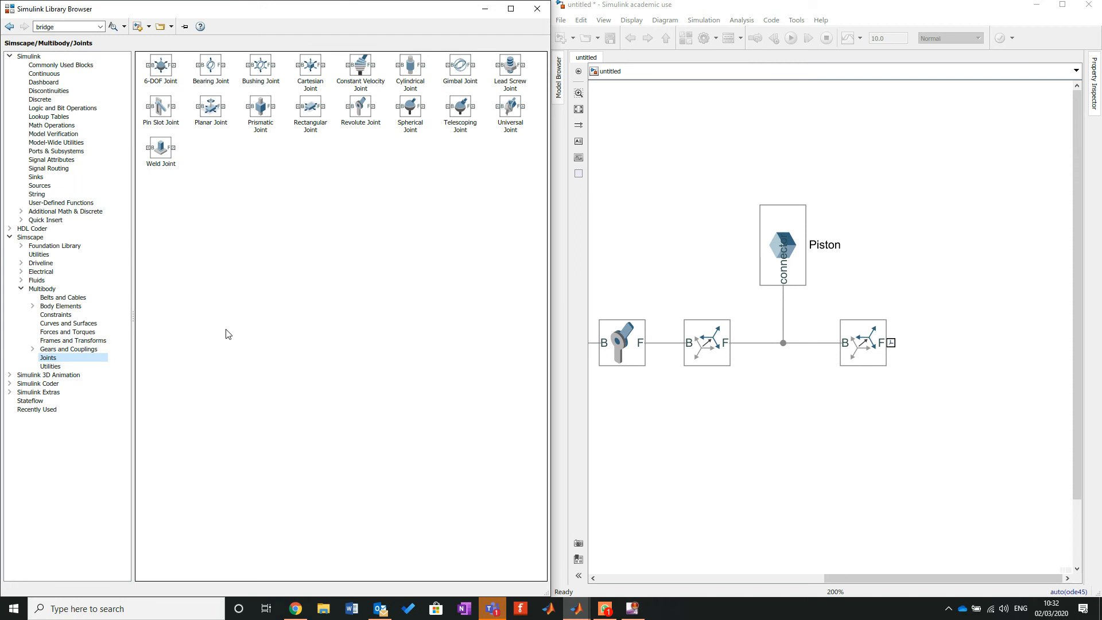
mouse_move(263, 325)
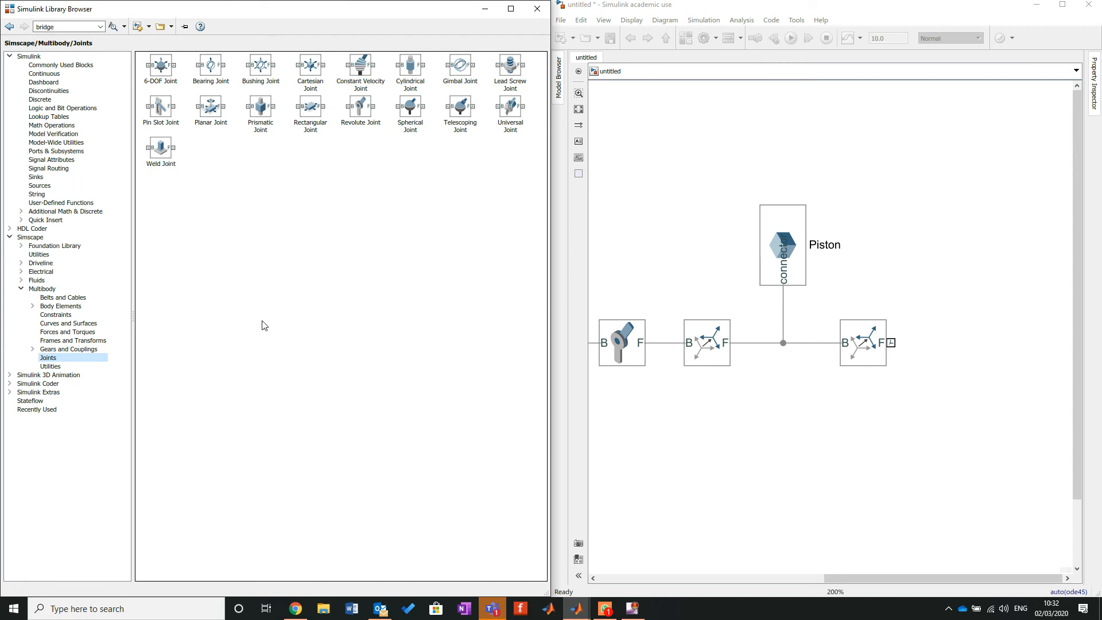
mouse_move(252, 141)
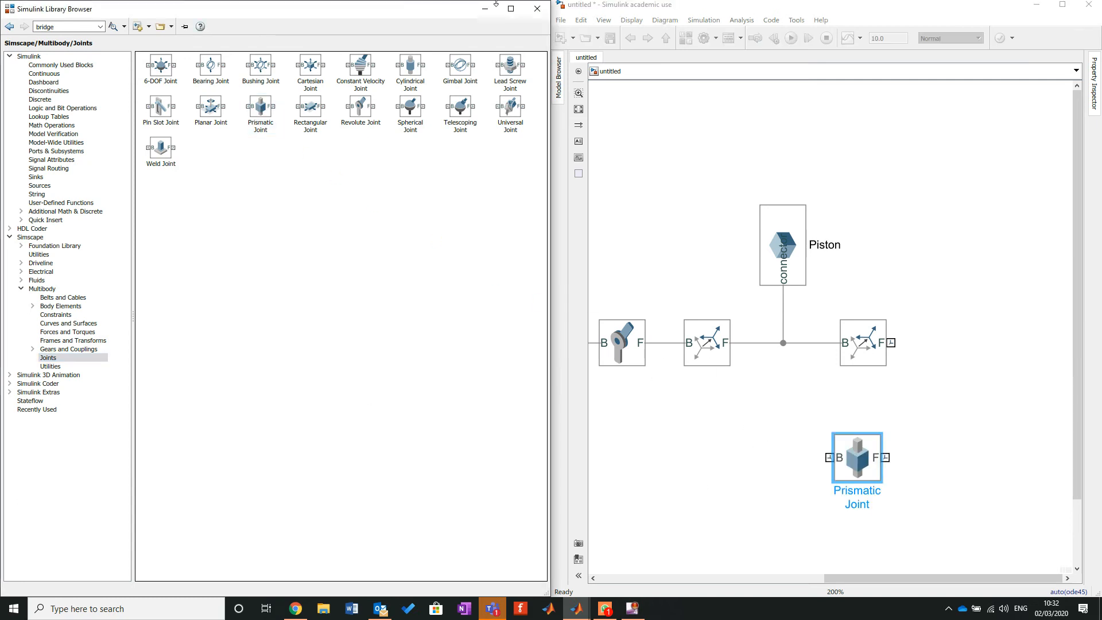
click(790, 37)
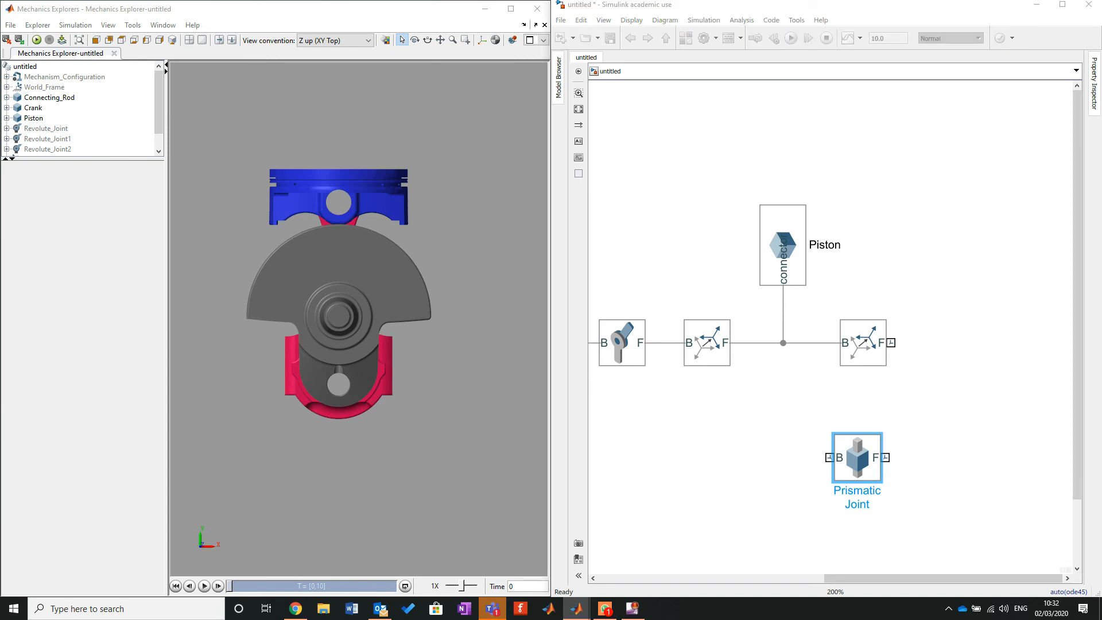
Position the Prismatic Joint below the piston branch's Rigid Transform and select that Rigid Transform.
click(856, 458)
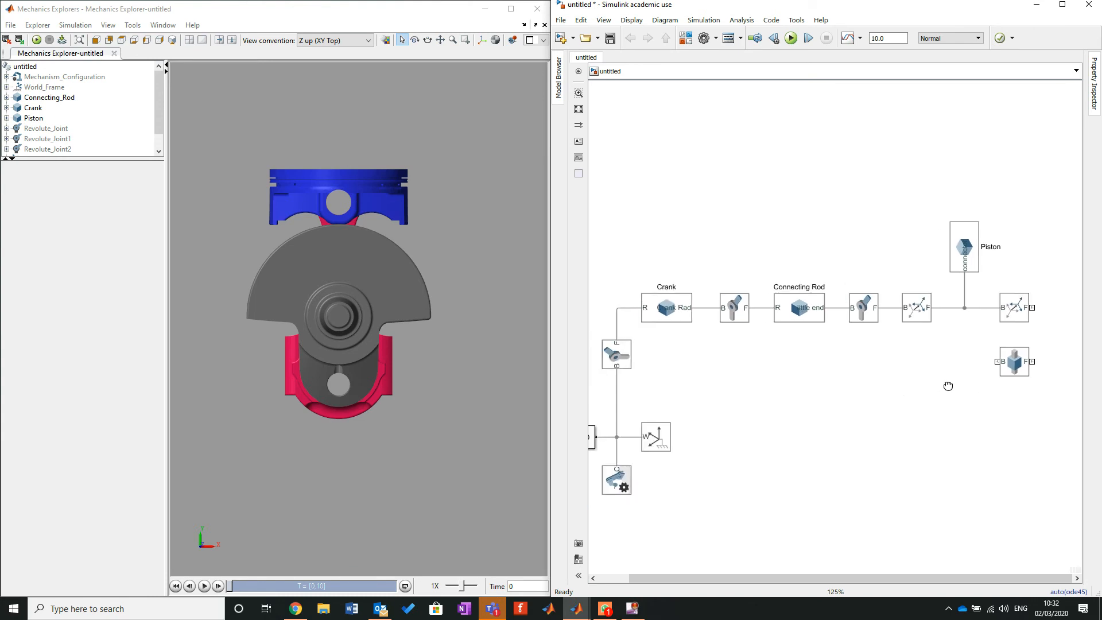
click(1013, 362)
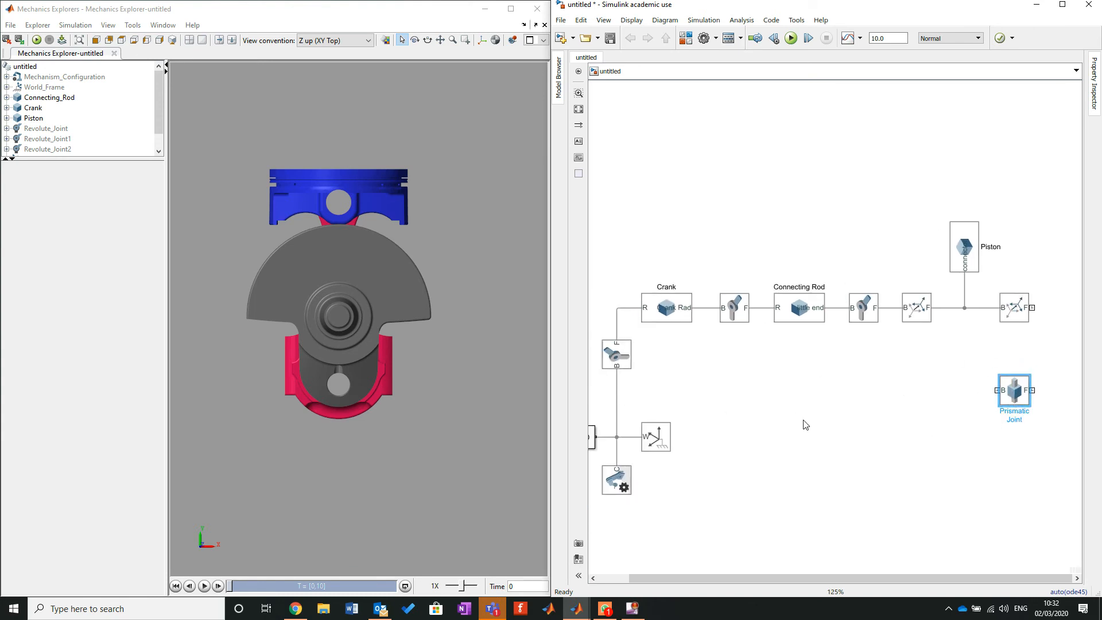
click(893, 373)
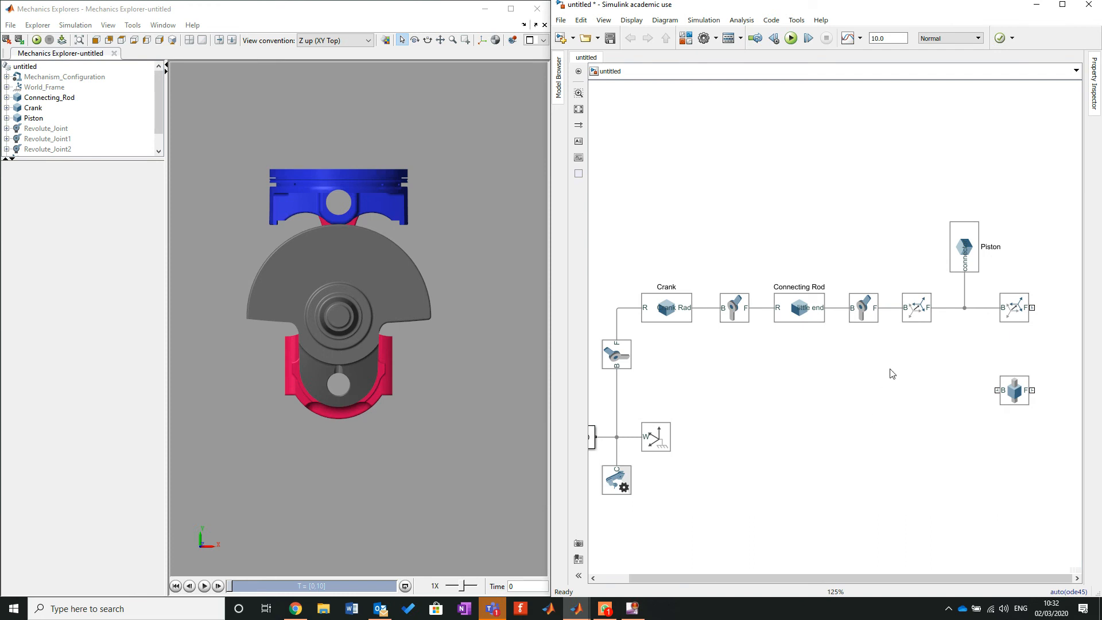
mouse_move(977, 329)
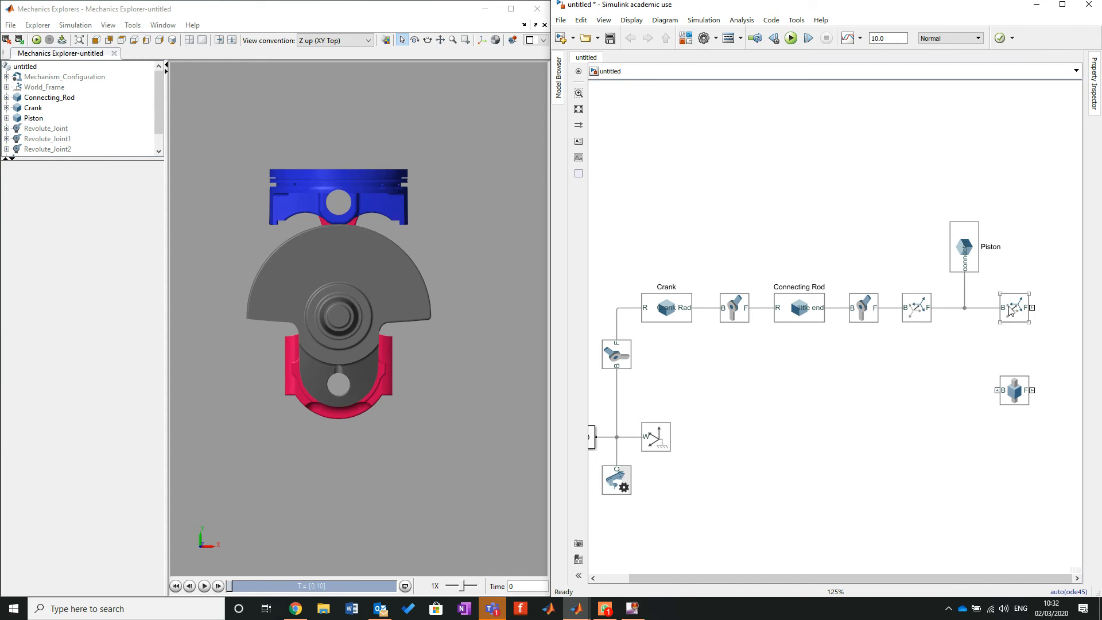
click(1014, 307)
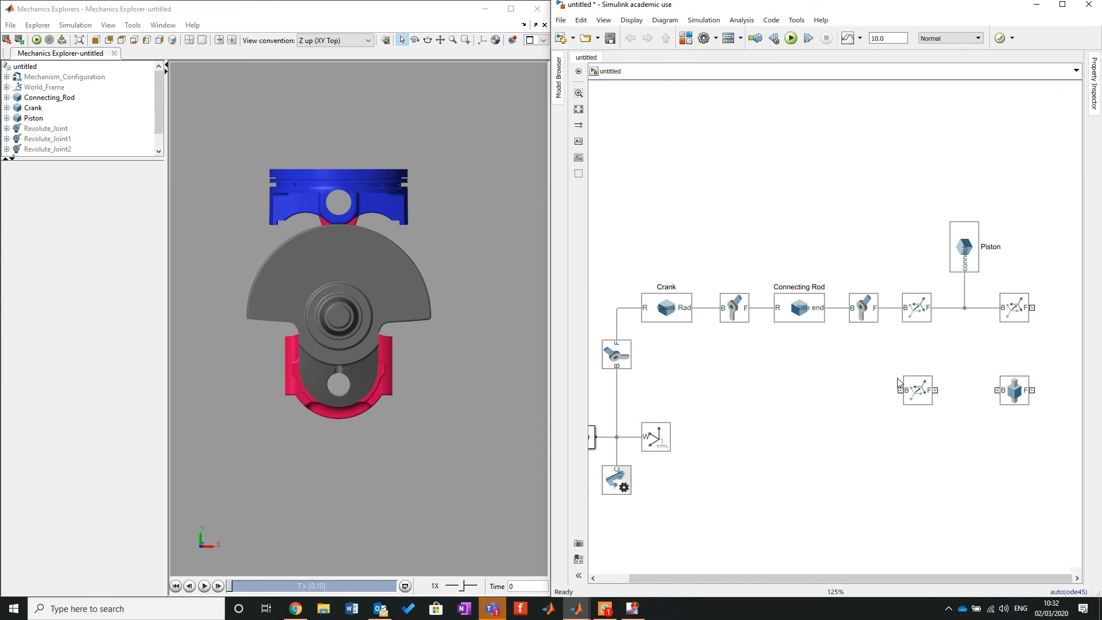
mouse_move(948, 401)
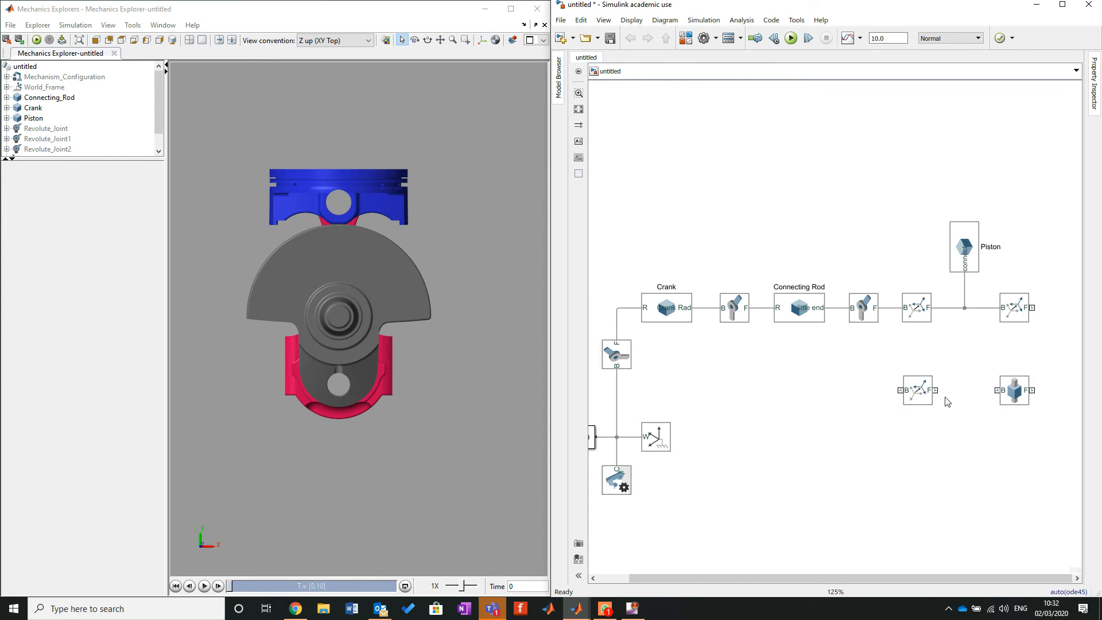
mouse_move(692, 407)
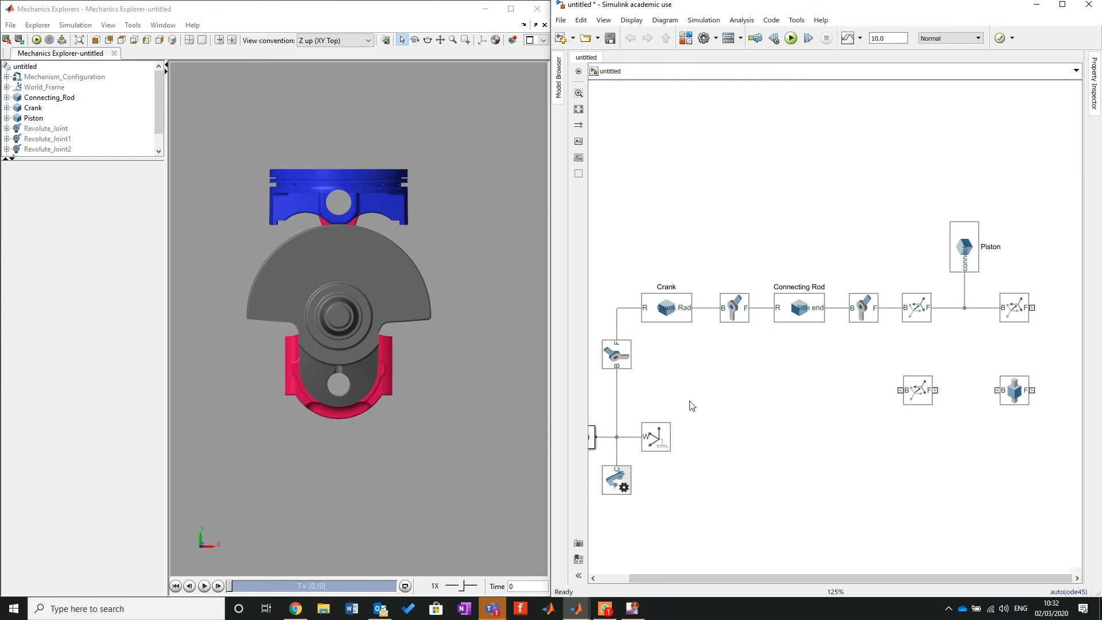
mouse_move(613, 397)
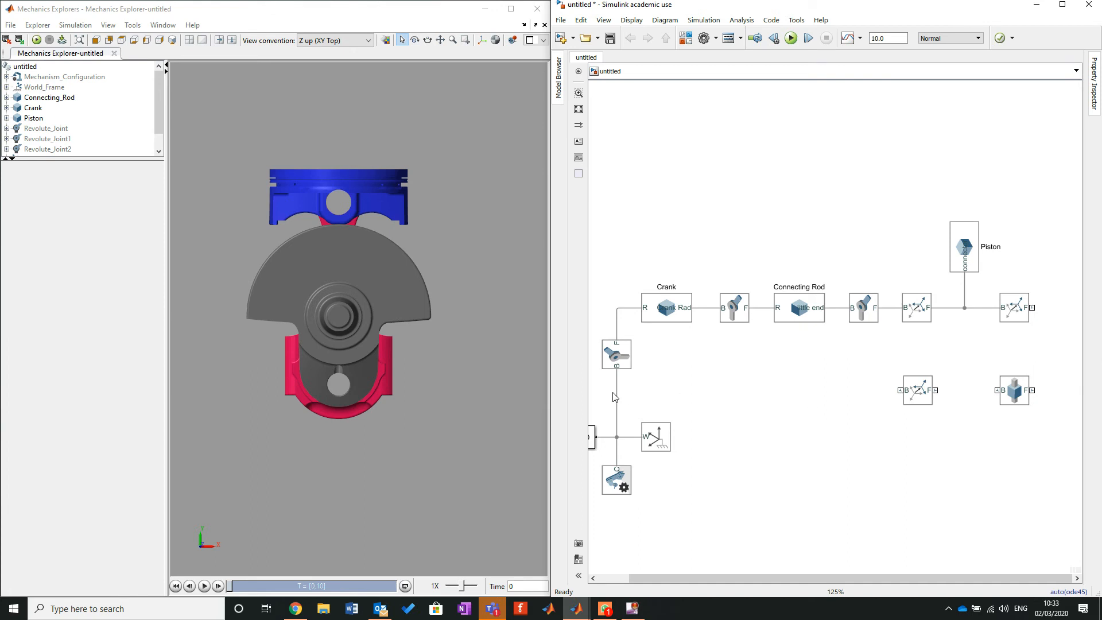
mouse_move(892, 417)
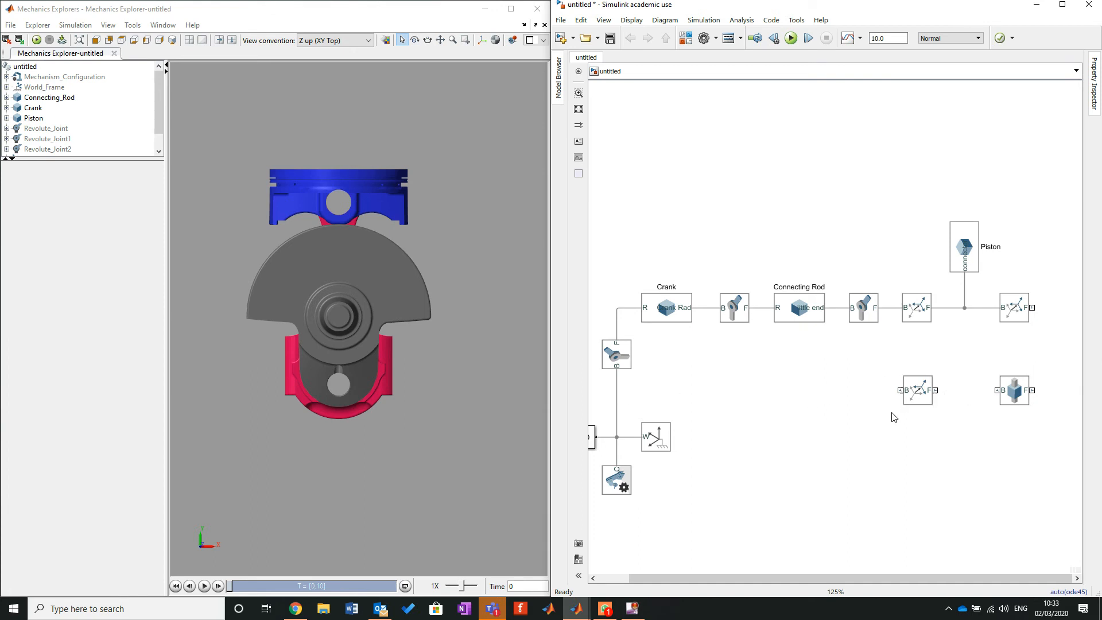
mouse_move(873, 409)
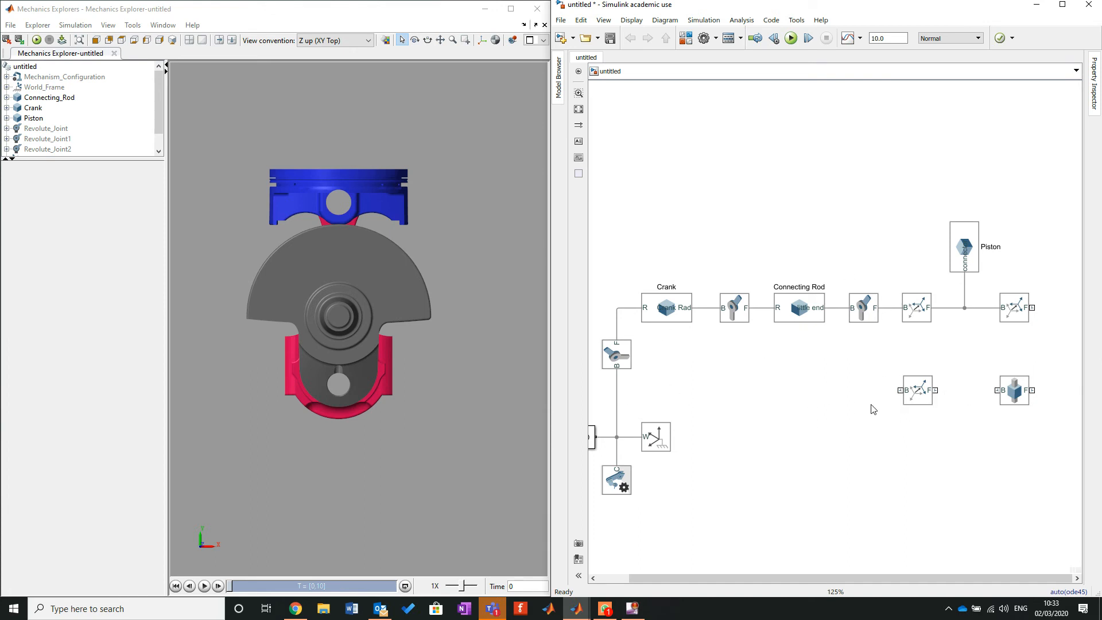
mouse_move(994, 302)
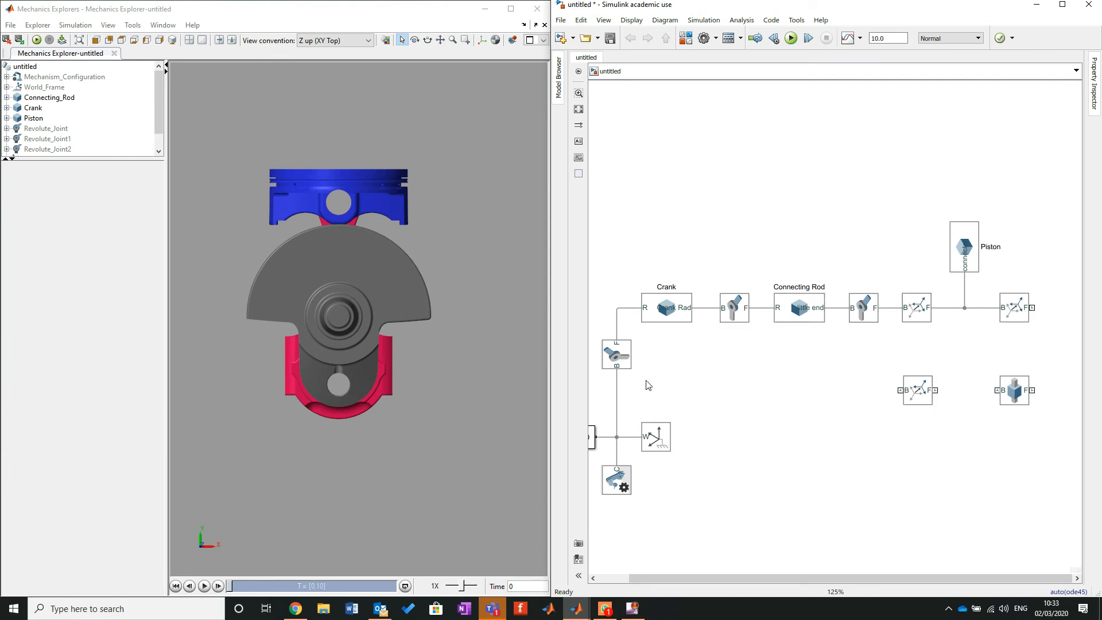
mouse_move(929, 345)
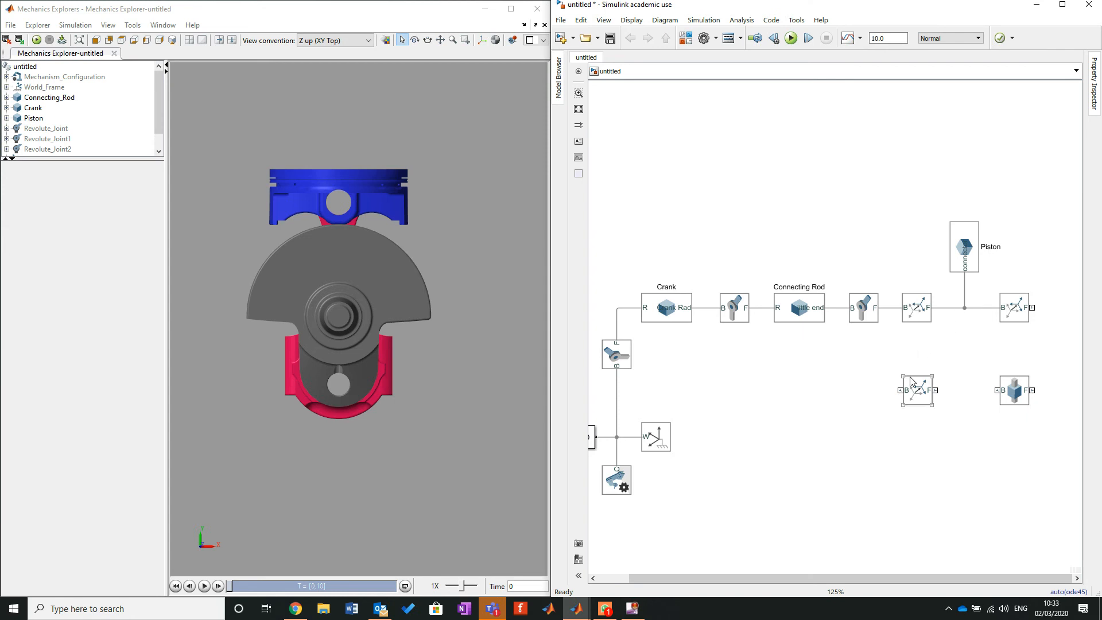
mouse_move(916, 376)
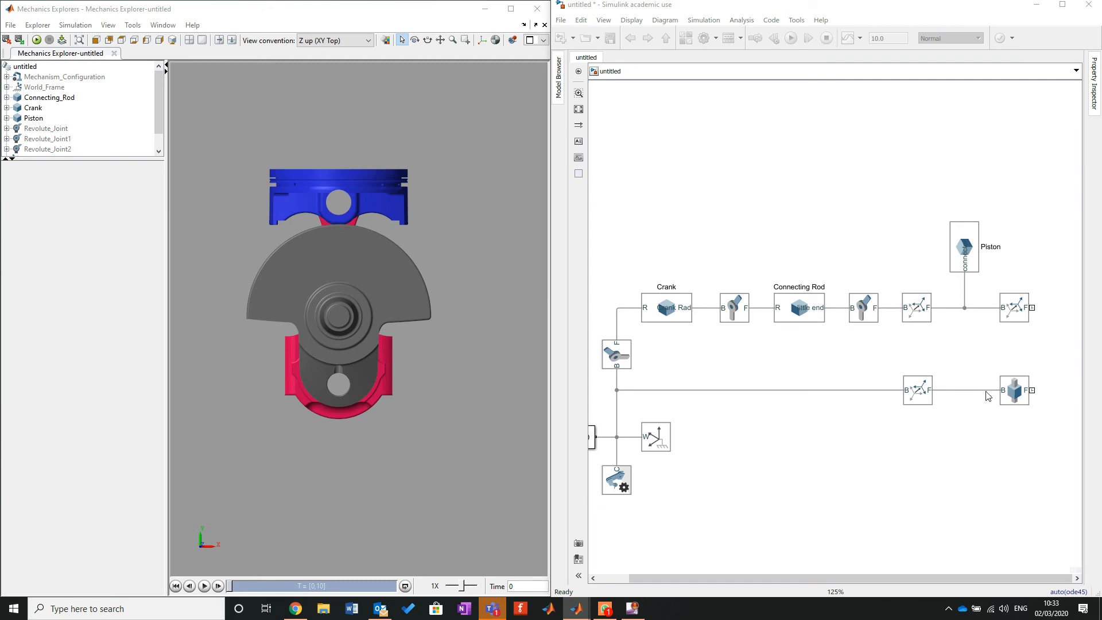
mouse_move(654, 360)
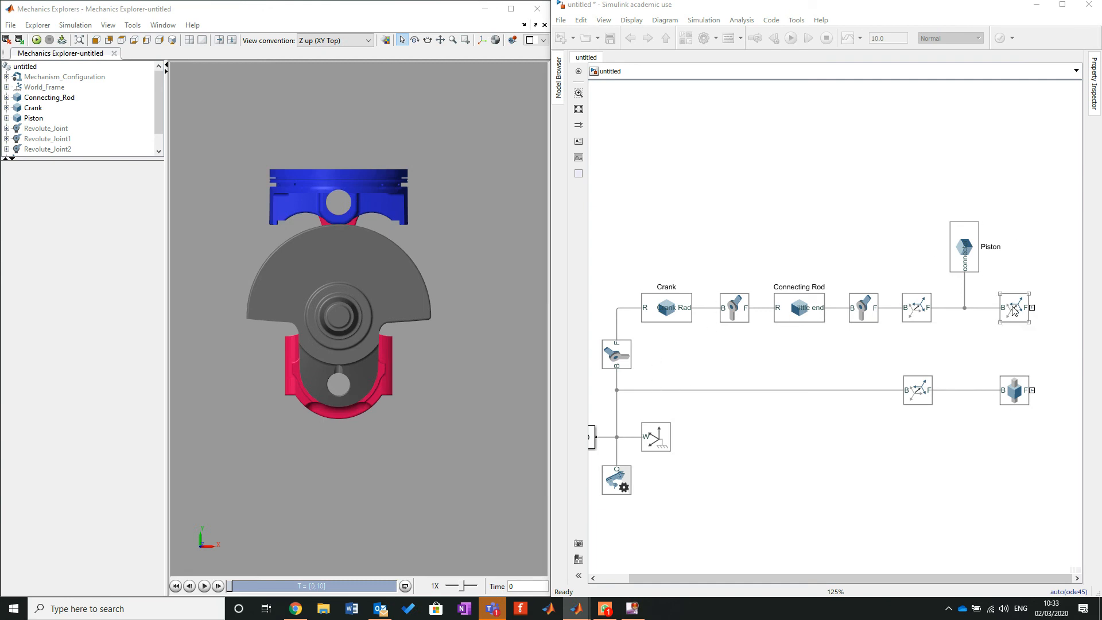
click(1014, 308)
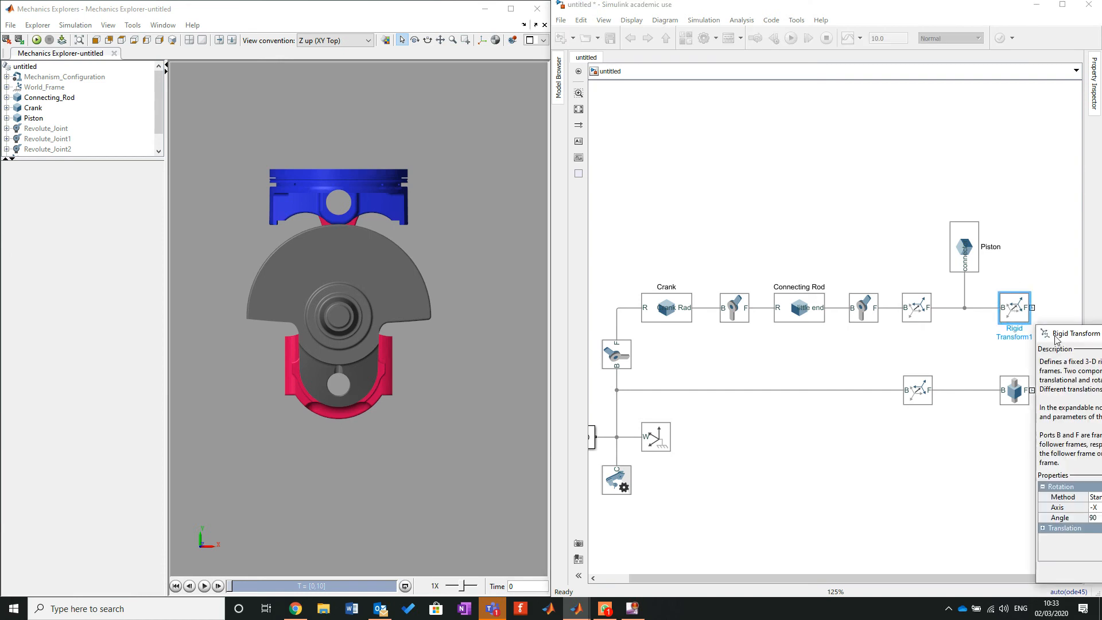
double_click(1013, 307)
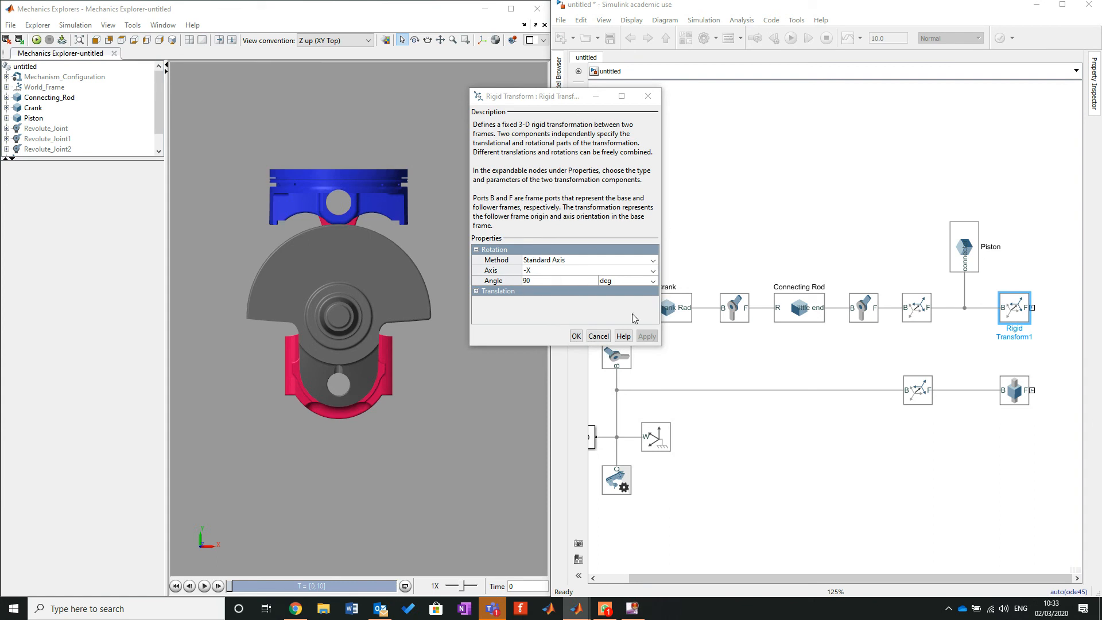
click(576, 336)
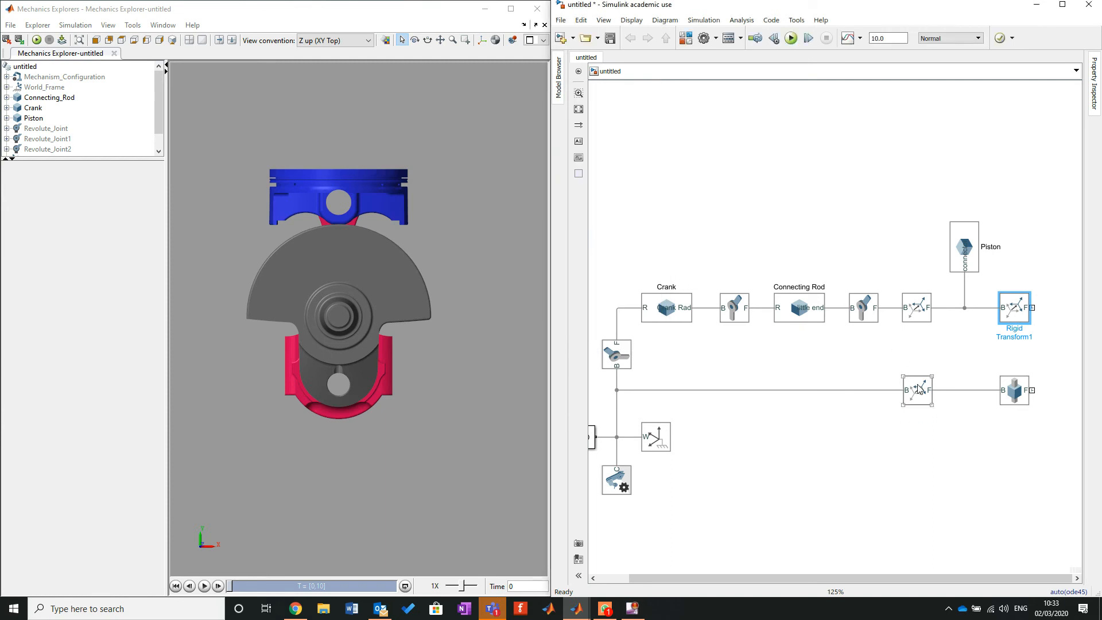
Set Rigid Transform2 to rotate 90 deg about −X with Cartesian translation method.
double_click(917, 391)
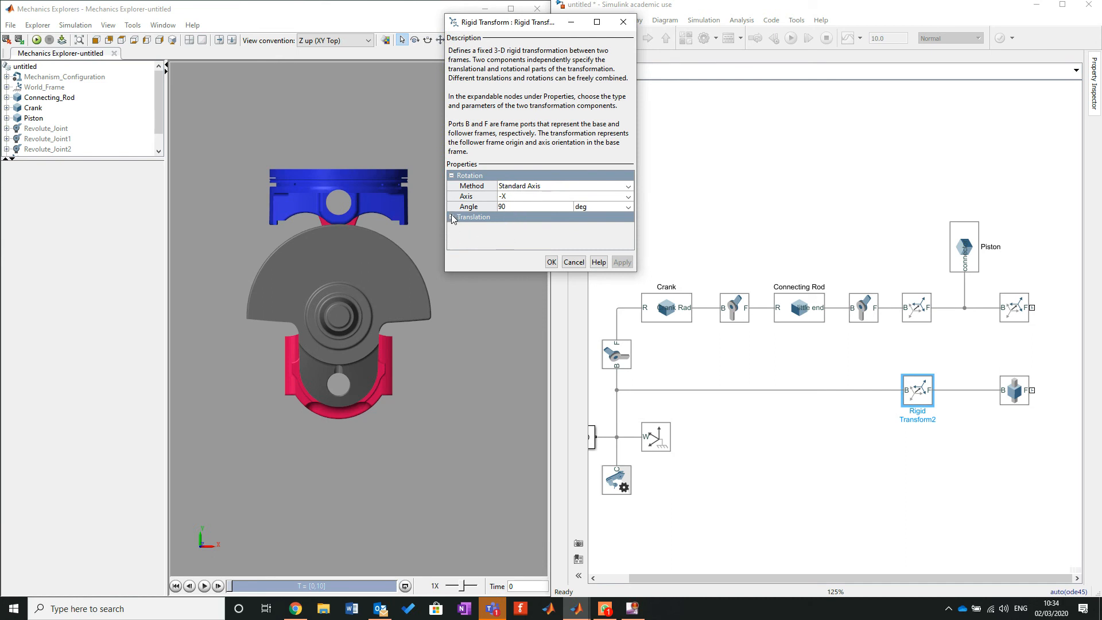
click(451, 217)
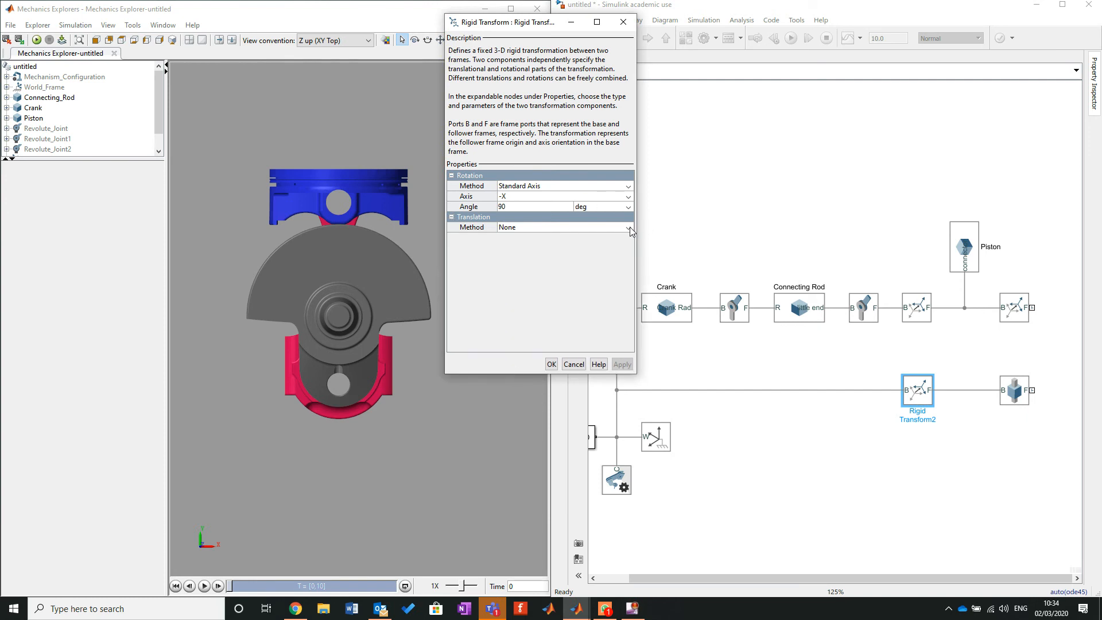
click(628, 227)
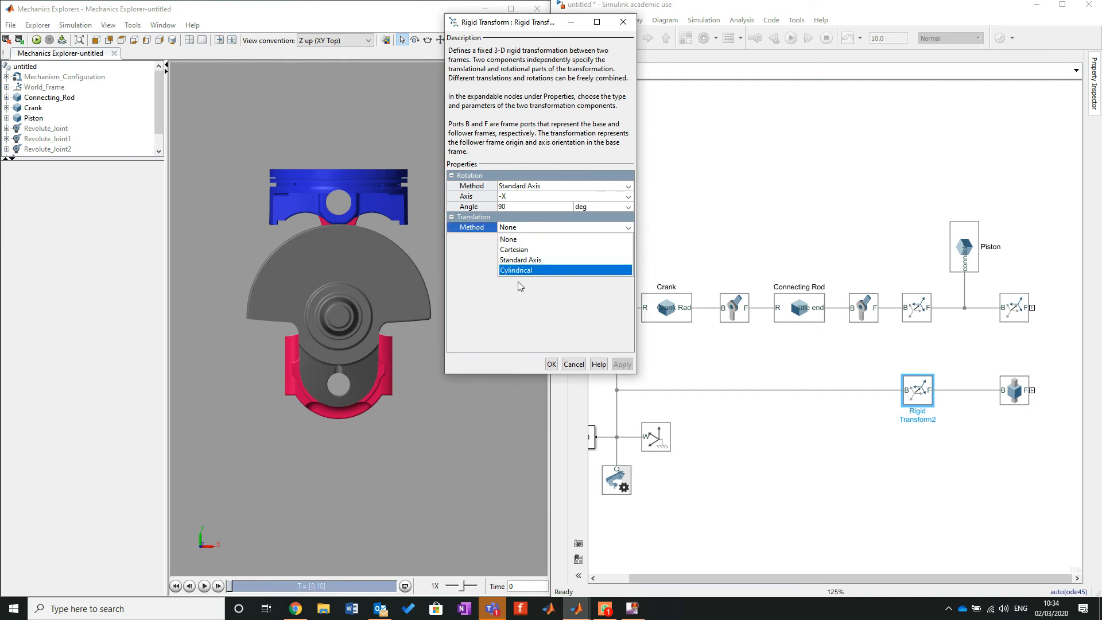
click(514, 250)
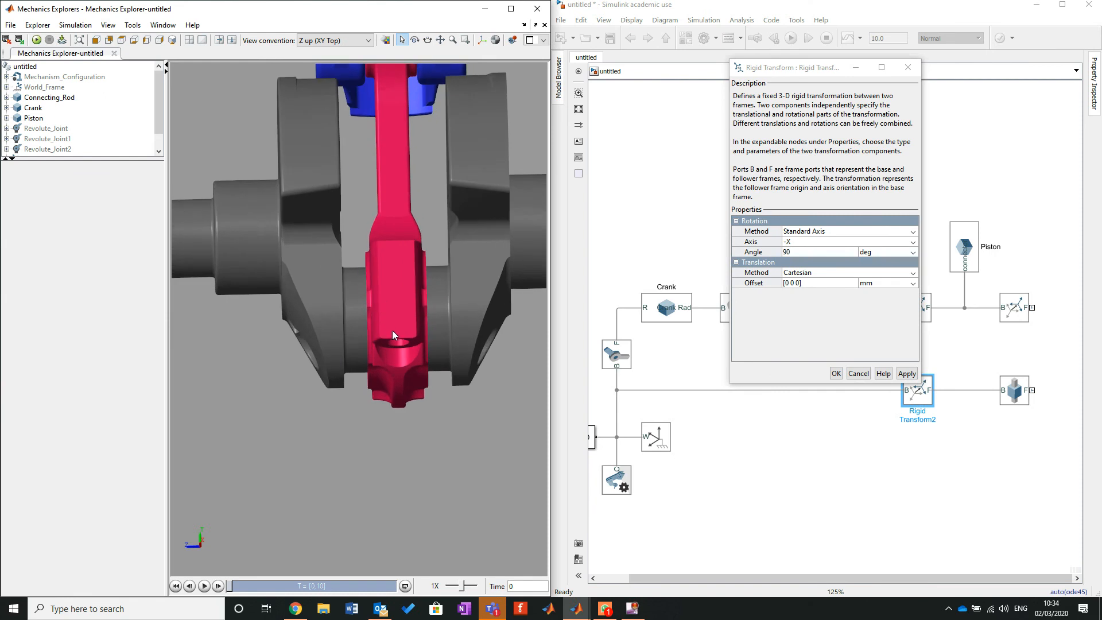
mouse_move(394, 303)
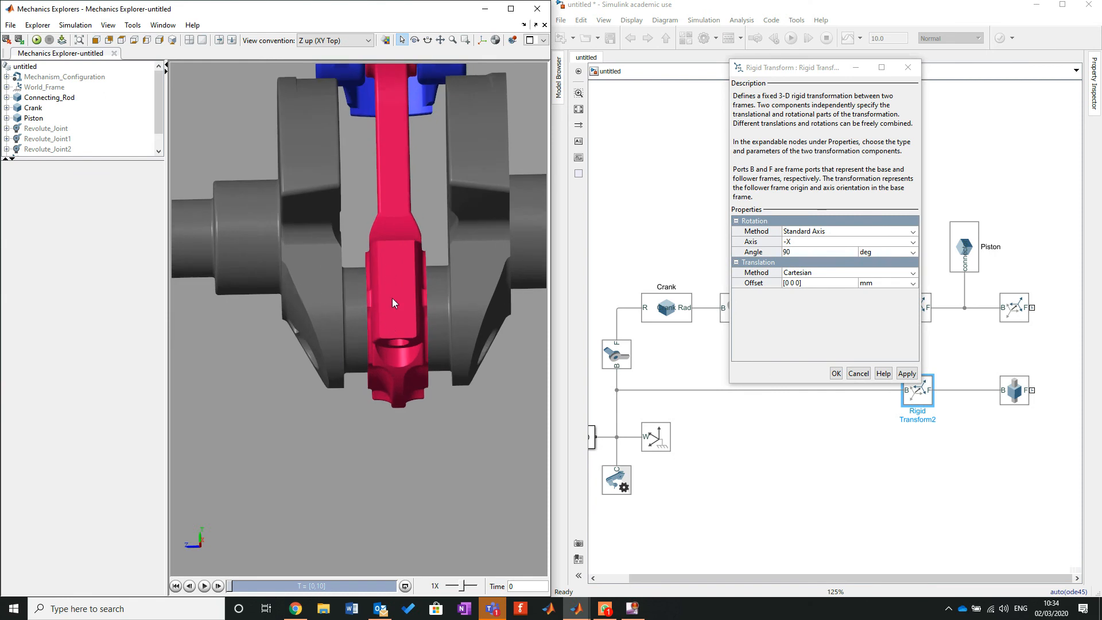
mouse_move(711, 323)
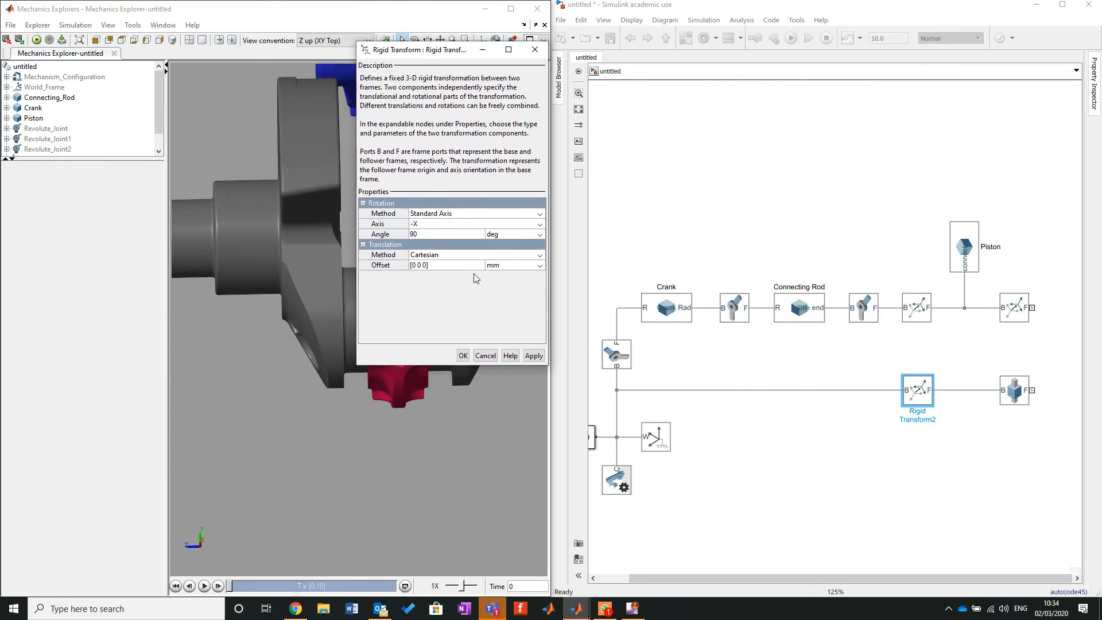
mouse_move(416, 241)
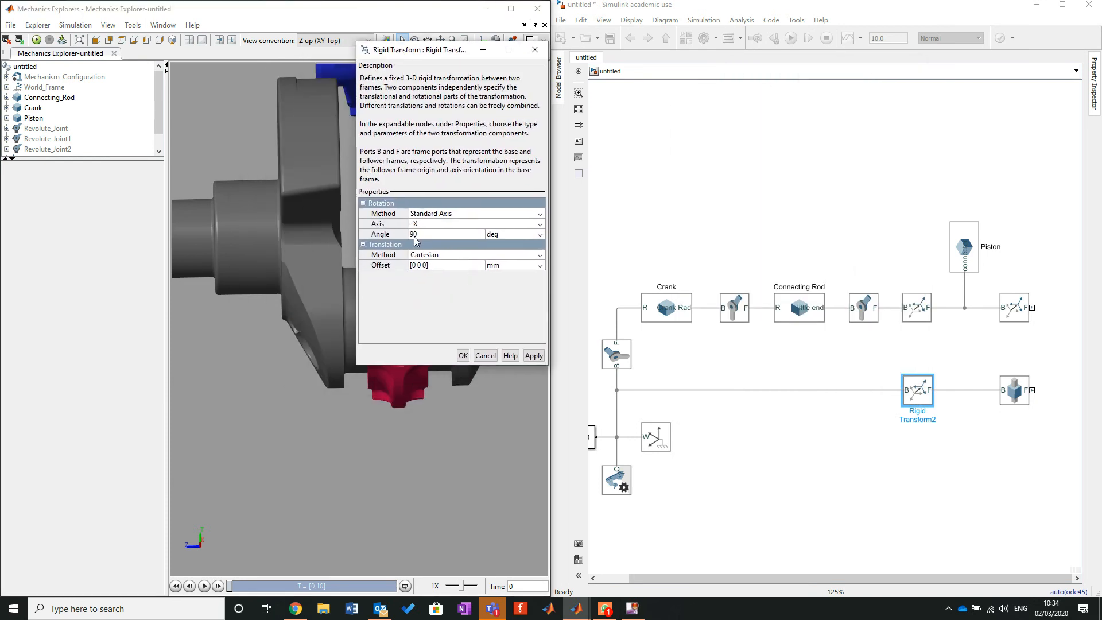
Enter the offset [0 11.3 10] mm, apply it and accept the transform settings.
click(445, 265)
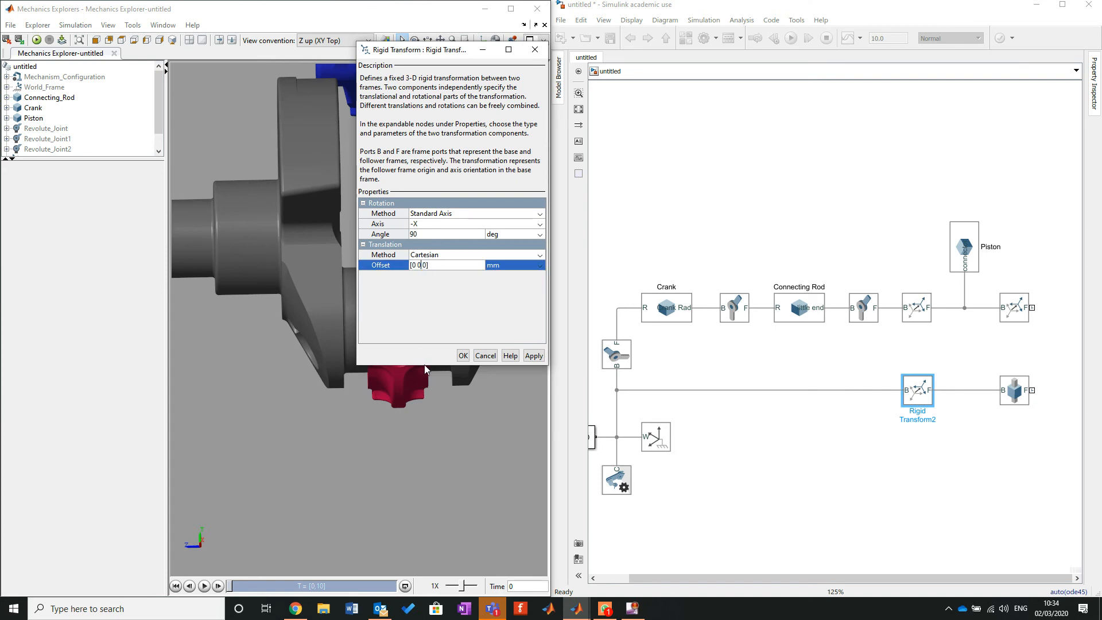
click(420, 265)
text(11.3)
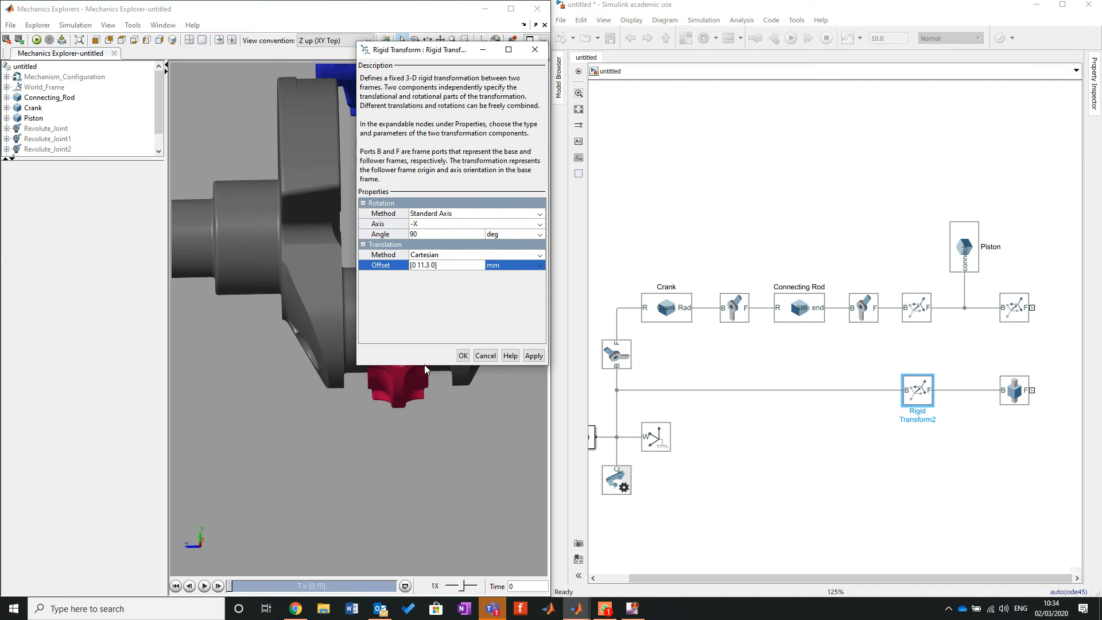
click(431, 265)
text(1)
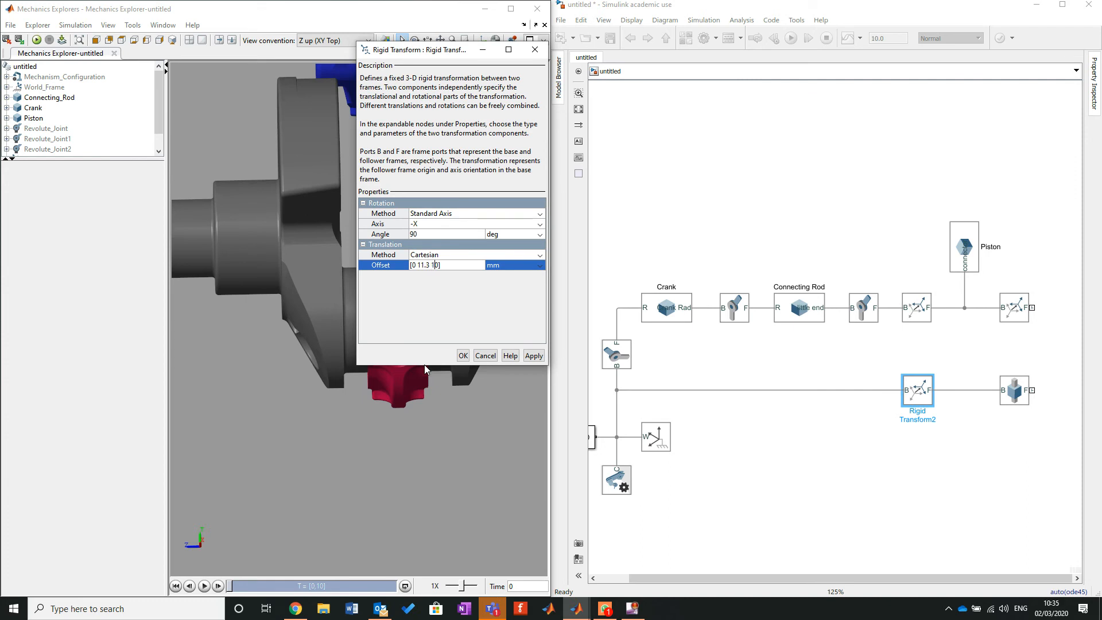
mouse_move(433, 254)
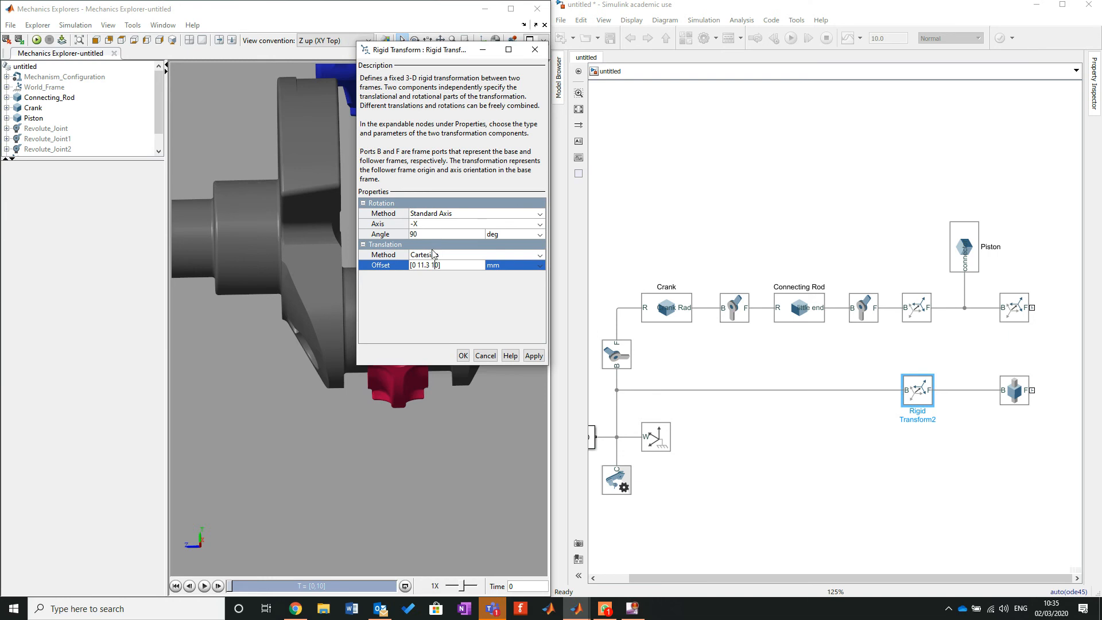
click(533, 356)
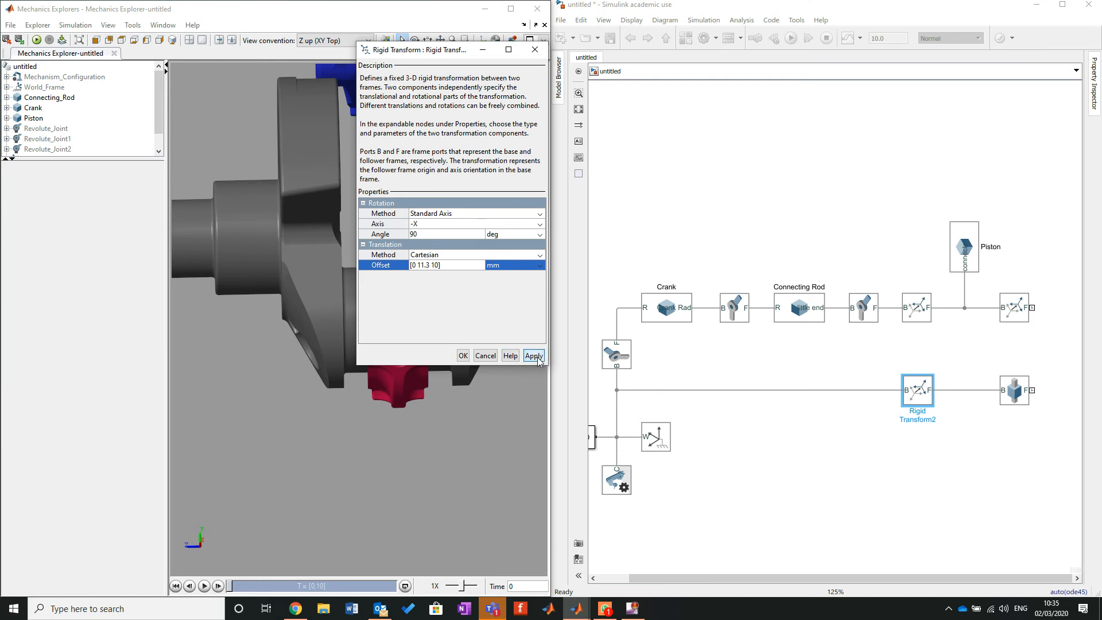
click(532, 356)
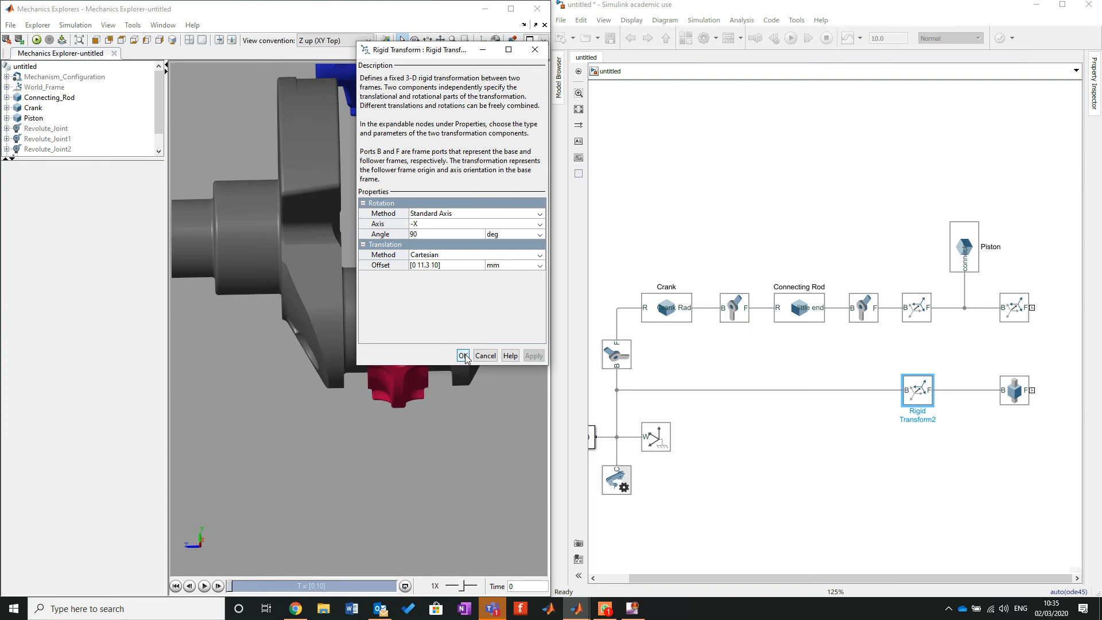
click(463, 355)
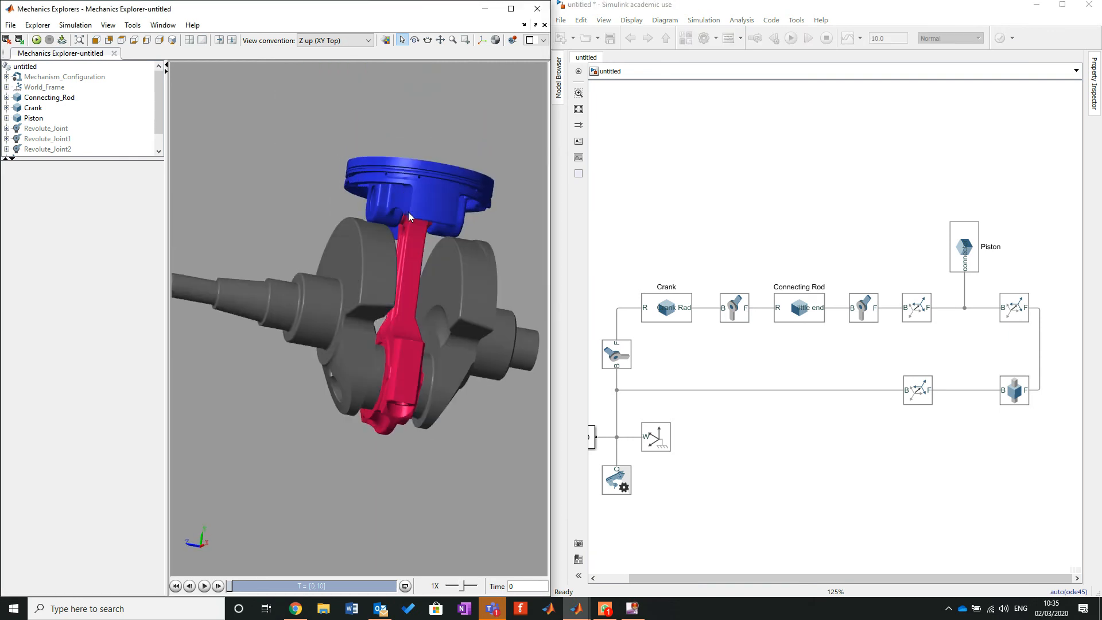
Orbit the Mechanics Explorer assembly, run the simulation, then select the crank's Revolute Joint.
drag(410, 217, 227, 225)
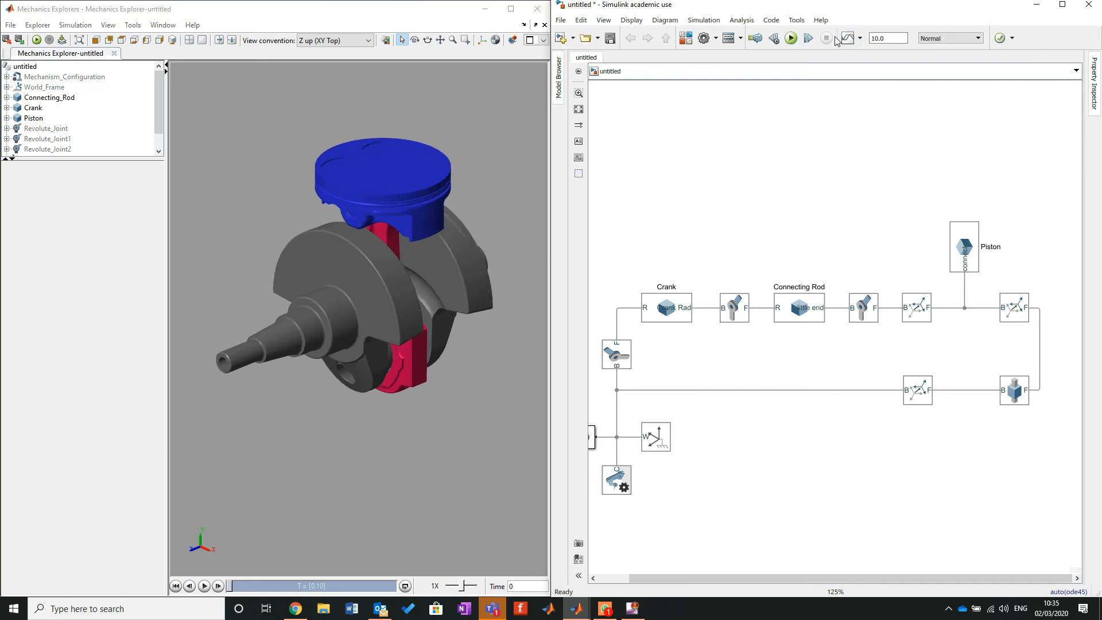
click(790, 38)
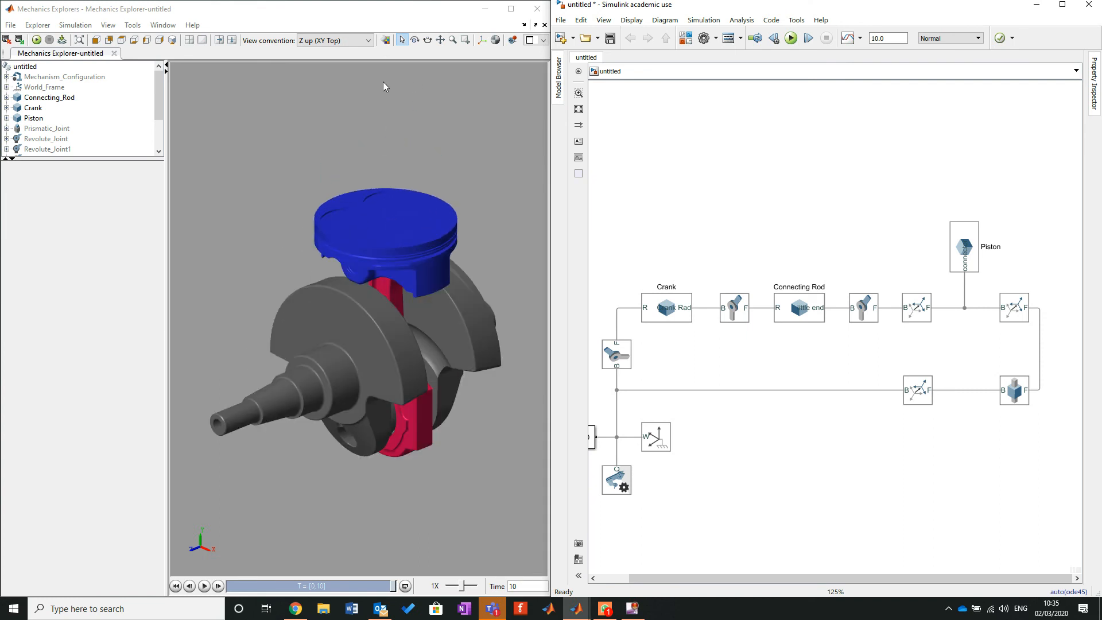
mouse_move(529, 108)
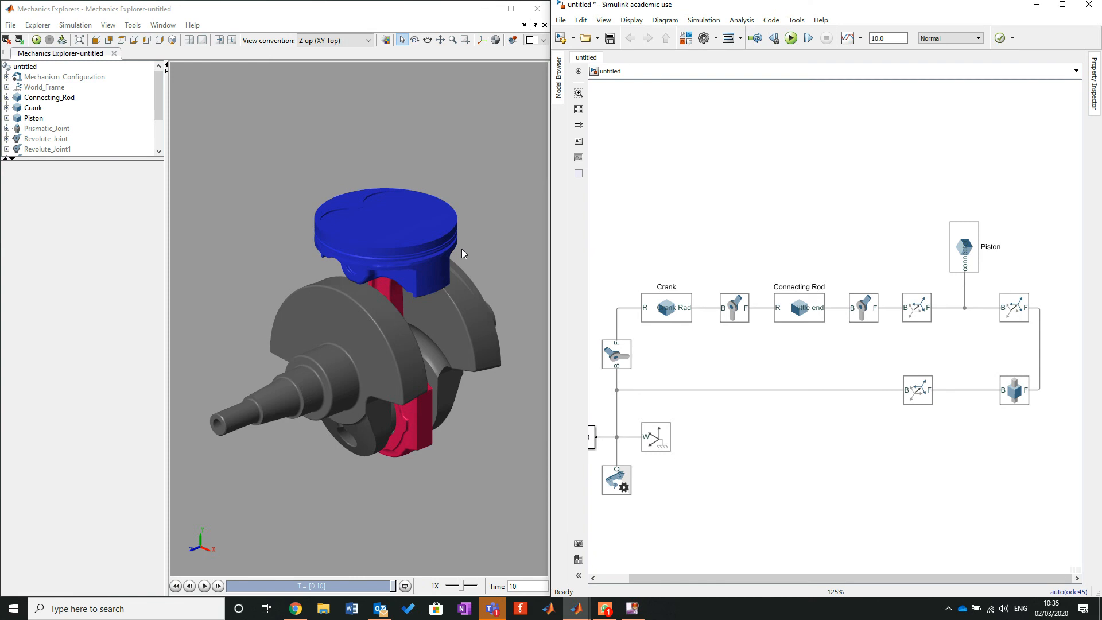
mouse_move(469, 303)
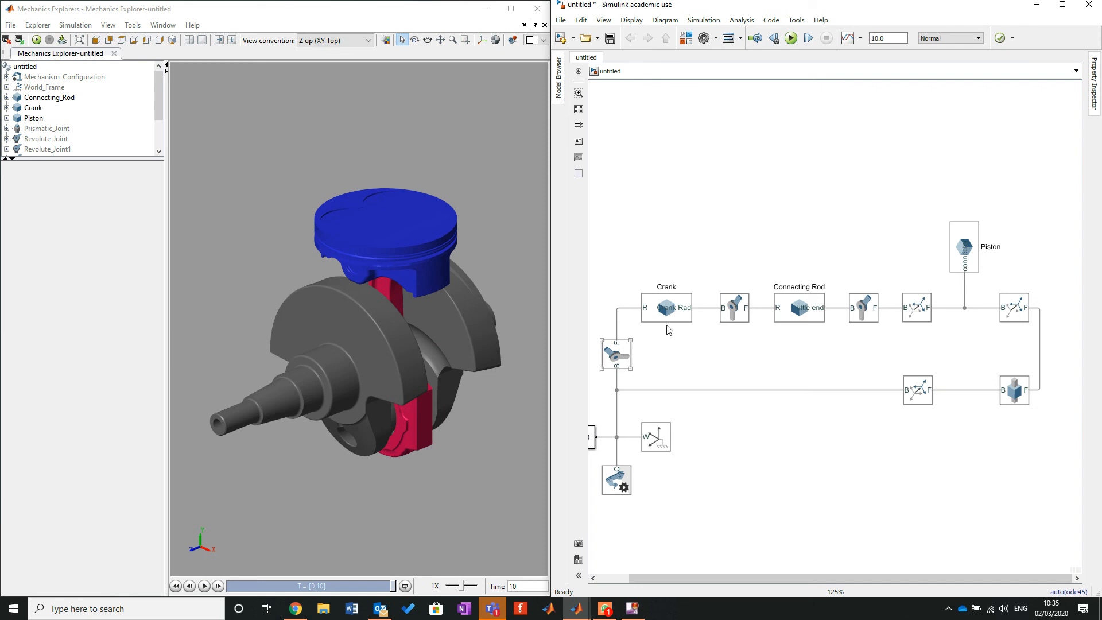
click(615, 354)
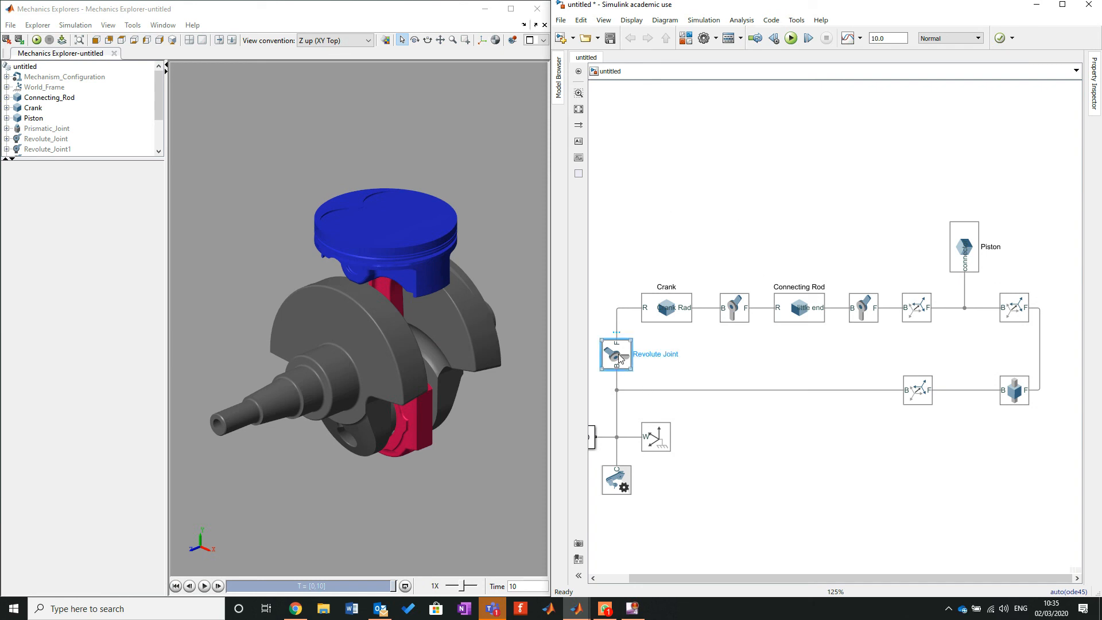
Enable a velocity state target of 2 rev/s on the crank Revolute Joint and confirm.
double_click(616, 354)
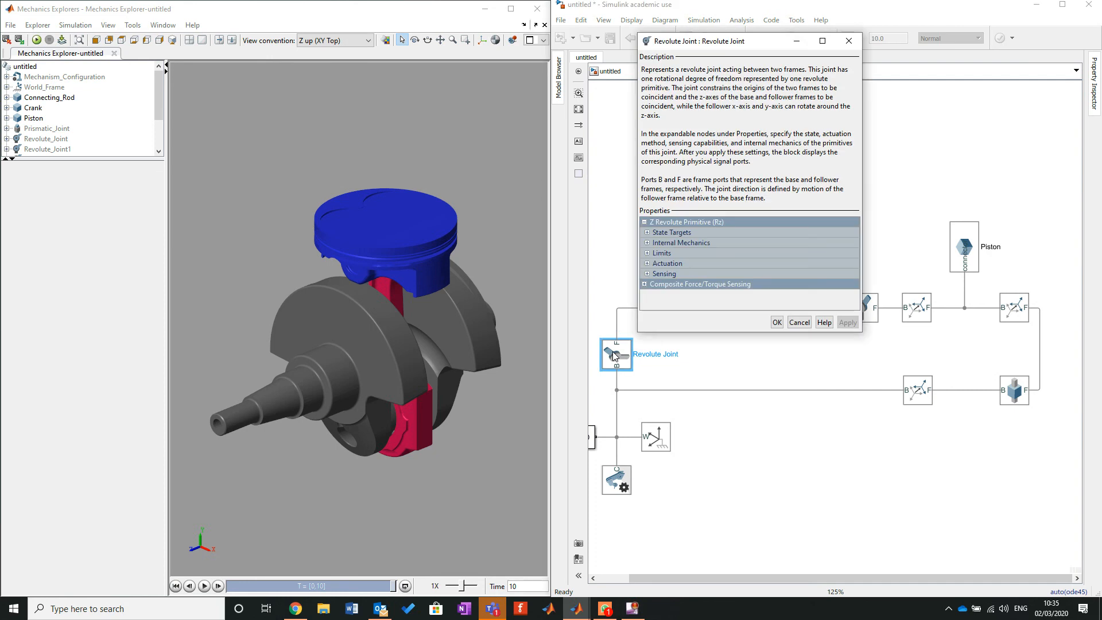
click(648, 233)
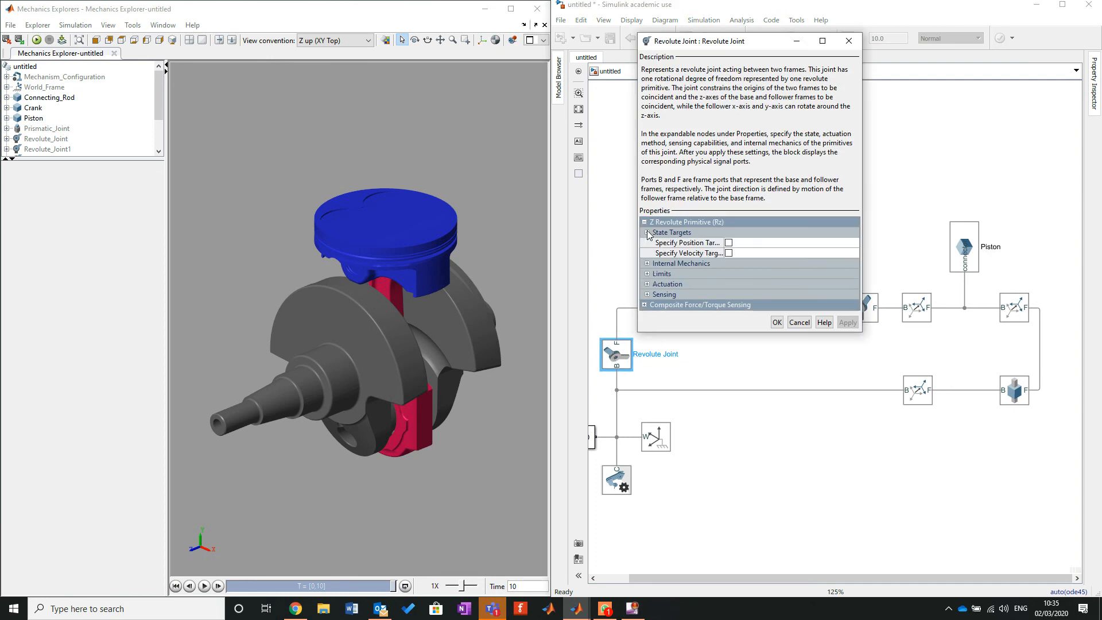
click(649, 232)
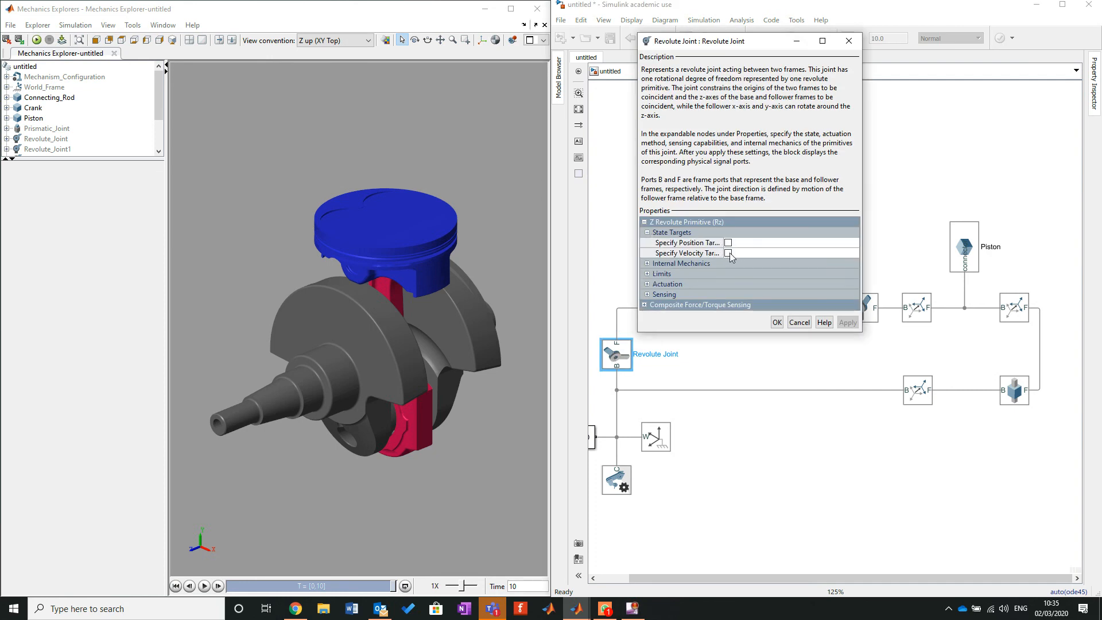
click(729, 253)
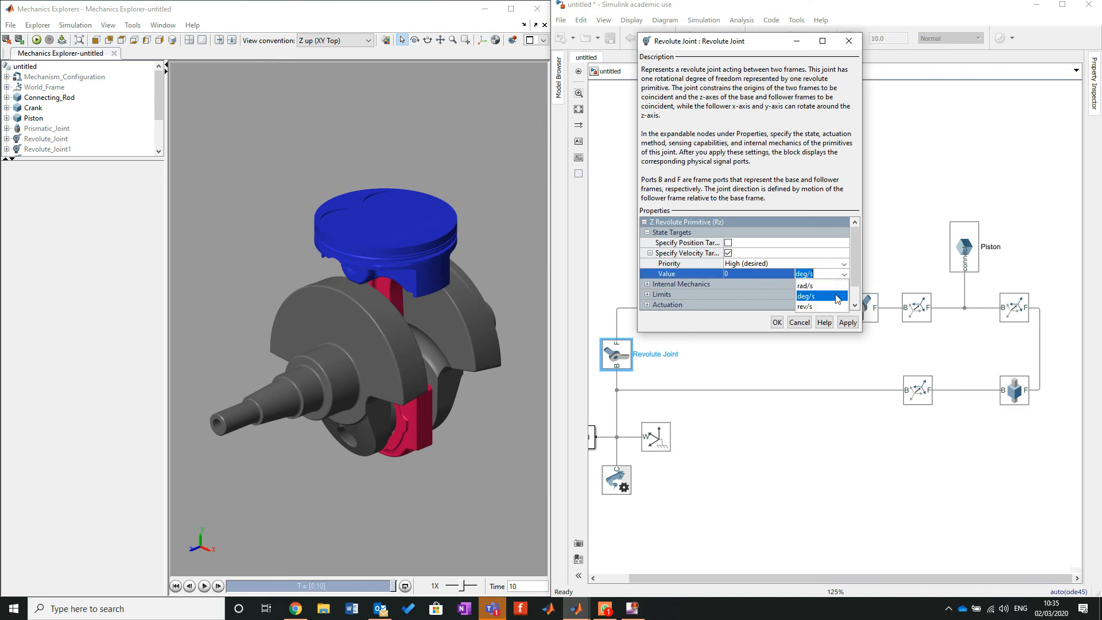
click(806, 307)
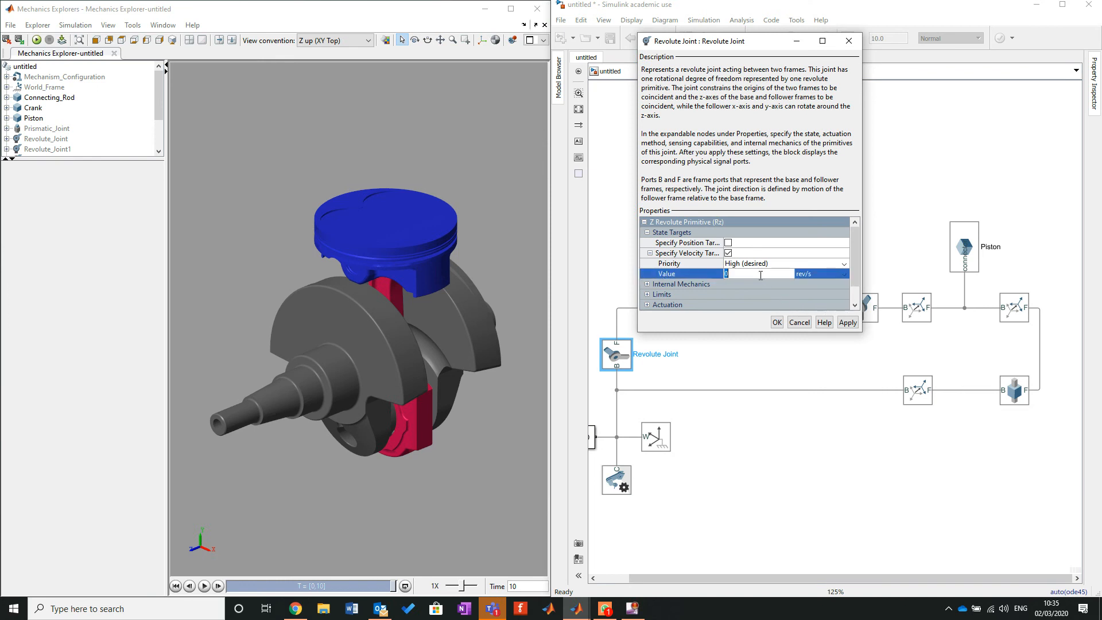
text(2)
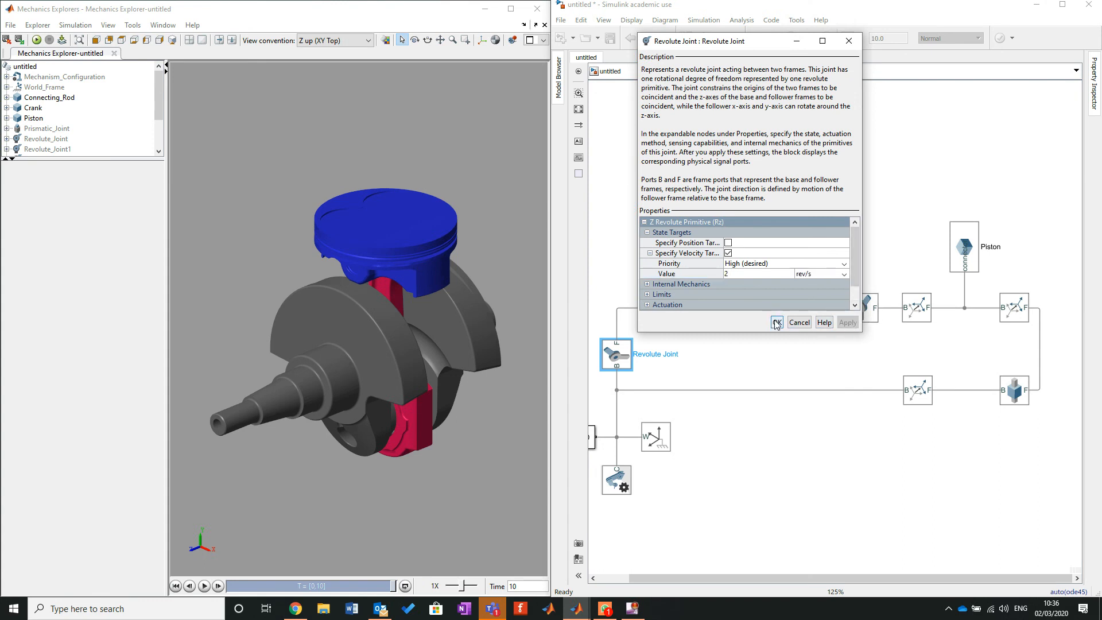
click(776, 322)
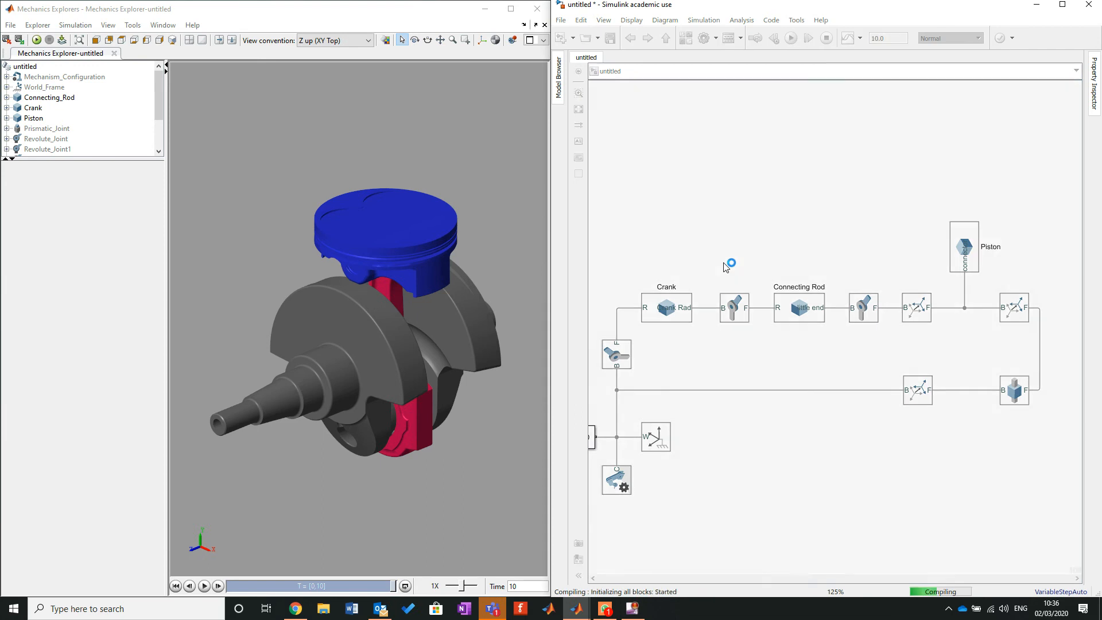
Run the driven simulation, fit the diagram, and switch to the Simulink Library Browser.
click(790, 38)
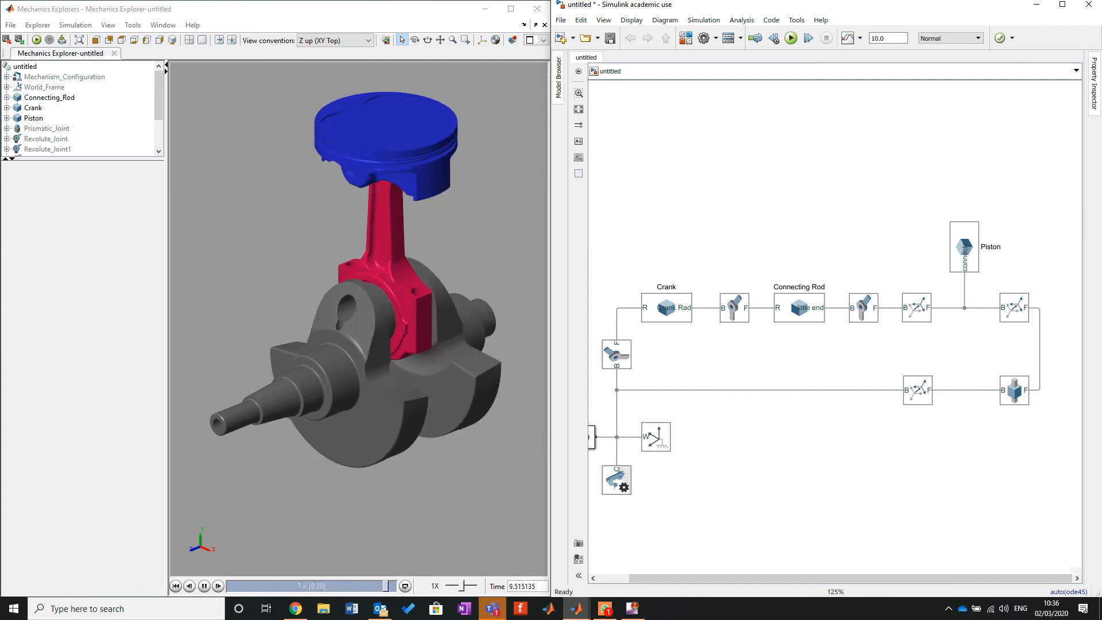
click(203, 585)
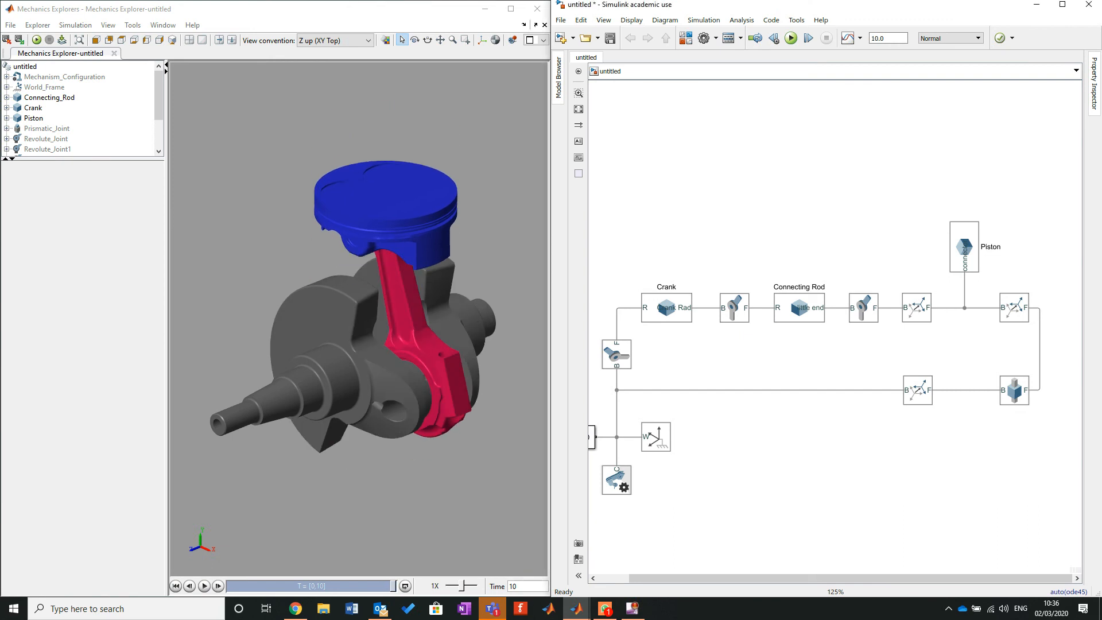
mouse_move(734, 200)
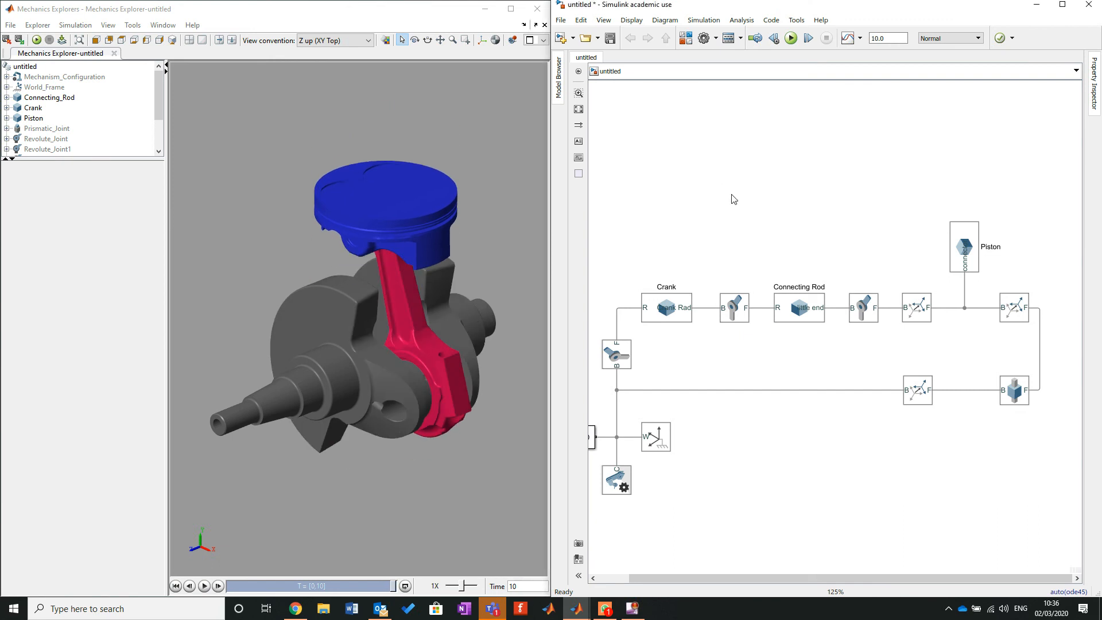
mouse_move(907, 236)
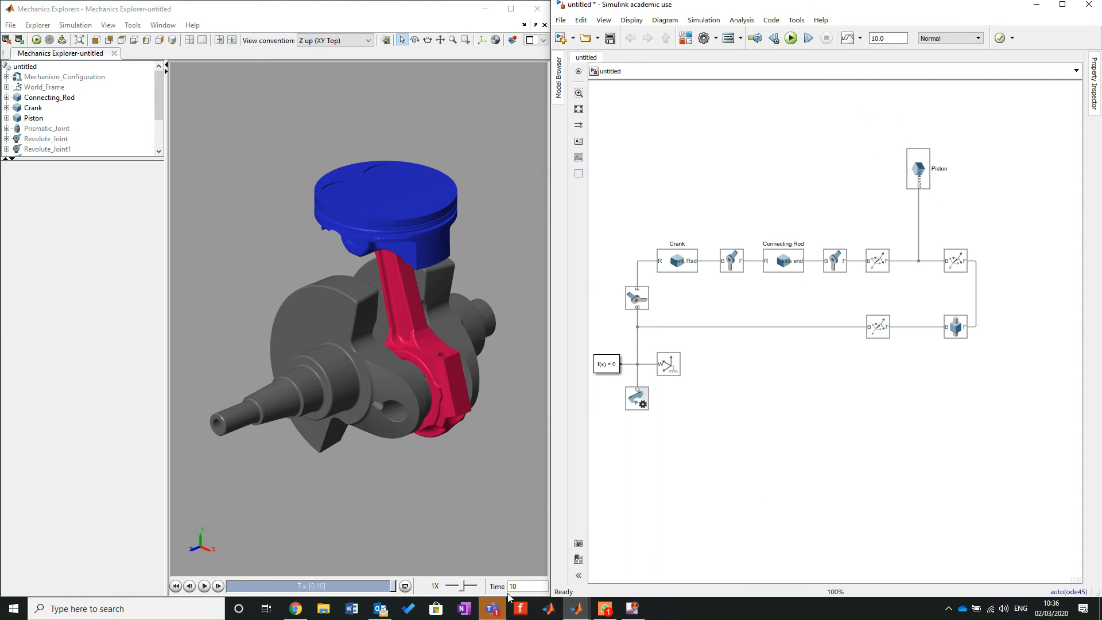
mouse_move(579, 608)
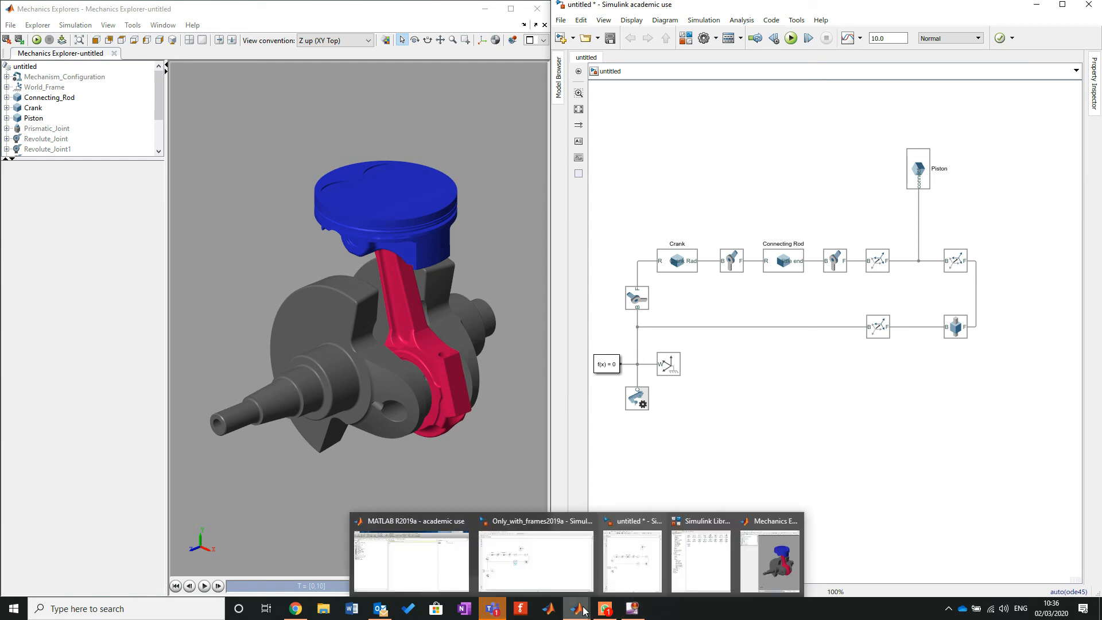
click(698, 561)
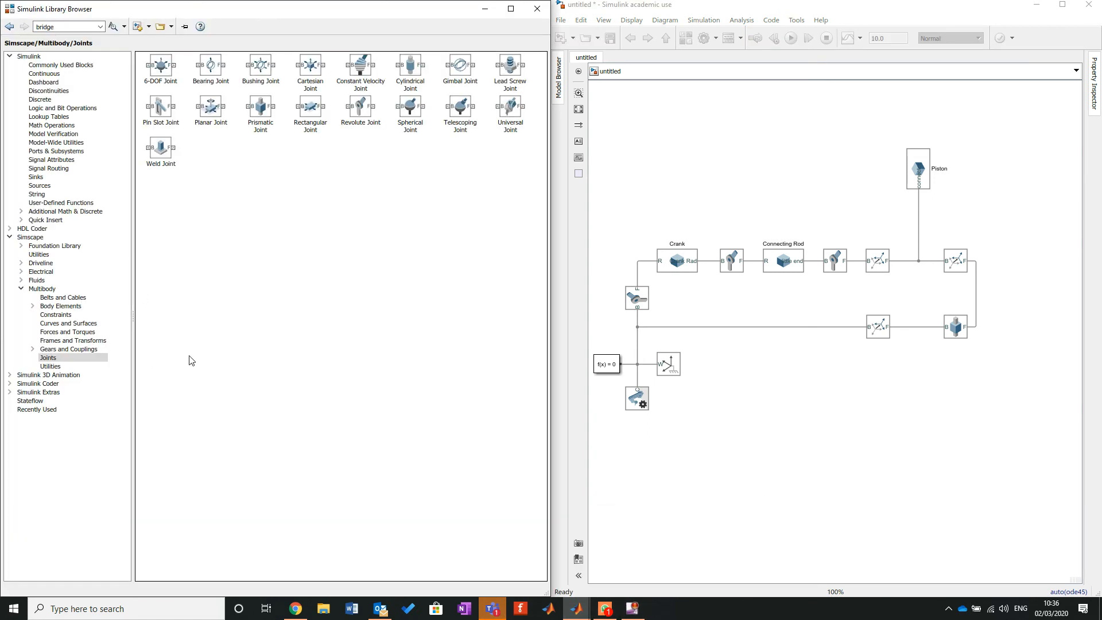
Add a Transform Sensor and World Frame1 from Frames and Transforms, wire them to the piston line.
click(73, 341)
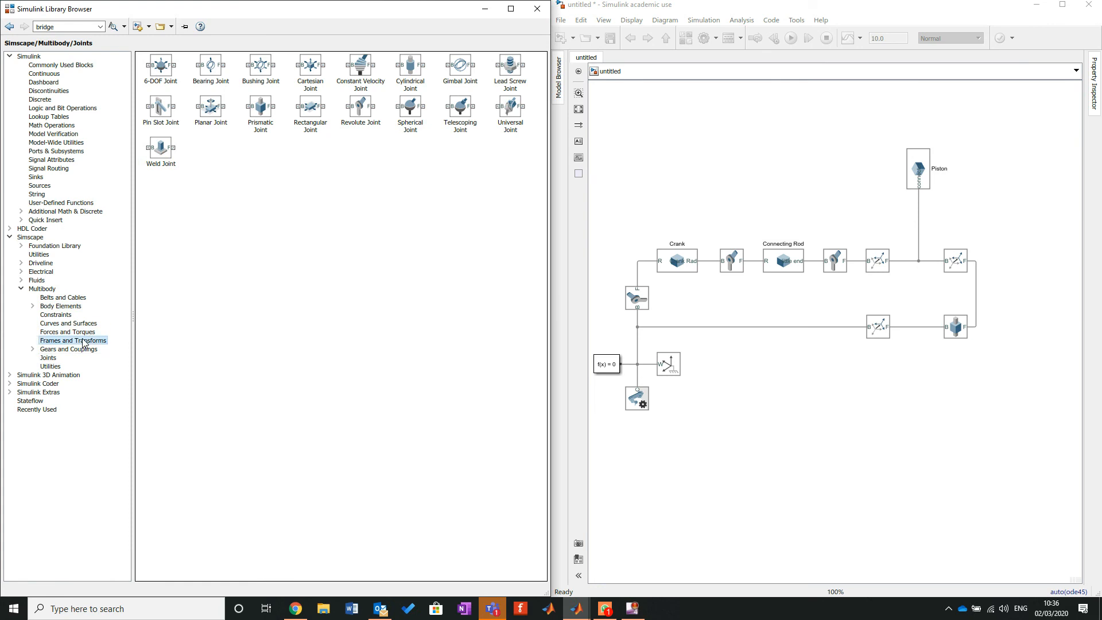
click(72, 340)
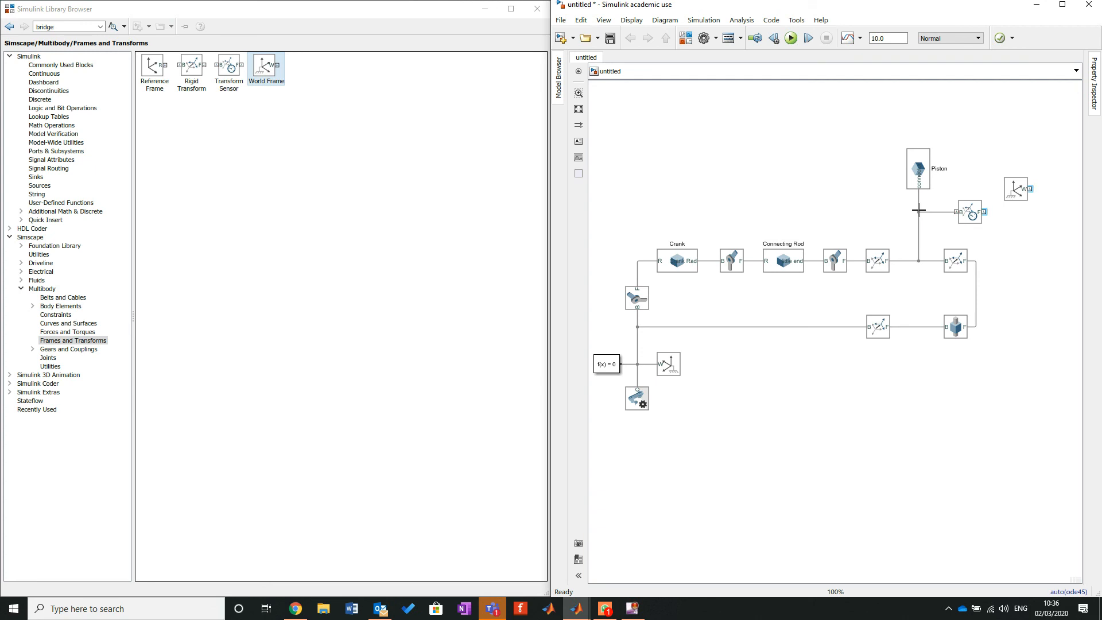
click(1016, 190)
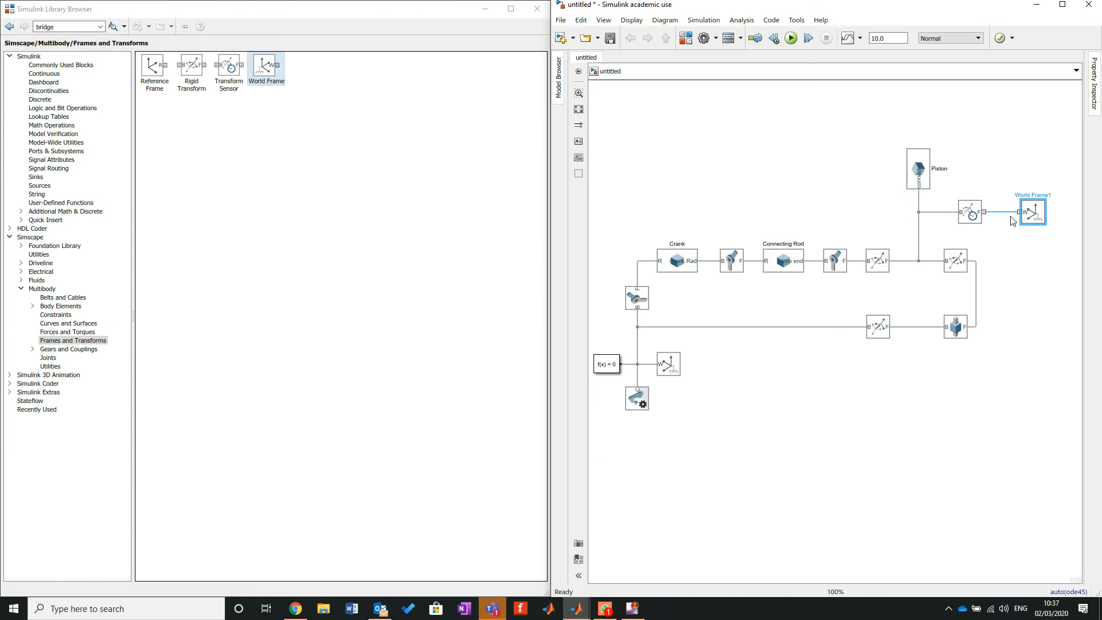
click(989, 212)
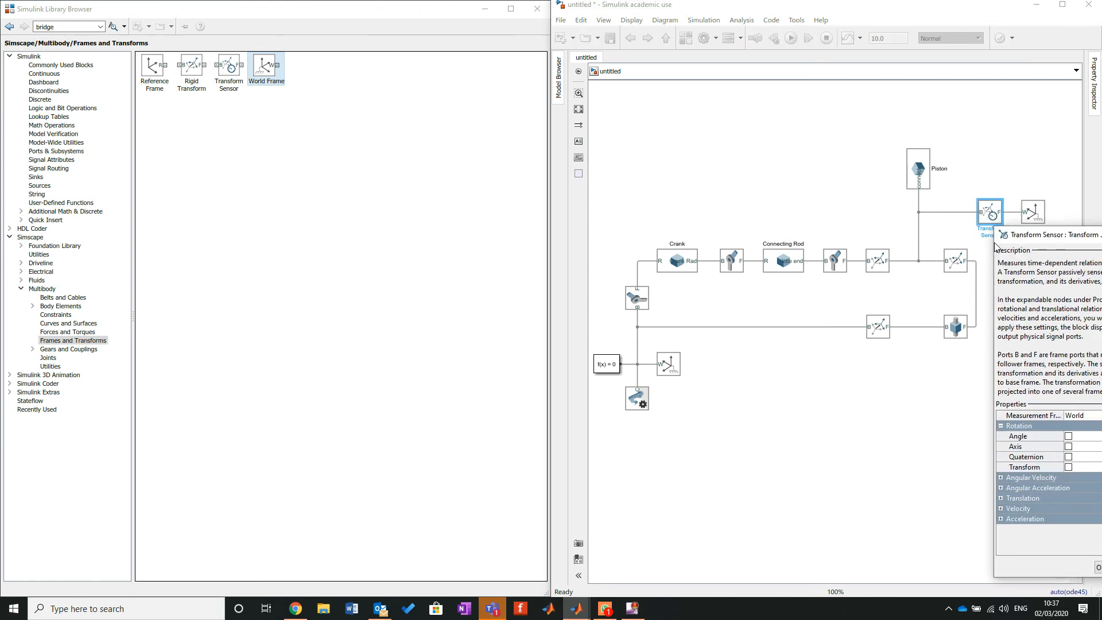
double_click(989, 212)
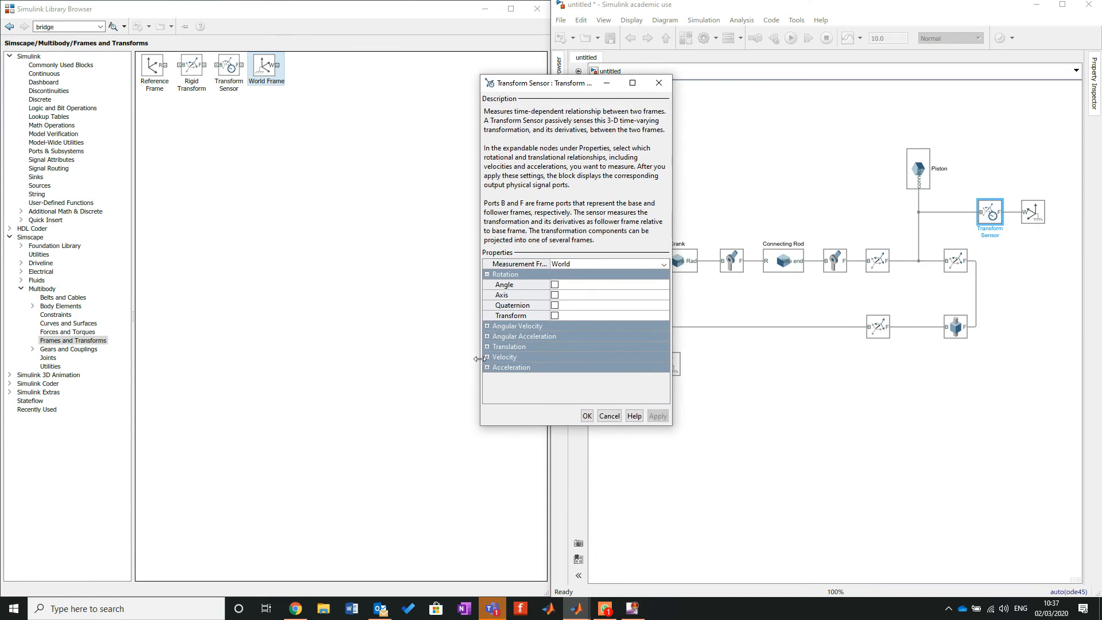
Tick Y under Translation so the sensor outputs the piston's Y position, and confirm.
click(486, 345)
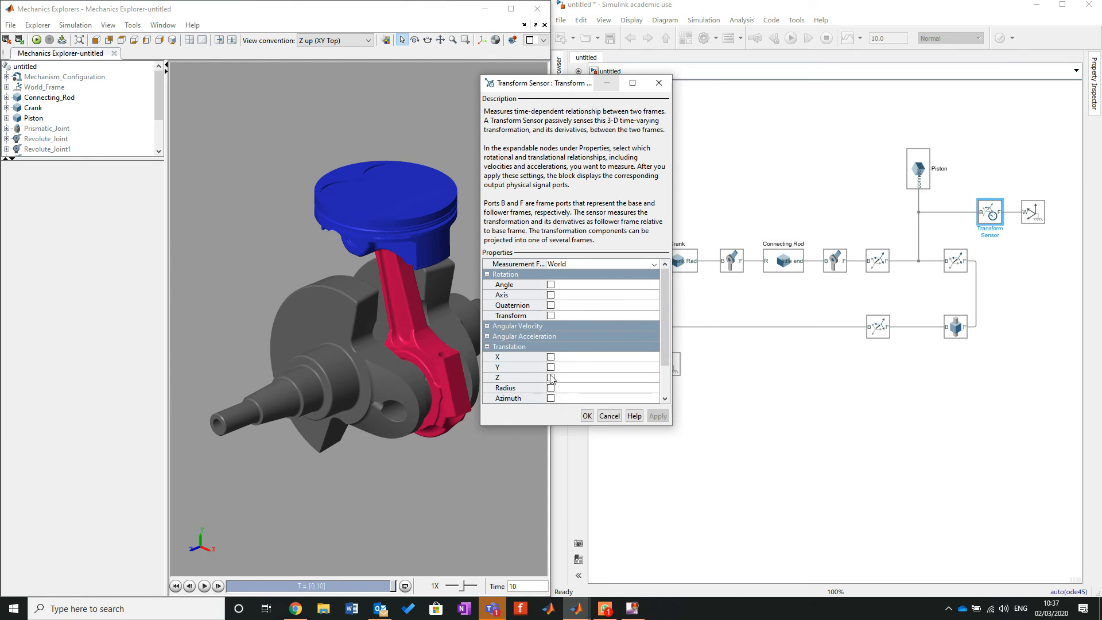
click(551, 367)
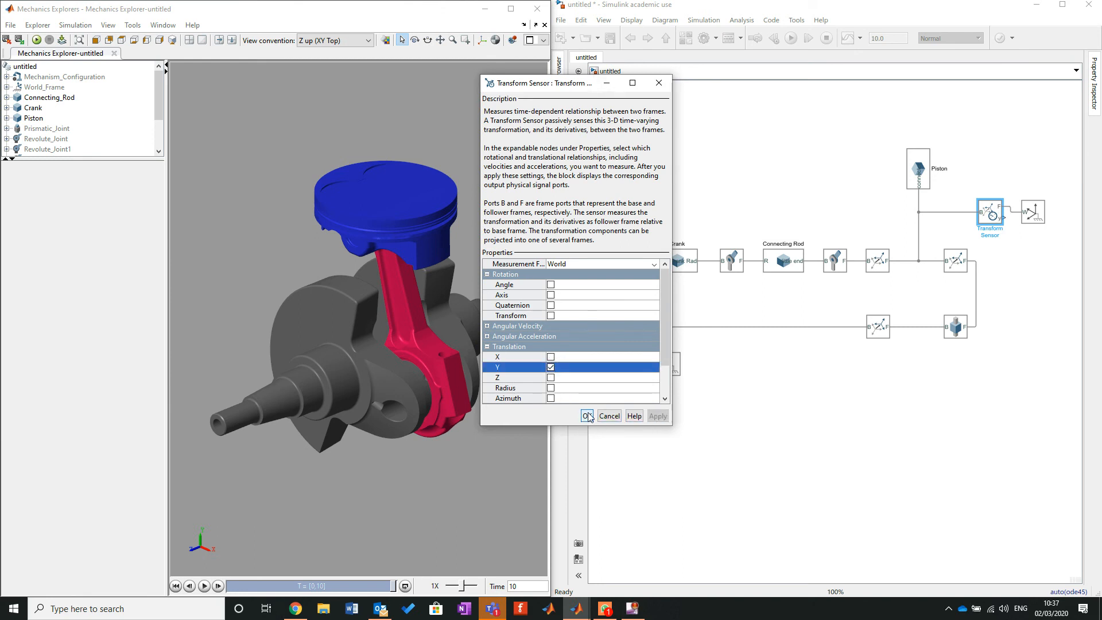
click(586, 415)
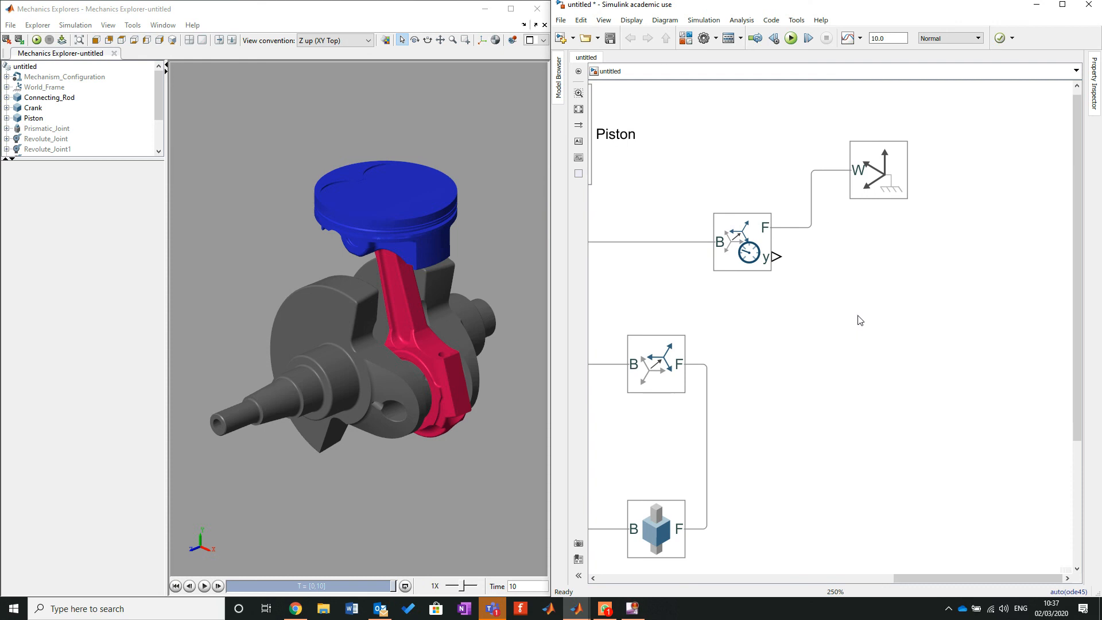
Insert a PS-Simulink Converter and a Scope, feeding the sensor's y output into the Scope.
text(ps)
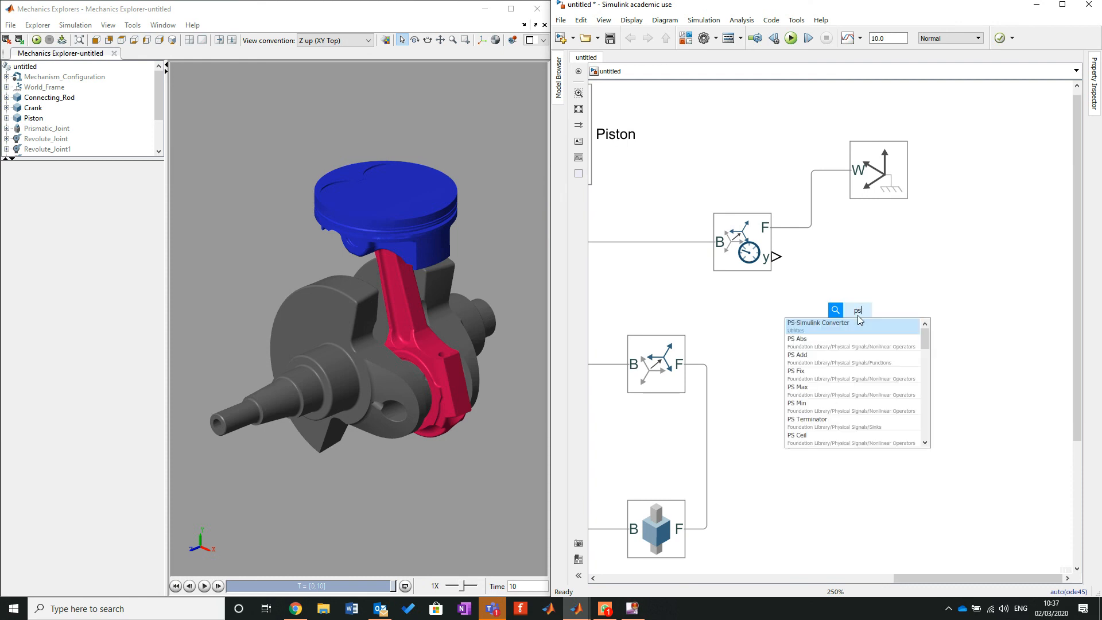
click(818, 323)
text(sc)
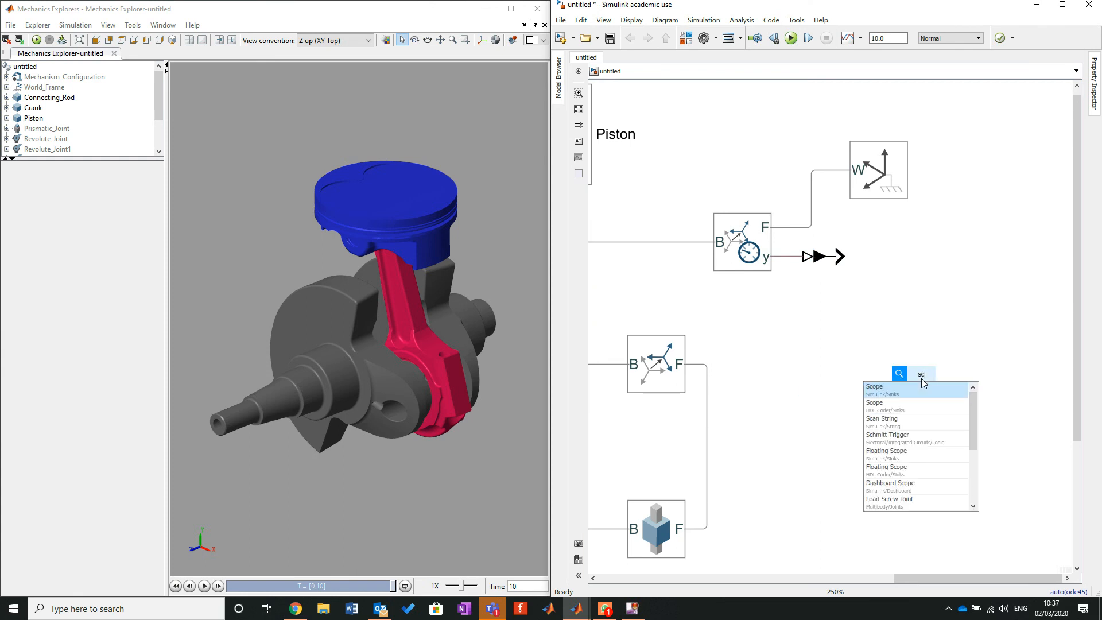
click(875, 387)
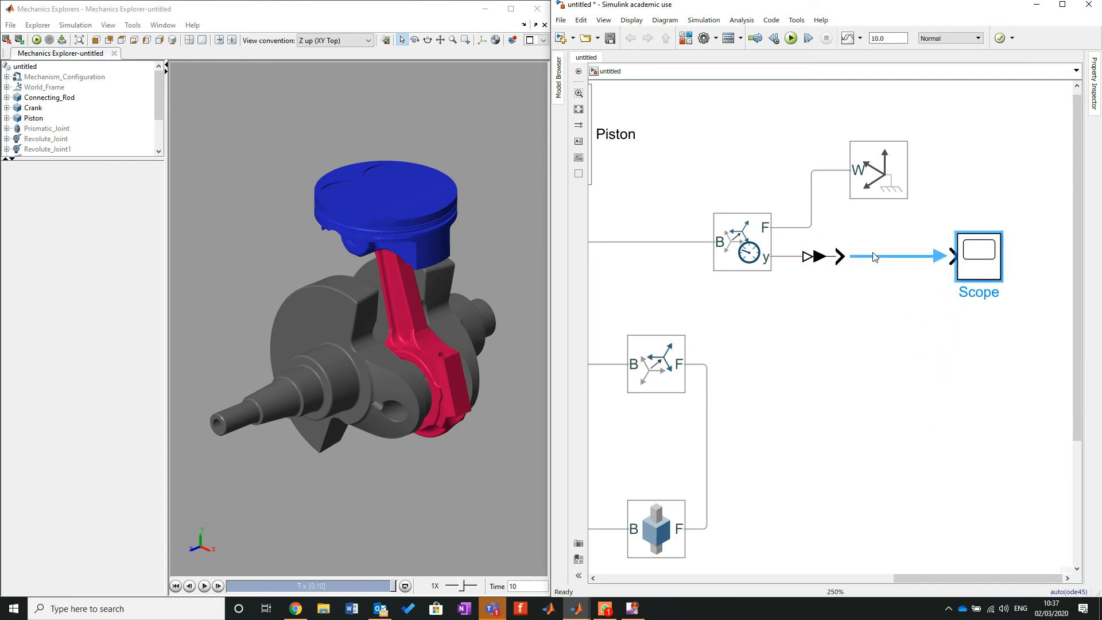
Run the simulation and view the oscillating piston position trace in the Scope.
click(792, 38)
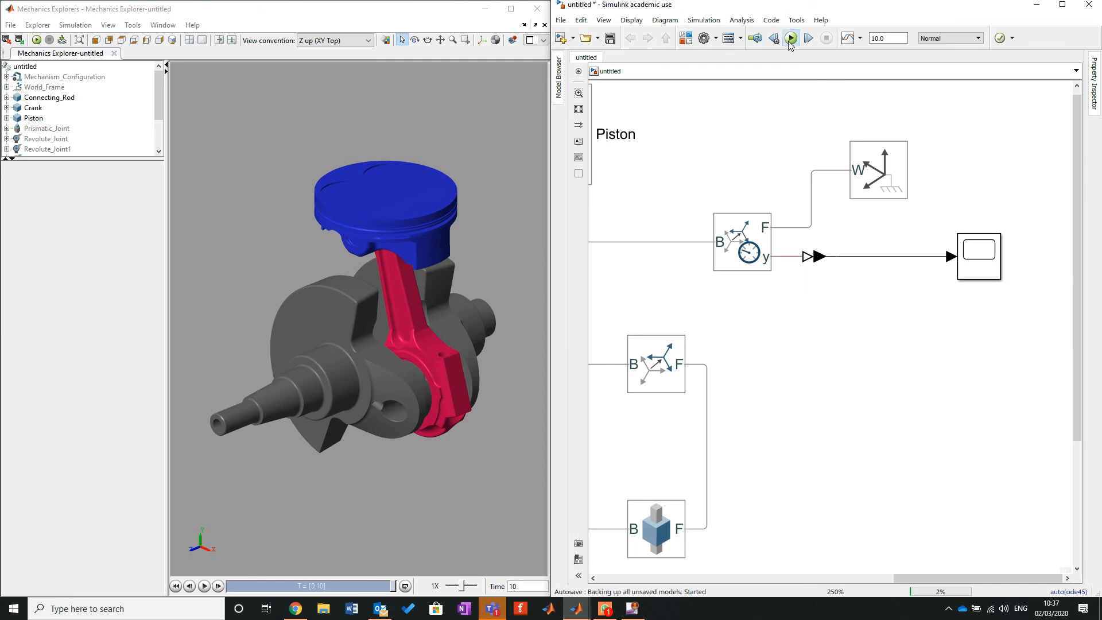
click(790, 38)
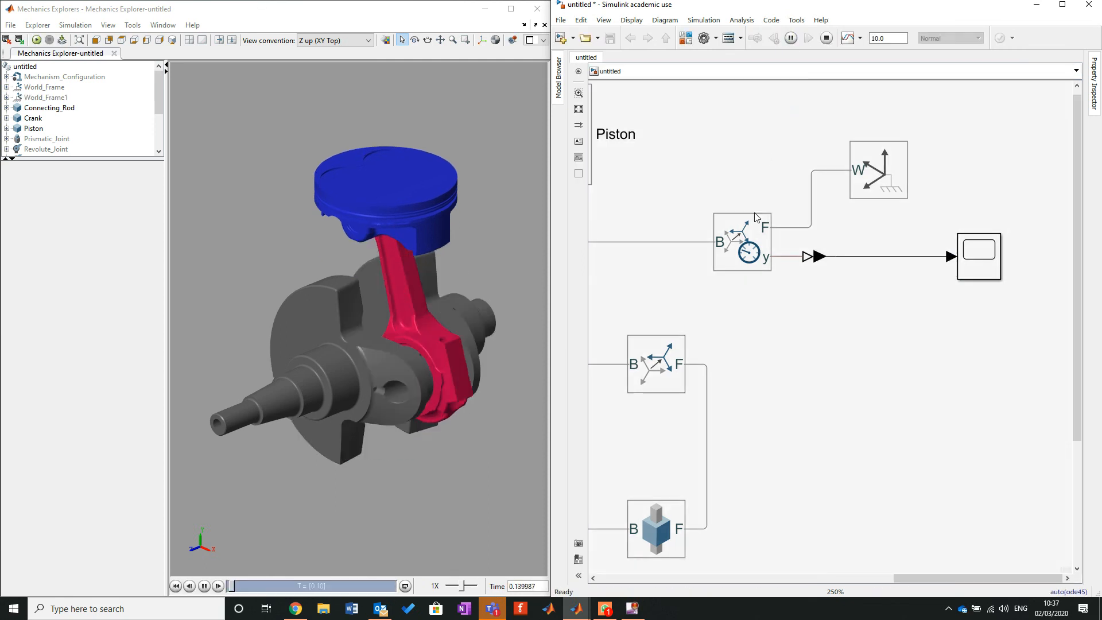
click(978, 255)
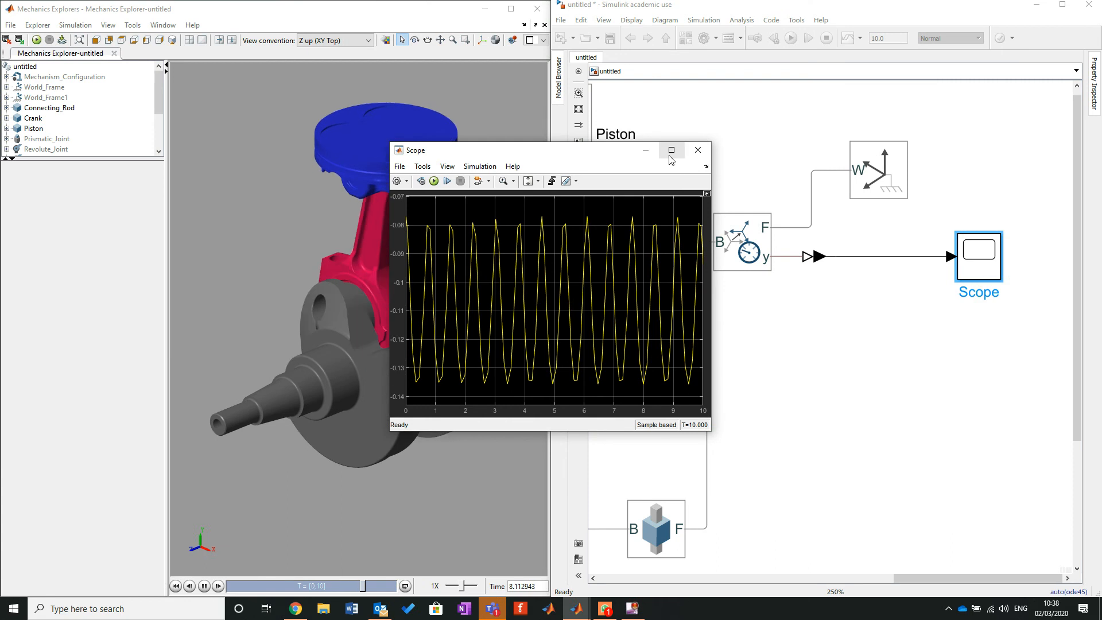
click(670, 149)
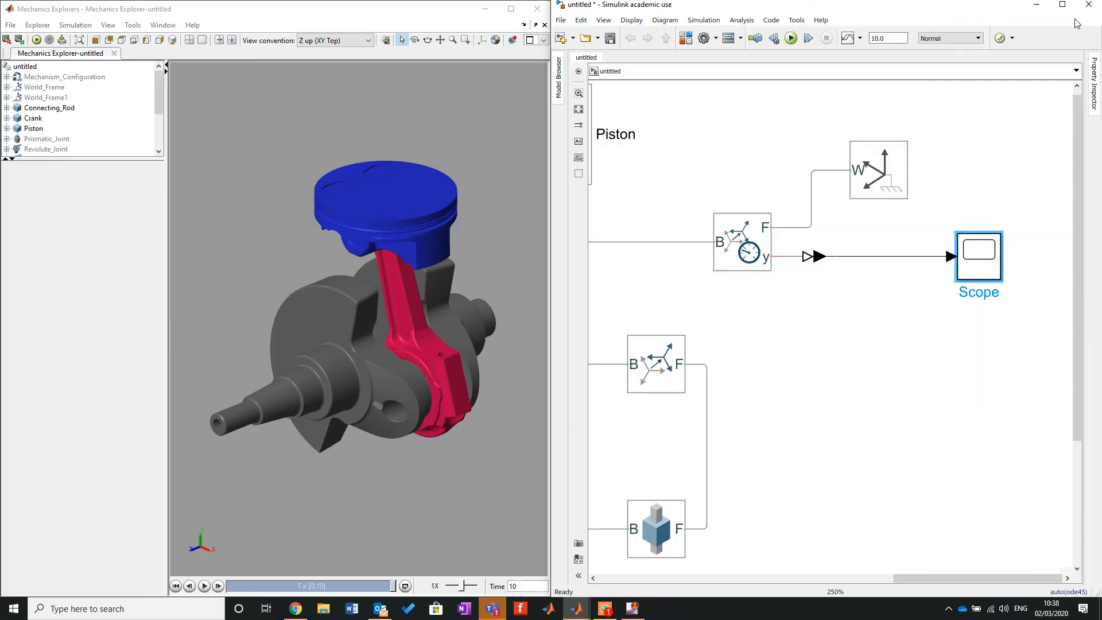
Set the solver Relative tolerance to 1e-6 in Model Configuration Parameters and accept.
click(702, 20)
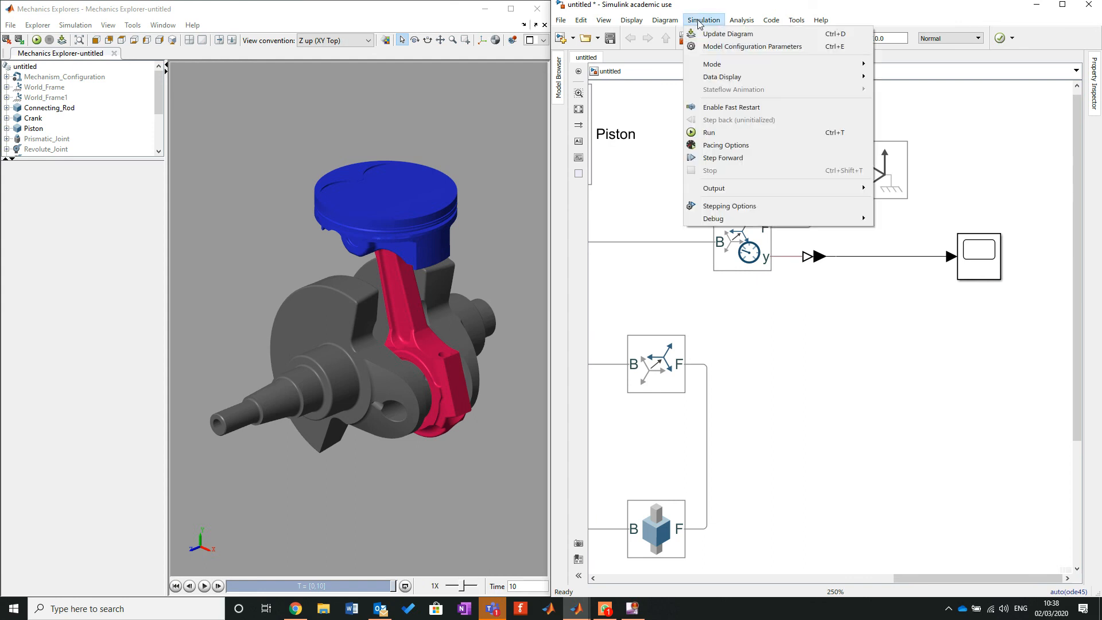
mouse_move(752, 47)
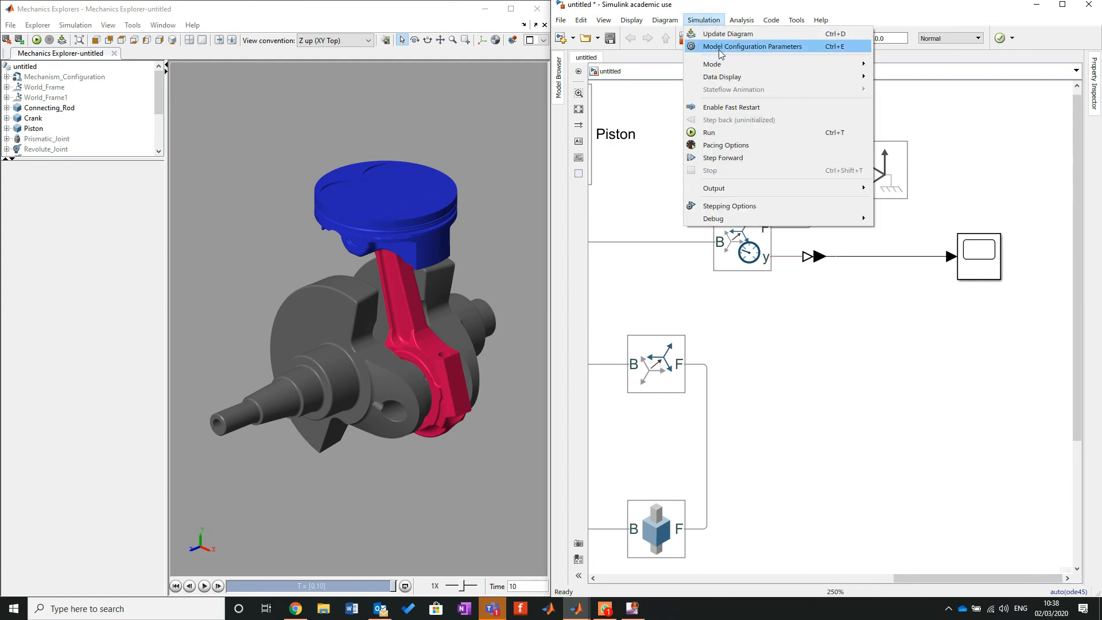
click(751, 46)
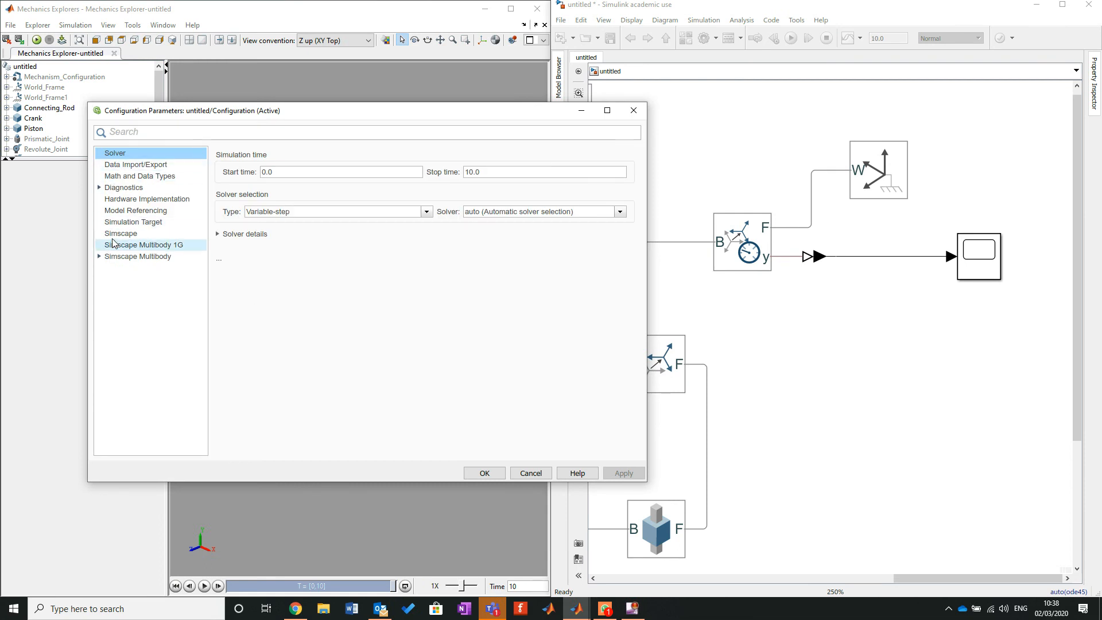
click(120, 234)
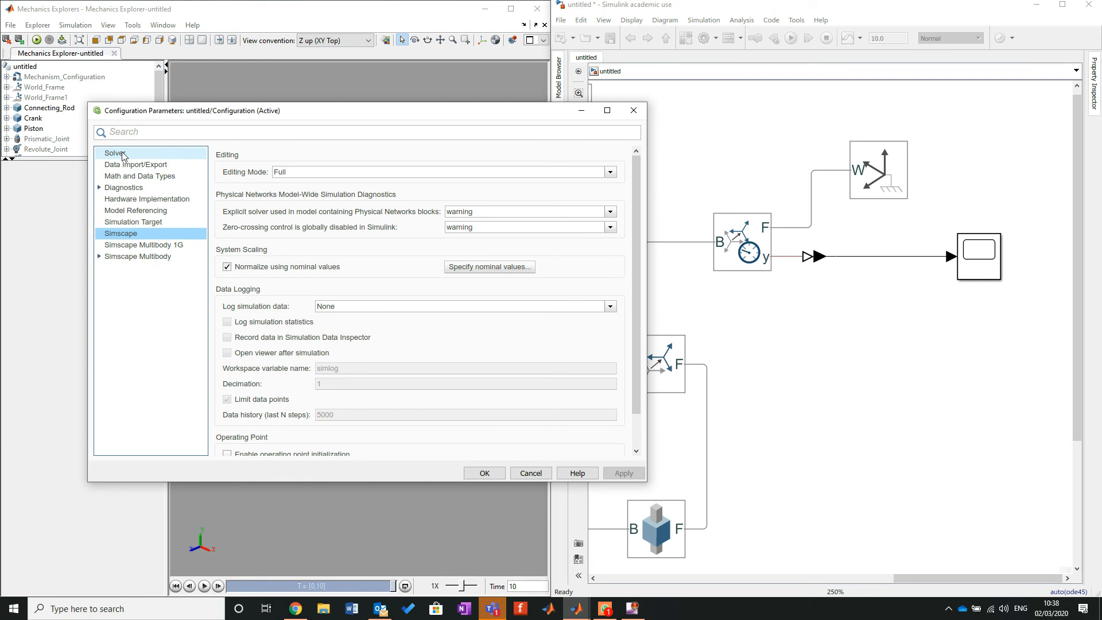
click(115, 153)
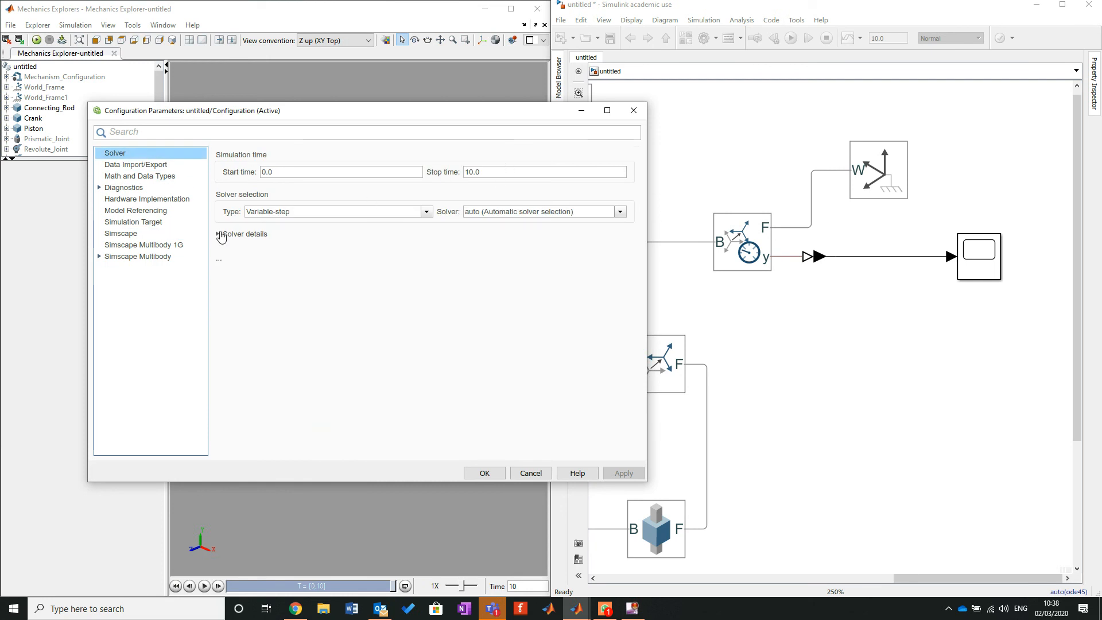
click(219, 235)
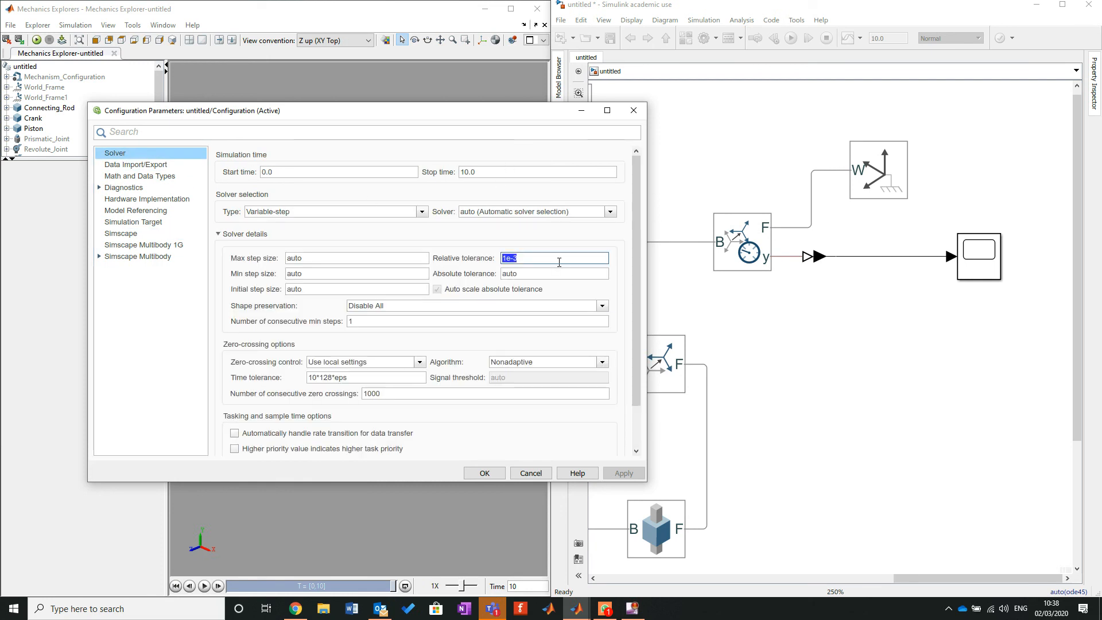
text(1e-6)
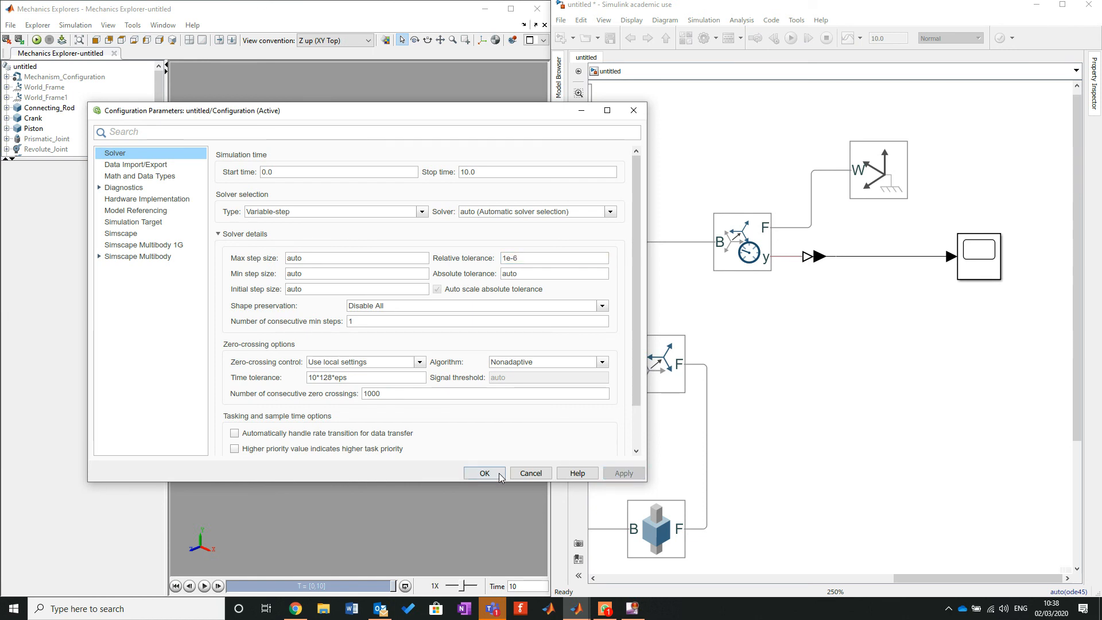
click(485, 472)
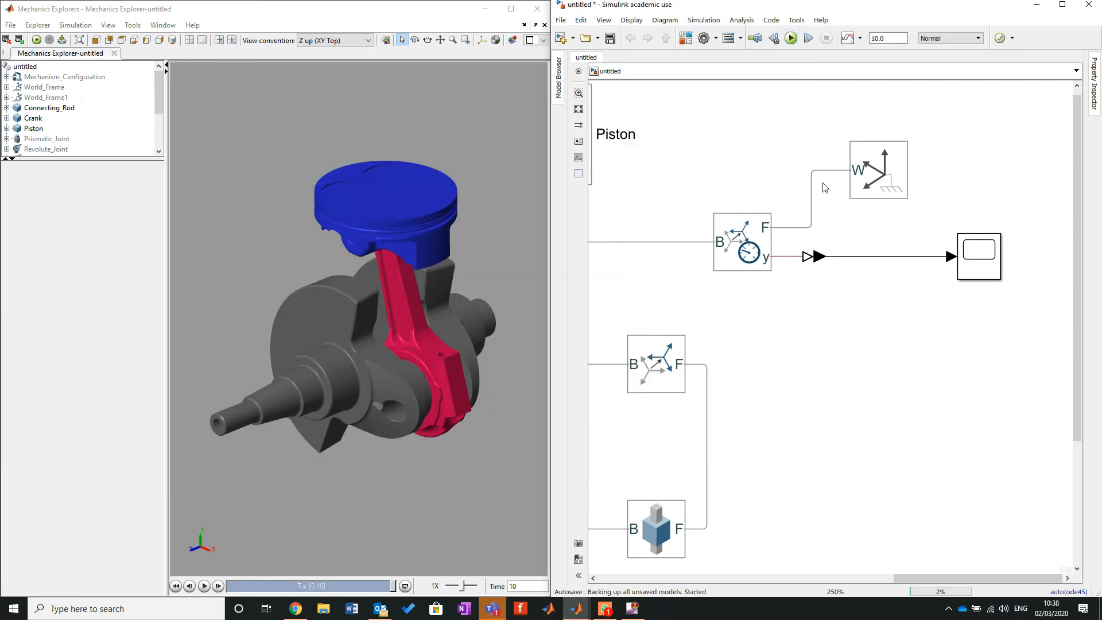
Rerun the simulation with the 1e-6 tolerance and view the smooth piston position trace in the Scope.
click(204, 586)
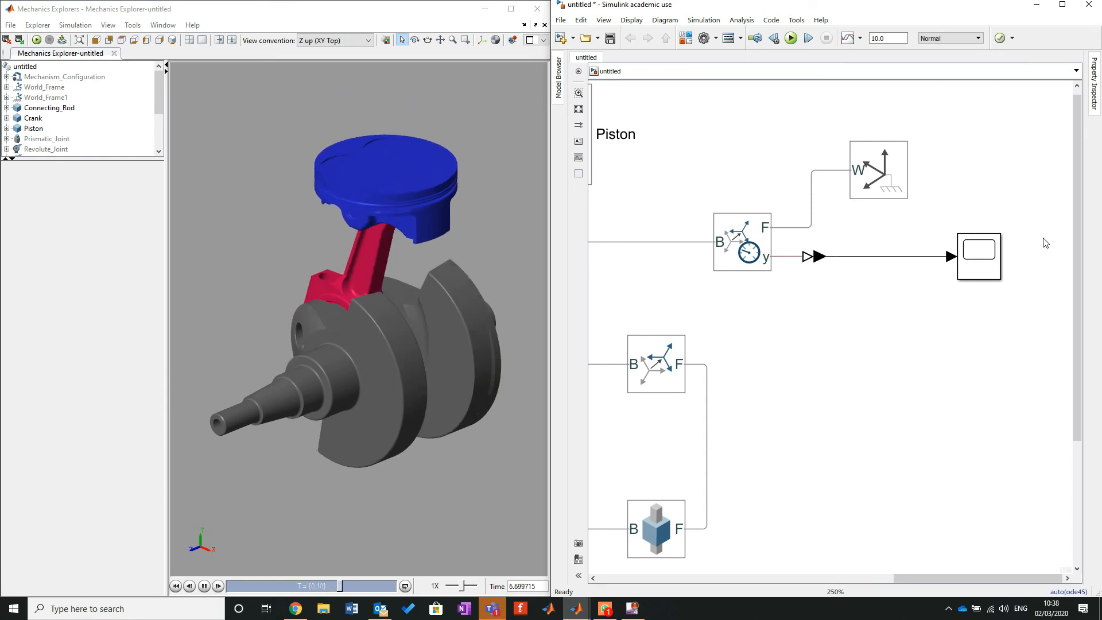
double_click(978, 256)
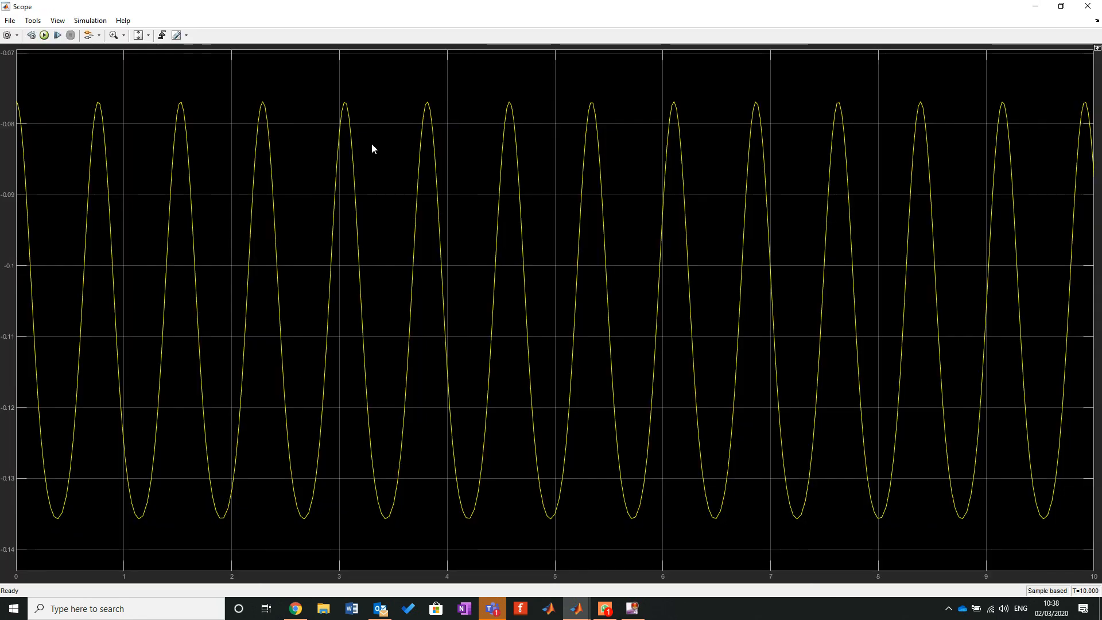
mouse_move(595, 98)
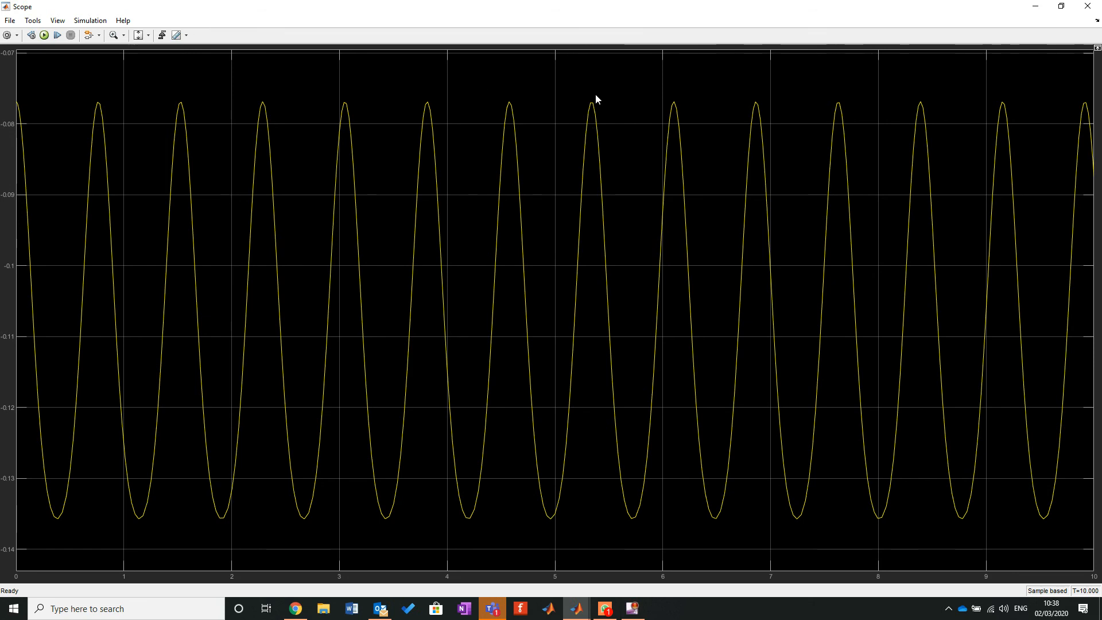
mouse_move(603, 104)
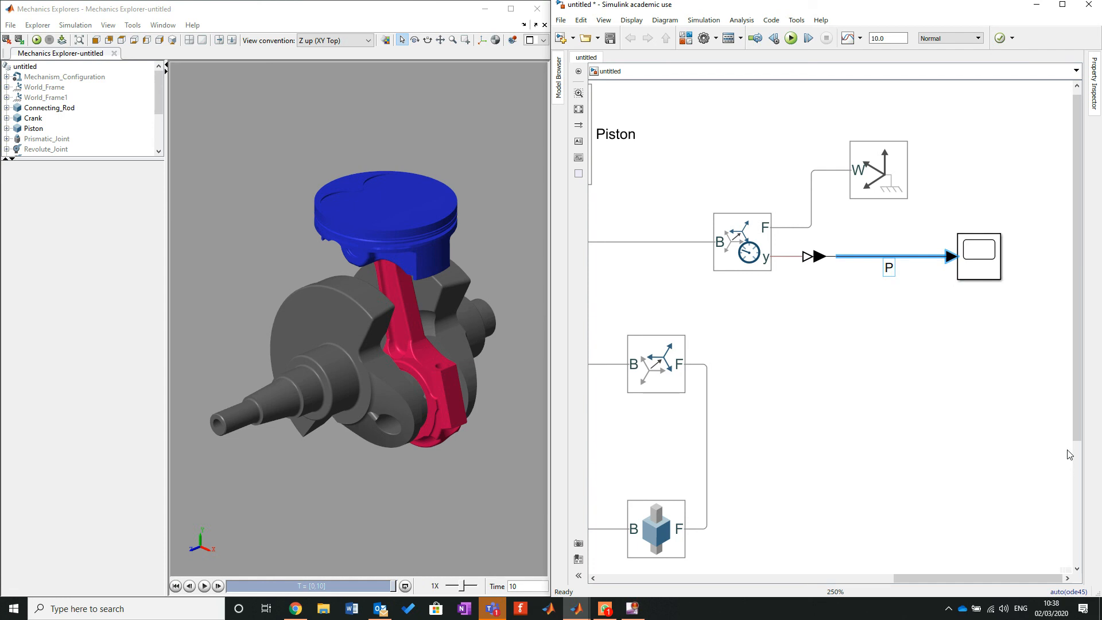
Label the Scope's input signal 'Postion' and rerun so the plot carries that title.
text(Postion)
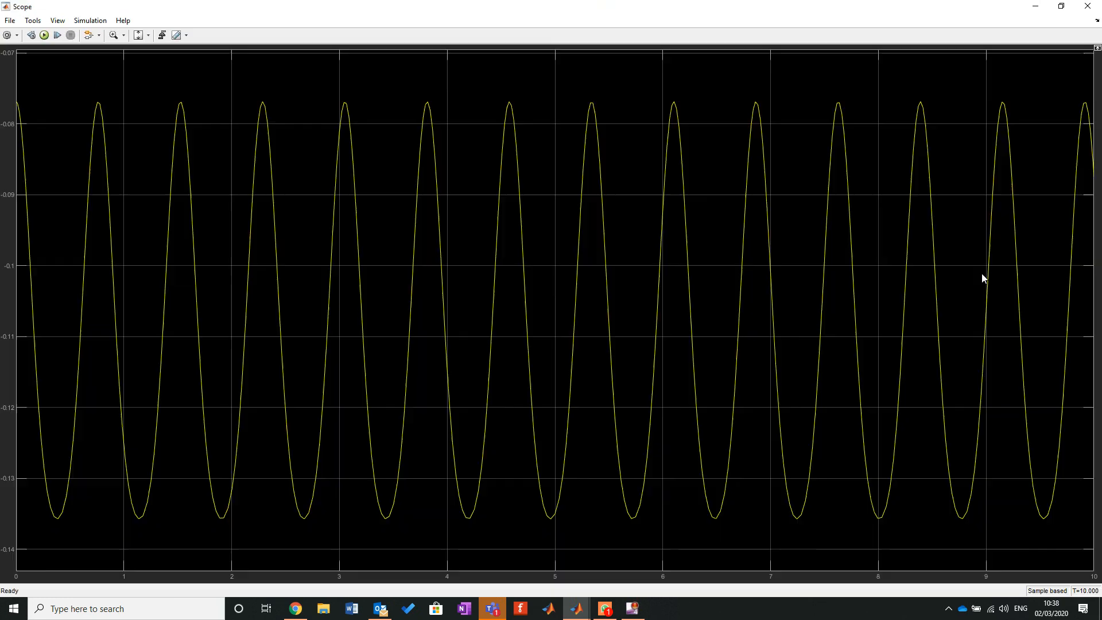
click(44, 35)
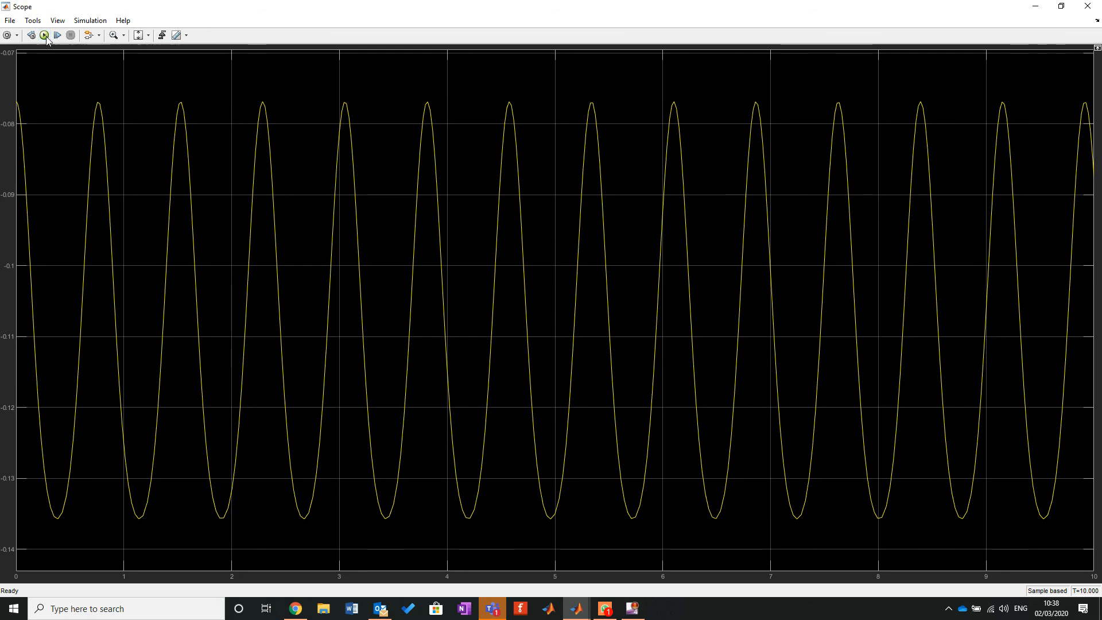
click(44, 35)
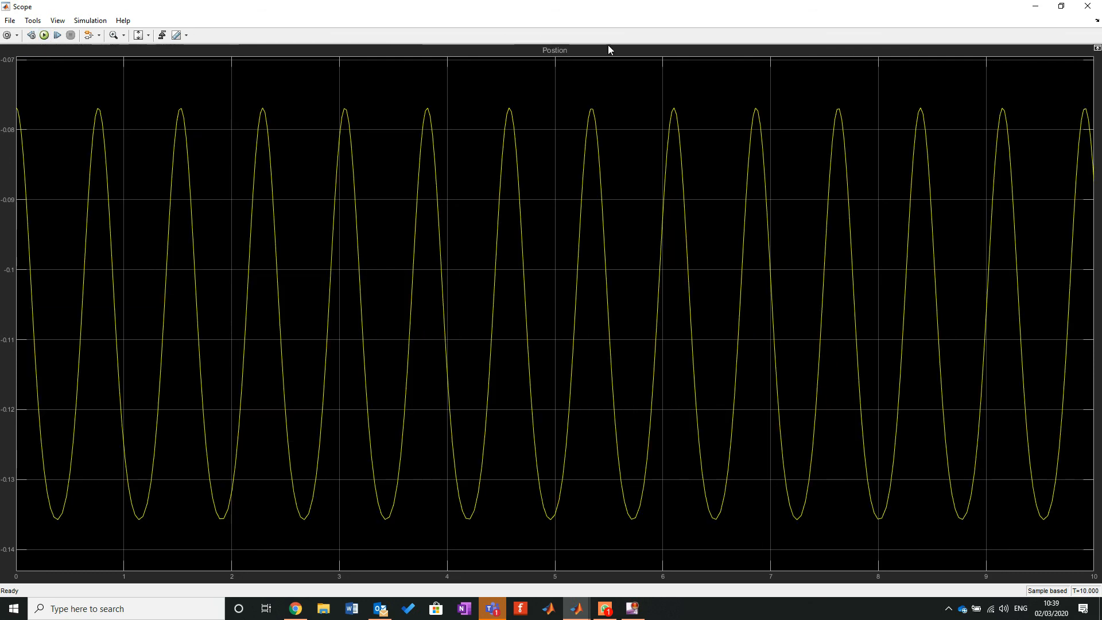
mouse_move(567, 58)
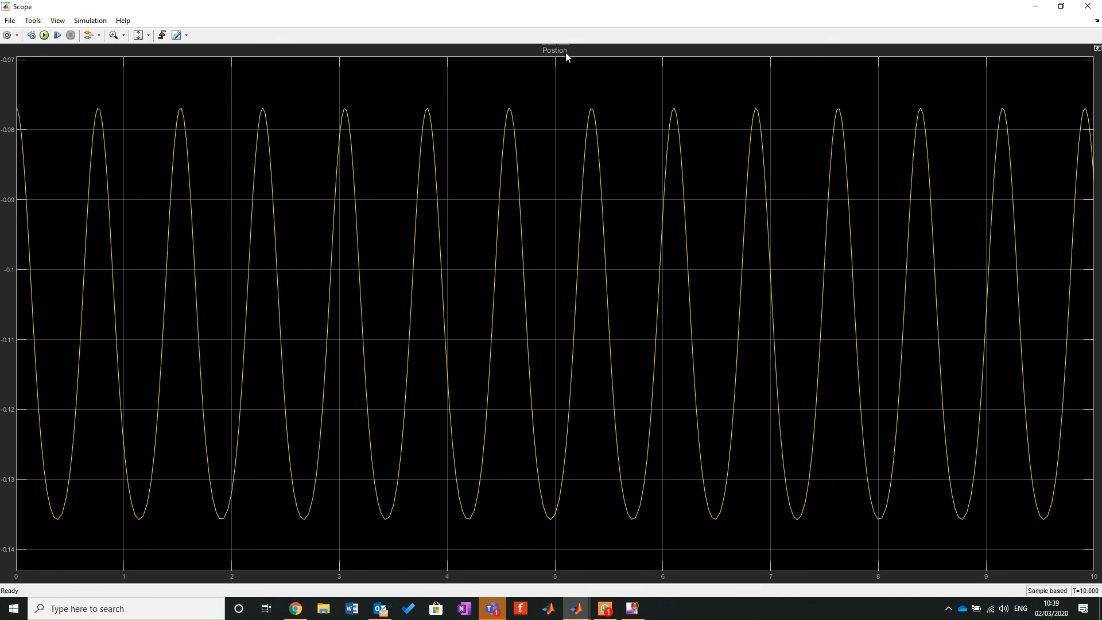
mouse_move(289, 298)
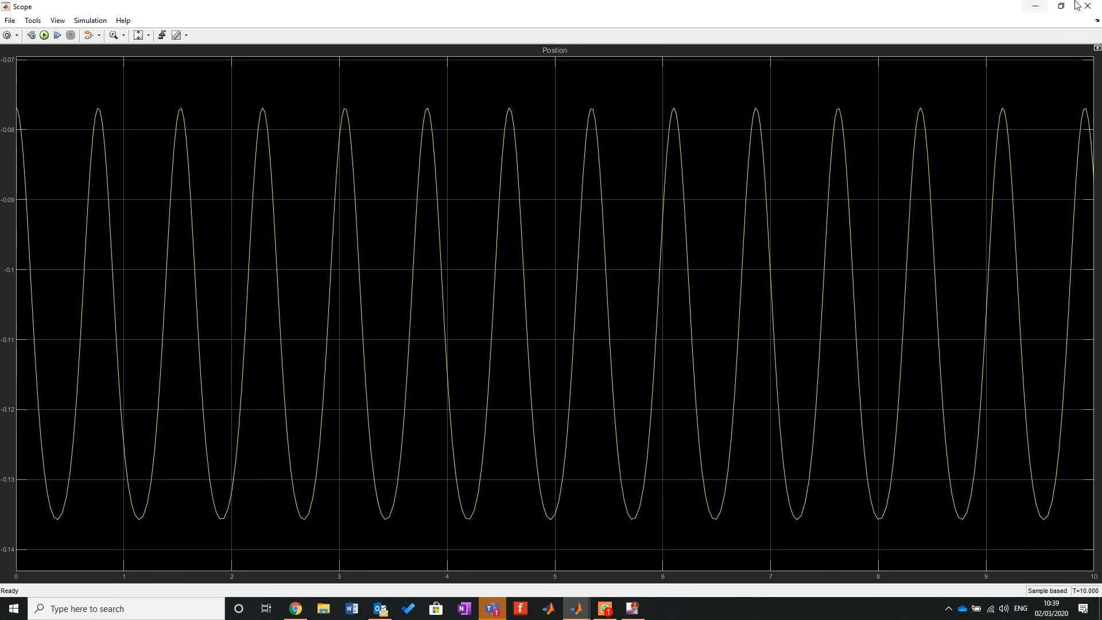
mouse_move(1094, 6)
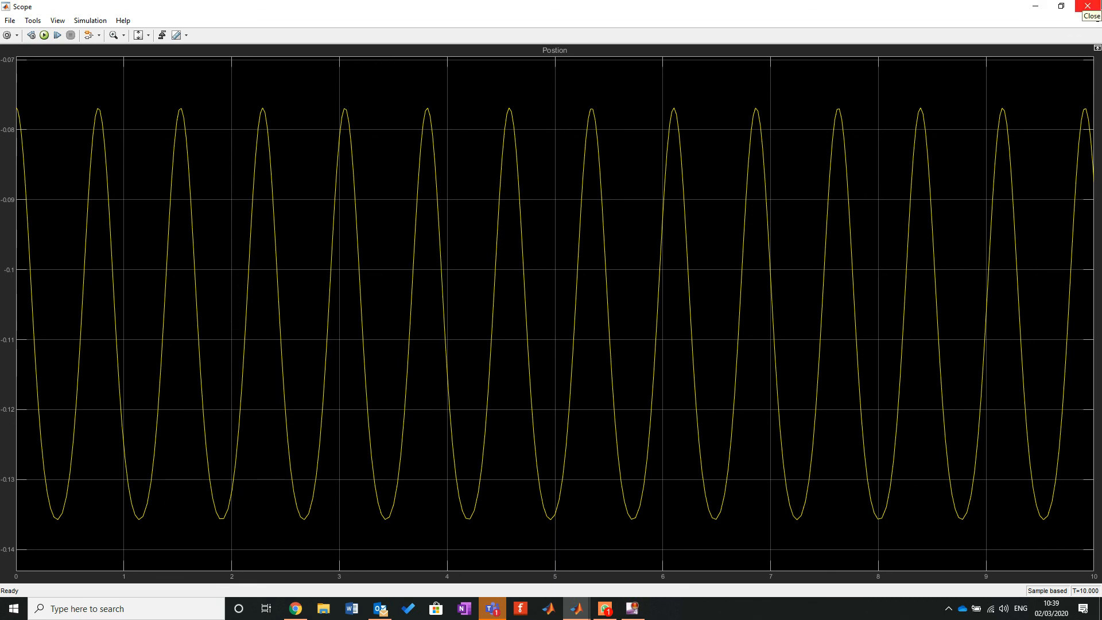
mouse_move(156, 547)
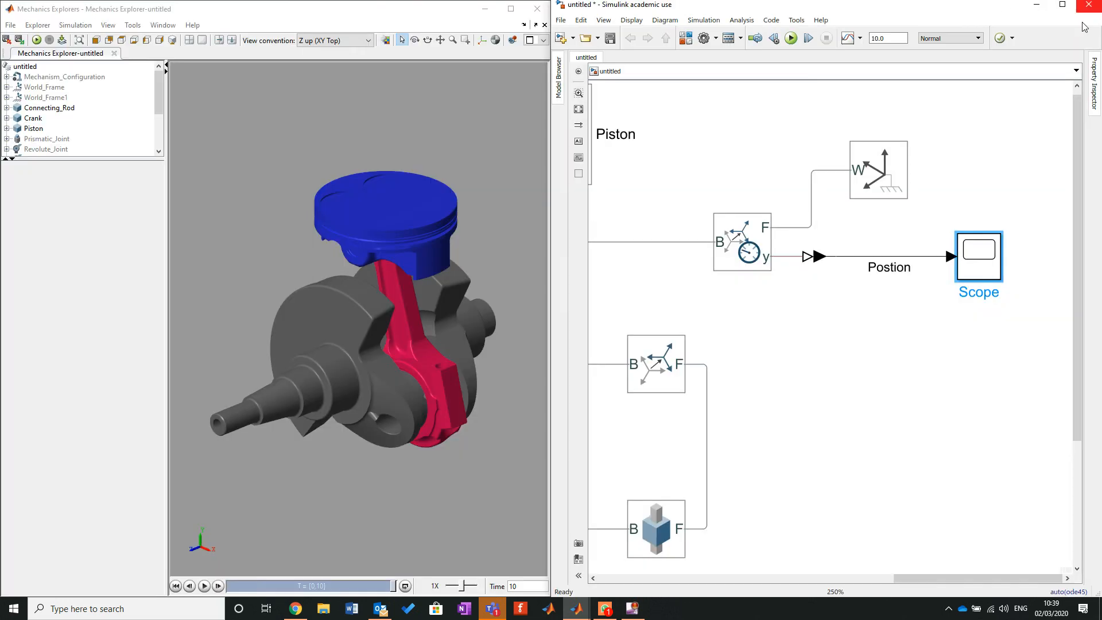
Cut the simulation stop time to 1 s and run the model again.
triple_click(889, 38)
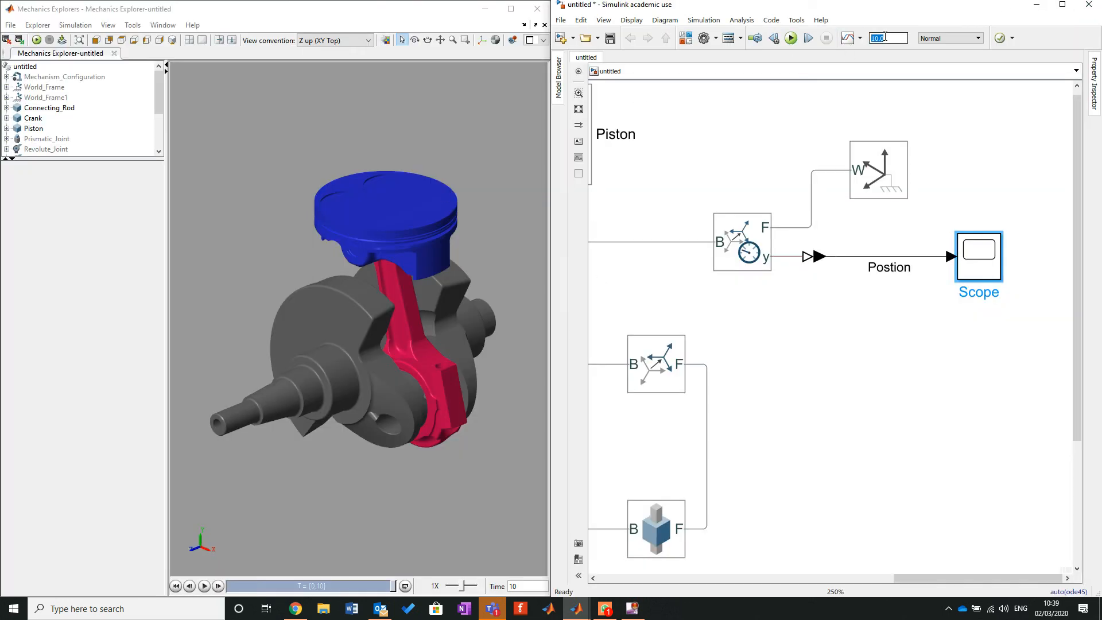
click(790, 37)
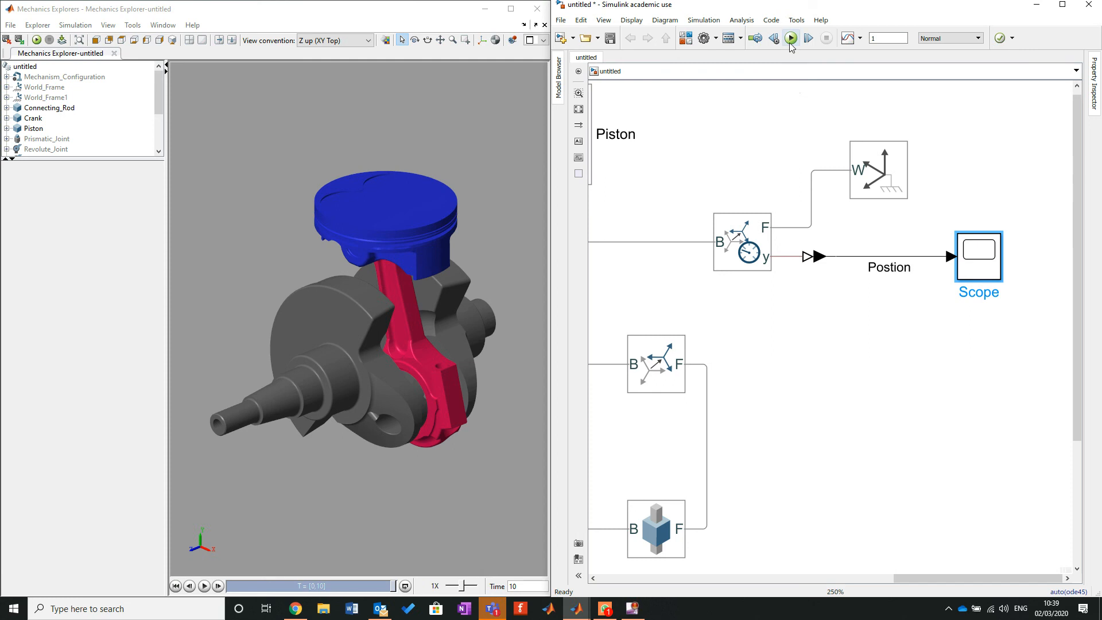
click(791, 37)
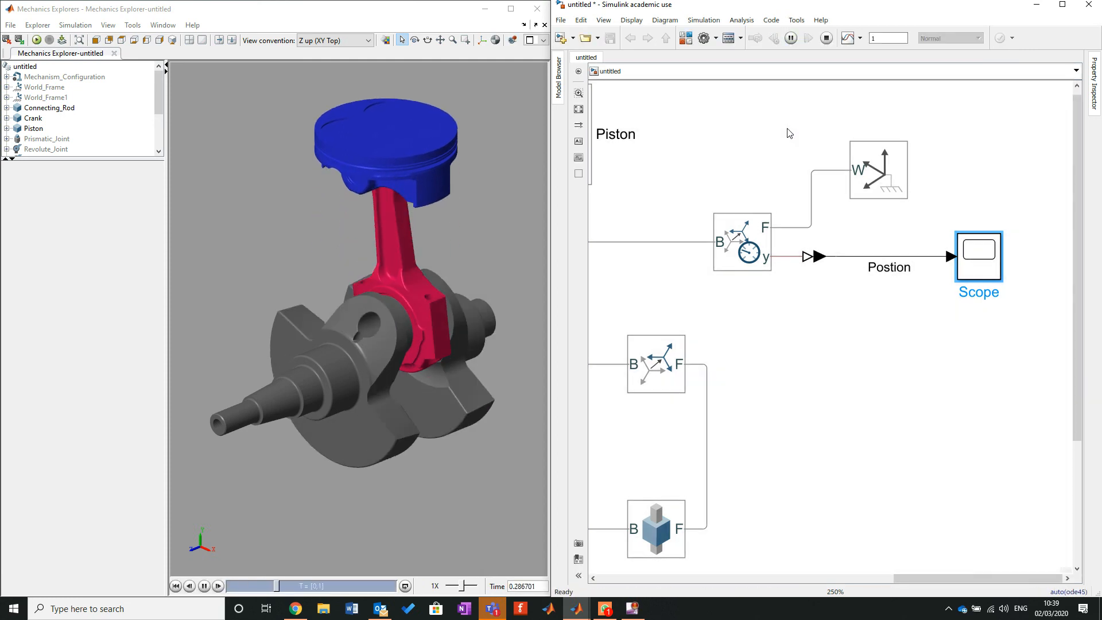
click(790, 38)
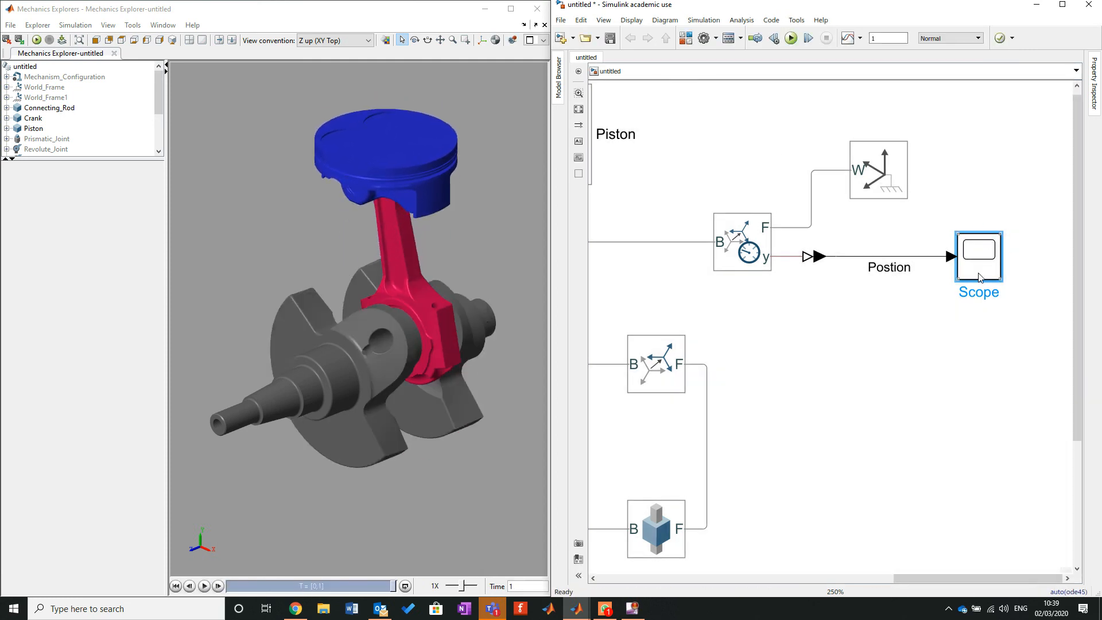
Inspect the one-second Postion trace in the Scope, closing and reopening it.
double_click(978, 250)
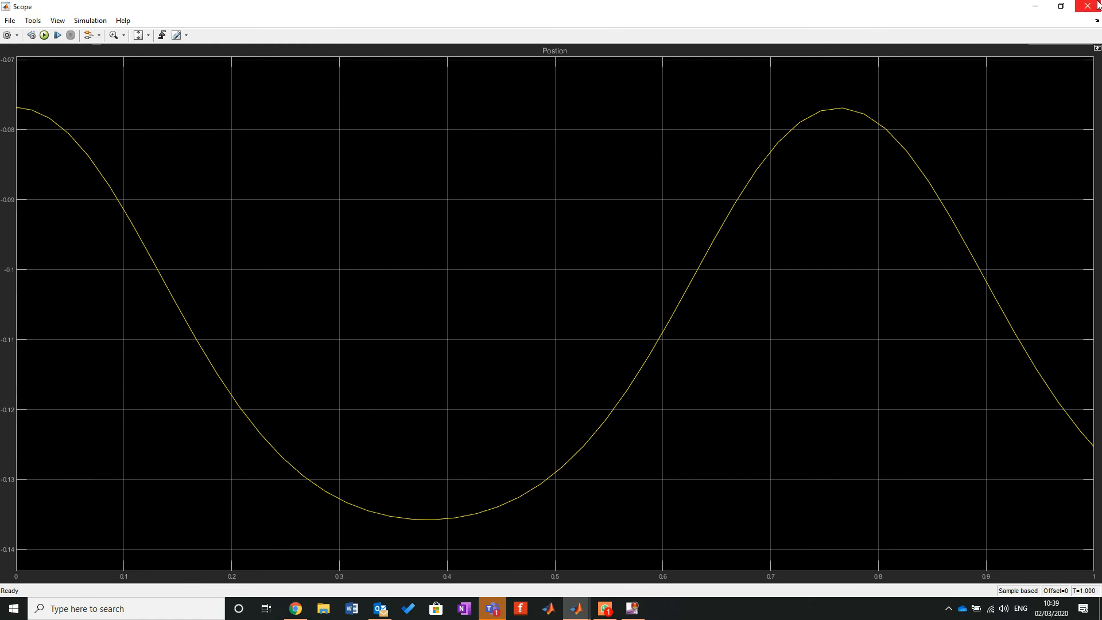
mouse_move(1094, 6)
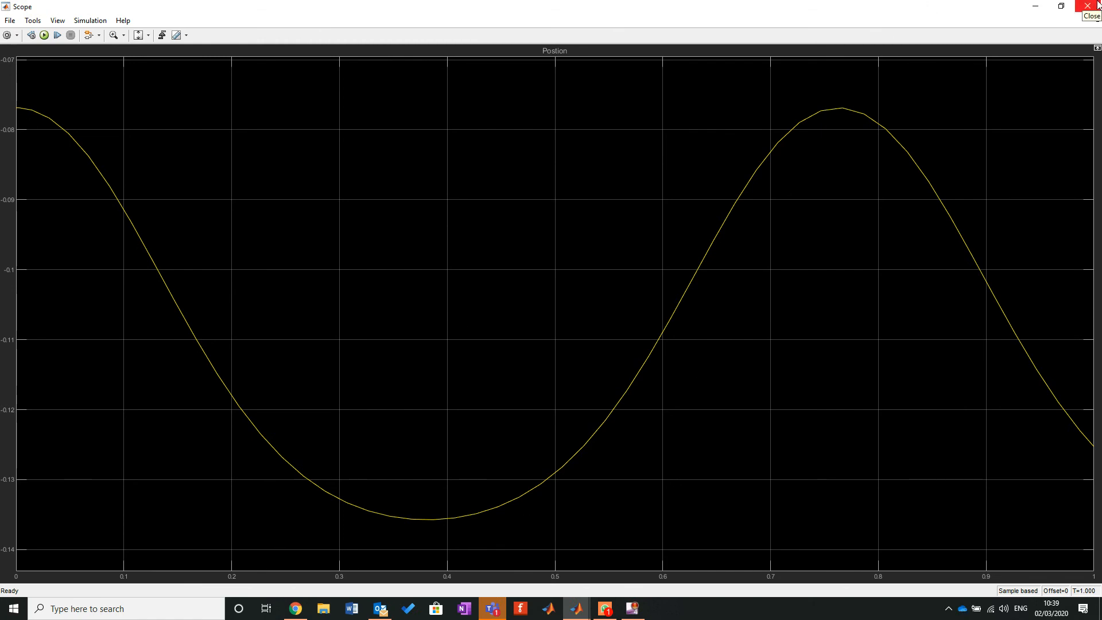
click(1092, 16)
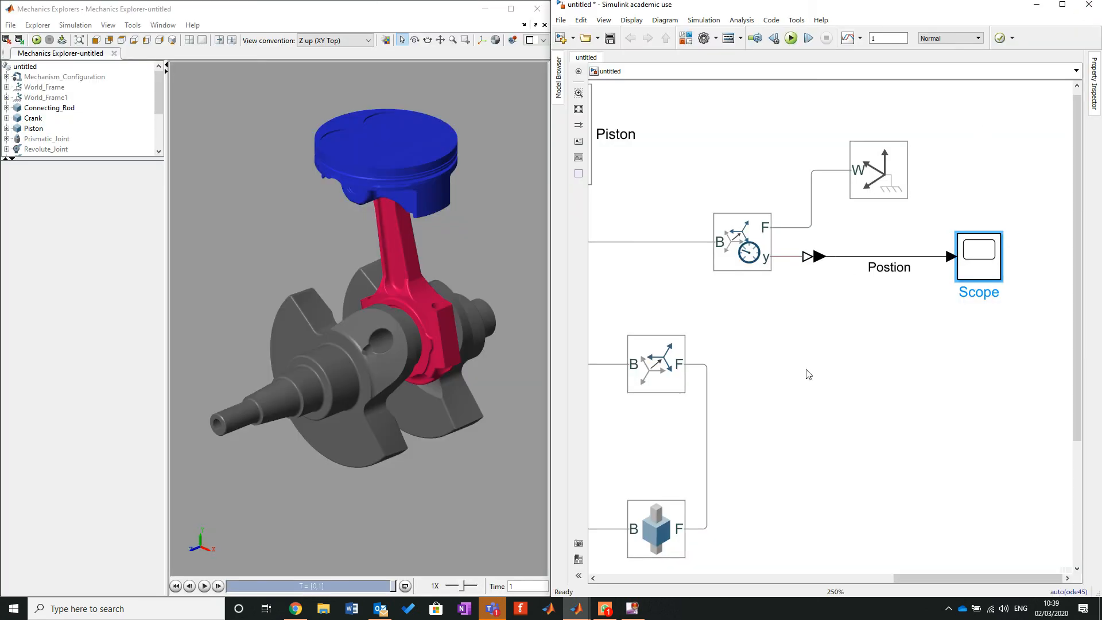
double_click(978, 255)
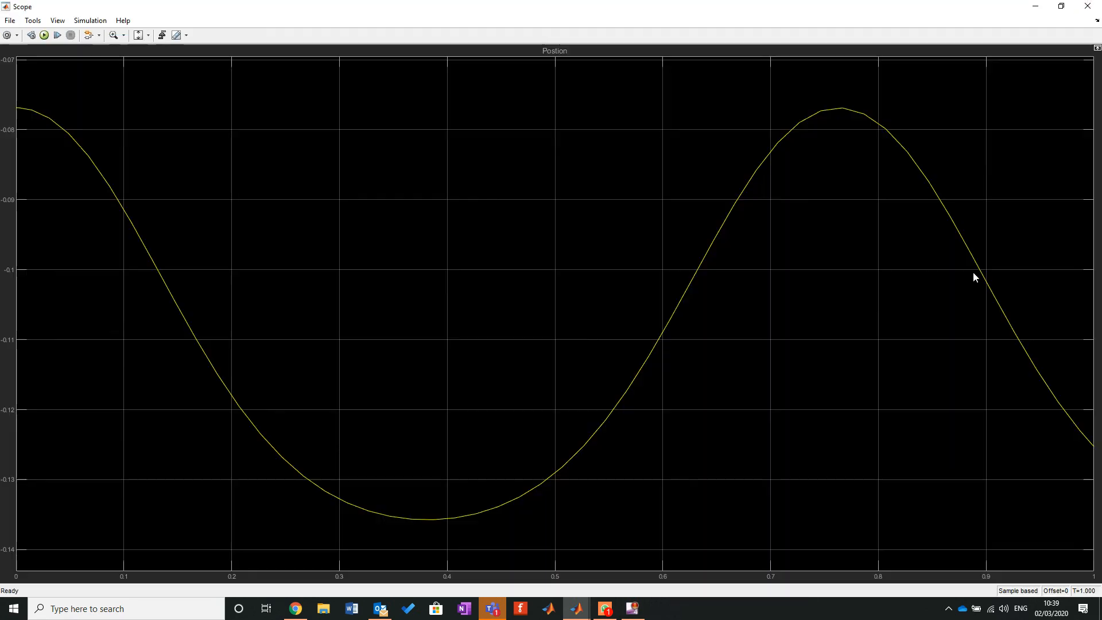
mouse_move(233, 274)
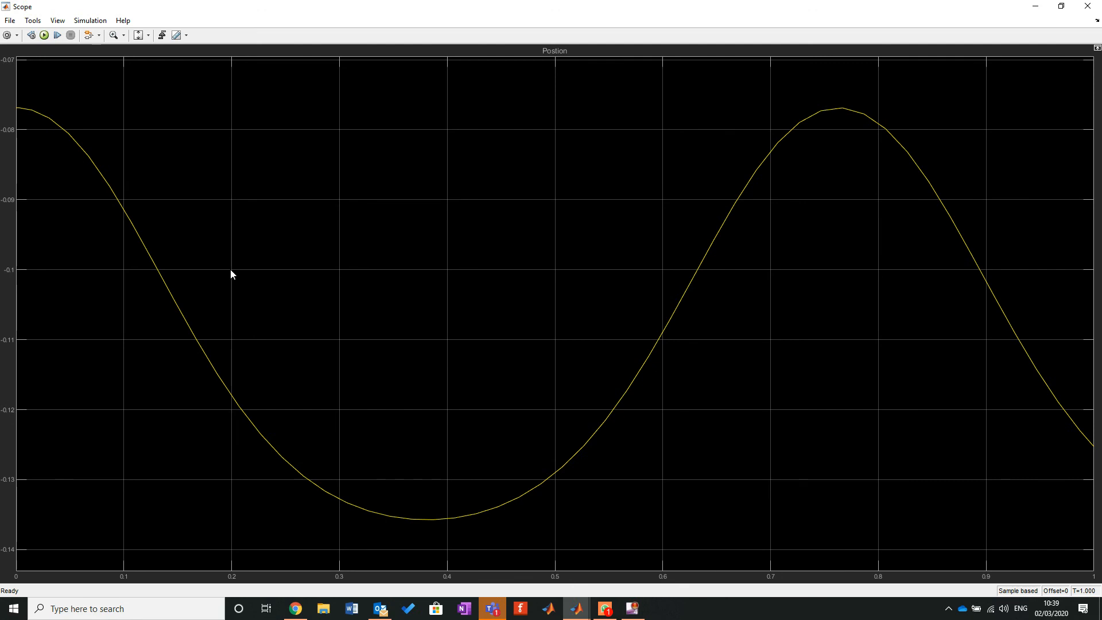
mouse_move(392, 523)
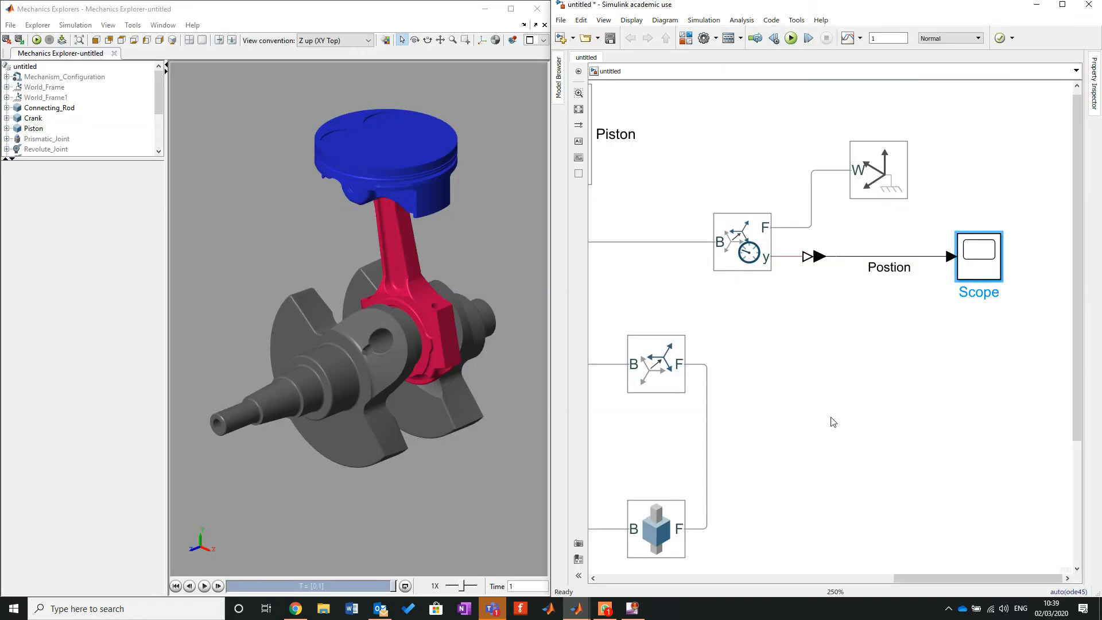
Reposition the World Frame1 block above the Scope to free space on the right.
click(909, 333)
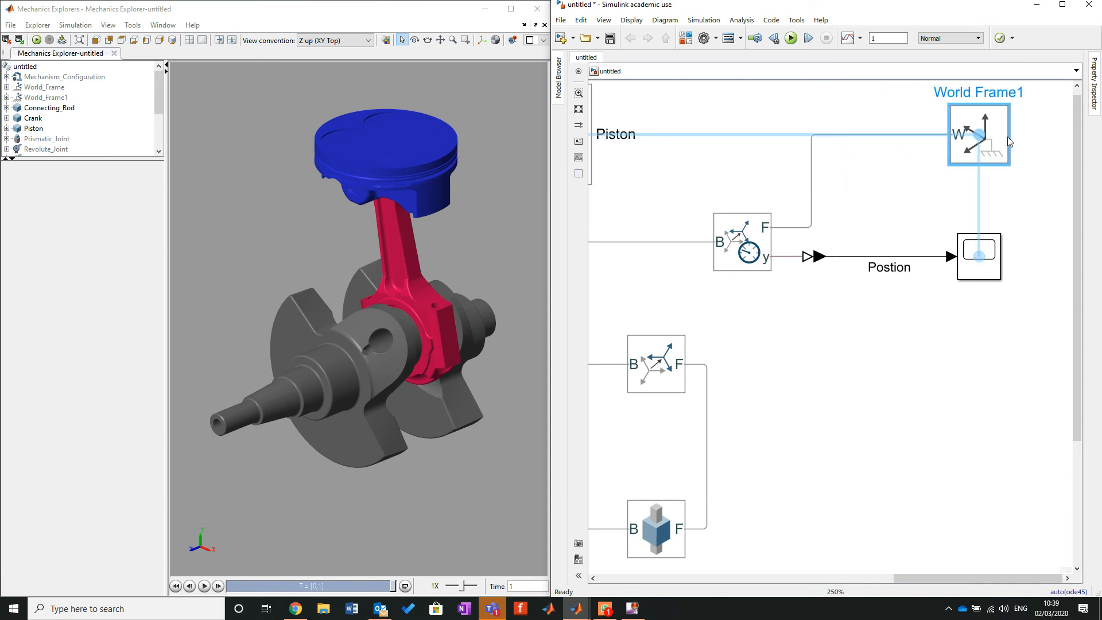
click(903, 441)
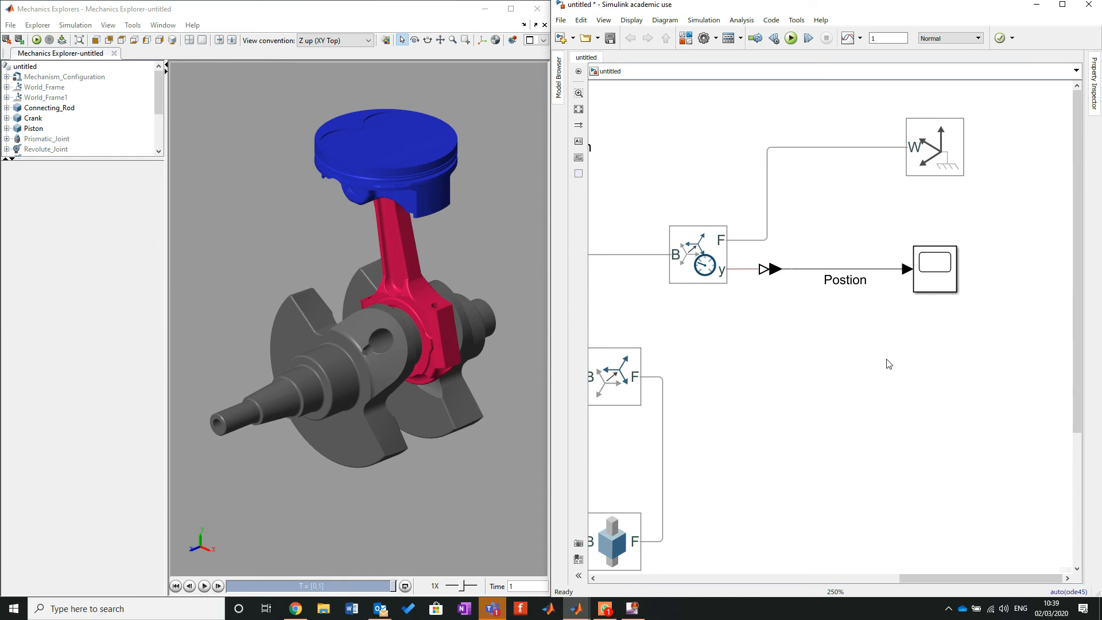
mouse_move(464, 604)
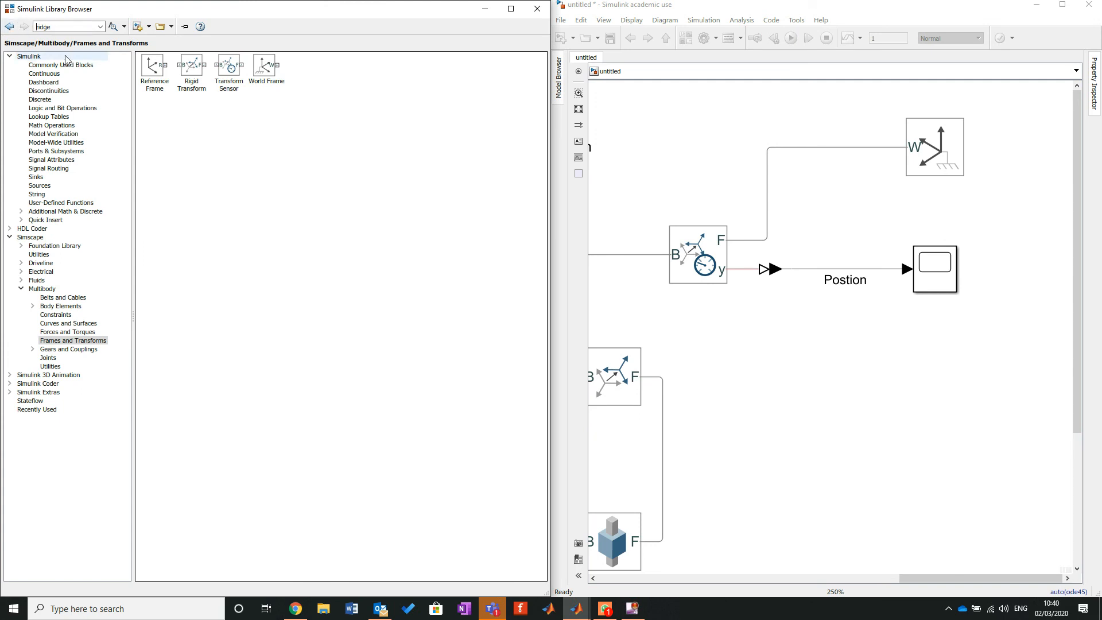
Find the To Workspace block via a 'workspace' library search and add it to the model.
text(work)
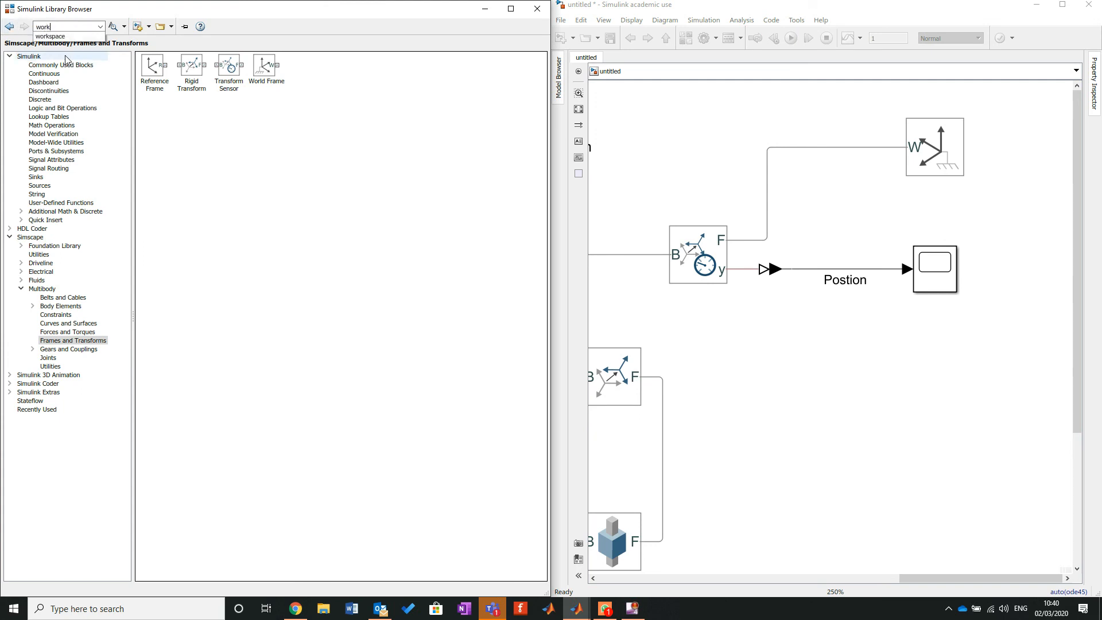
text(workspace)
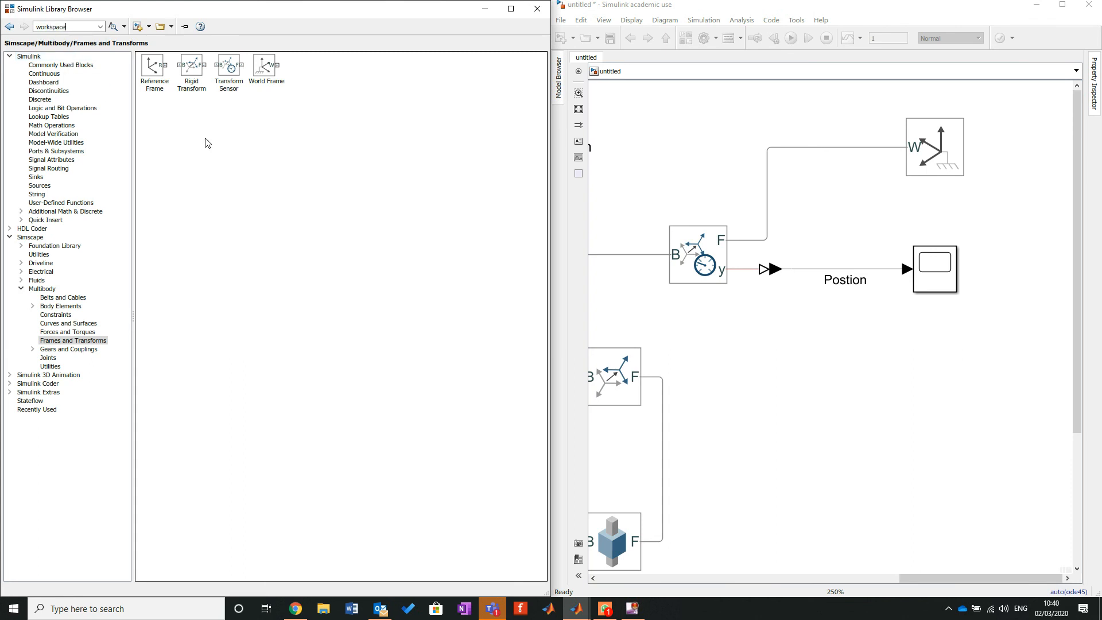
click(113, 26)
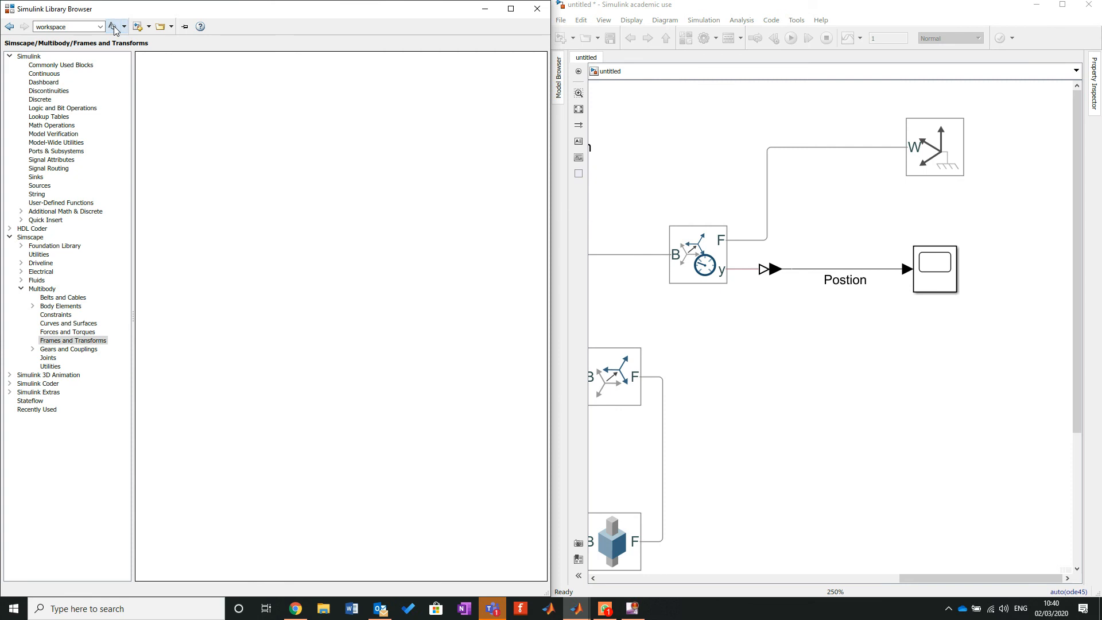
click(112, 27)
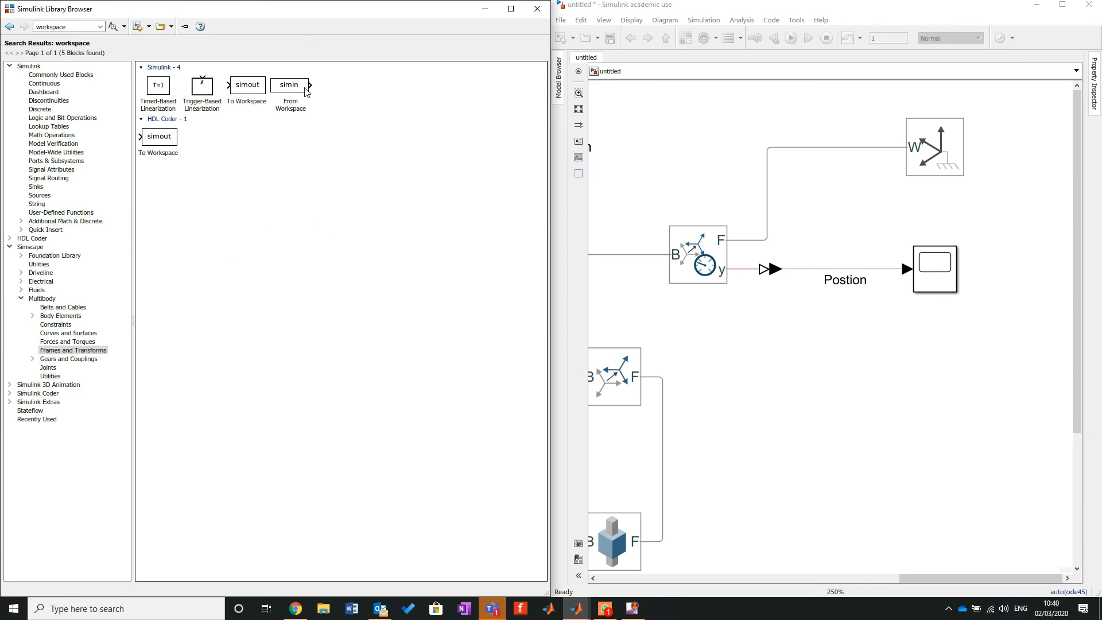
mouse_move(252, 90)
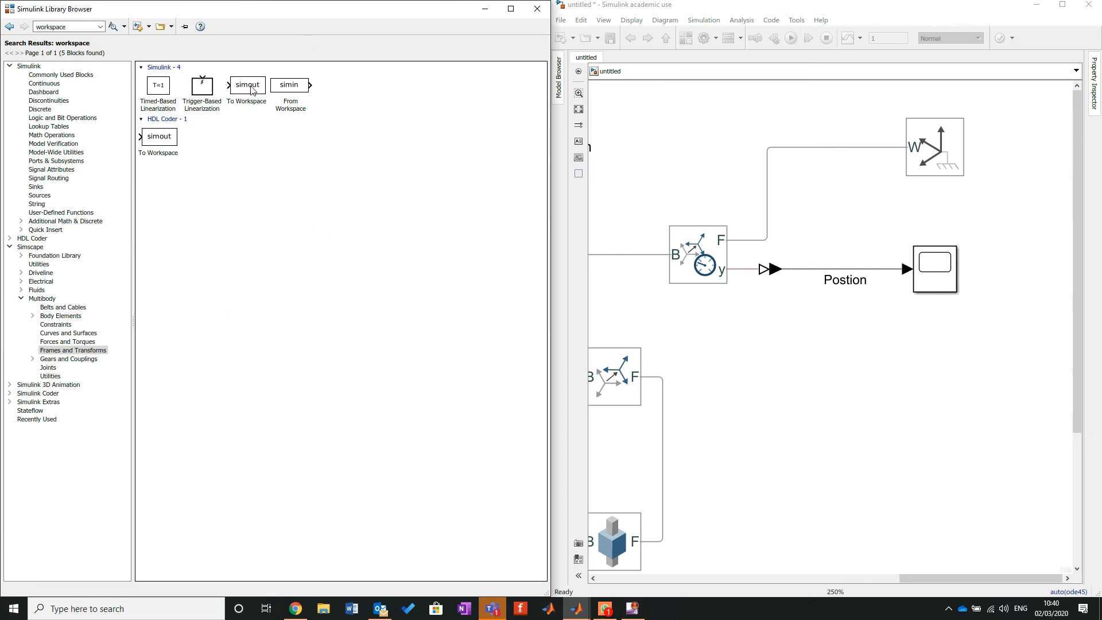
click(246, 85)
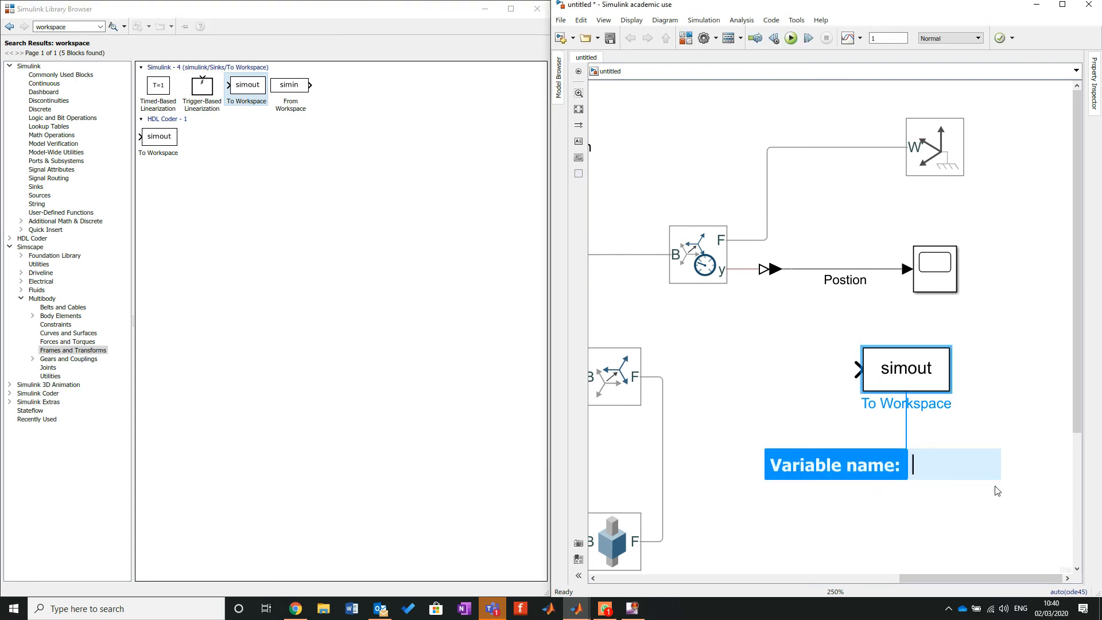
Set the To Workspace variable name to Position, branched off the Postion signal.
text(Po)
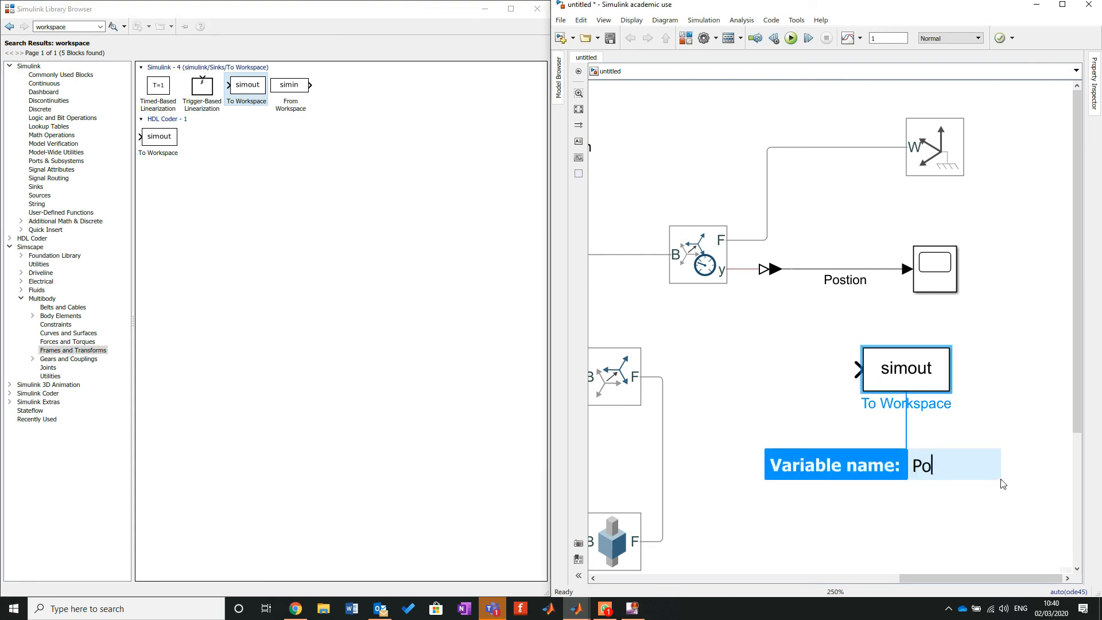
text(sition)
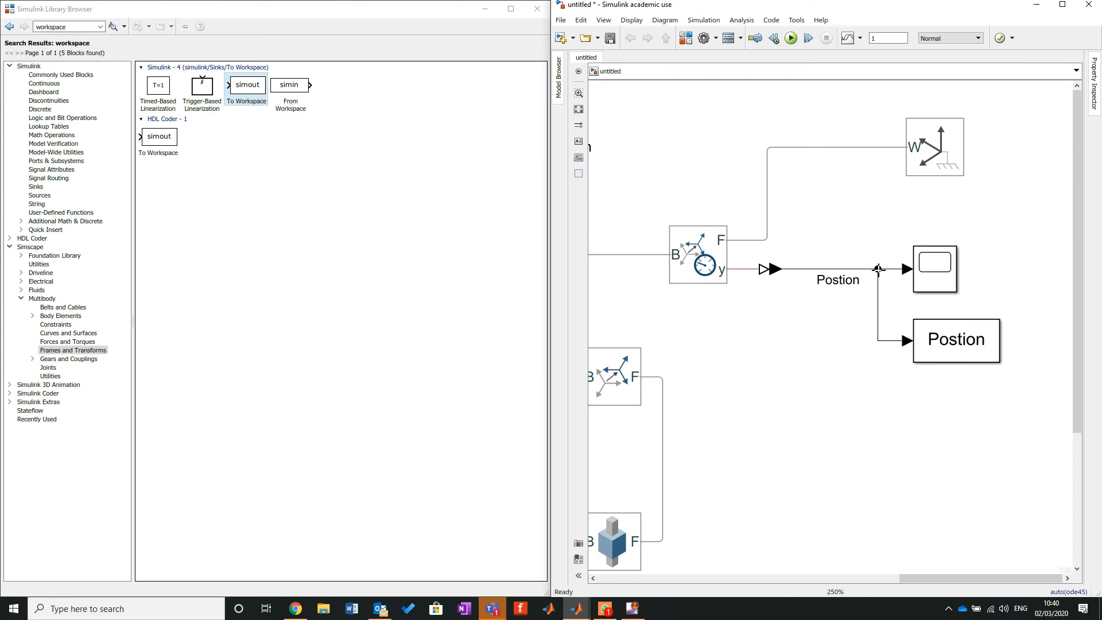
Set the To Workspace block's save format to Structure and confirm.
double_click(955, 340)
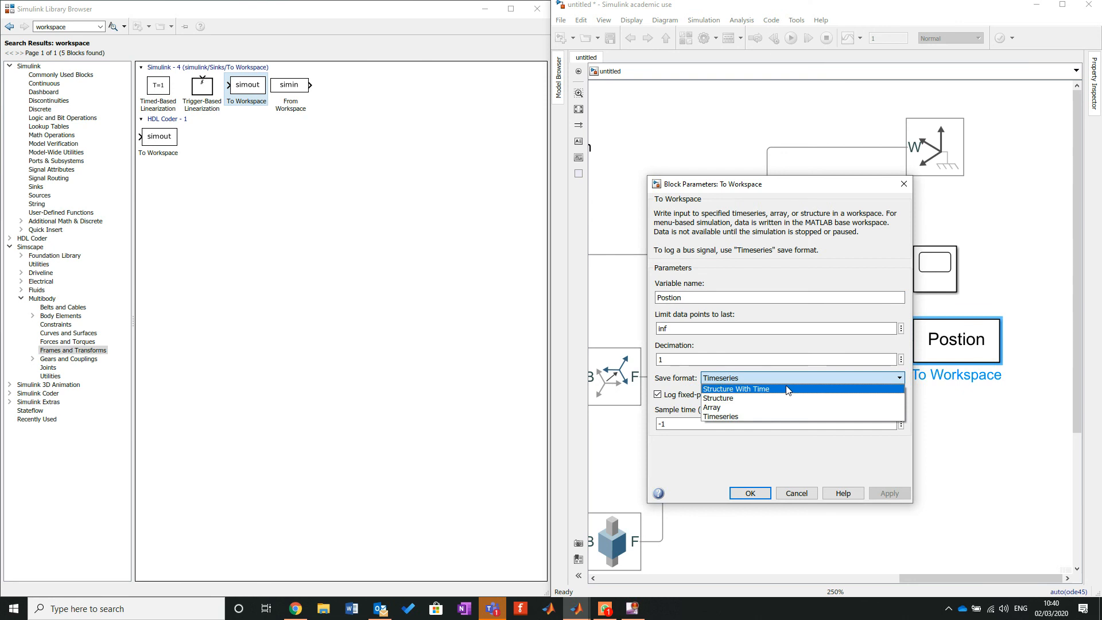
mouse_move(787, 400)
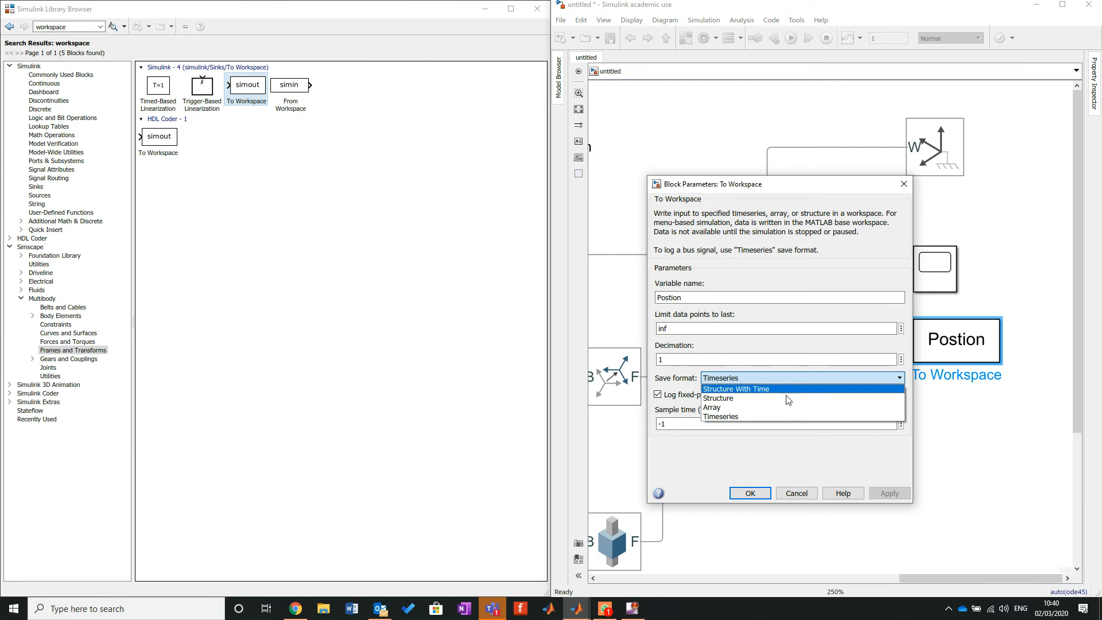
mouse_move(787, 397)
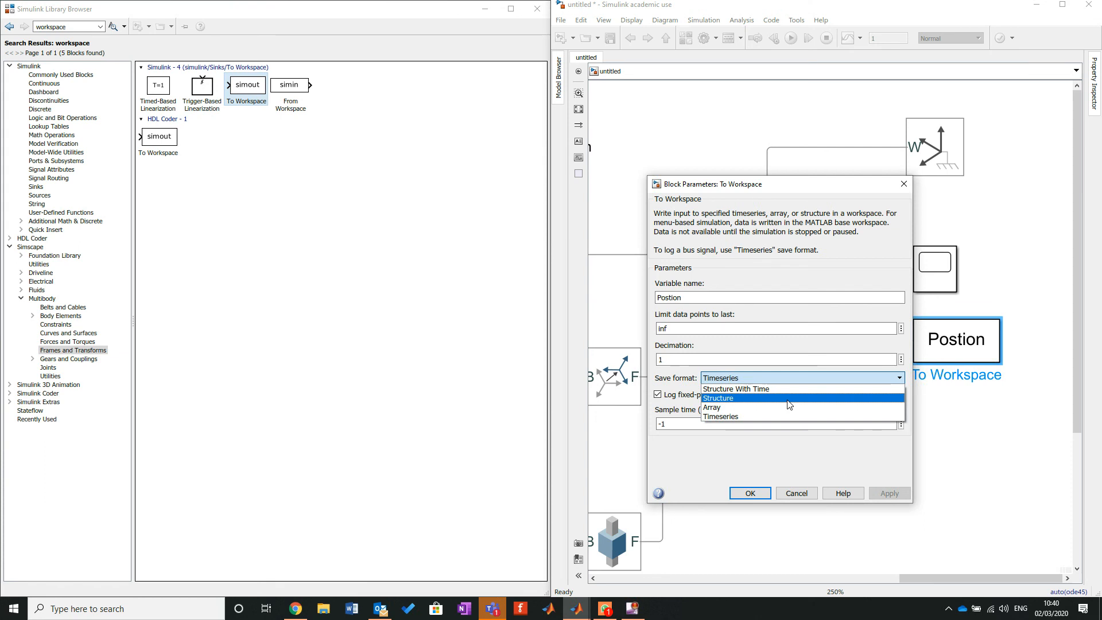
click(716, 398)
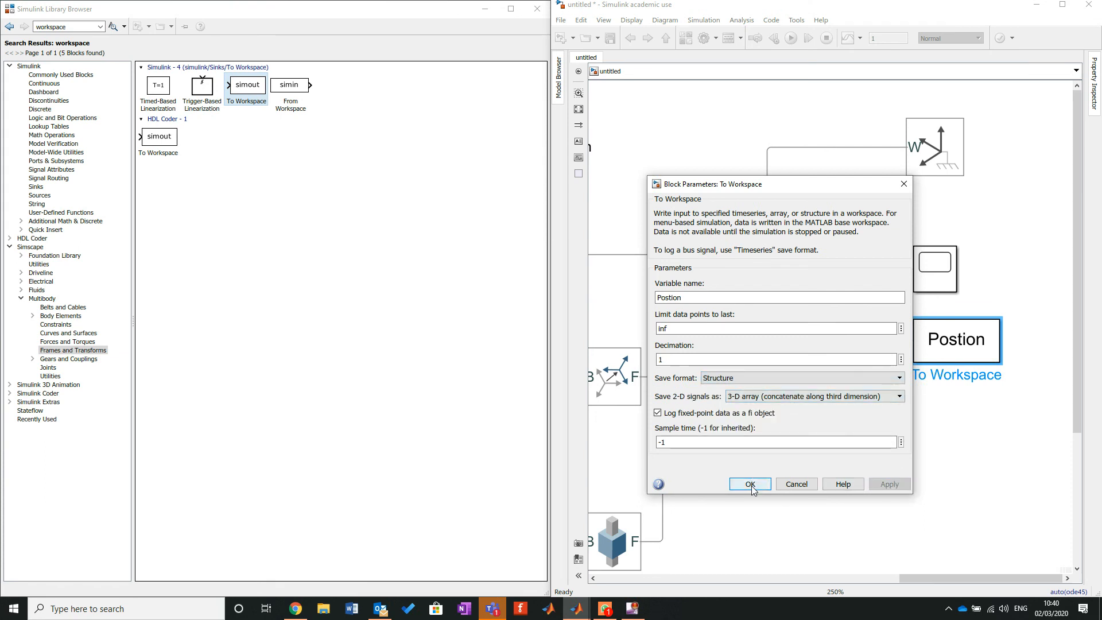
click(750, 484)
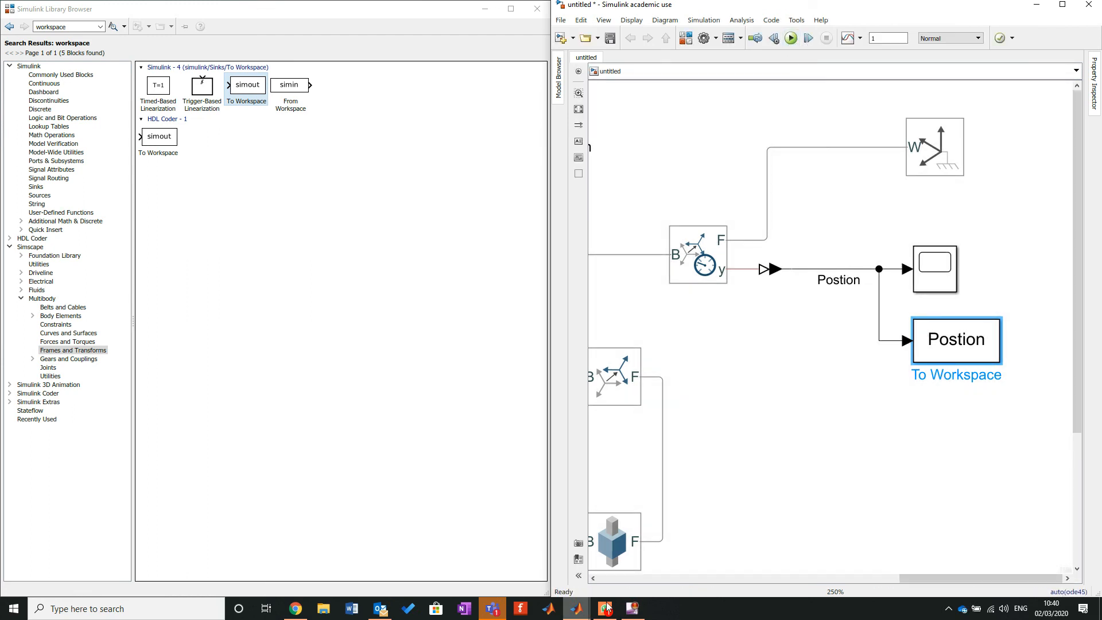
mouse_move(580, 608)
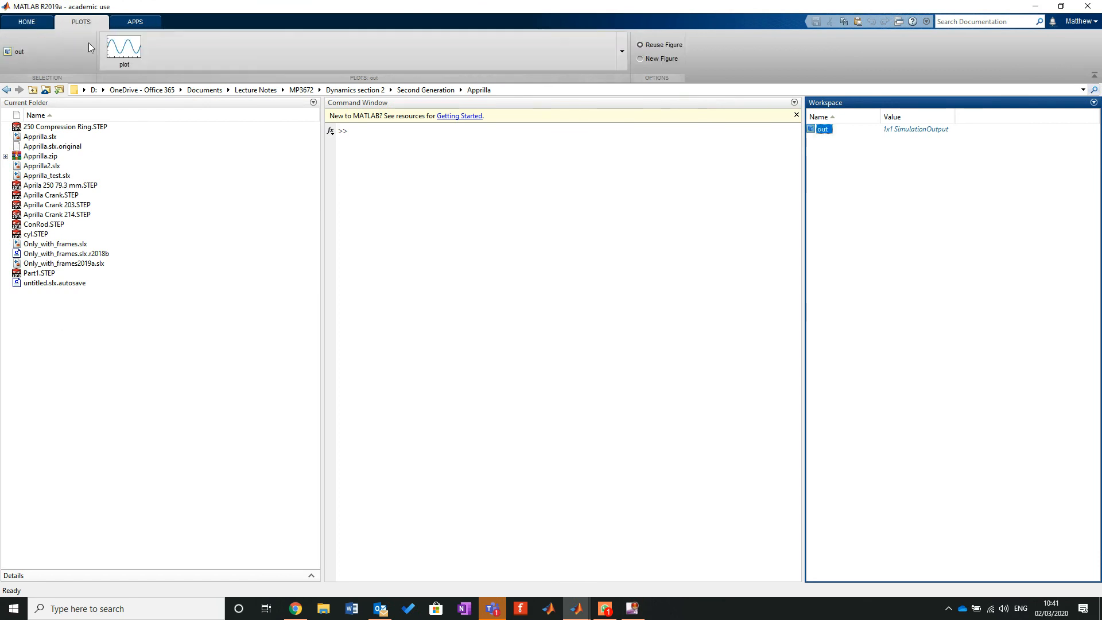
Open the out simulation output variable and show the plotting options.
double_click(821, 129)
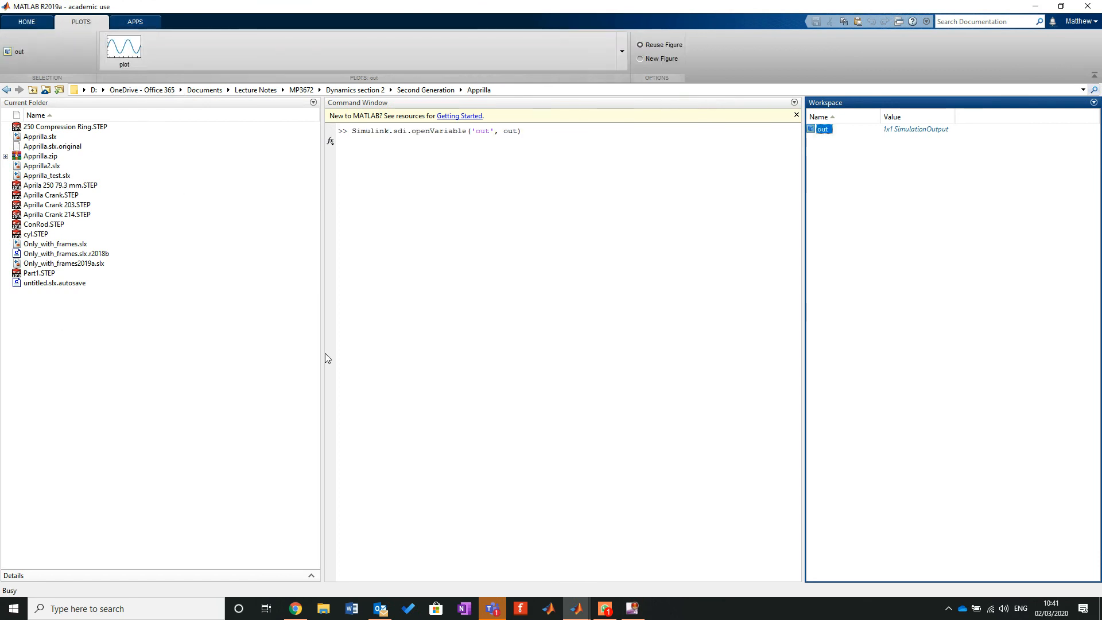
double_click(823, 128)
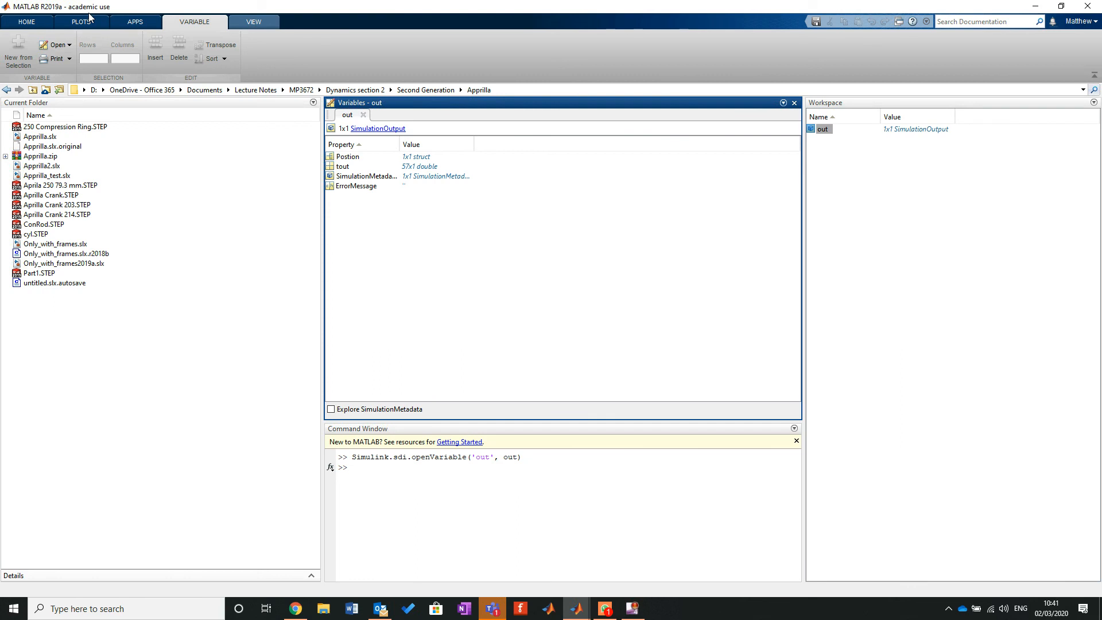
click(80, 22)
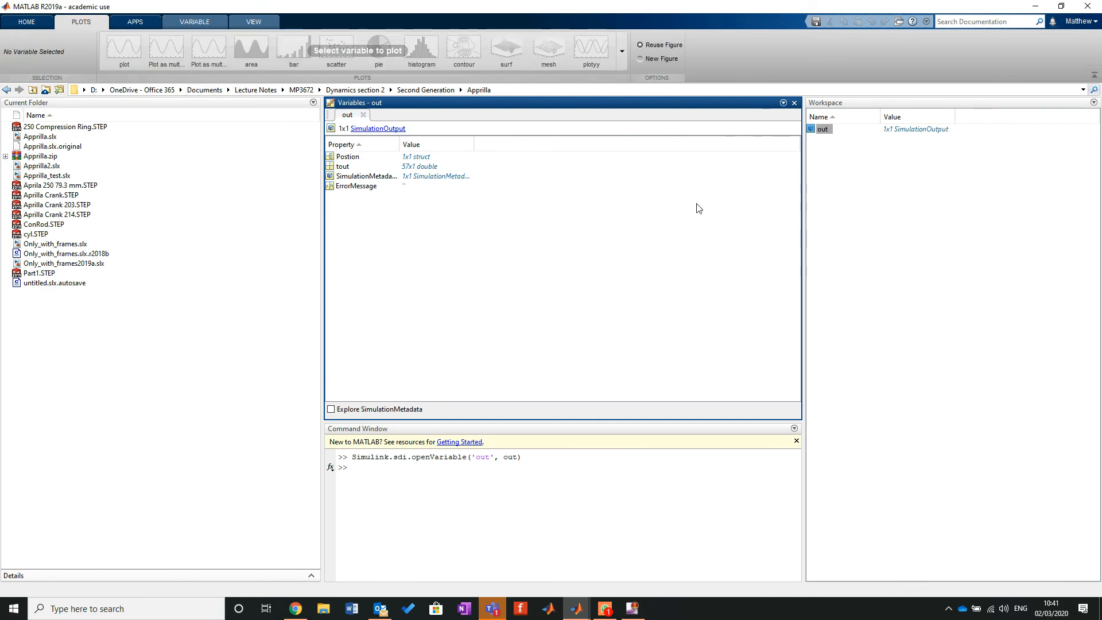
mouse_move(380, 248)
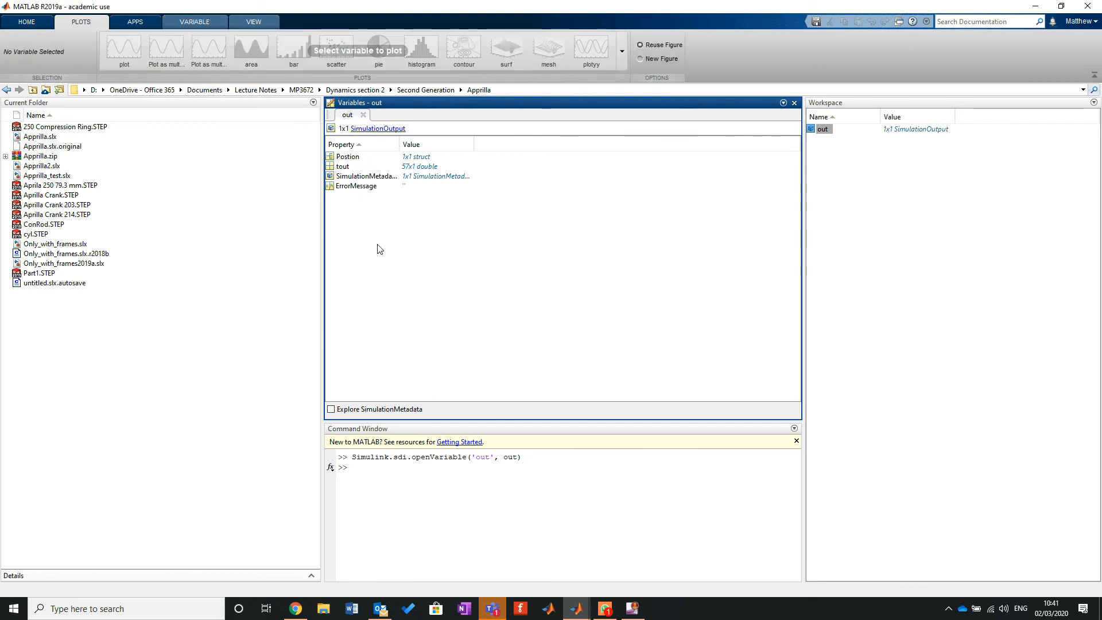
Drill into out.Postion.signals to reach the logged values and plot them.
click(348, 156)
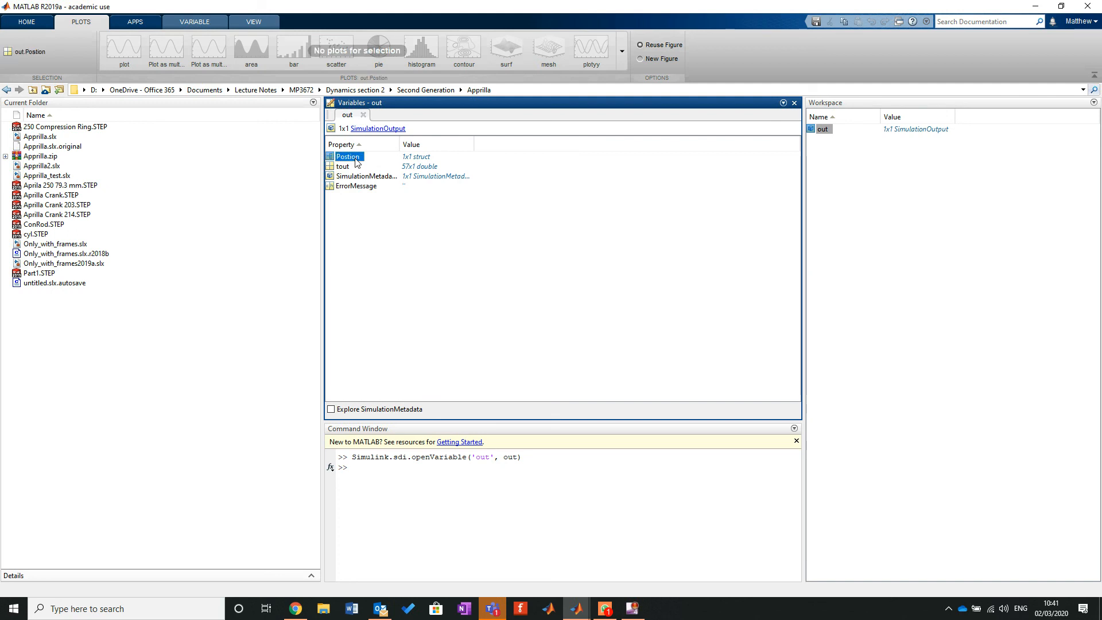
double_click(348, 156)
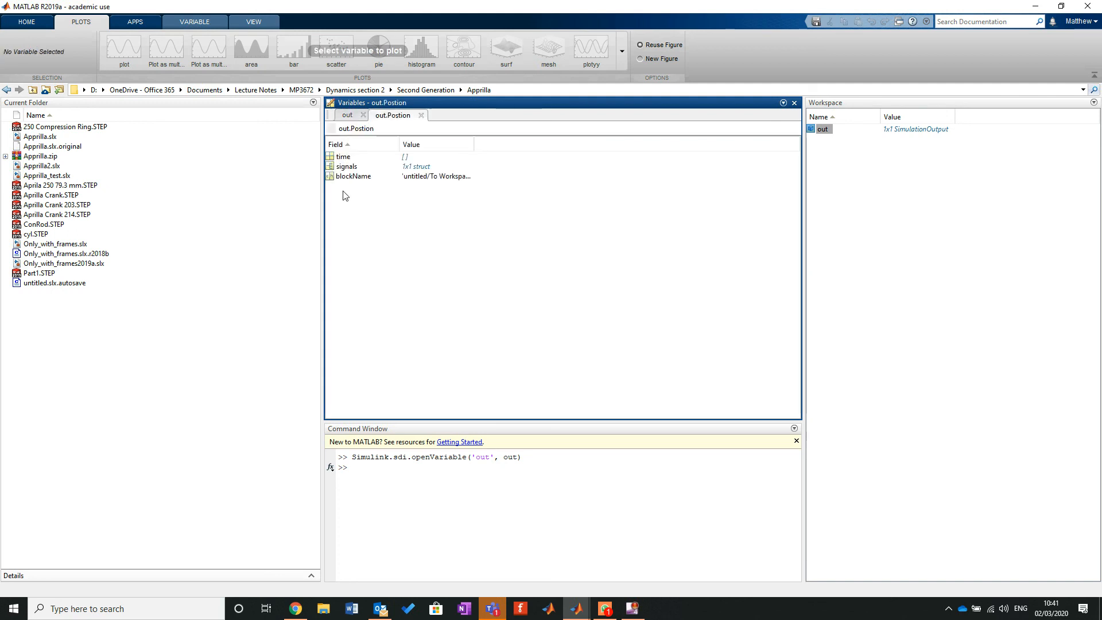
click(347, 166)
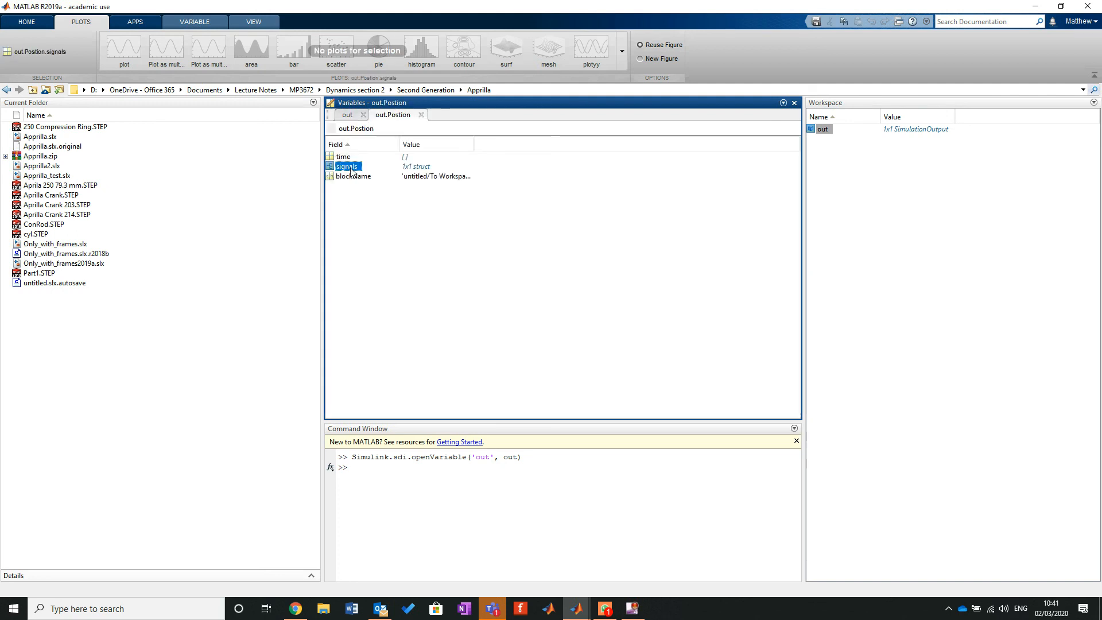
double_click(347, 166)
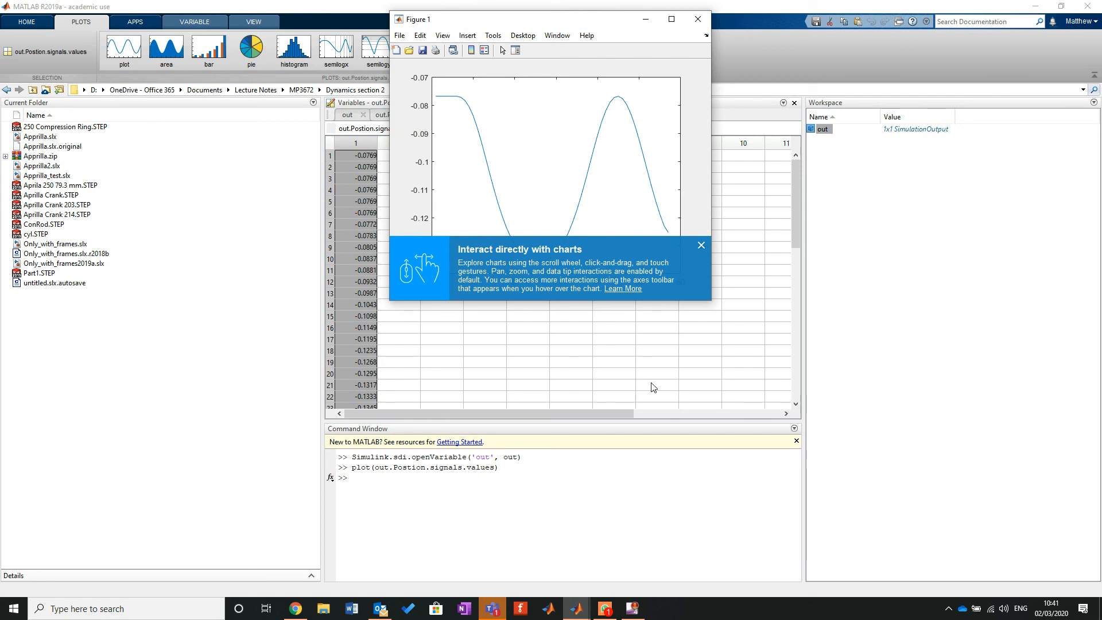
Maximize Figure 1 with the sinusoidal piston position curve and dismiss the Property Inspector.
click(700, 244)
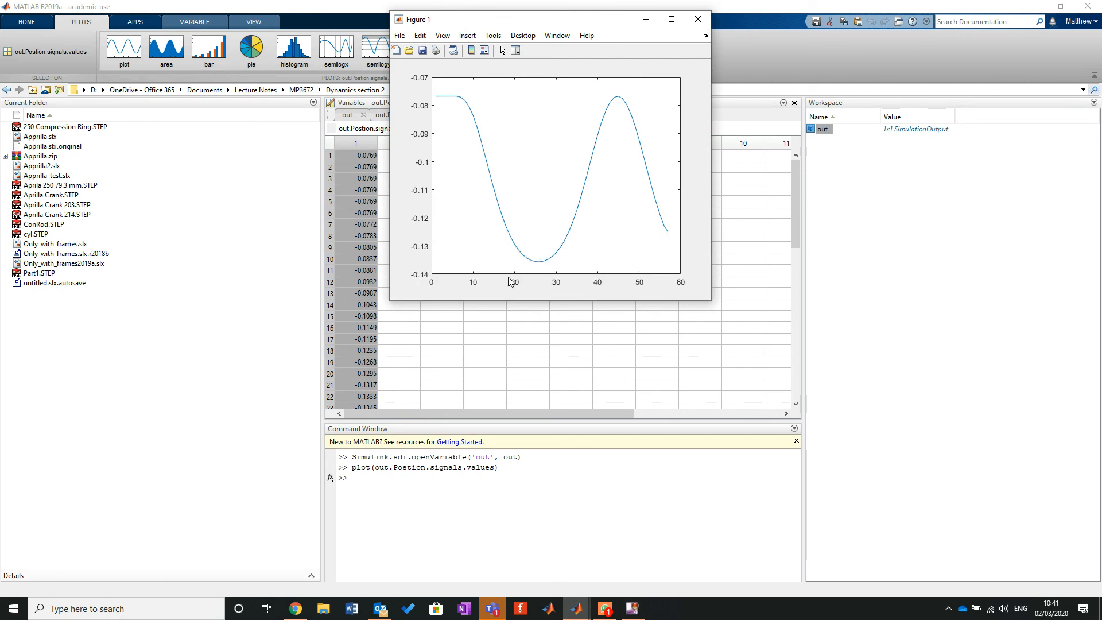
mouse_move(602, 84)
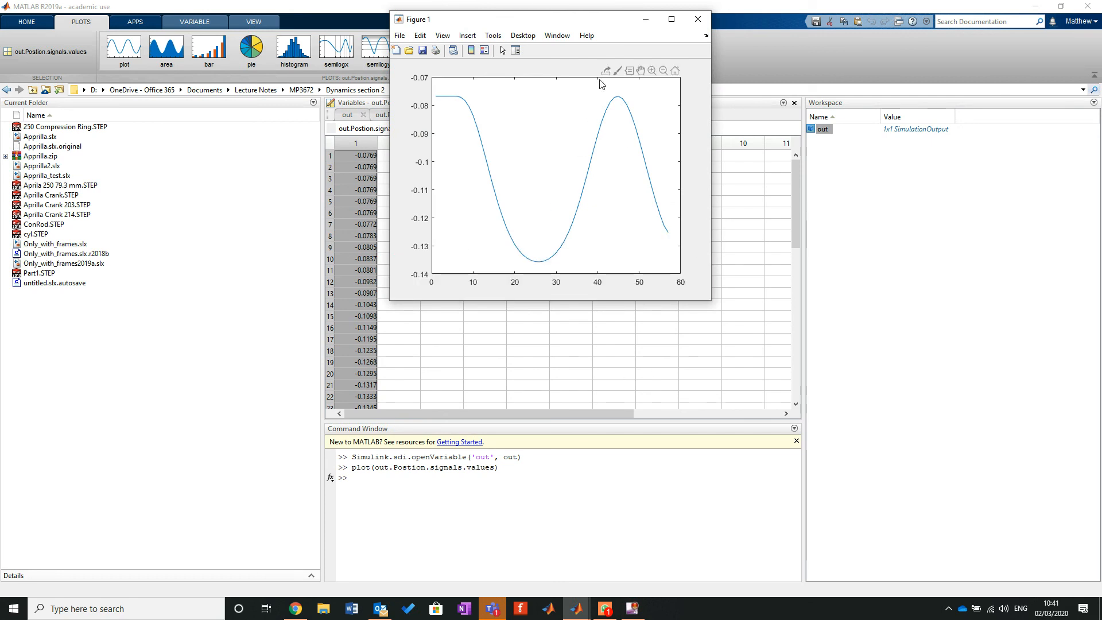
click(670, 19)
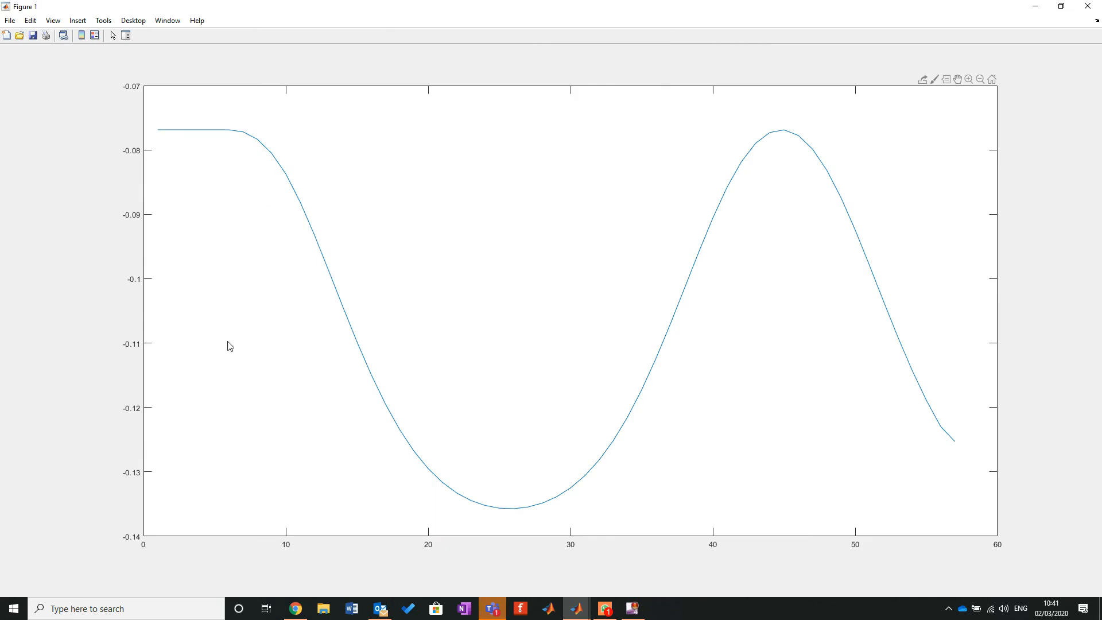
mouse_move(559, 381)
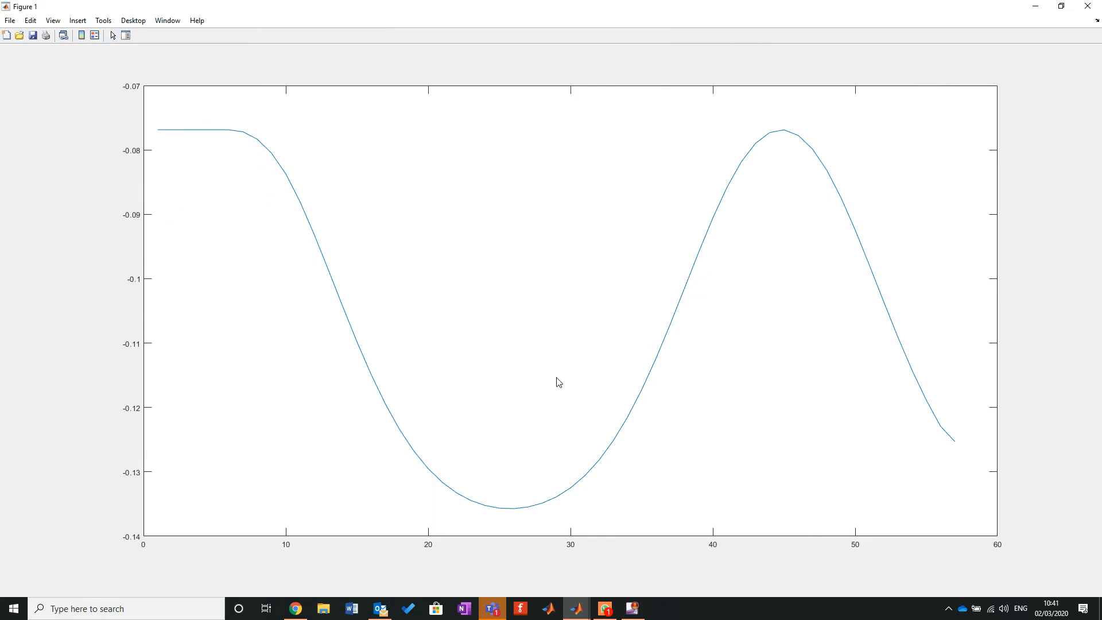
mouse_move(557, 435)
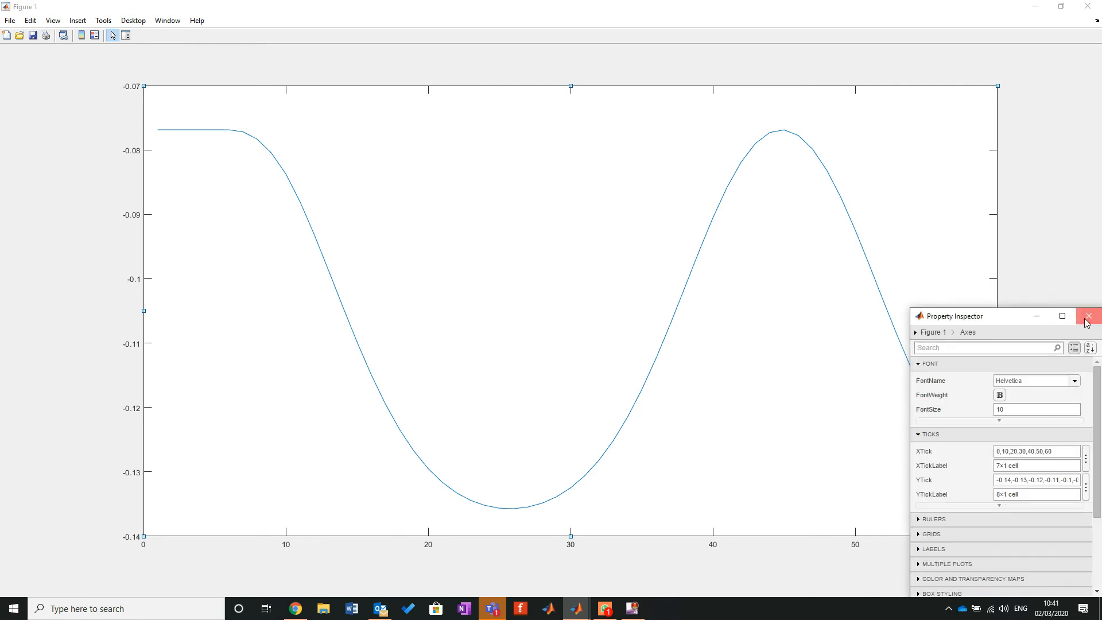
click(1089, 316)
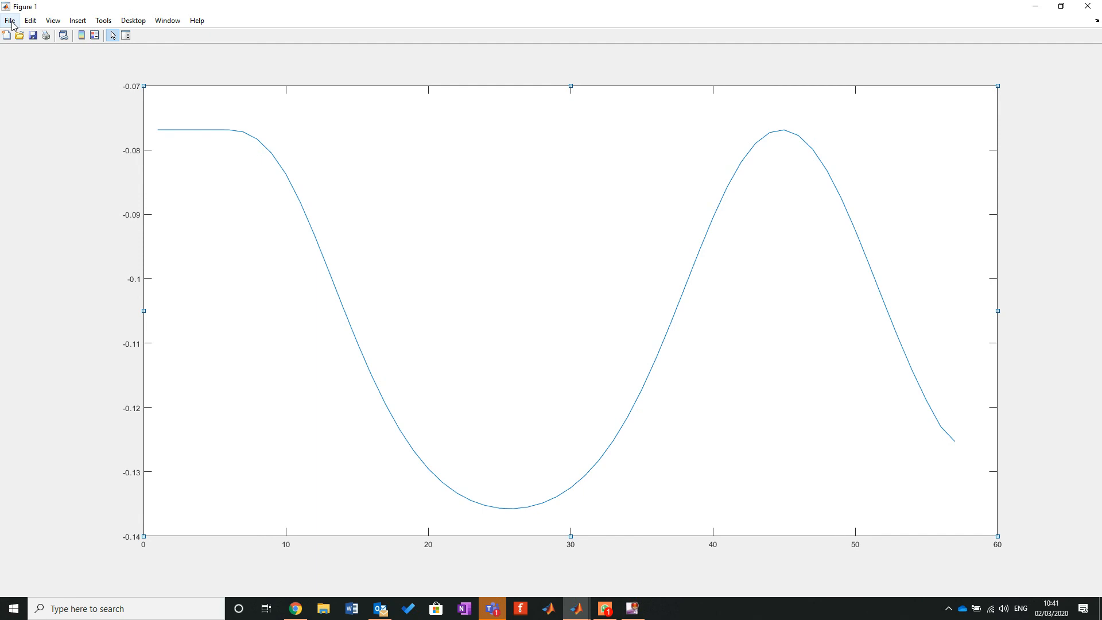
Start a figure Save As, cancel it, and close the Variables editor.
click(9, 19)
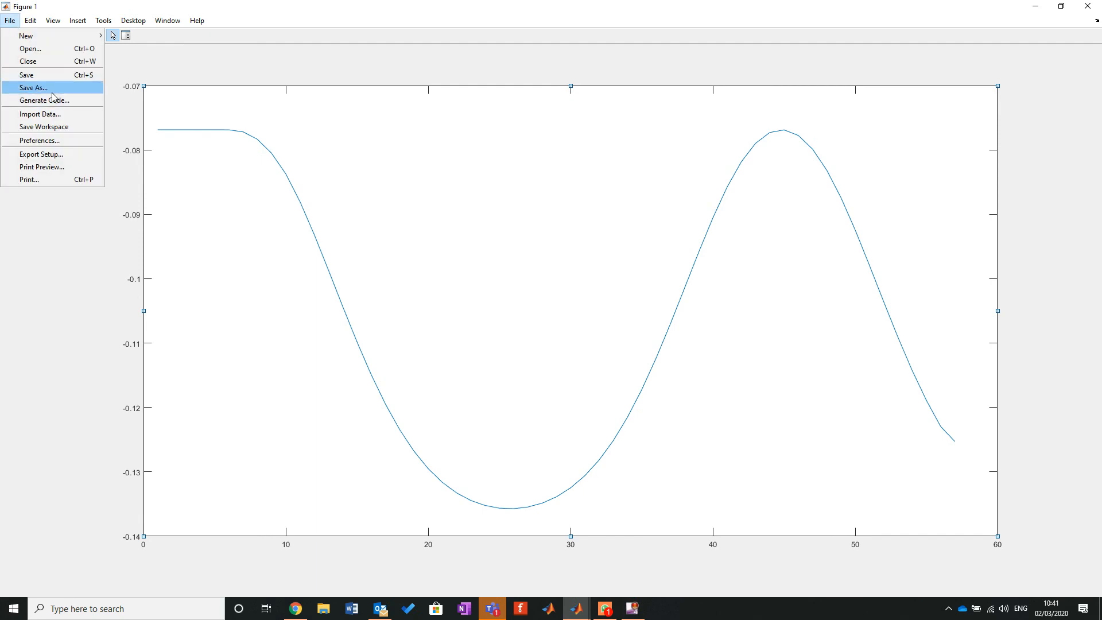
click(34, 87)
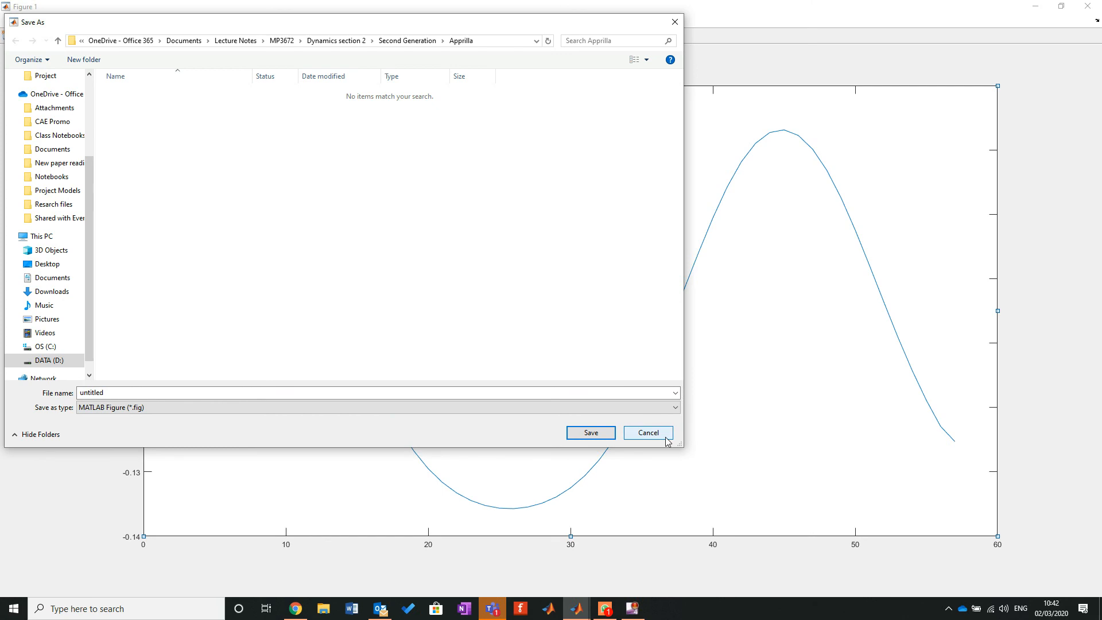
click(647, 432)
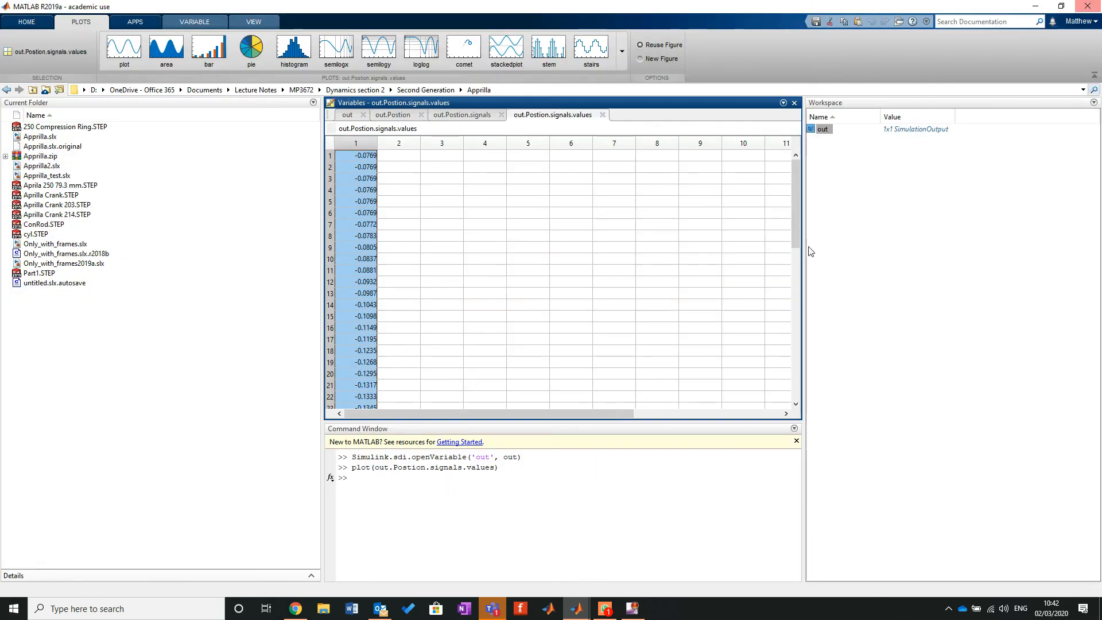
mouse_move(791, 397)
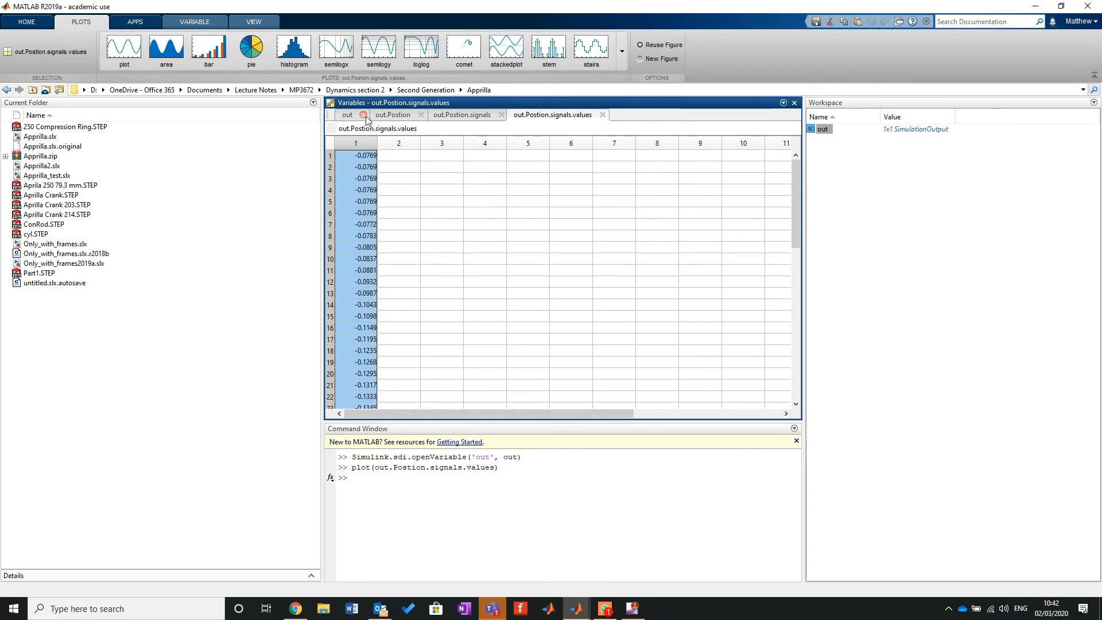
click(364, 115)
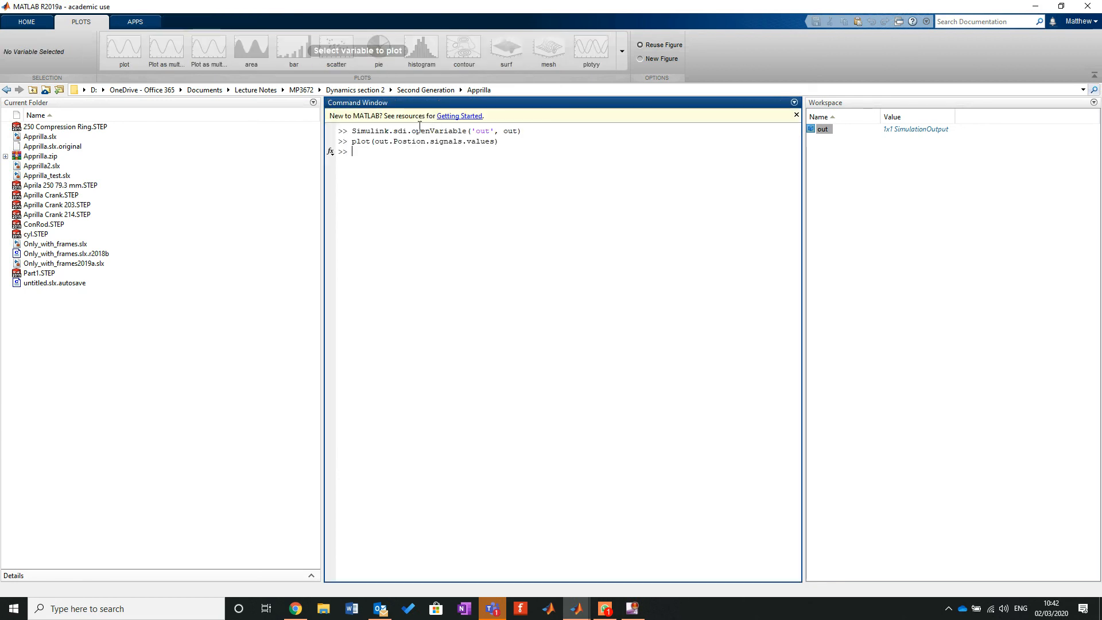
mouse_move(576, 608)
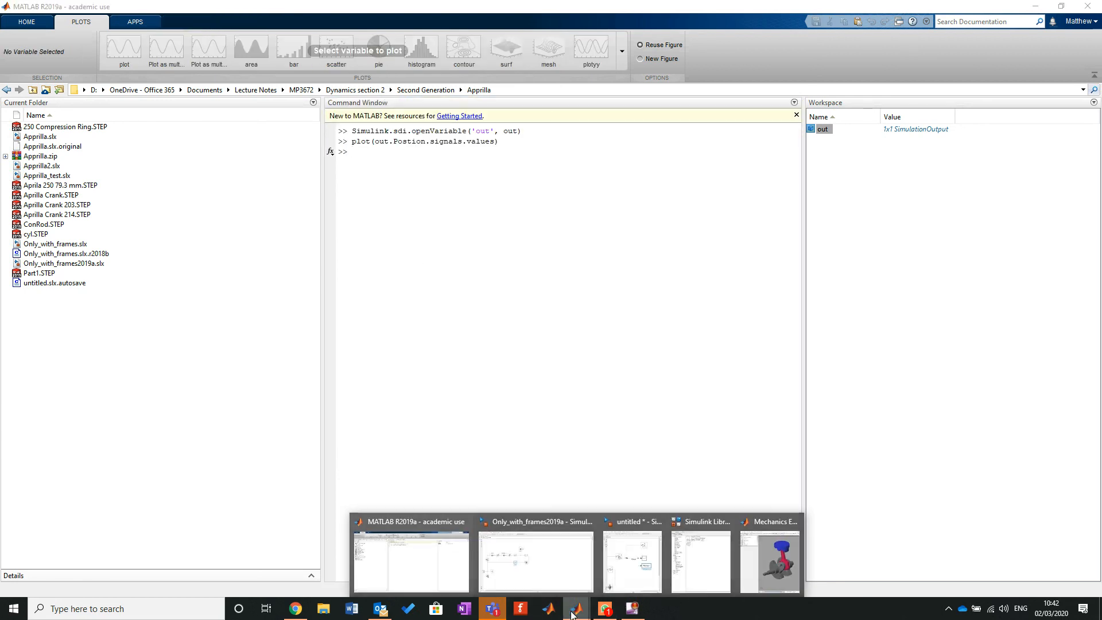
Maximize Mechanics Explorer to view the crank-rod-piston assembly, then return to Simulink.
click(770, 562)
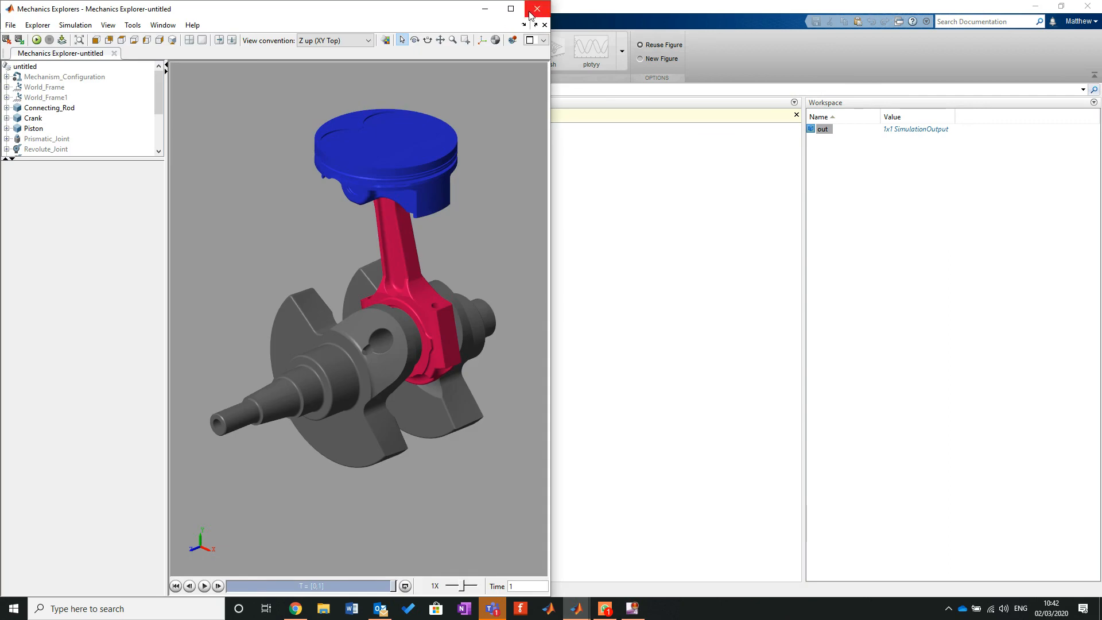
click(510, 9)
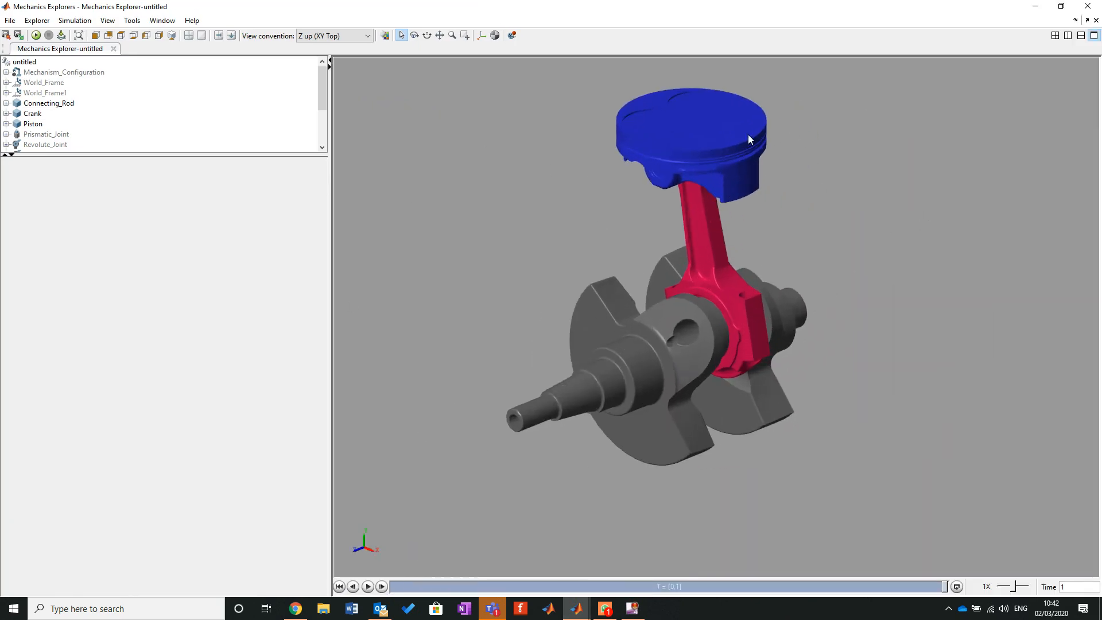
click(367, 586)
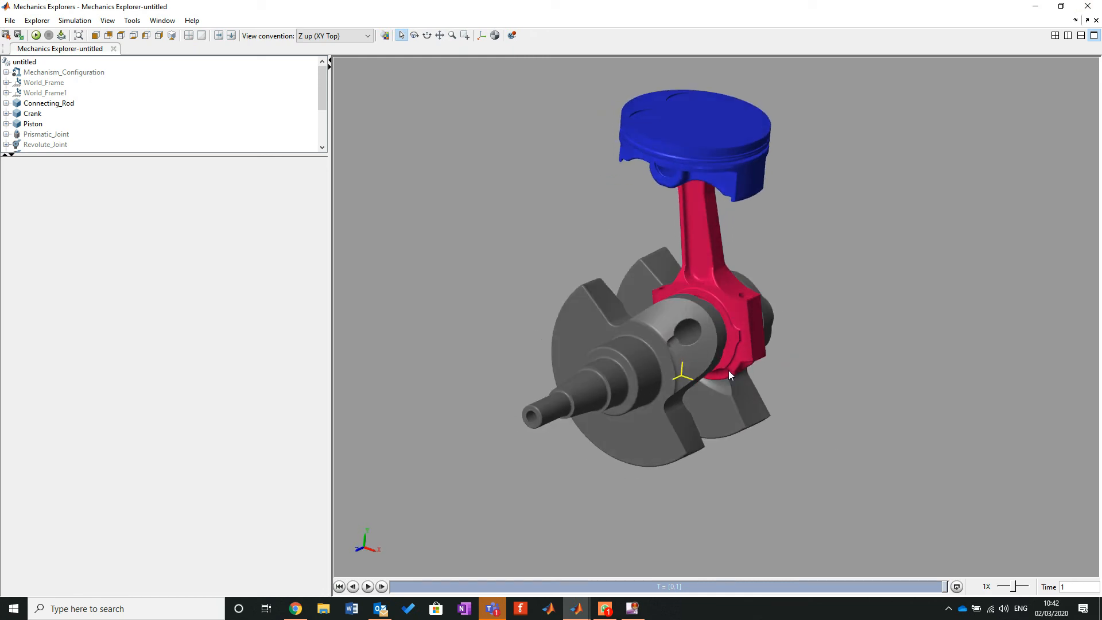
mouse_move(576, 608)
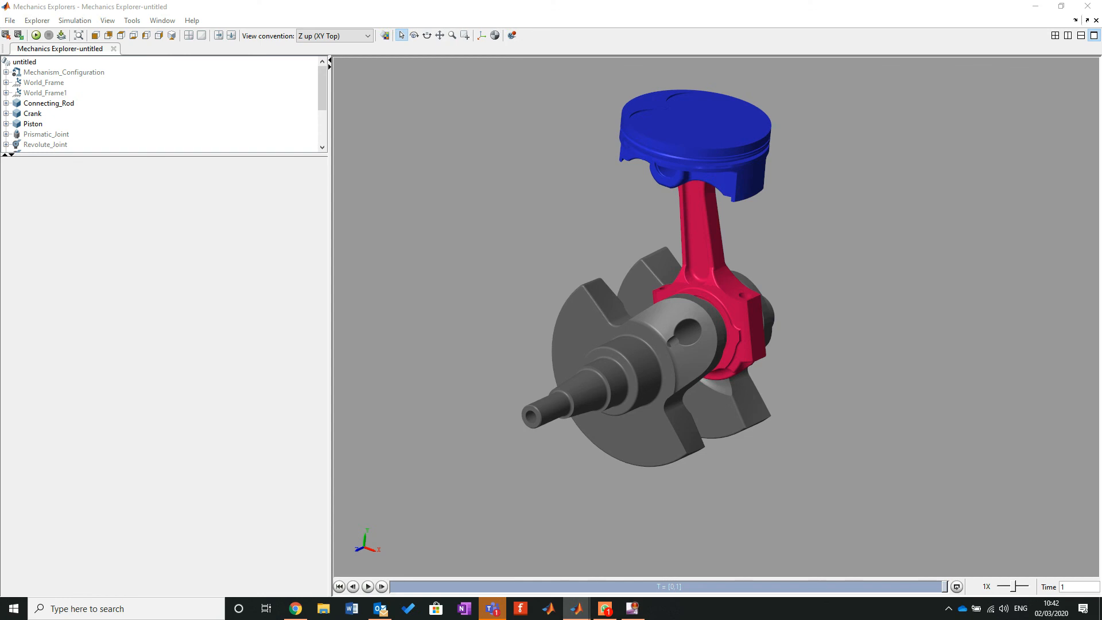
mouse_move(576, 608)
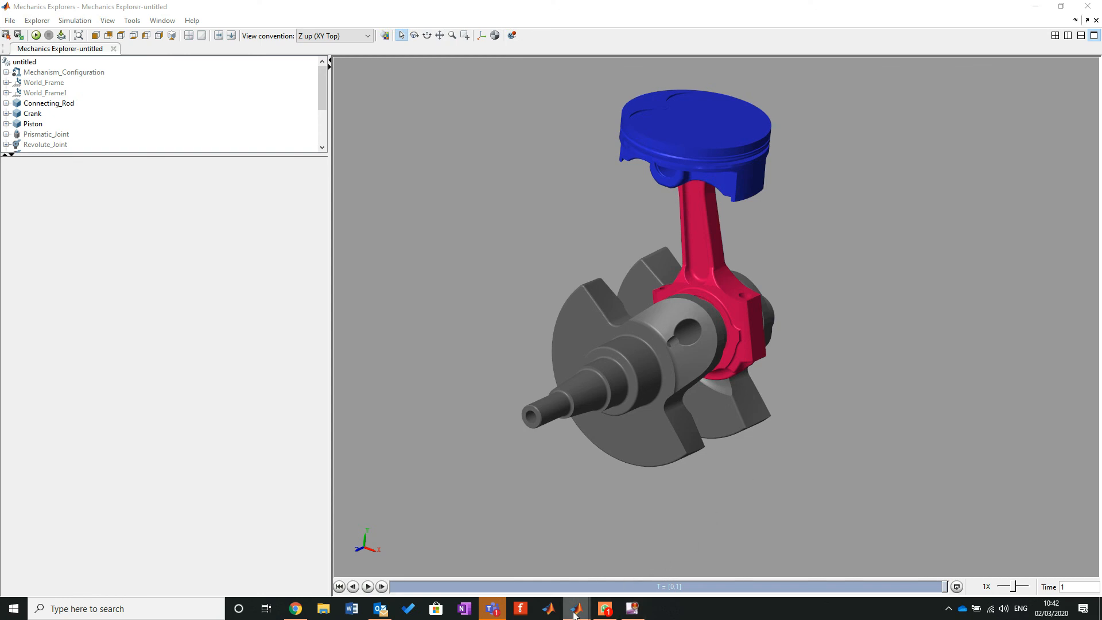
click(576, 609)
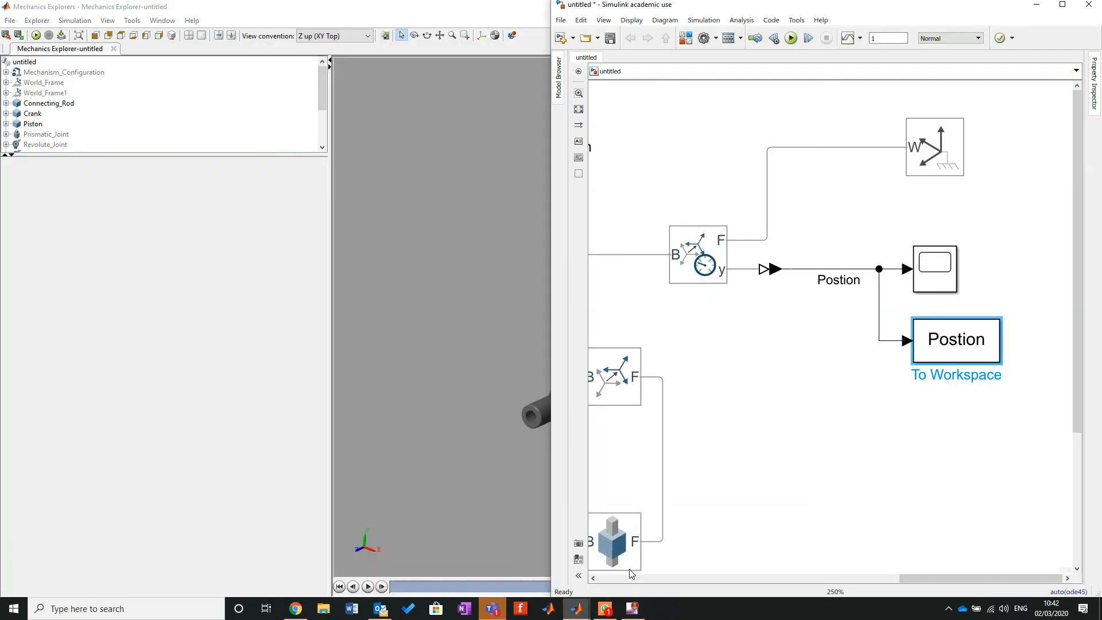
Maximize the model window and fit the crank-rod-piston diagram with its sensor, Scope and To Workspace blocks.
click(1062, 5)
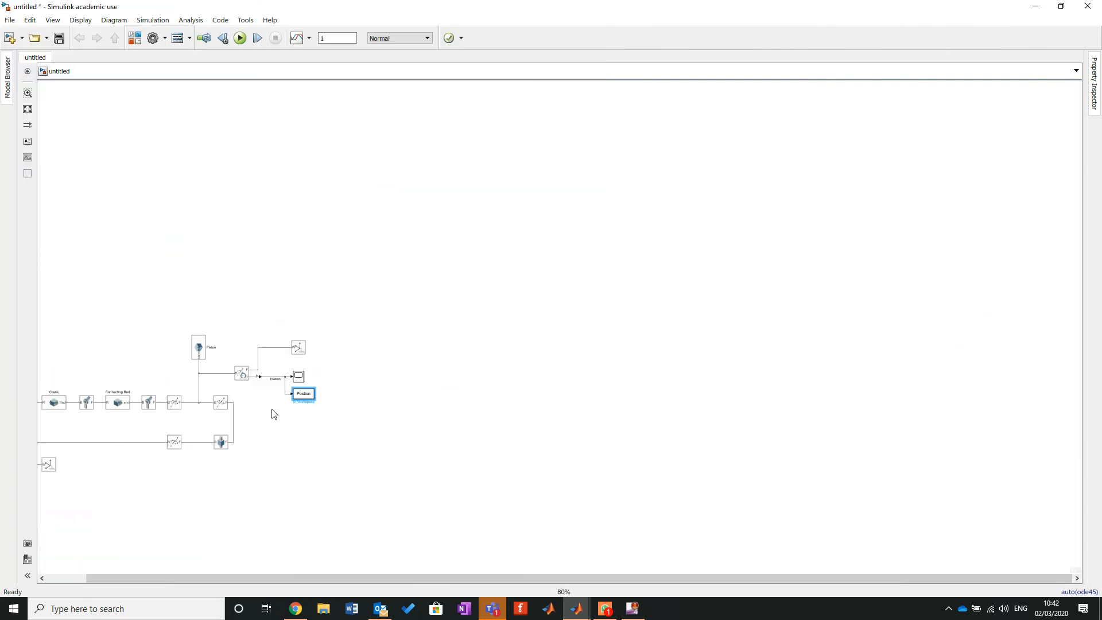
scroll(up, 3)
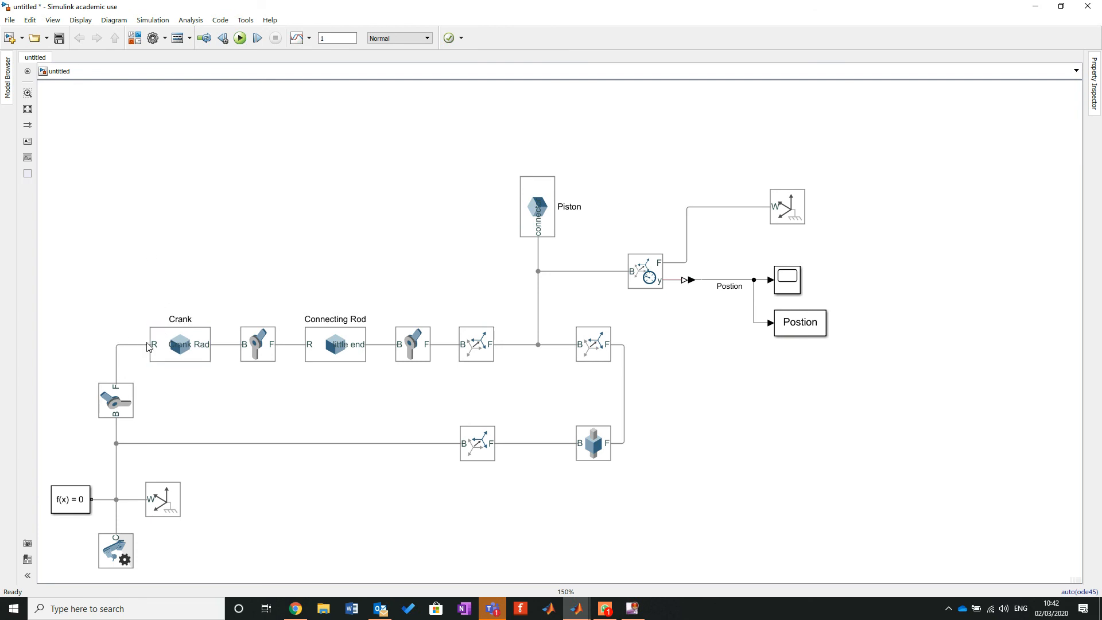
mouse_move(4, 260)
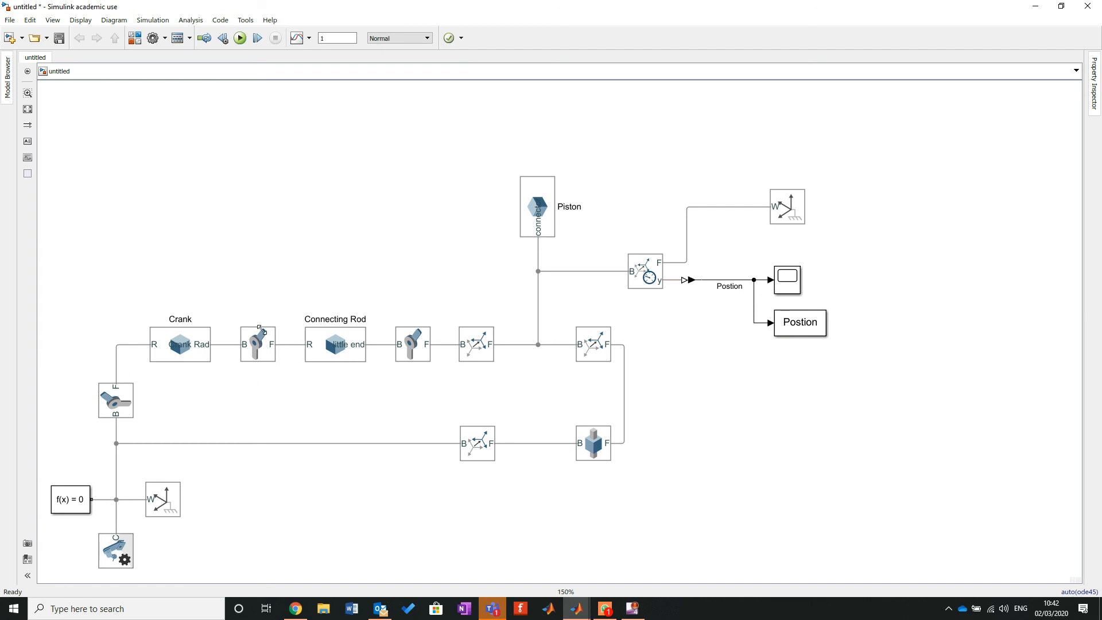
mouse_move(624, 285)
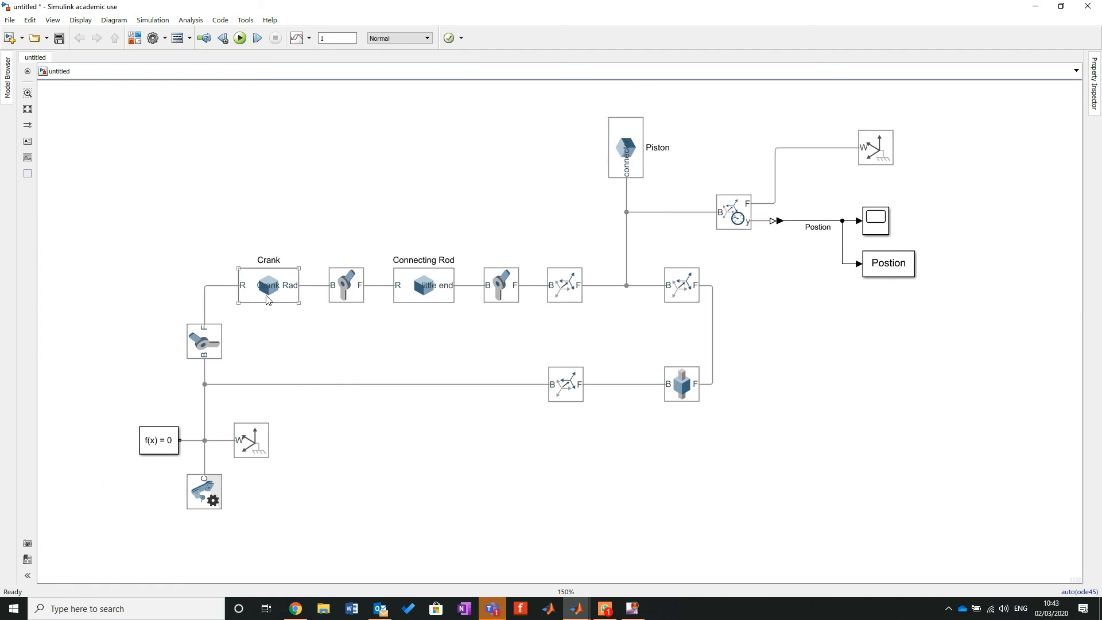
click(430, 243)
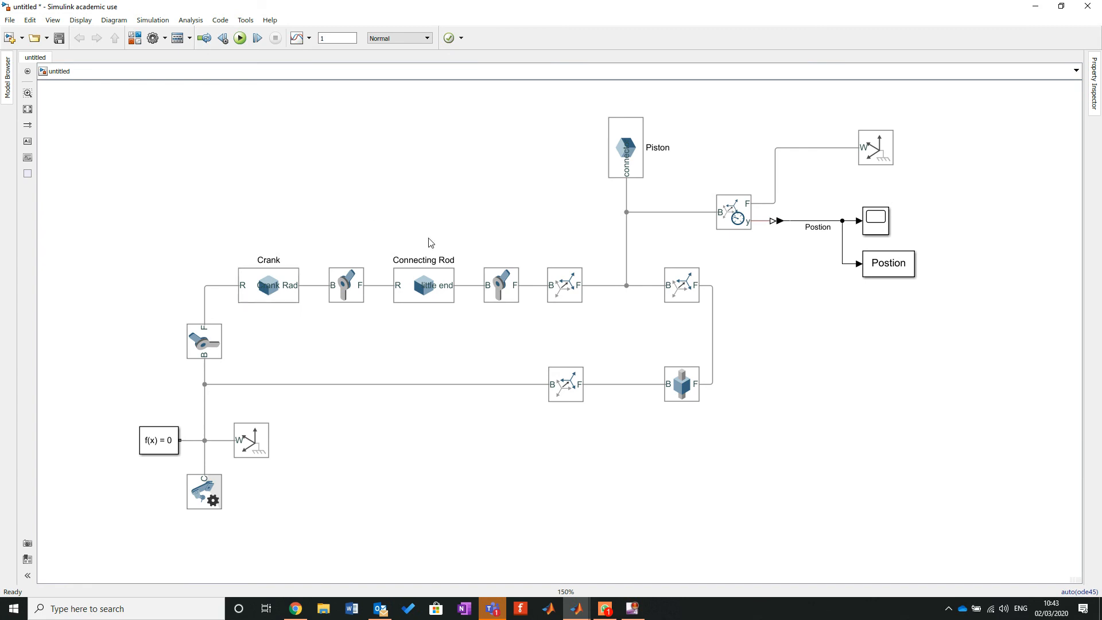
mouse_move(474, 279)
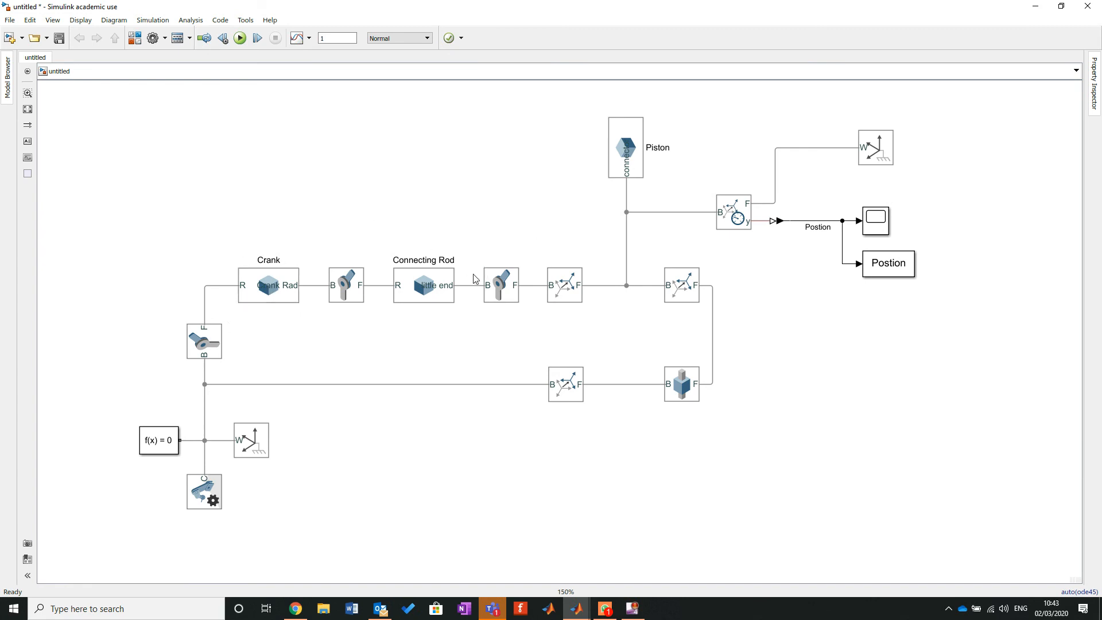
mouse_move(845, 292)
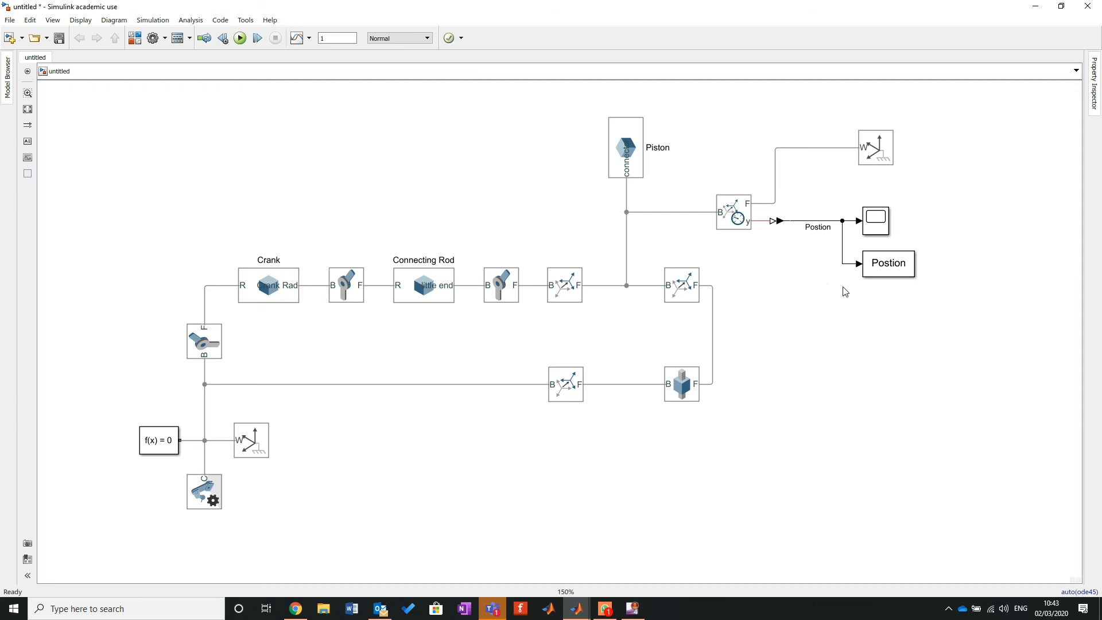
mouse_move(456, 84)
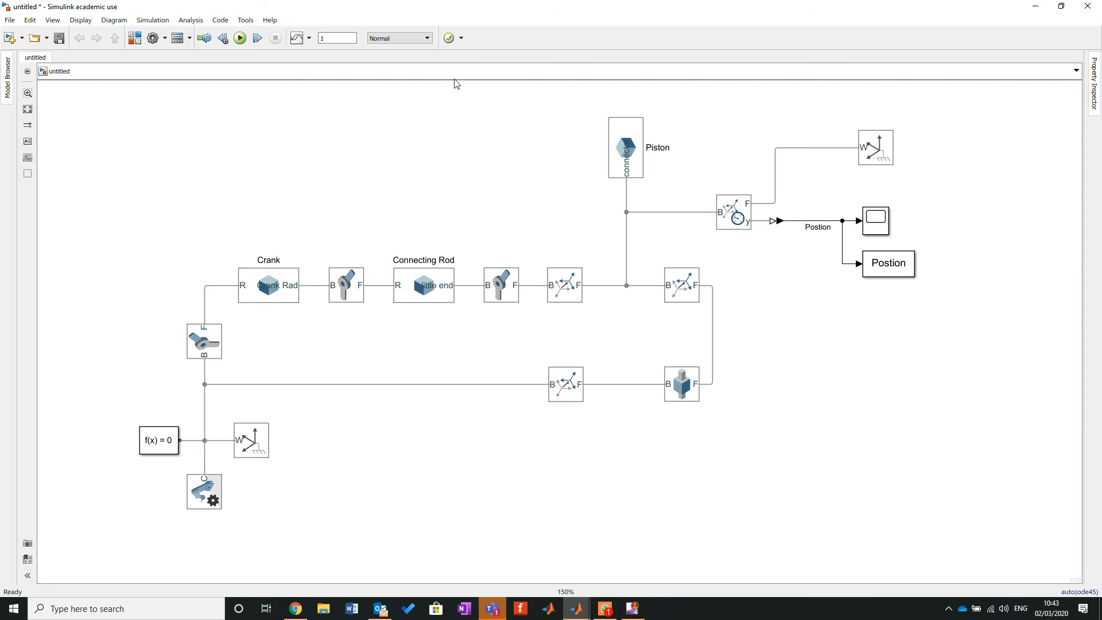